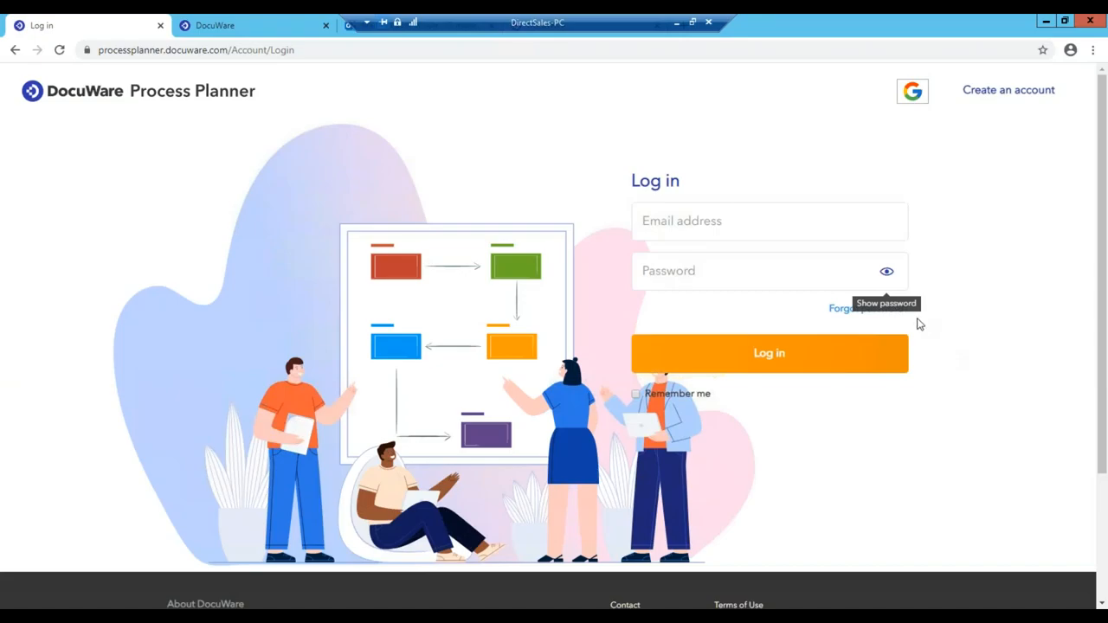
{"action": "mouse_move", "coordinate": [457, 169]}
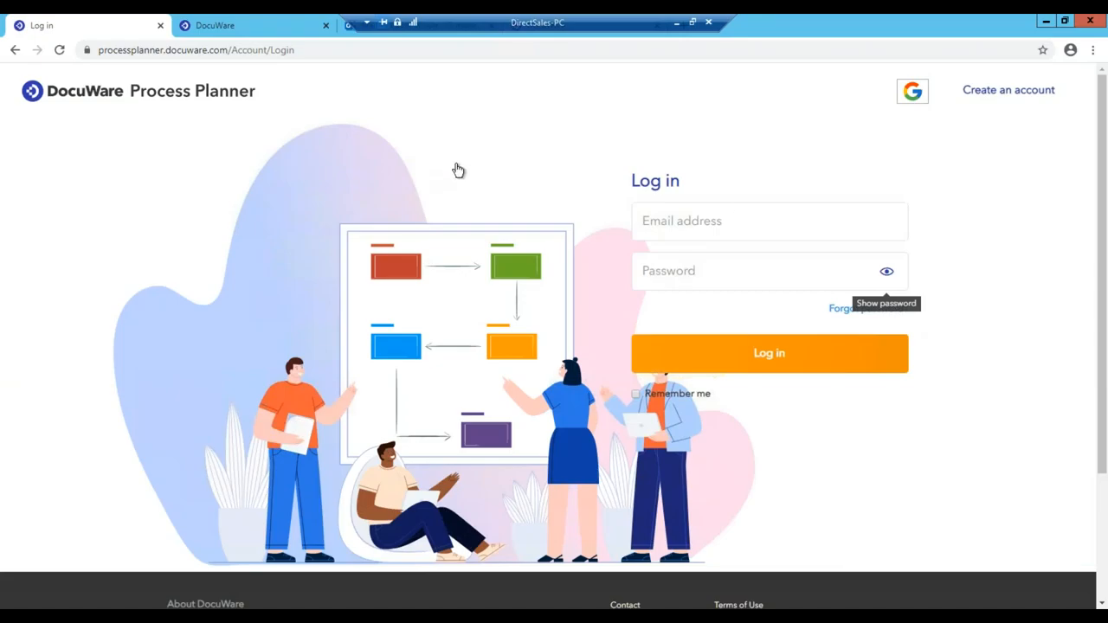
{"action": "mouse_move", "coordinate": [914, 65]}
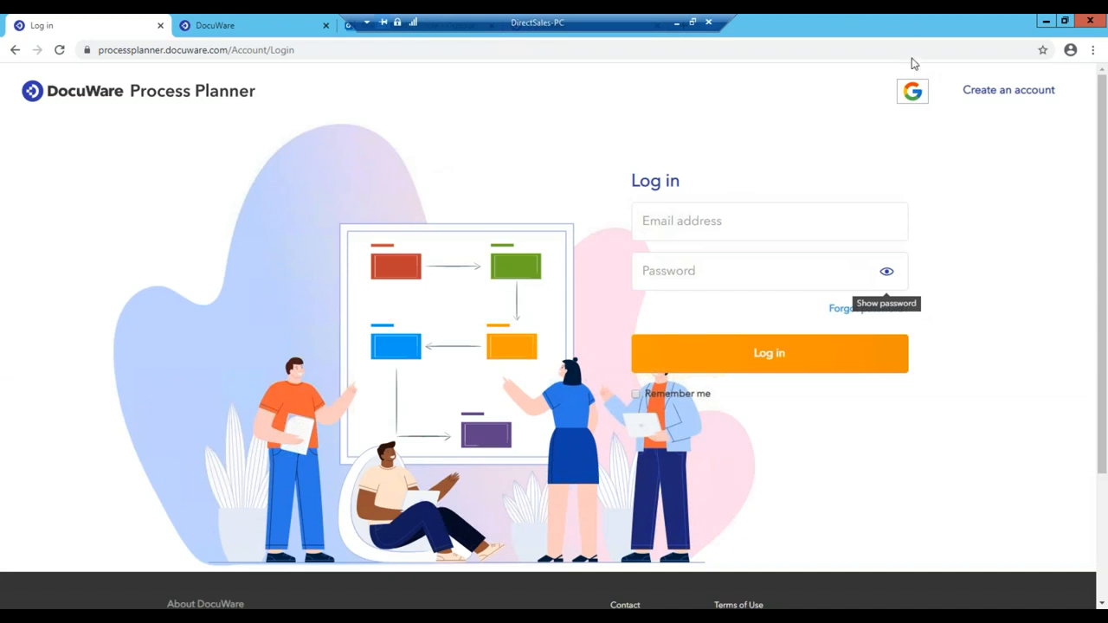
{"action": "mouse_move", "coordinate": [799, 95]}
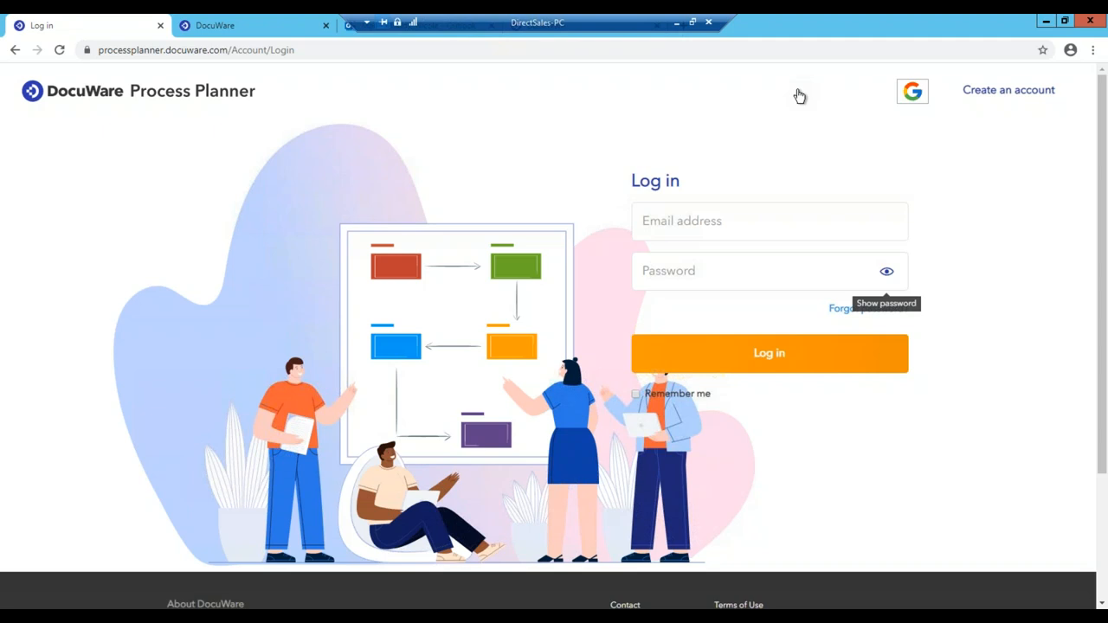
{"action": "mouse_move", "coordinate": [783, 236]}
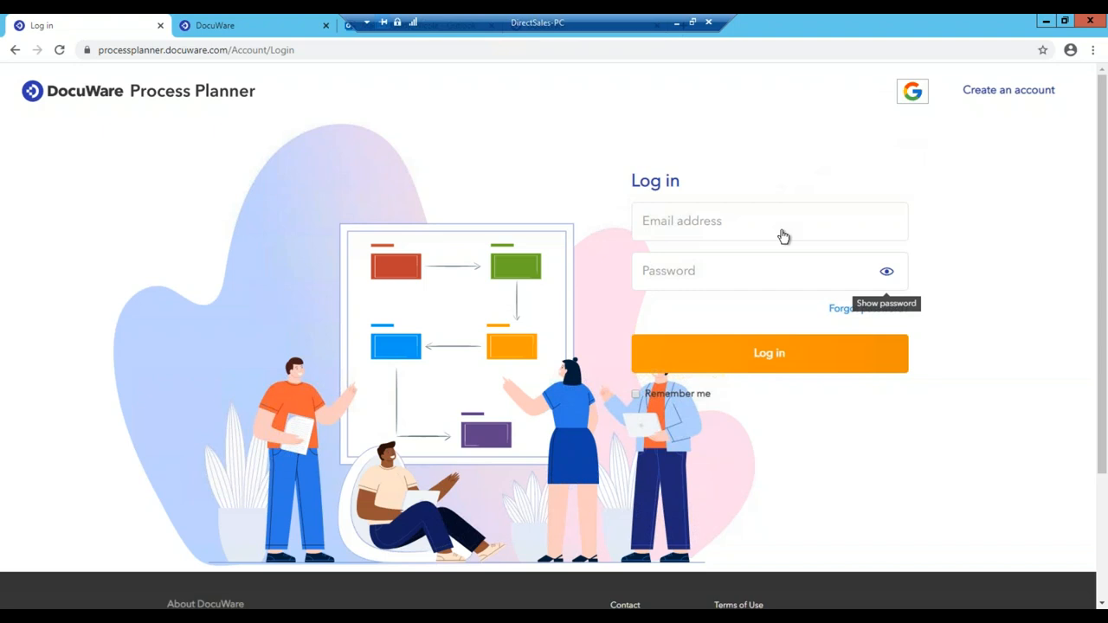
Step: Enter the account email and password and log in to Process Planner
{"action": "type", "text": "nio"}
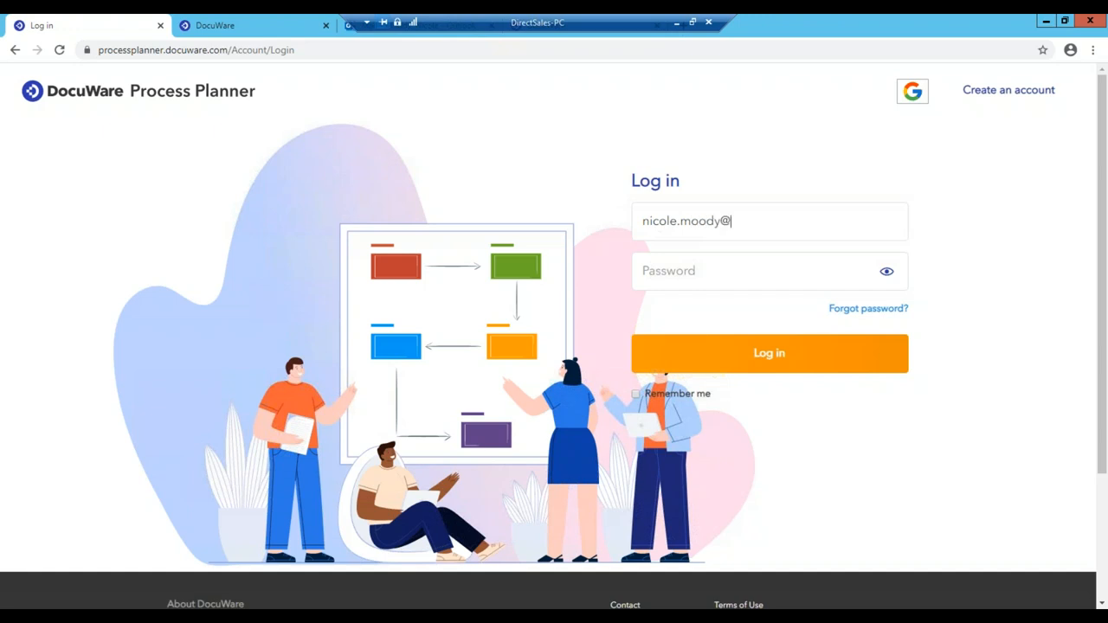
{"action": "type", "text": "docuwr"}
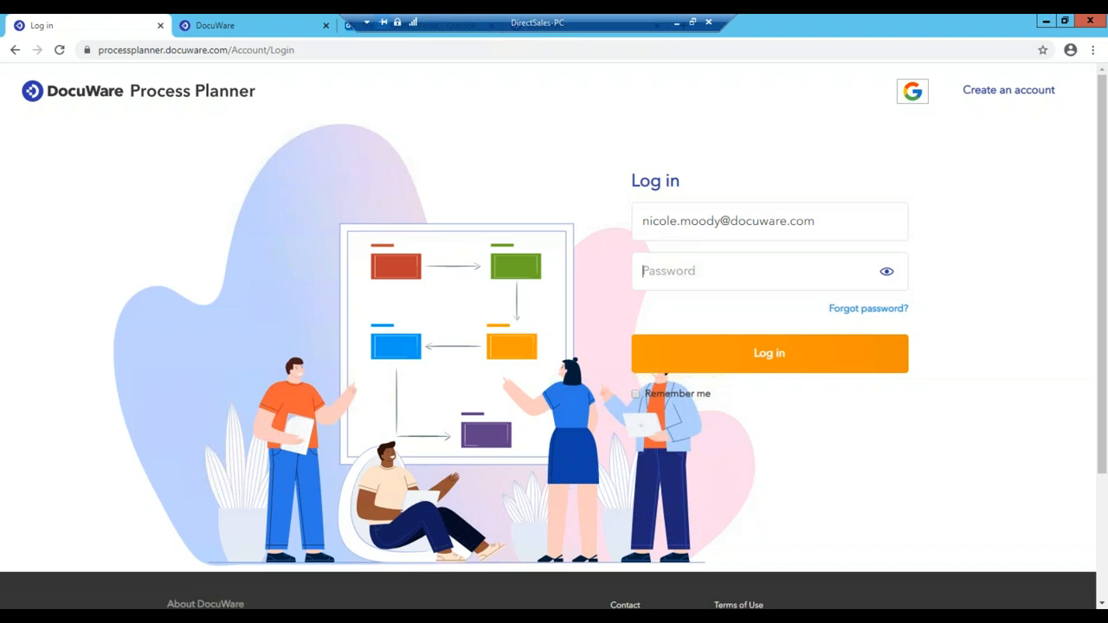
{"action": "type", "text": "••••••"}
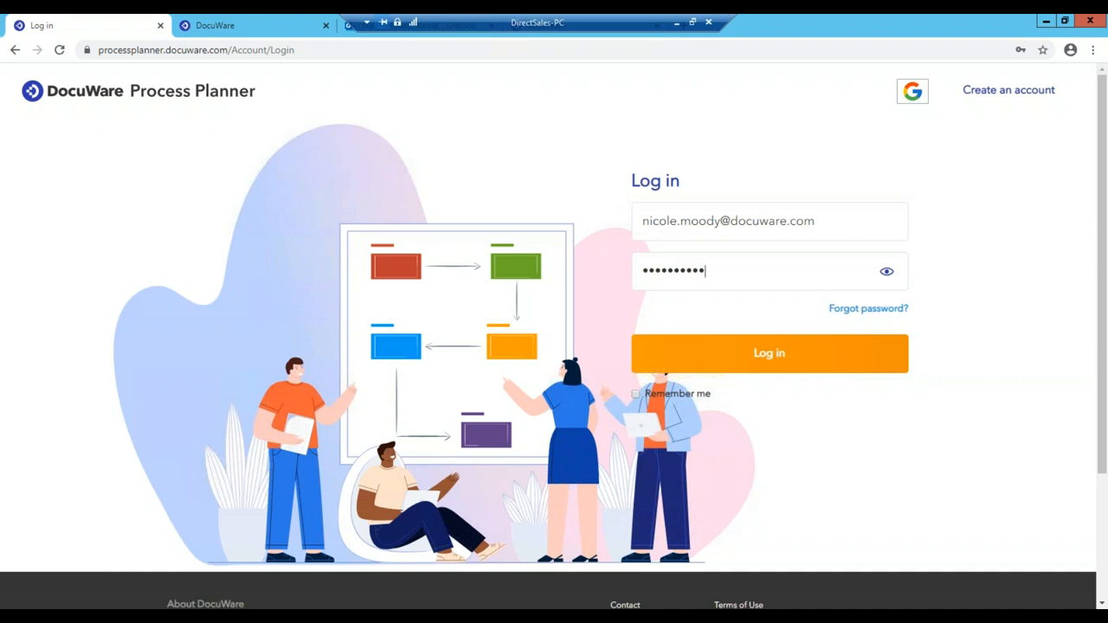
{"action": "left_click", "coordinate": [768, 353]}
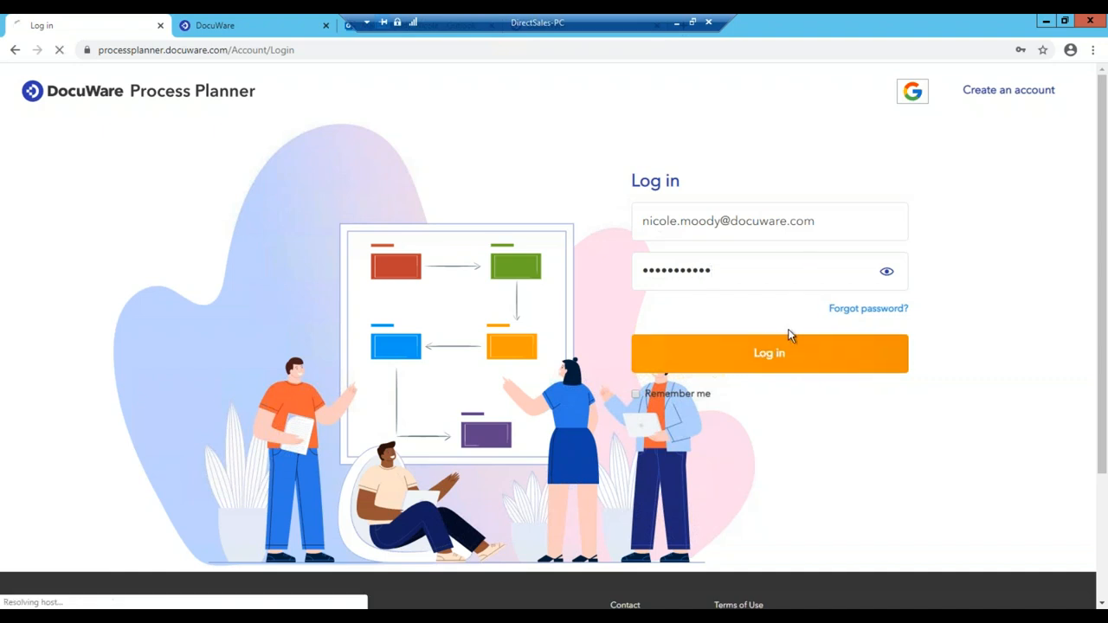
{"action": "left_click", "coordinate": [769, 353]}
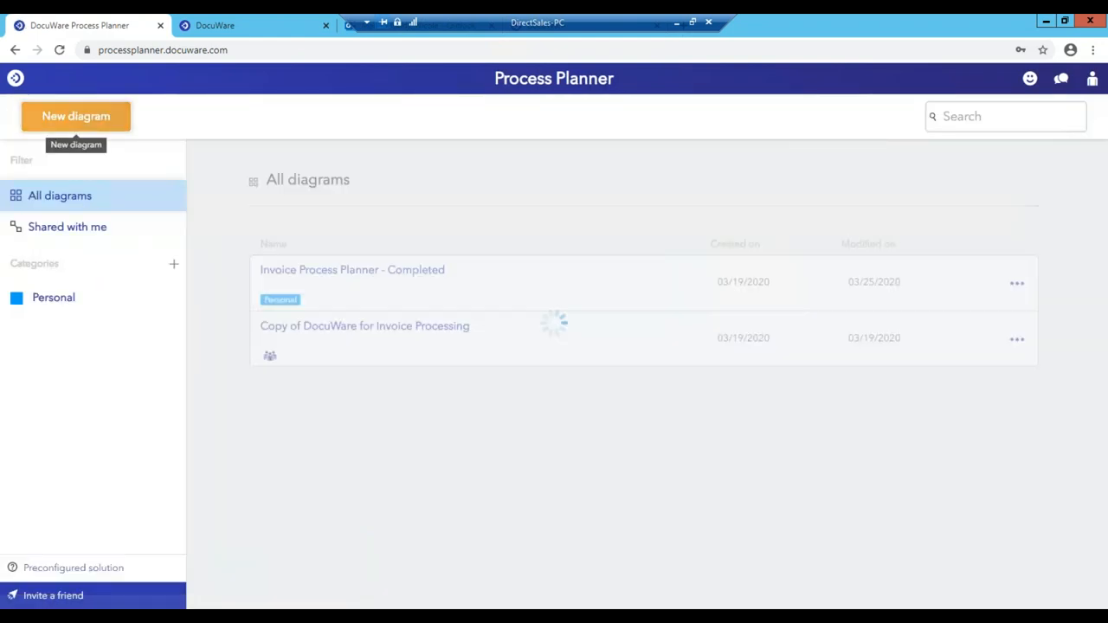
Step: Create a new blank process diagram, 'New diagram 3', with only Start and End steps
{"action": "left_click", "coordinate": [76, 116]}
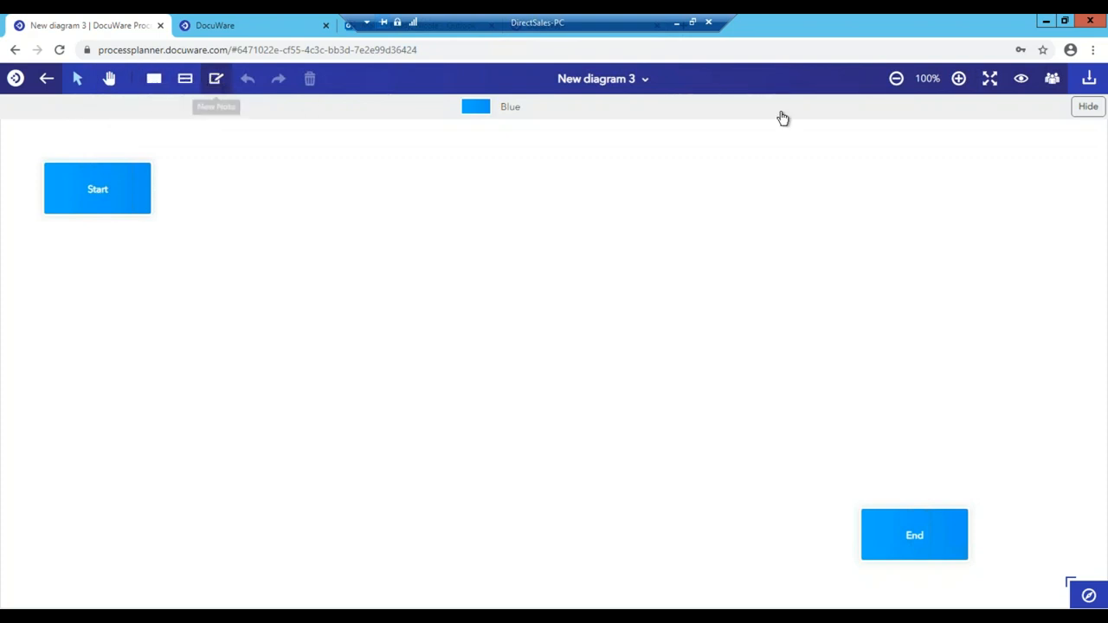
{"action": "mouse_move", "coordinate": [1053, 80]}
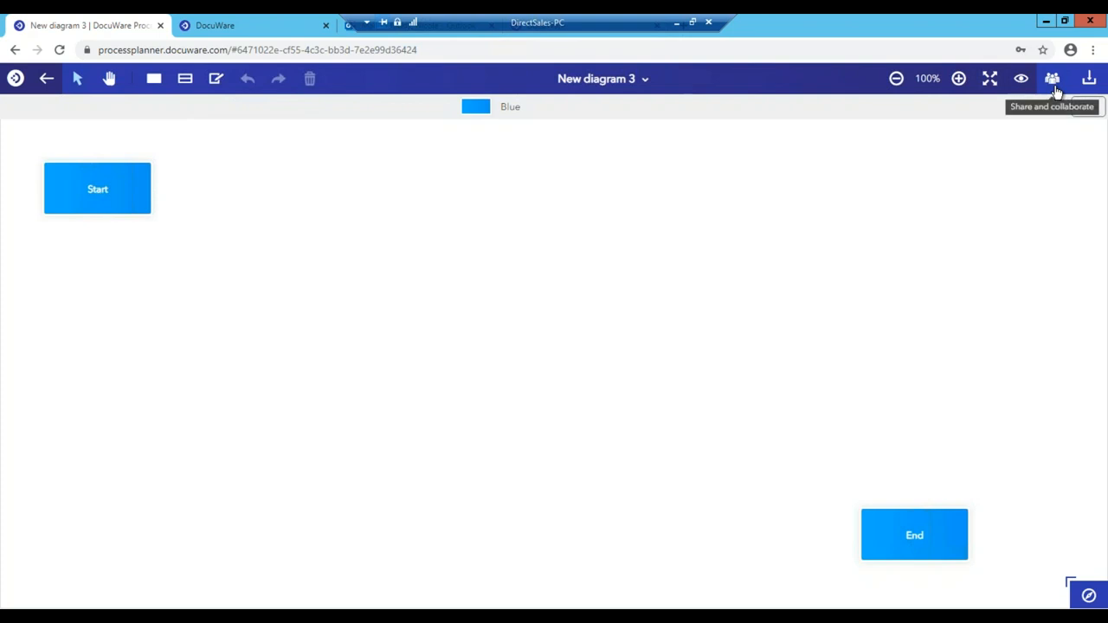
{"action": "left_click", "coordinate": [1053, 80]}
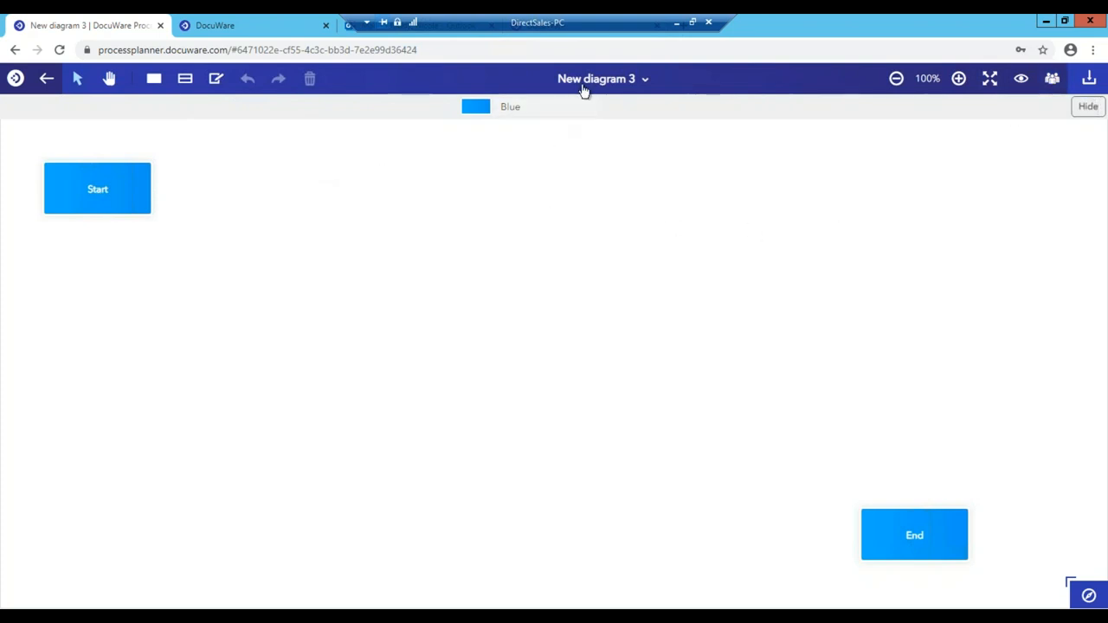
Step: Retitle the diagram 'Invoice Process Planner' and apply it
{"action": "left_click", "coordinate": [595, 80]}
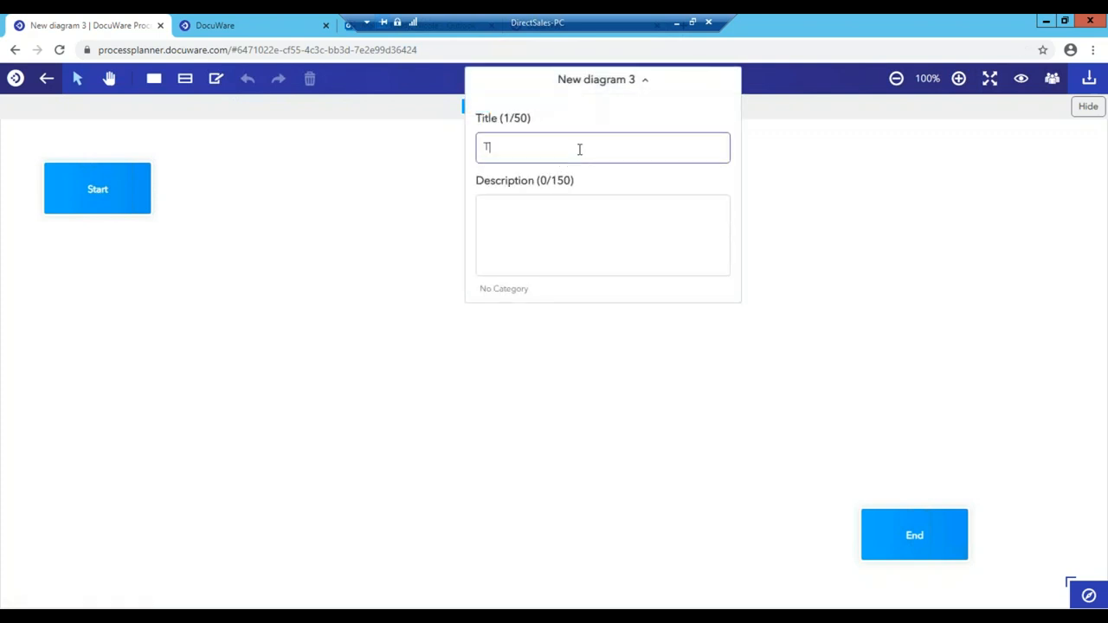
{"action": "type", "text": "Invoice Process"}
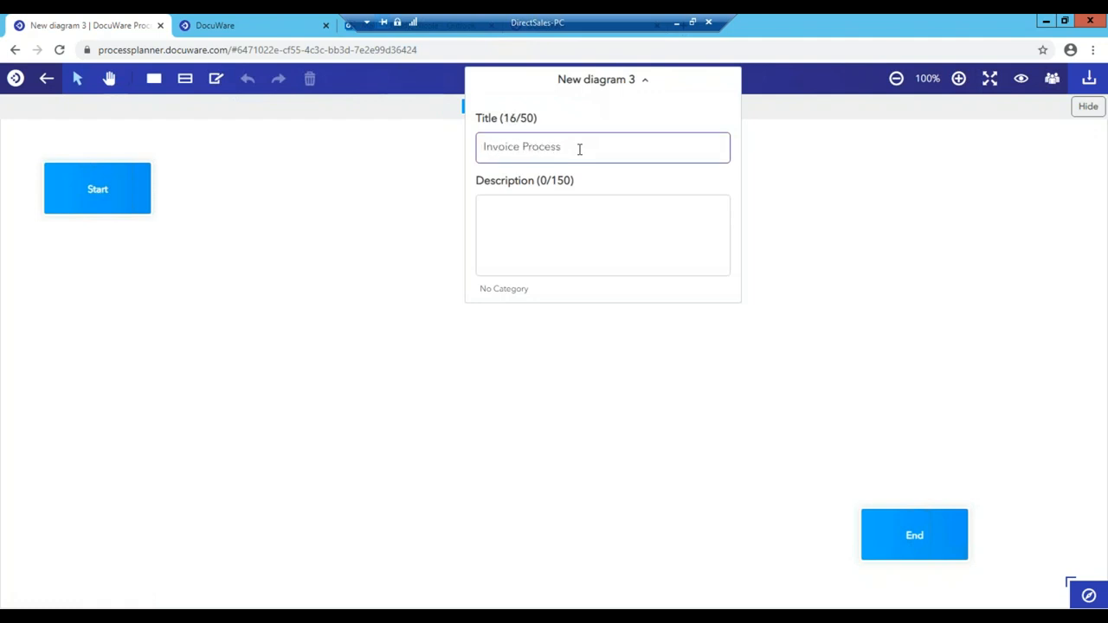
{"action": "type", "text": "Planner"}
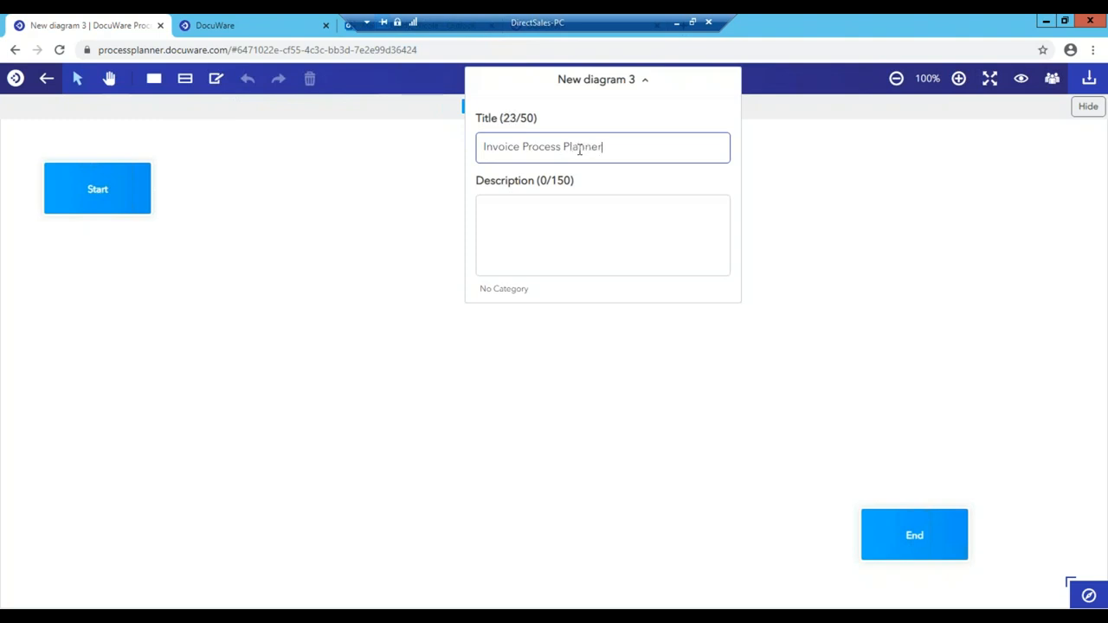
{"action": "left_click", "coordinate": [97, 189]}
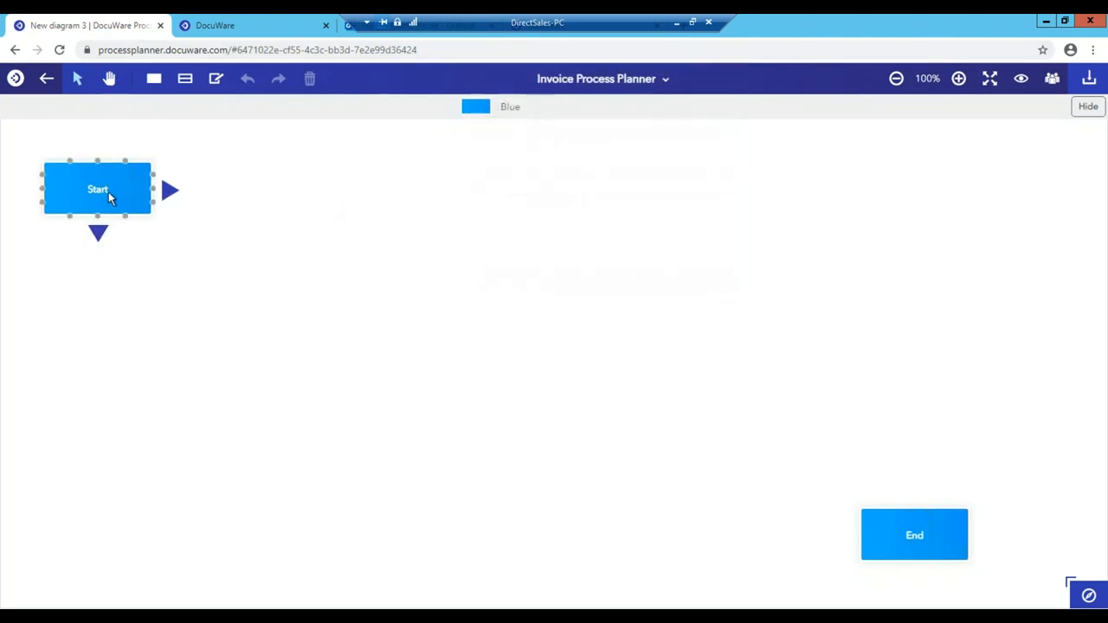
{"action": "mouse_move", "coordinate": [96, 189]}
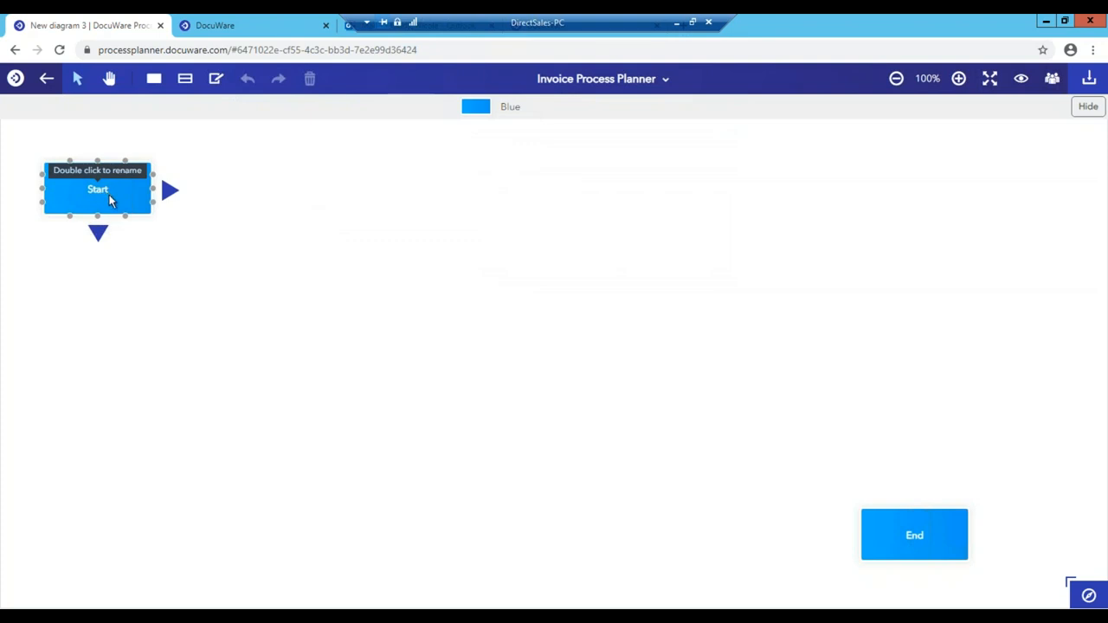
Step: Colour the Start step green and label the green legend entry 'Start'
{"action": "double_click", "coordinate": [97, 189]}
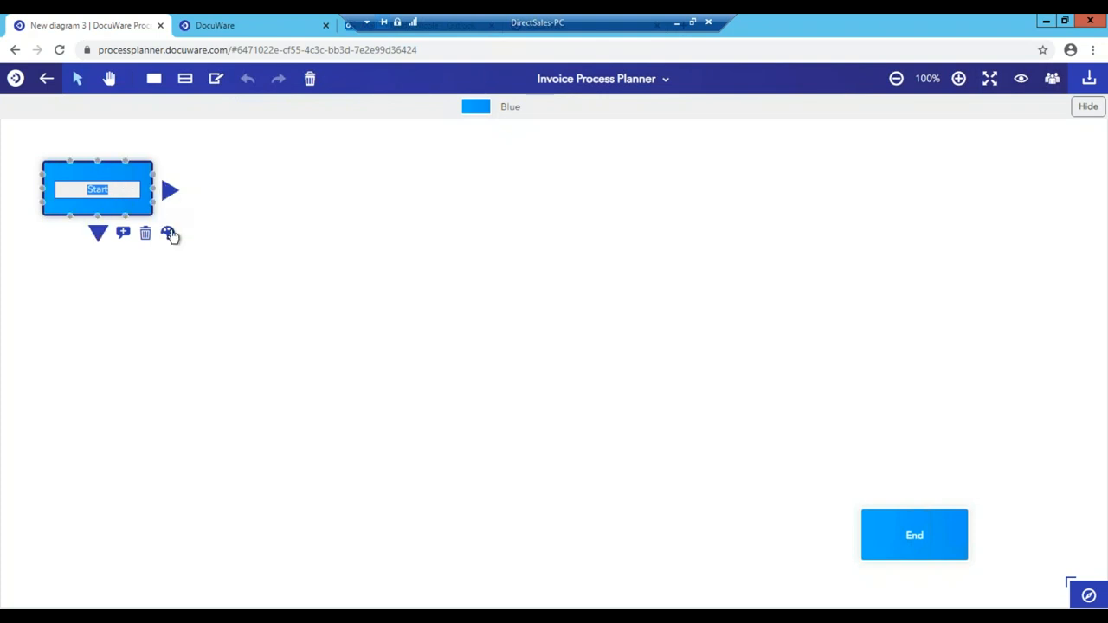
{"action": "left_click", "coordinate": [166, 232]}
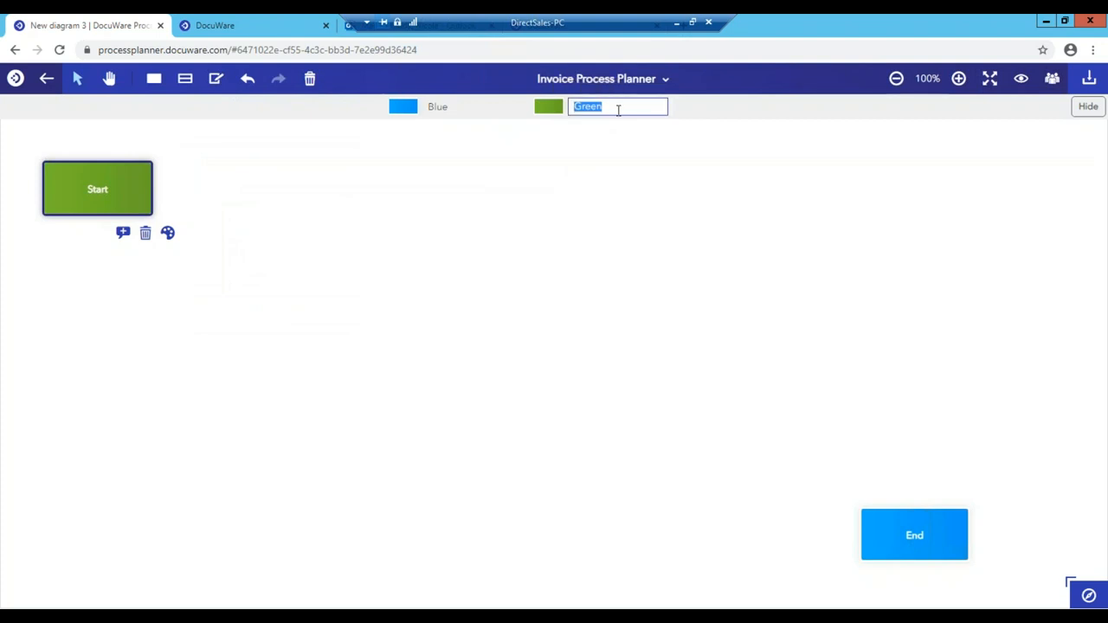
{"action": "type", "text": "Start"}
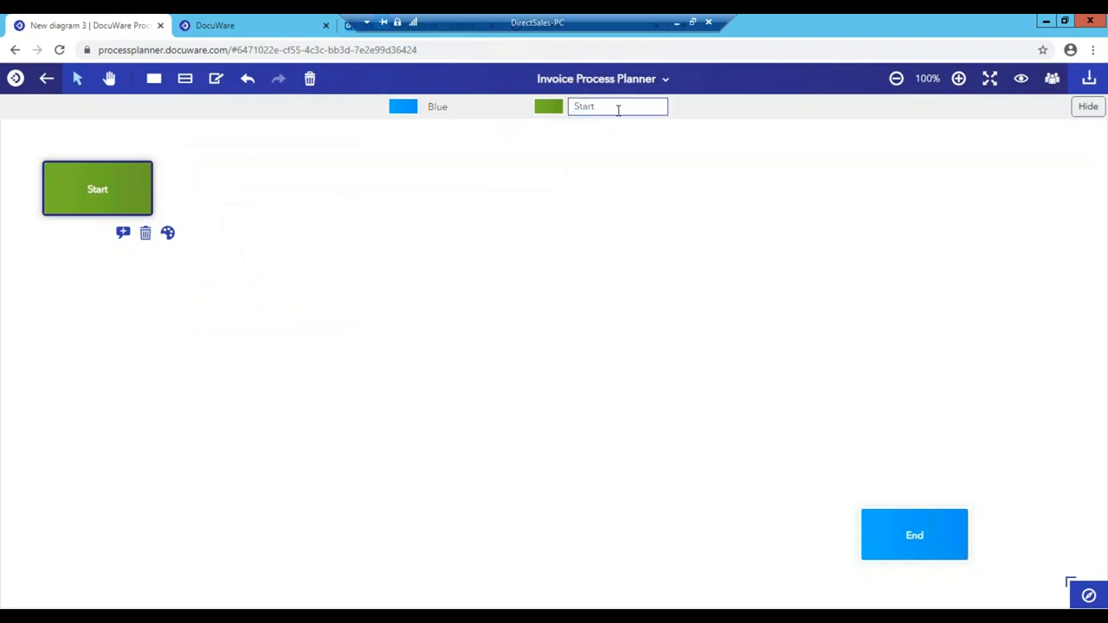
{"action": "left_click", "coordinate": [253, 197]}
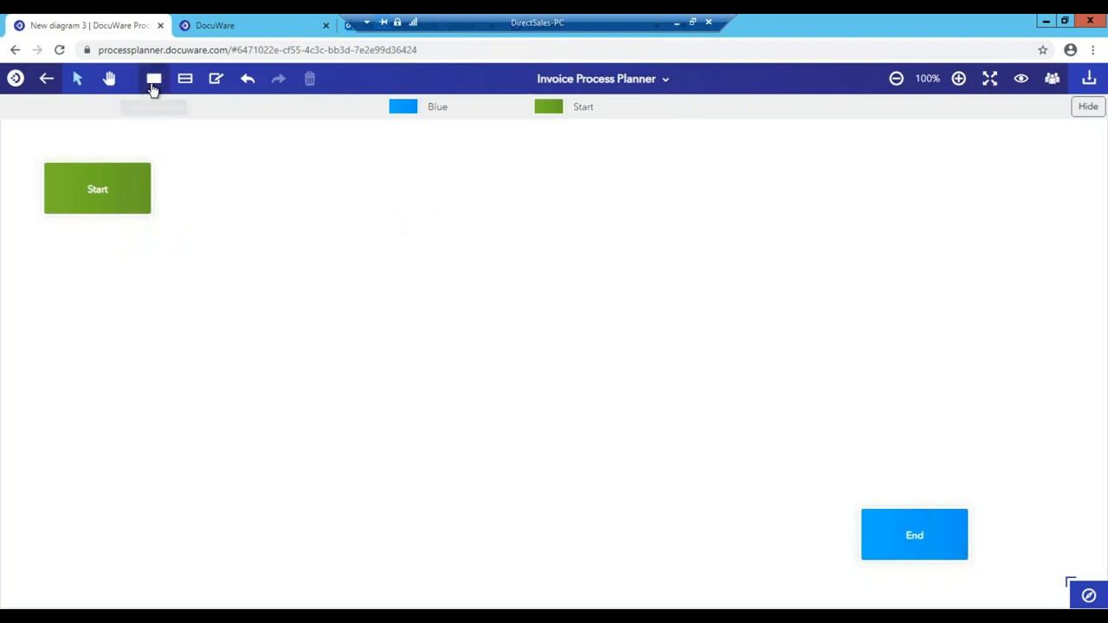
{"action": "mouse_move", "coordinate": [154, 80]}
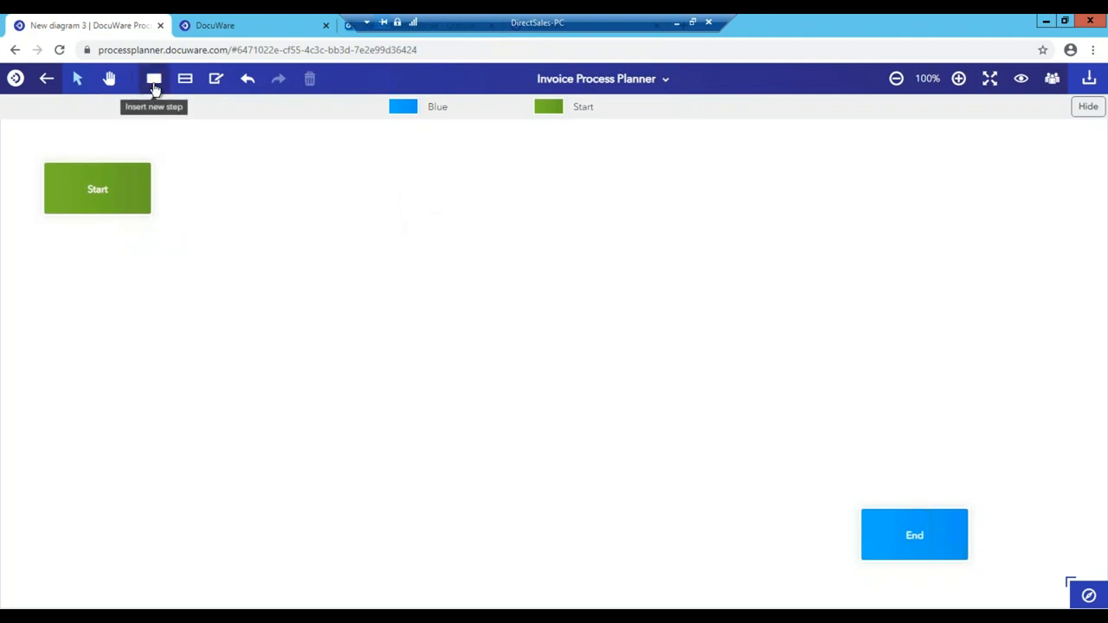
Step: Add a new step and name it 'Invoice Received'
{"action": "left_click", "coordinate": [154, 79]}
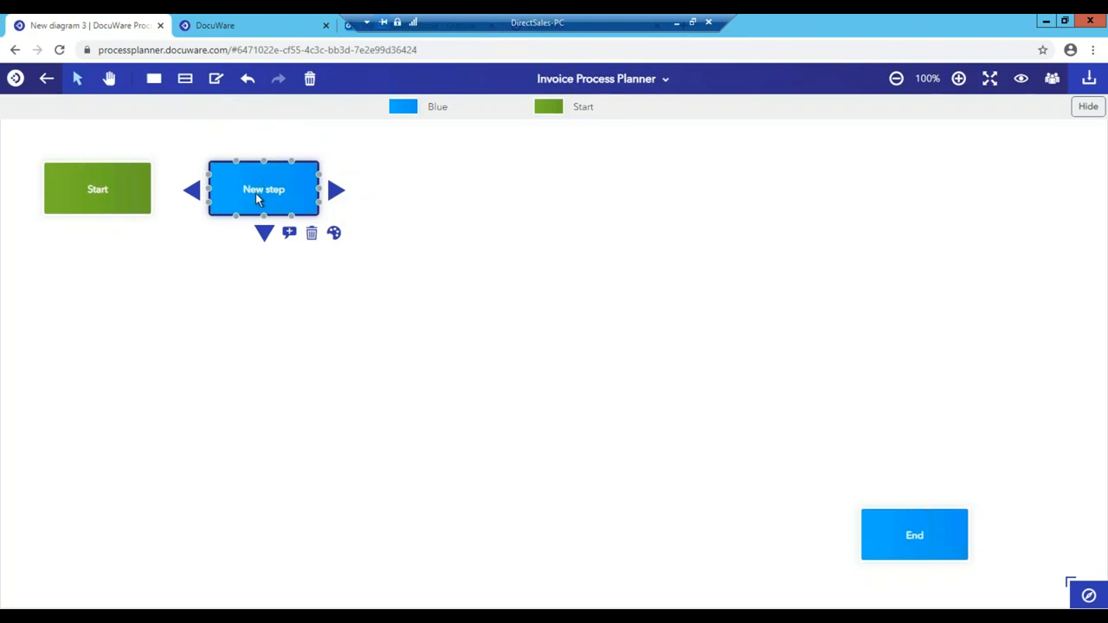
{"action": "mouse_move", "coordinate": [263, 189]}
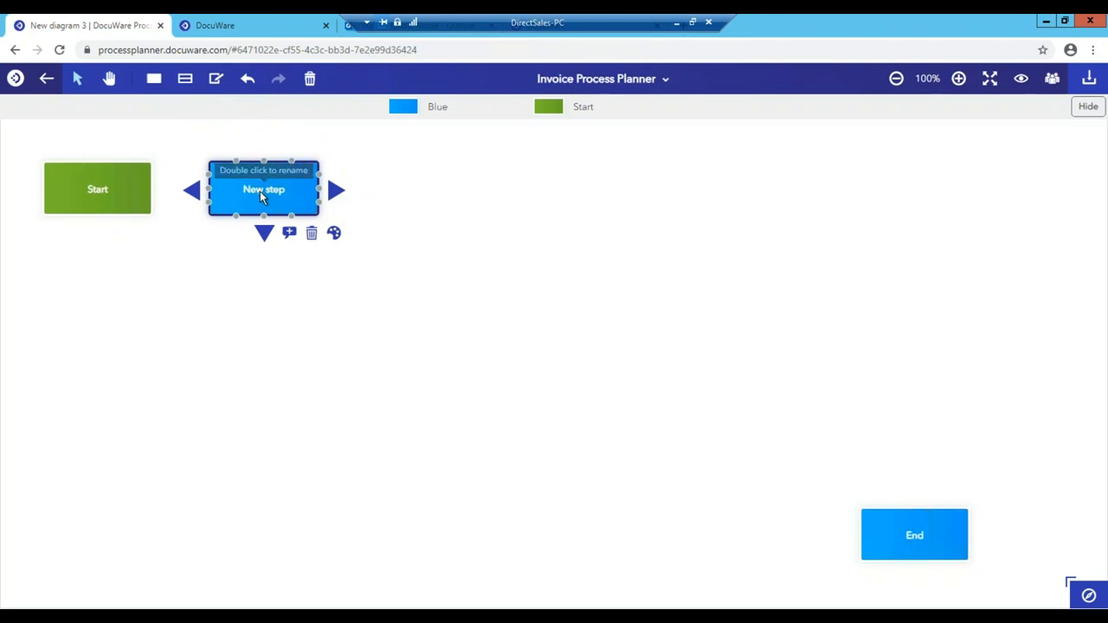
{"action": "double_click", "coordinate": [263, 189]}
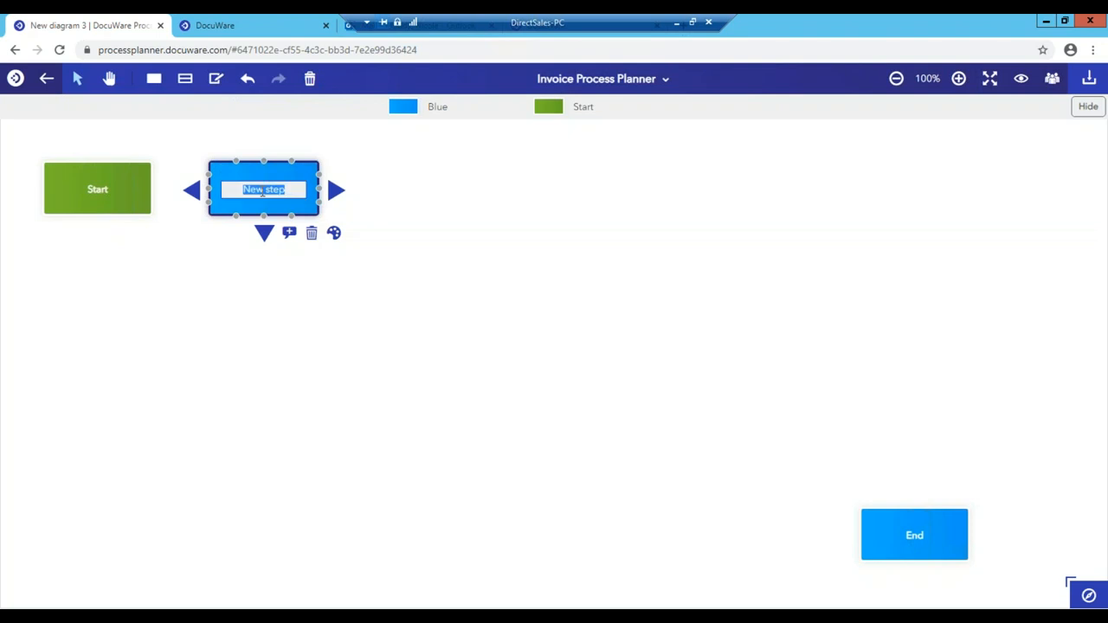
{"action": "left_click", "coordinate": [263, 189]}
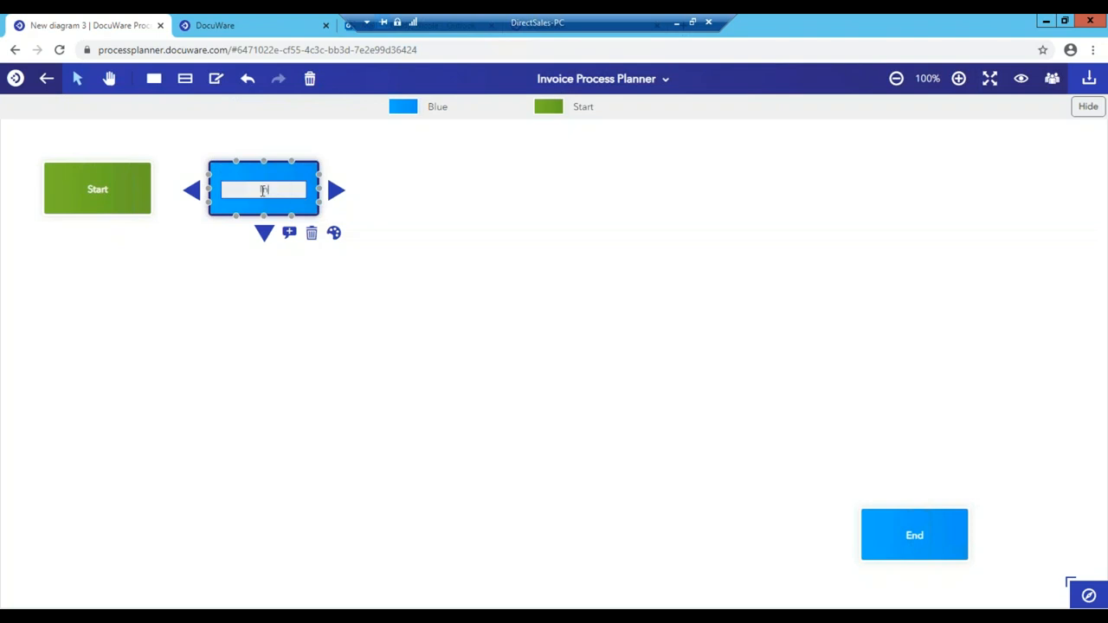
{"action": "type", "text": "Invoice Received"}
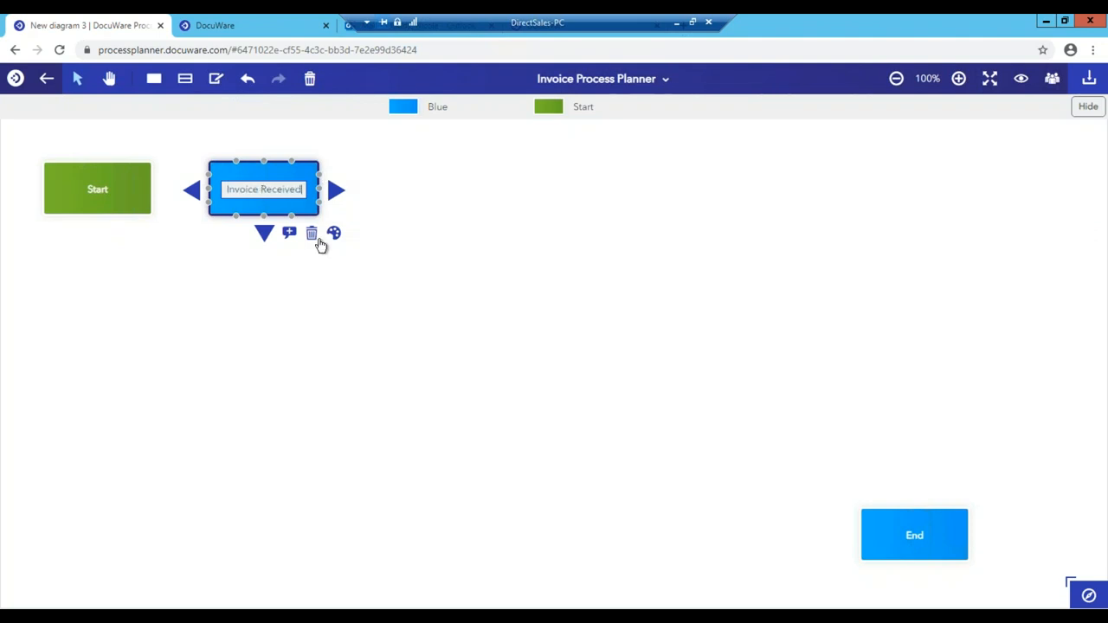
Step: Colour Invoice Received purple with legend 'Process' and begin linking it from Start
{"action": "left_click", "coordinate": [332, 232]}
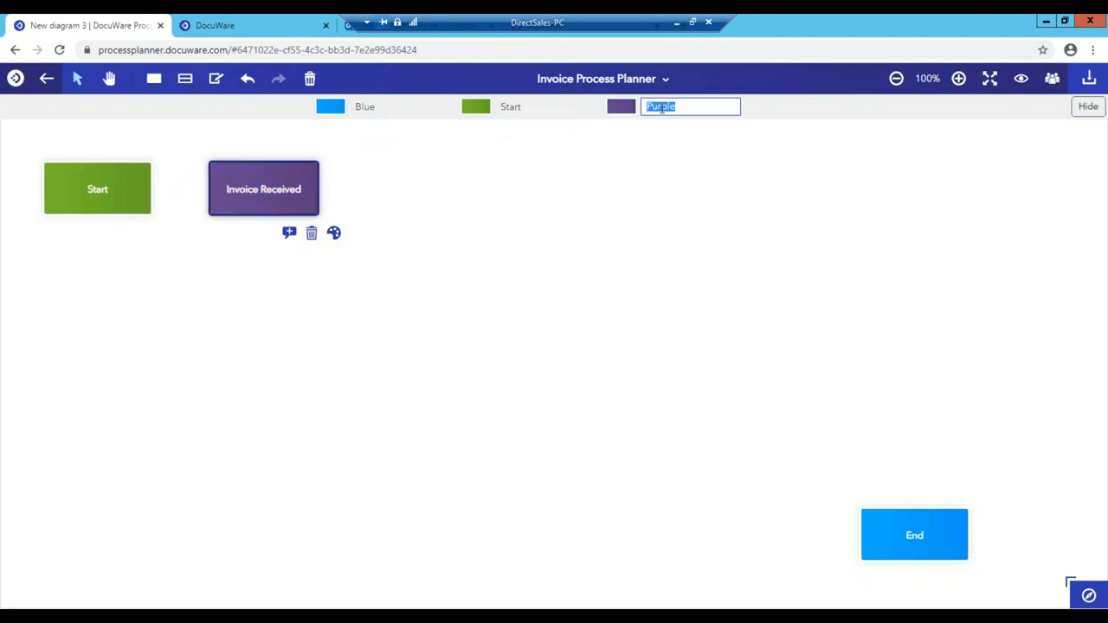
{"action": "type", "text": "Process"}
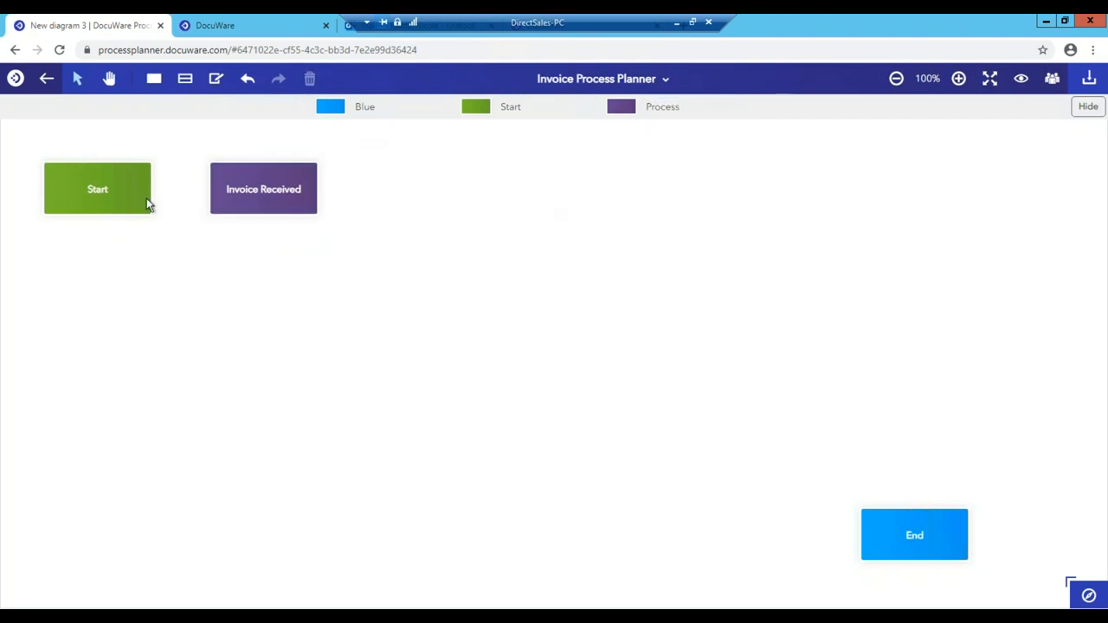
{"action": "left_click", "coordinate": [97, 188]}
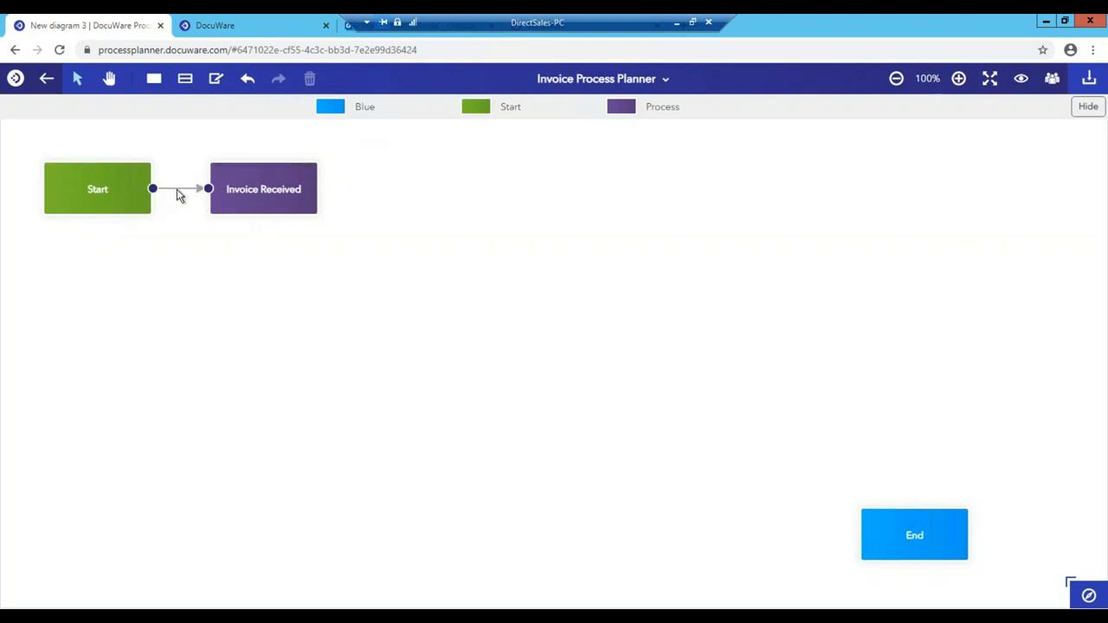
{"action": "left_click", "coordinate": [180, 189]}
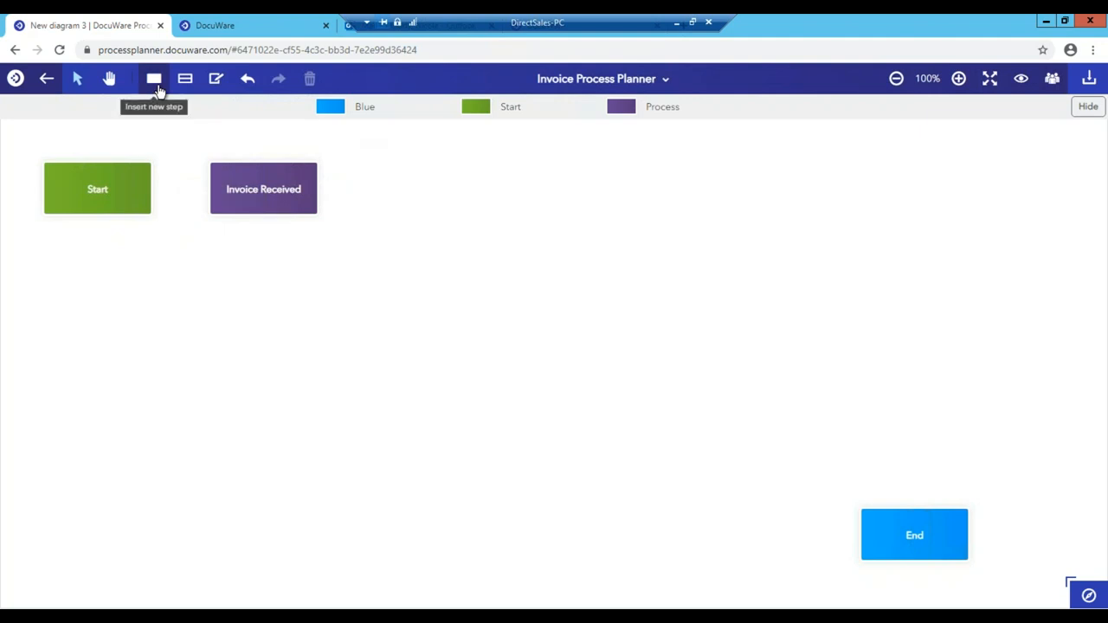
Step: Add a new step and name it 'Store in DW'
{"action": "left_click", "coordinate": [152, 79]}
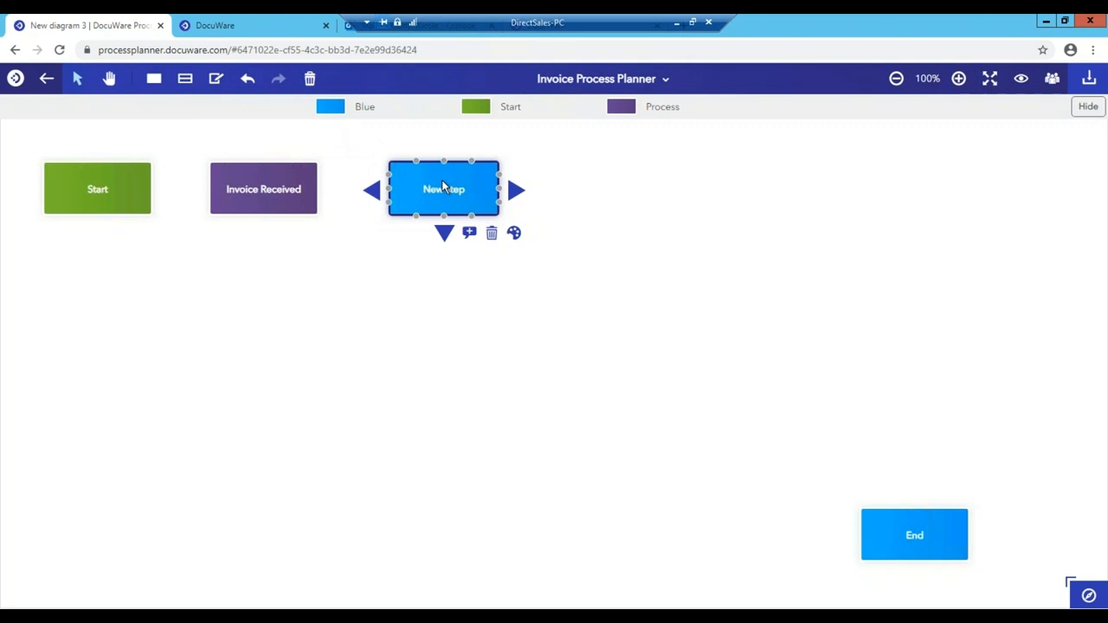
{"action": "double_click", "coordinate": [443, 189]}
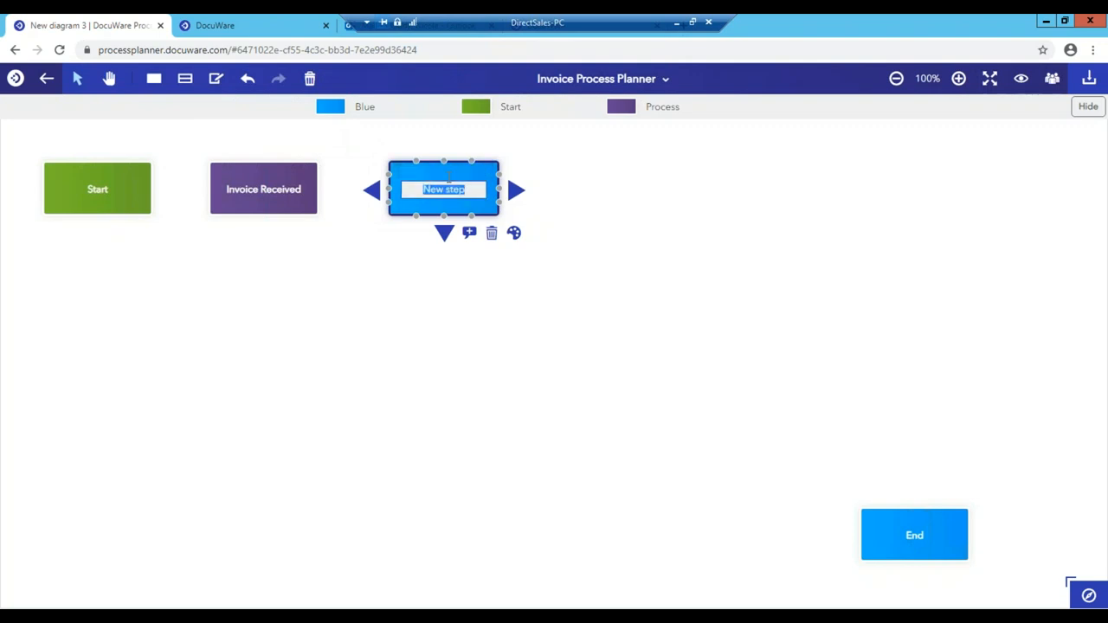
{"action": "type", "text": "S"}
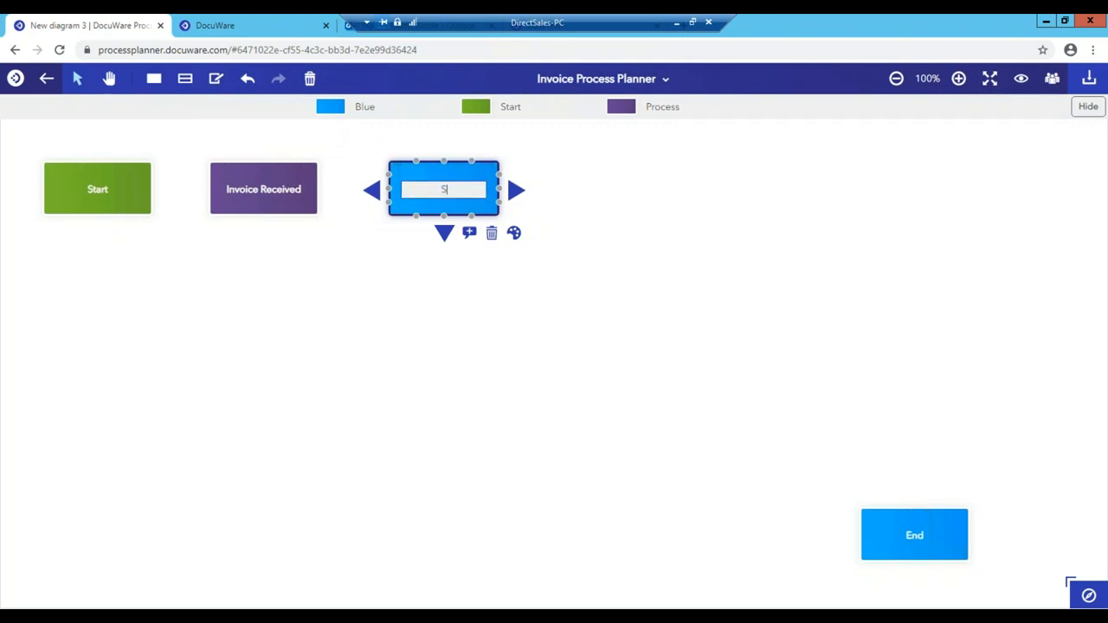
{"action": "type", "text": "Store in DW"}
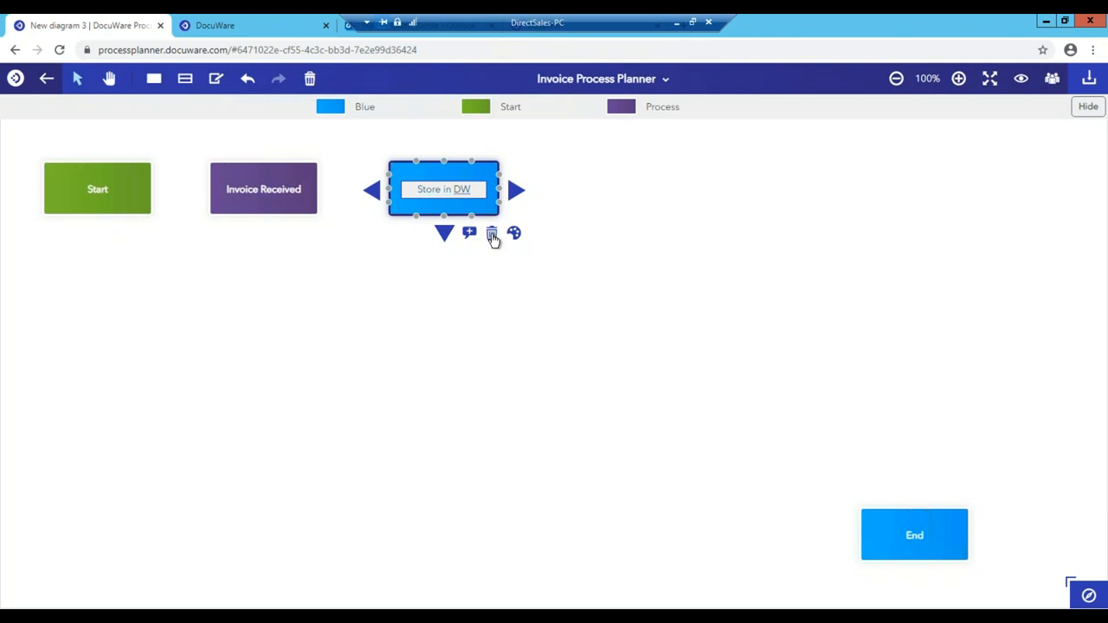
{"action": "mouse_move", "coordinate": [469, 232]}
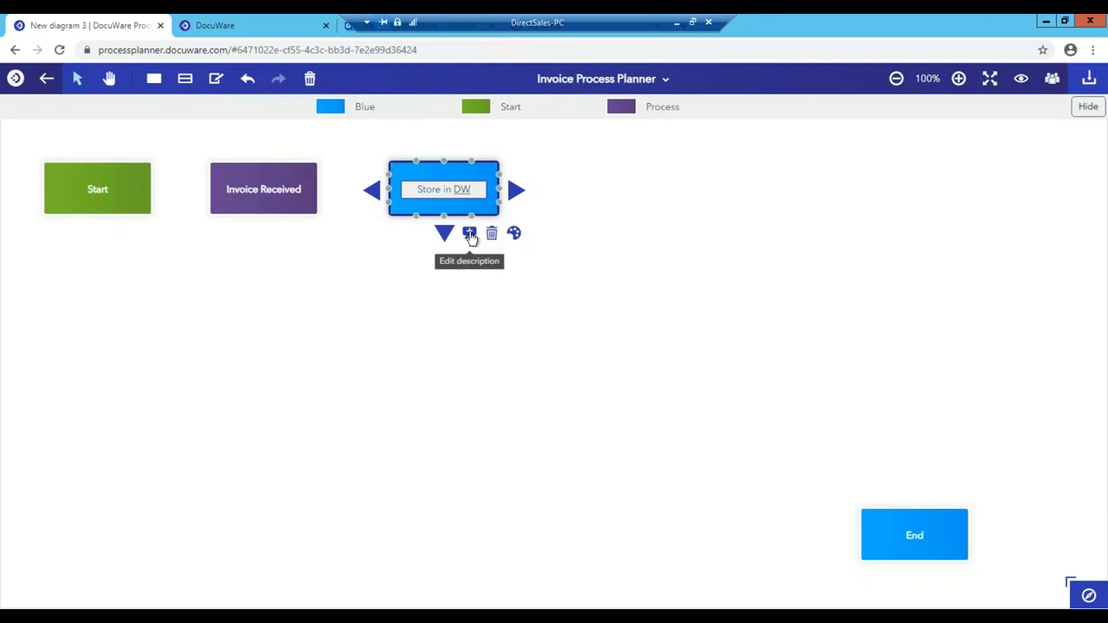
Step: Describe Store in DW as 'Stored email, Scanned Documents' and give it the Process colour
{"action": "left_click", "coordinate": [469, 232]}
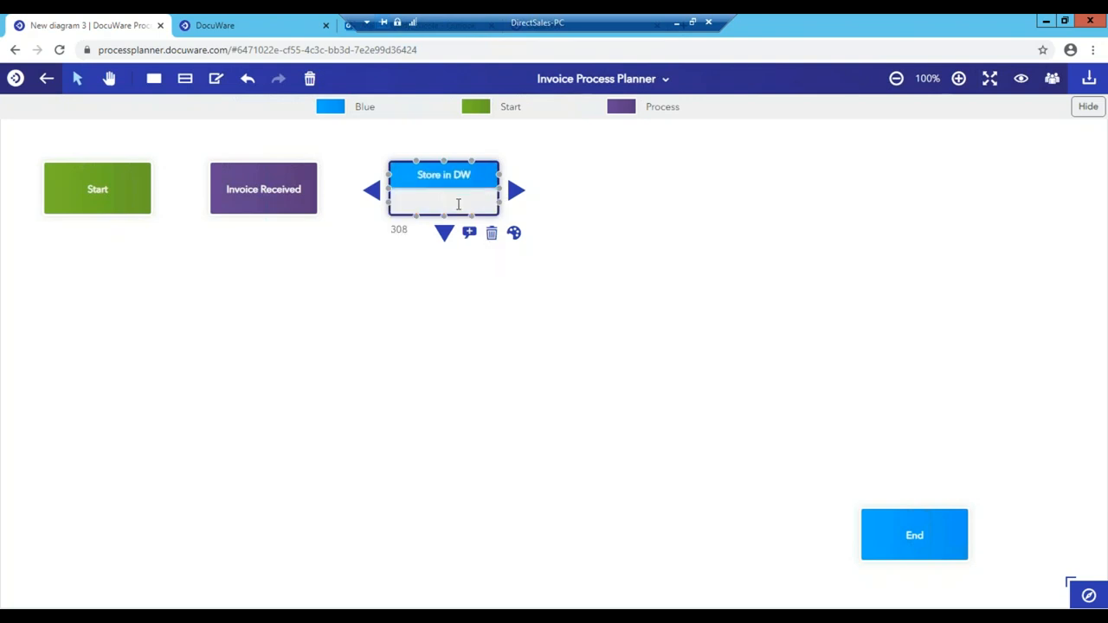
{"action": "type", "text": "Stored email"}
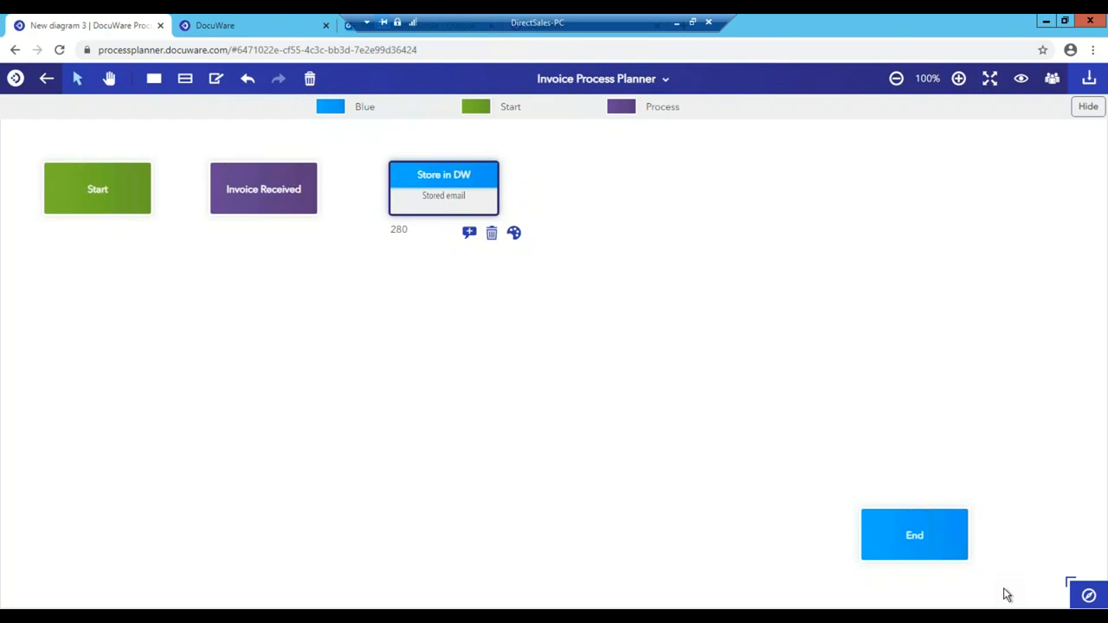
{"action": "type", "text": "Scane"}
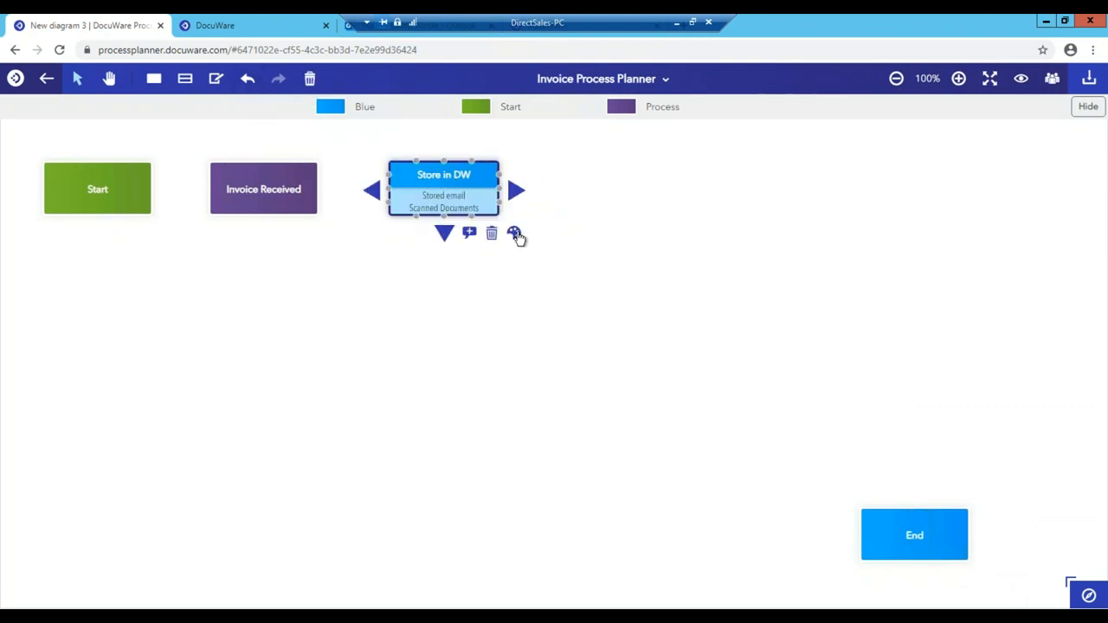
{"action": "left_click", "coordinate": [514, 234]}
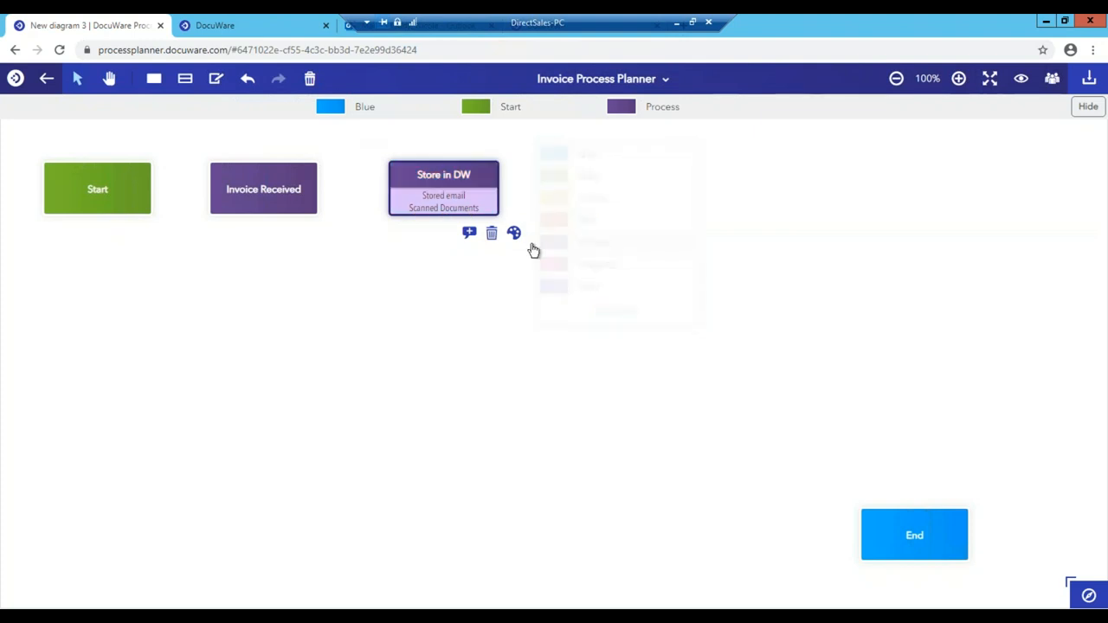
{"action": "mouse_move", "coordinate": [214, 80]}
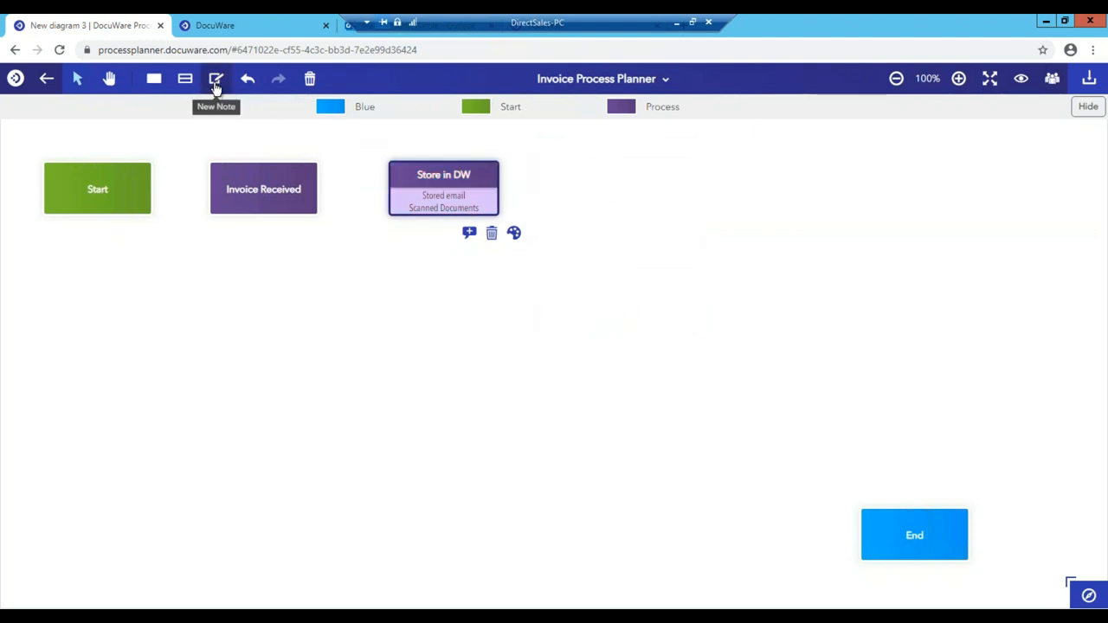
Step: Add a note beside Store in DW reading 'Scanned documents can be mail or hand delivered'
{"action": "left_click", "coordinate": [214, 80]}
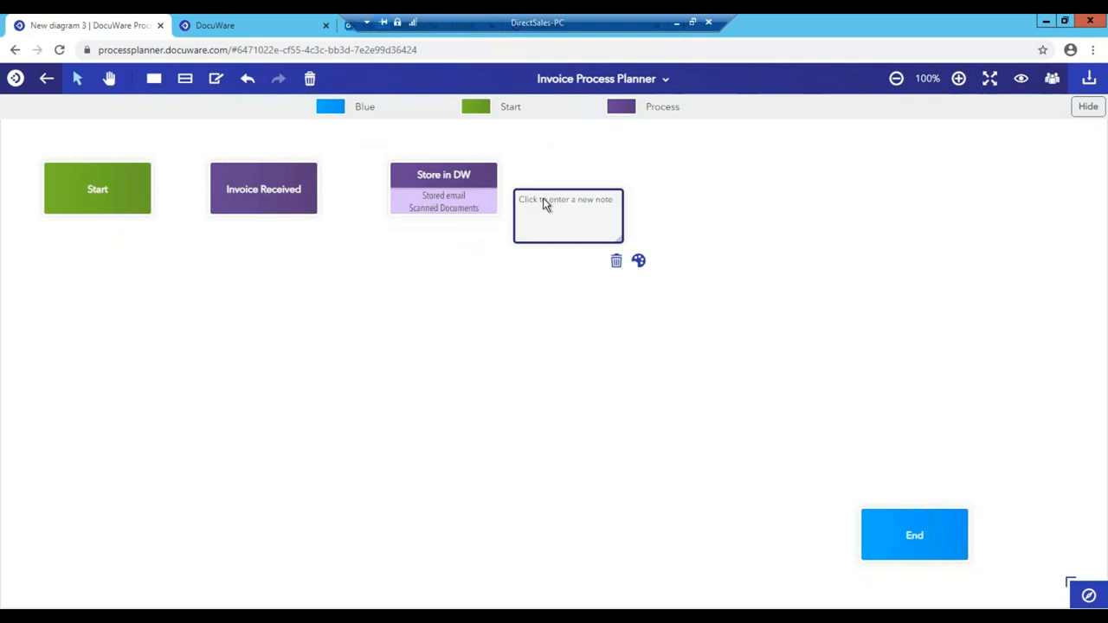
{"action": "left_click", "coordinate": [568, 214]}
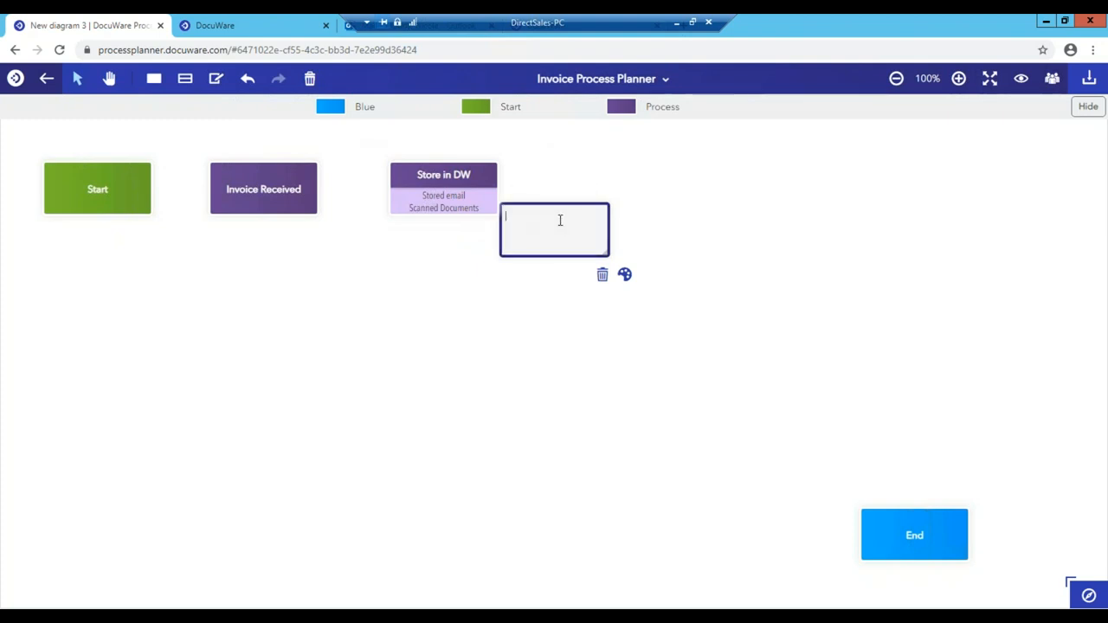
{"action": "type", "text": "Sc"}
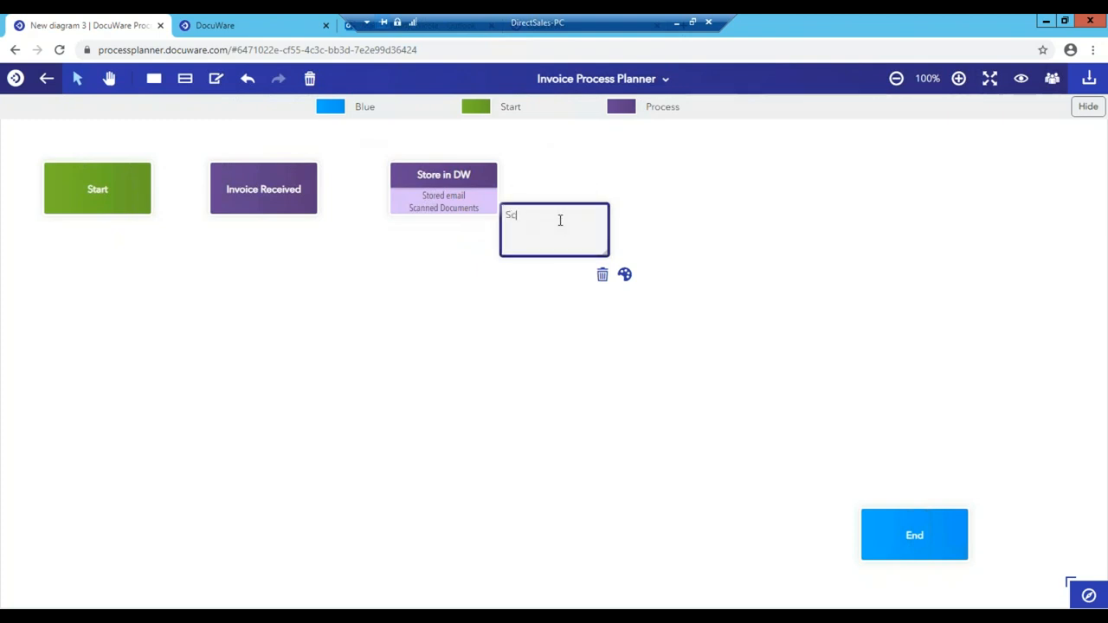
{"action": "type", "text": "Scanned"}
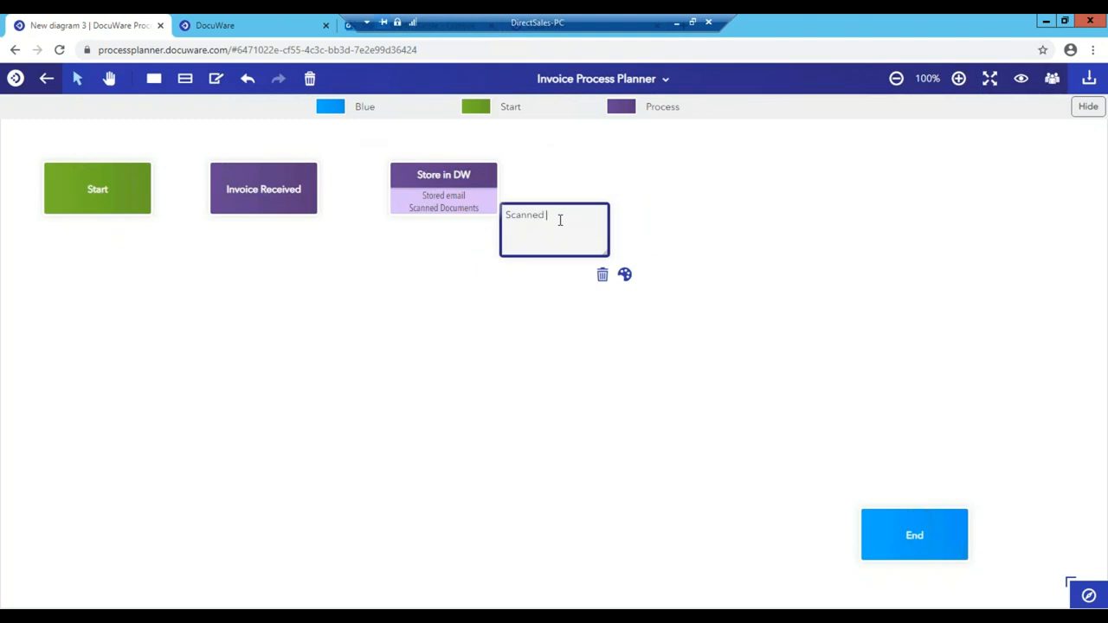
{"action": "type", "text": "documents can"}
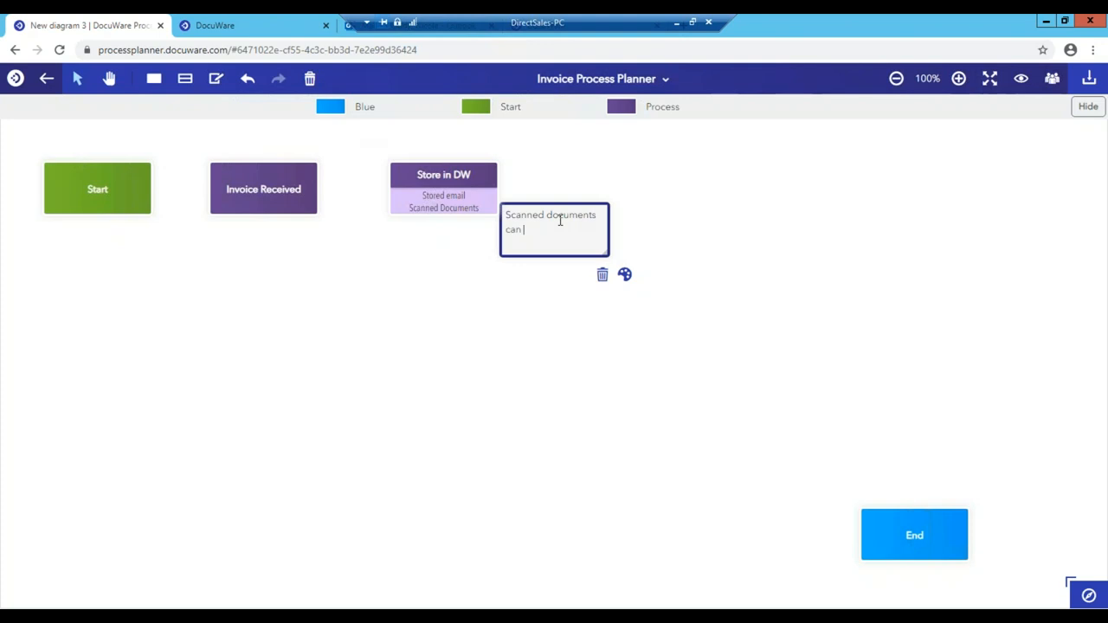
{"action": "type", "text": "be ma"}
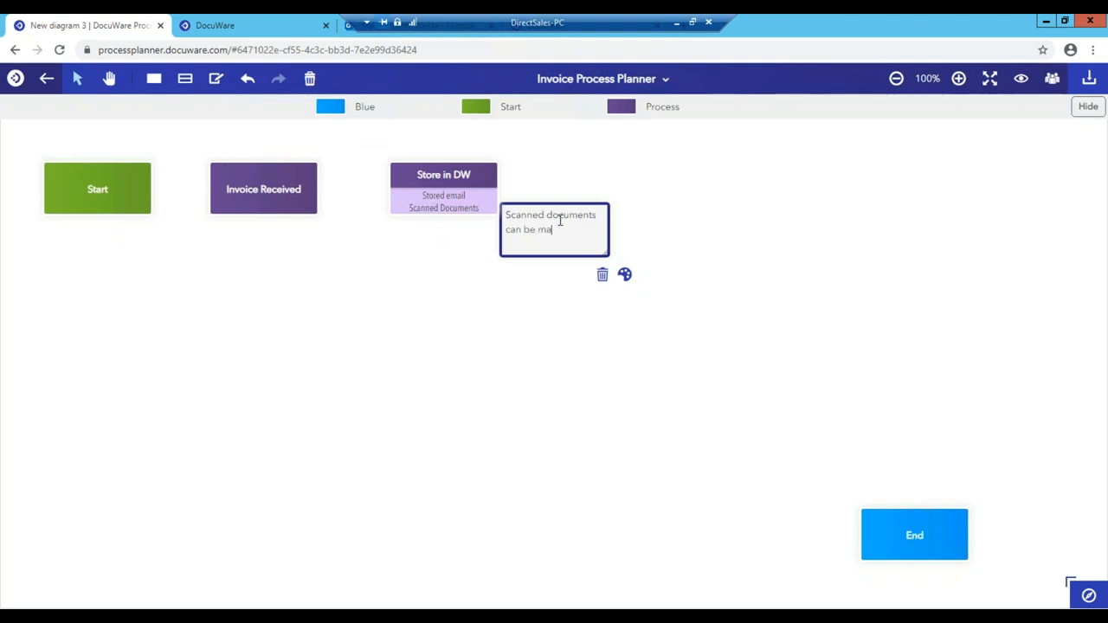
{"action": "type", "text": "il or hand"}
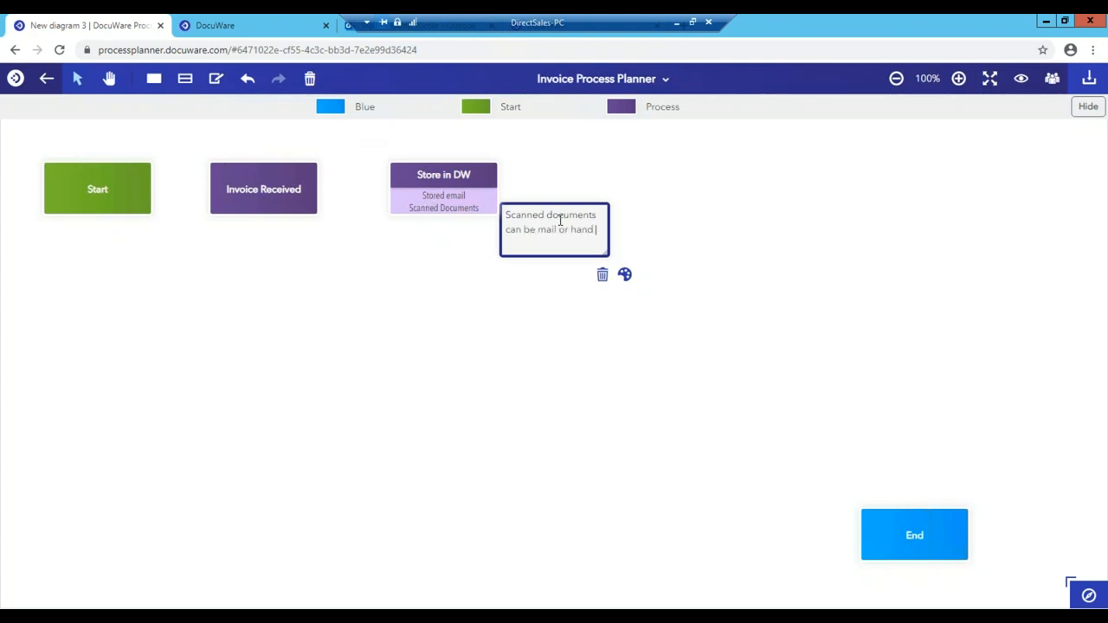
{"action": "type", "text": "delivered"}
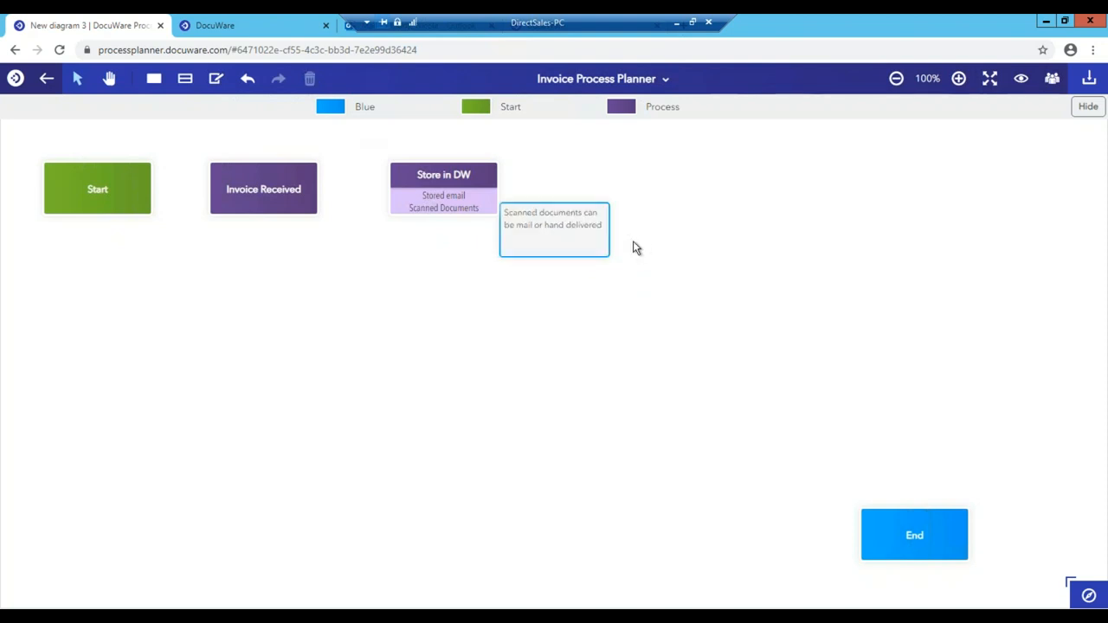
Step: Link the steps and rename the two return paths to Start as 'Test 1' and 'Test 2'
{"action": "left_click", "coordinate": [97, 188]}
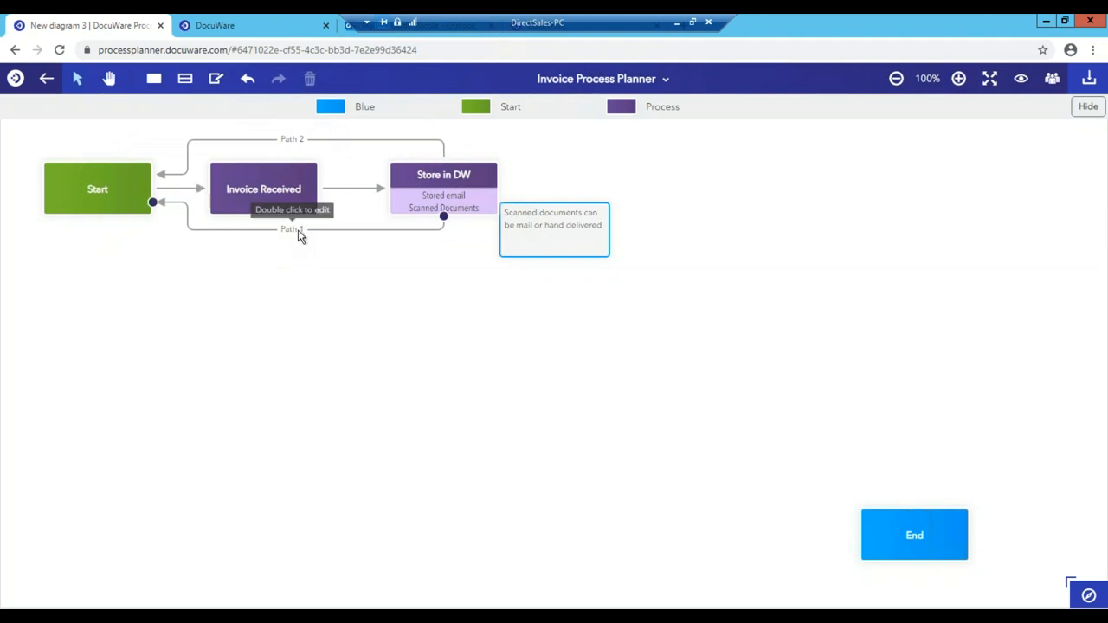
{"action": "double_click", "coordinate": [291, 228]}
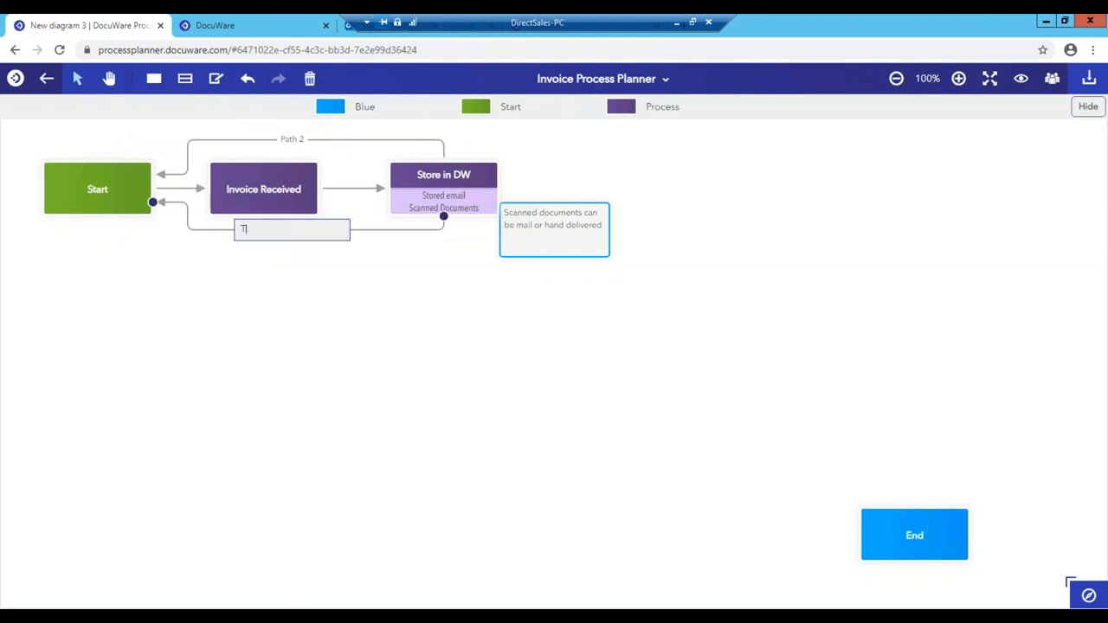
{"action": "type", "text": "est 1"}
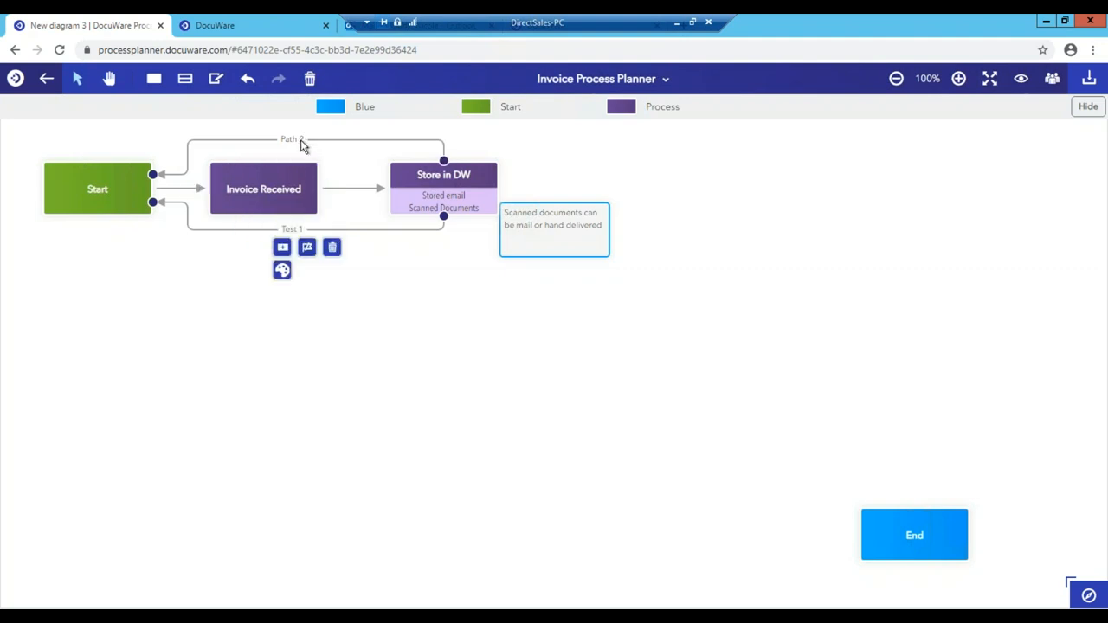
{"action": "double_click", "coordinate": [291, 138]}
{"action": "type", "text": "Tes"}
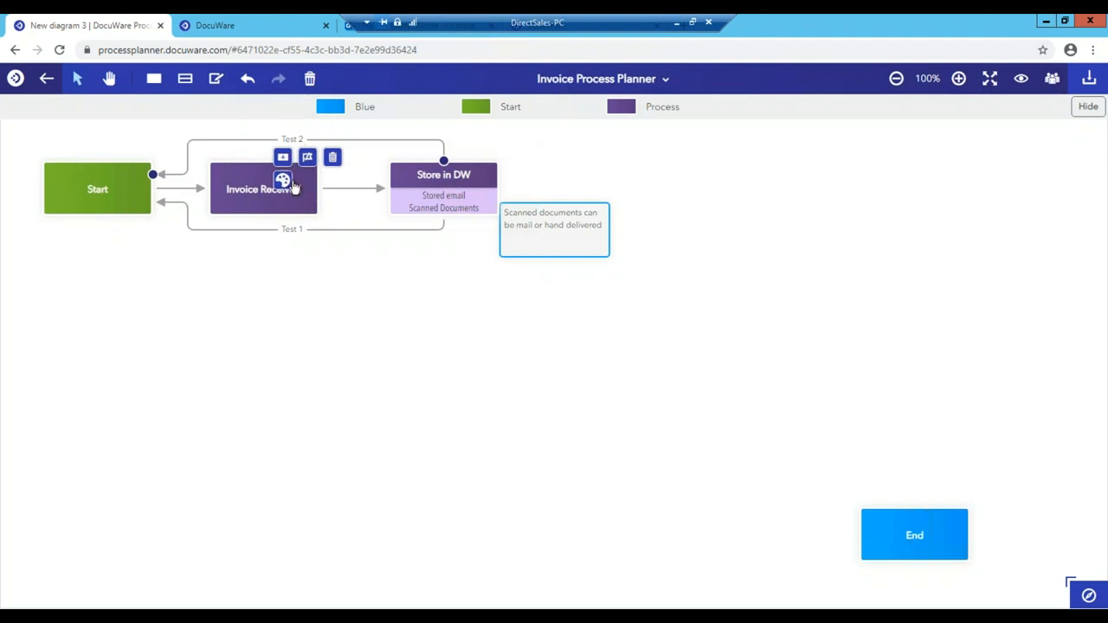
Step: Make the Test 2 path yellow and connect Store in DW to End as 'Path 1'
{"action": "left_click", "coordinate": [308, 156]}
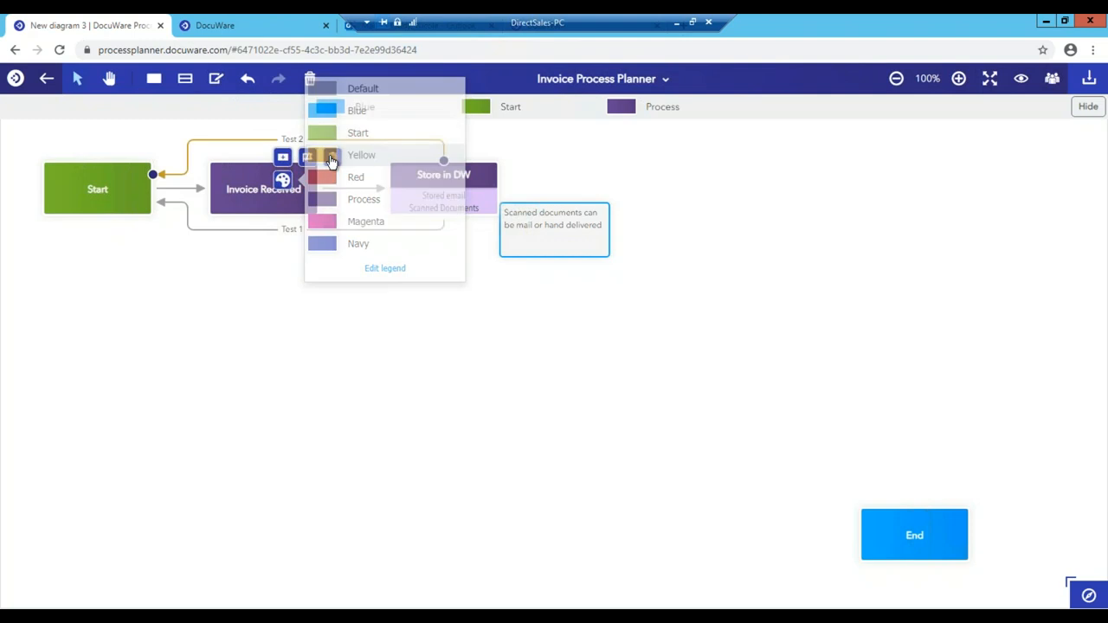
{"action": "left_click", "coordinate": [356, 111]}
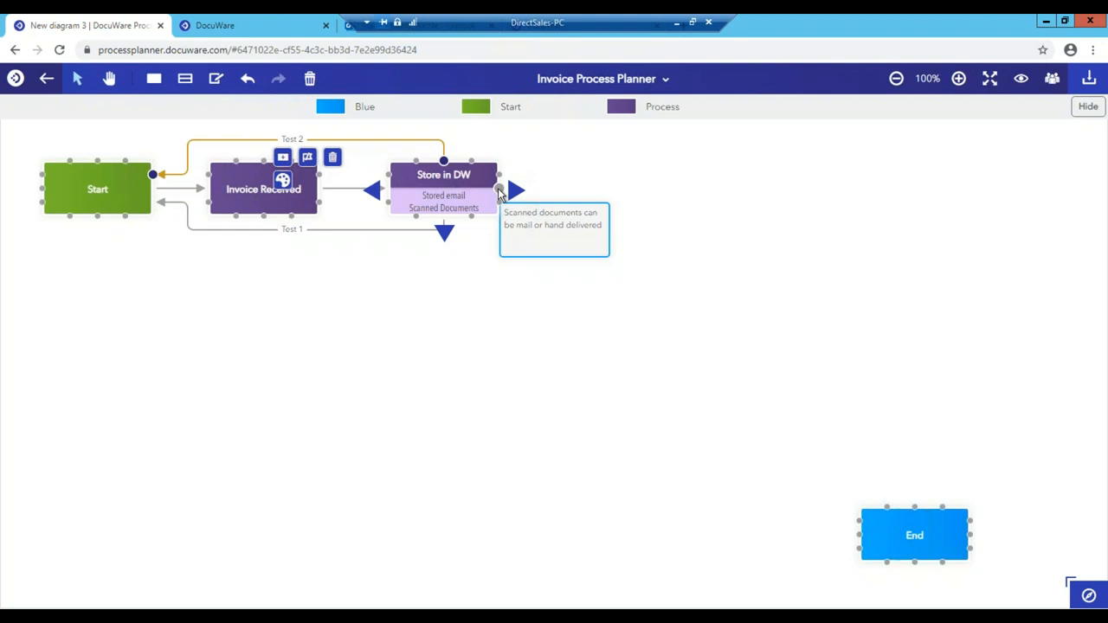
{"action": "left_click_drag", "start_coordinate": [516, 190], "coordinate": [913, 535]}
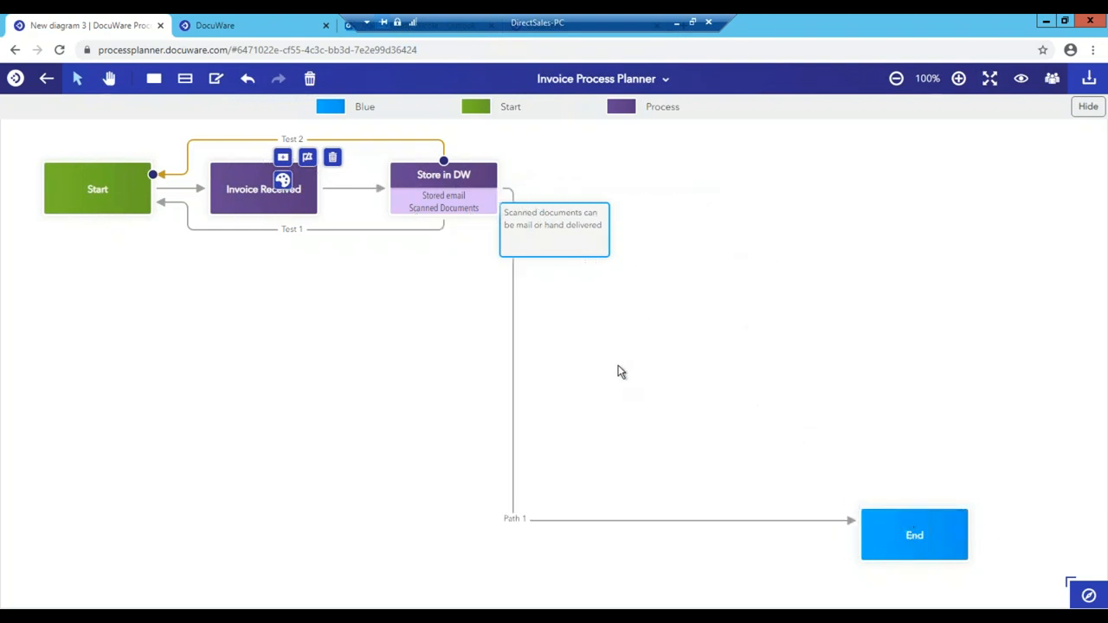
{"action": "mouse_move", "coordinate": [45, 80]}
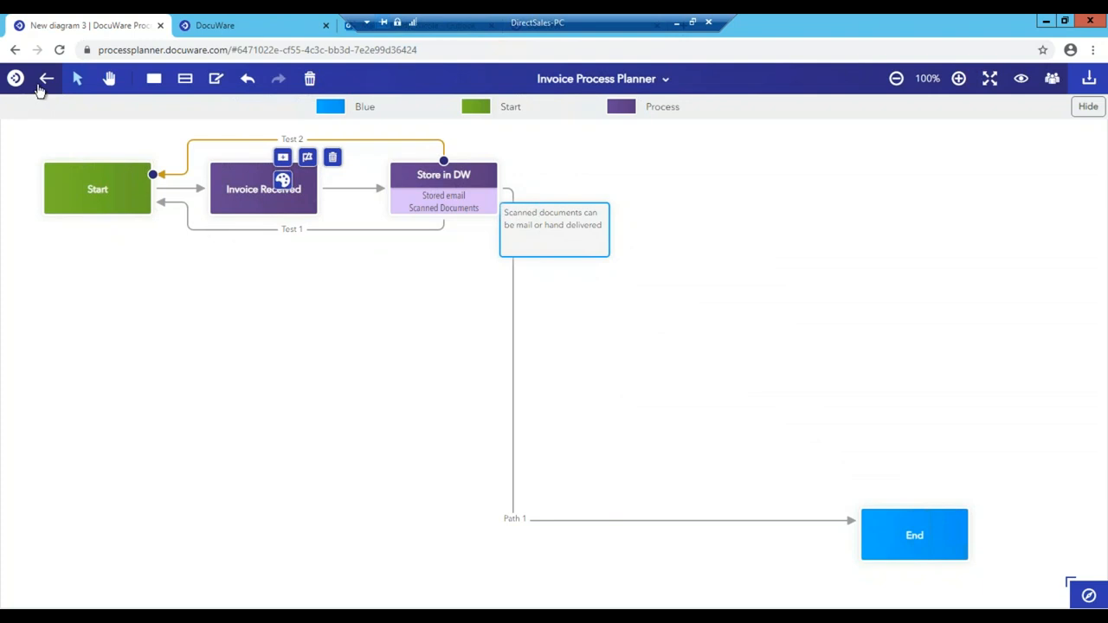
Step: Return to All diagrams and open 'Invoice Process Planner - Completed'
{"action": "left_click", "coordinate": [14, 78]}
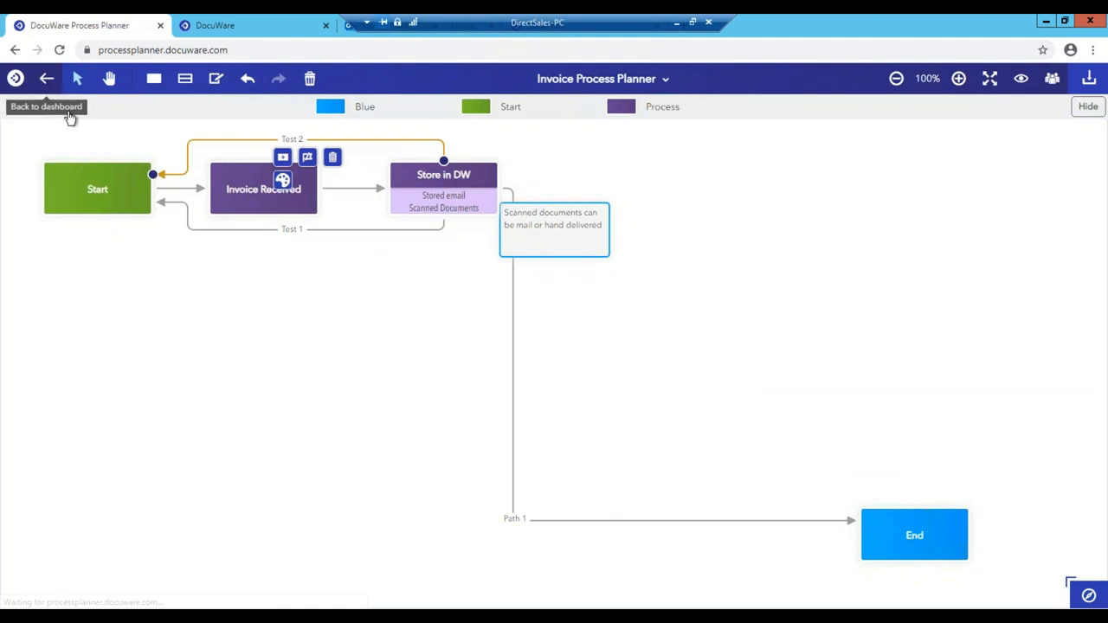
{"action": "left_click", "coordinate": [45, 108]}
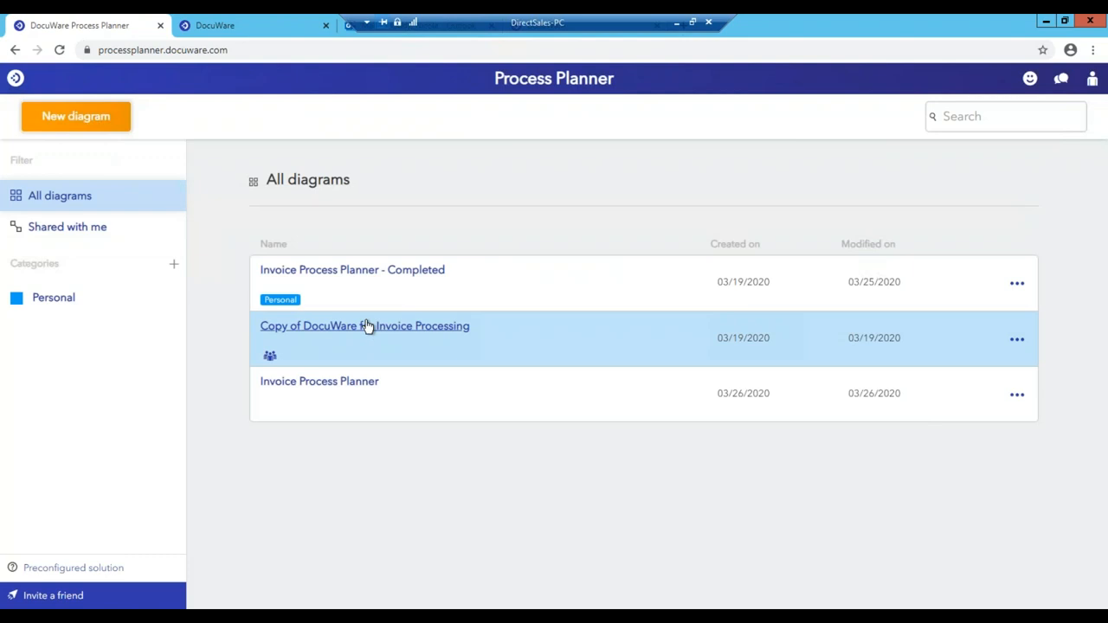
{"action": "left_click", "coordinate": [353, 270]}
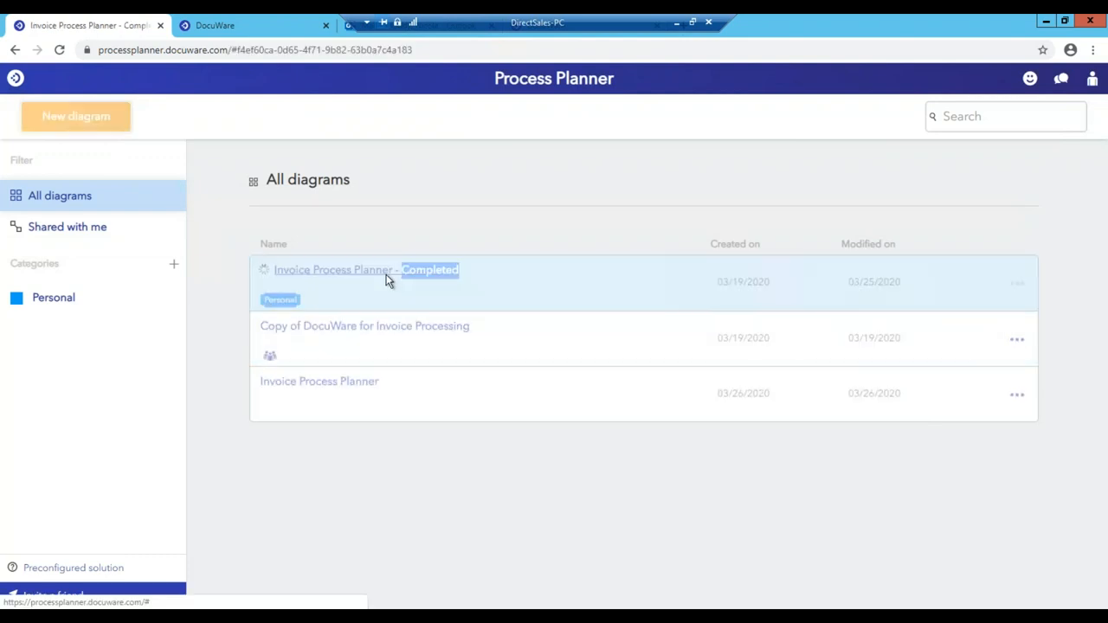
{"action": "left_click", "coordinate": [332, 270]}
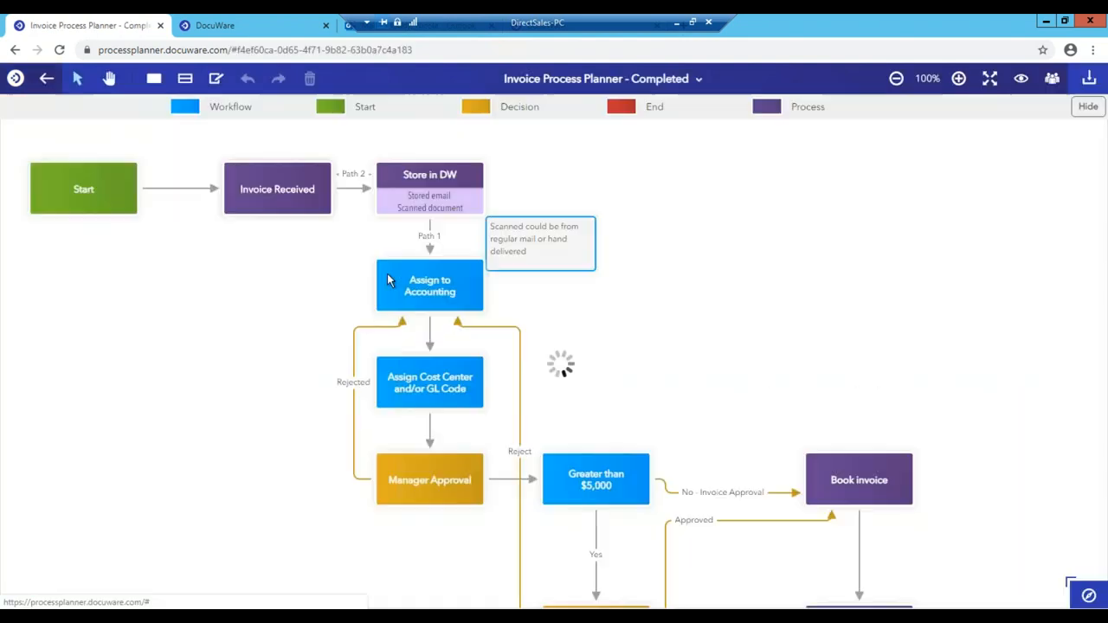
{"action": "left_click", "coordinate": [429, 286]}
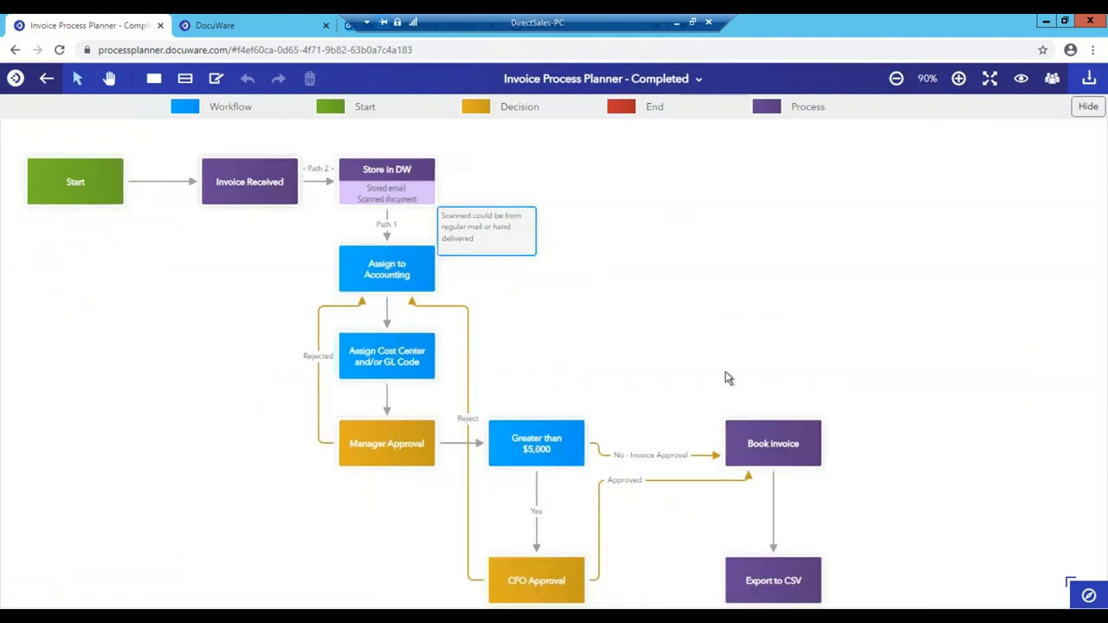
{"action": "left_click", "coordinate": [249, 182]}
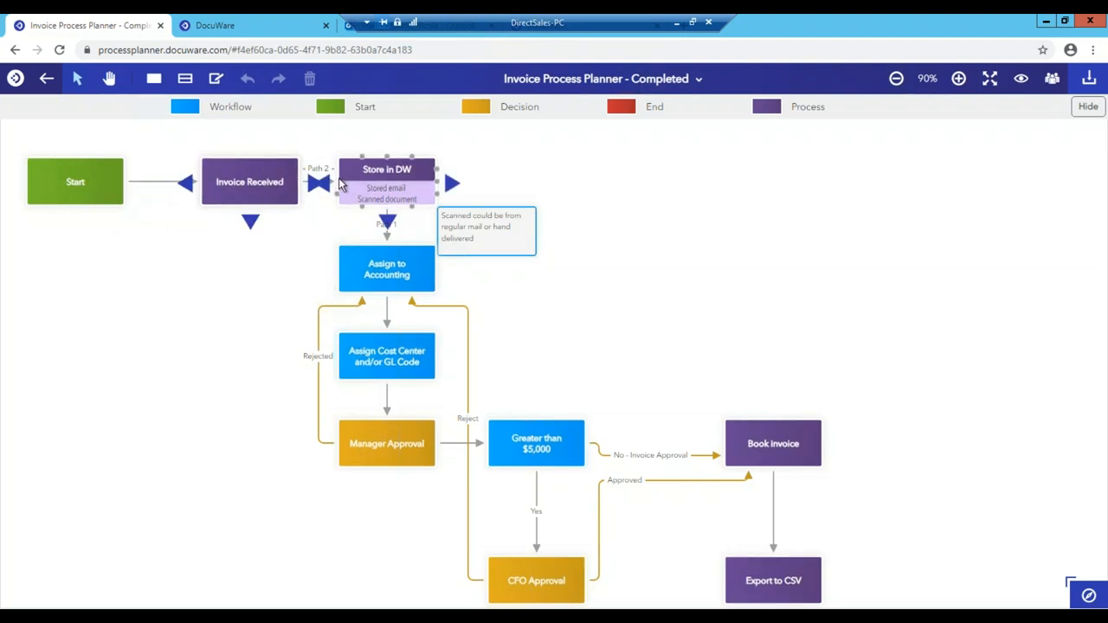
{"action": "left_click", "coordinate": [250, 182]}
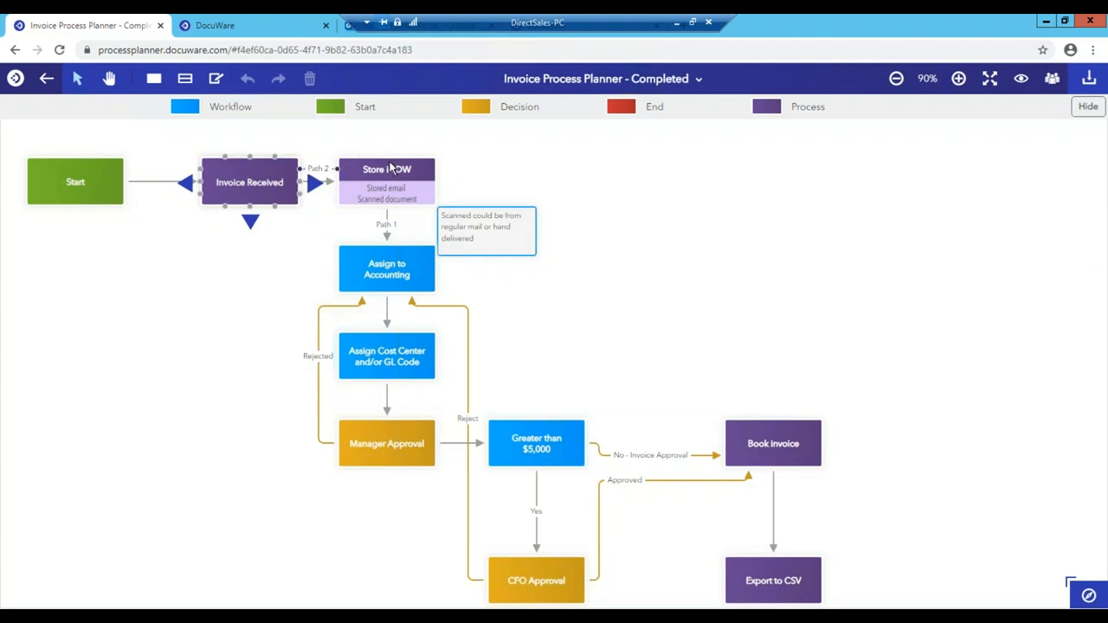
{"action": "left_click", "coordinate": [386, 270]}
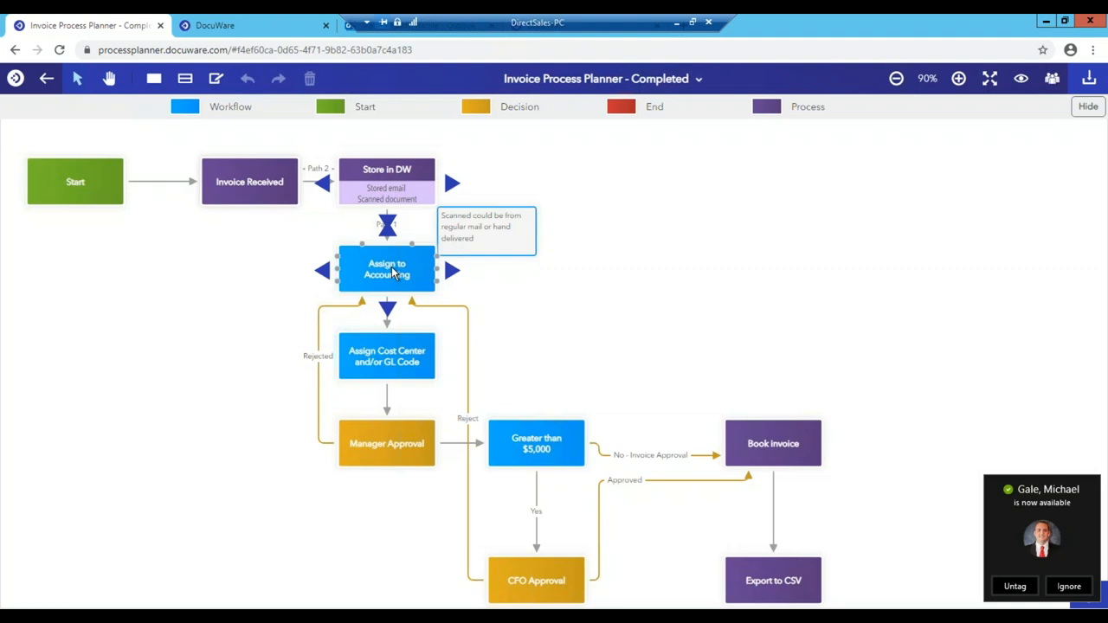
{"action": "mouse_move", "coordinate": [390, 275]}
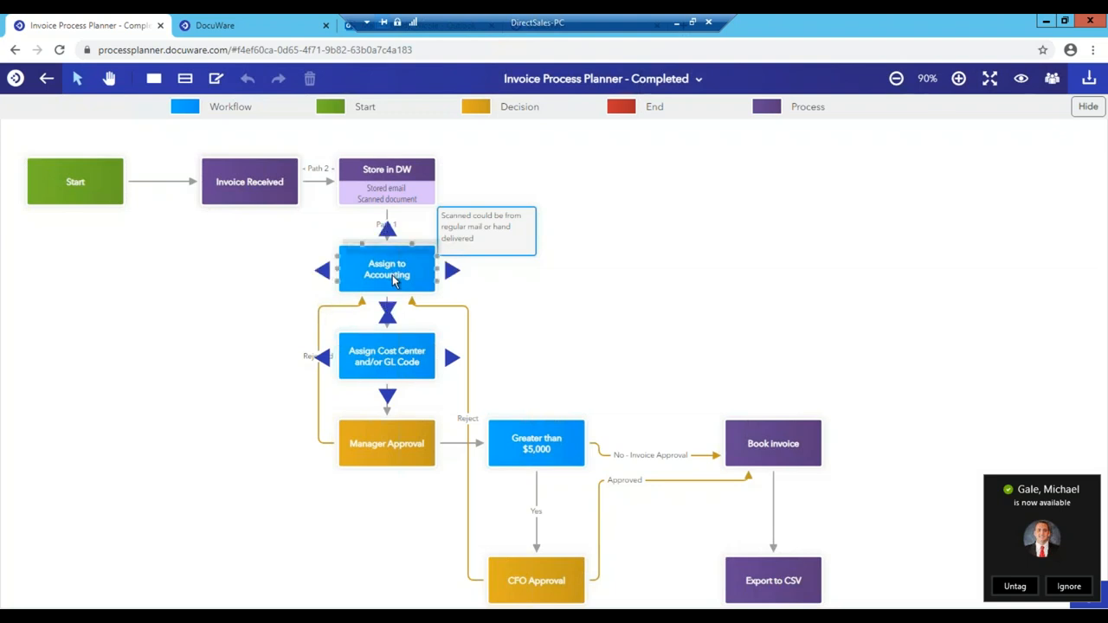
{"action": "left_click", "coordinate": [385, 356]}
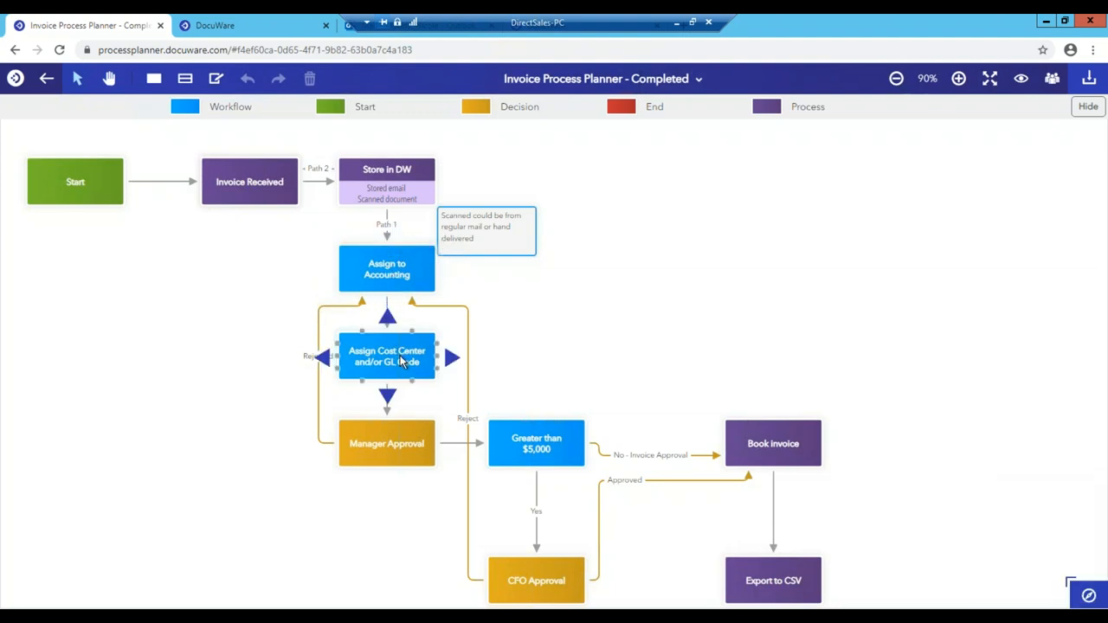
{"action": "mouse_move", "coordinate": [402, 361]}
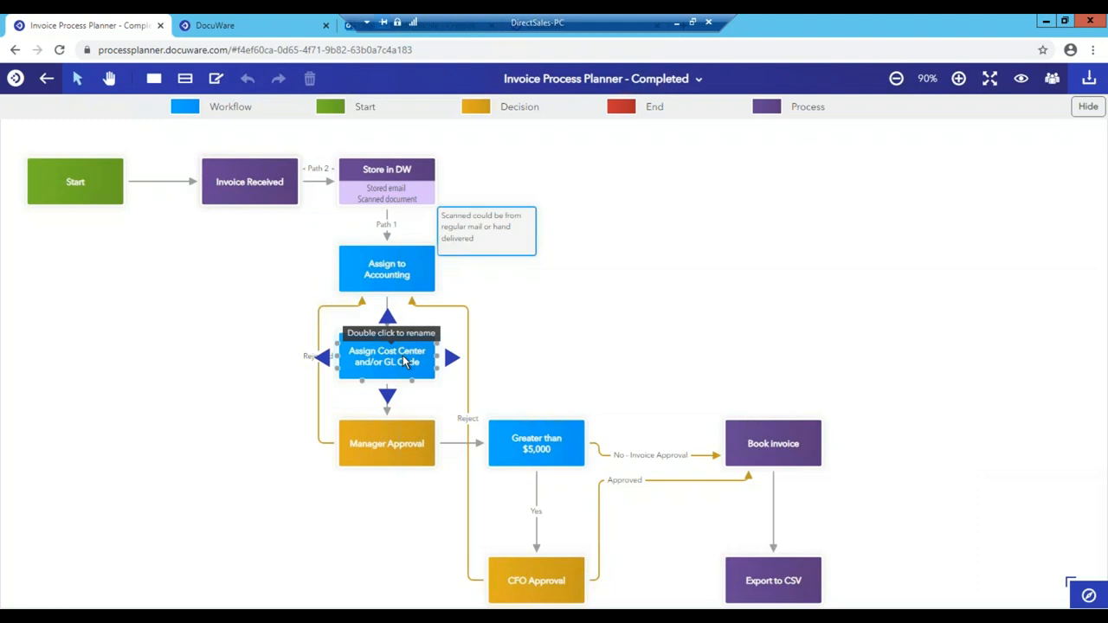
{"action": "mouse_move", "coordinate": [405, 371]}
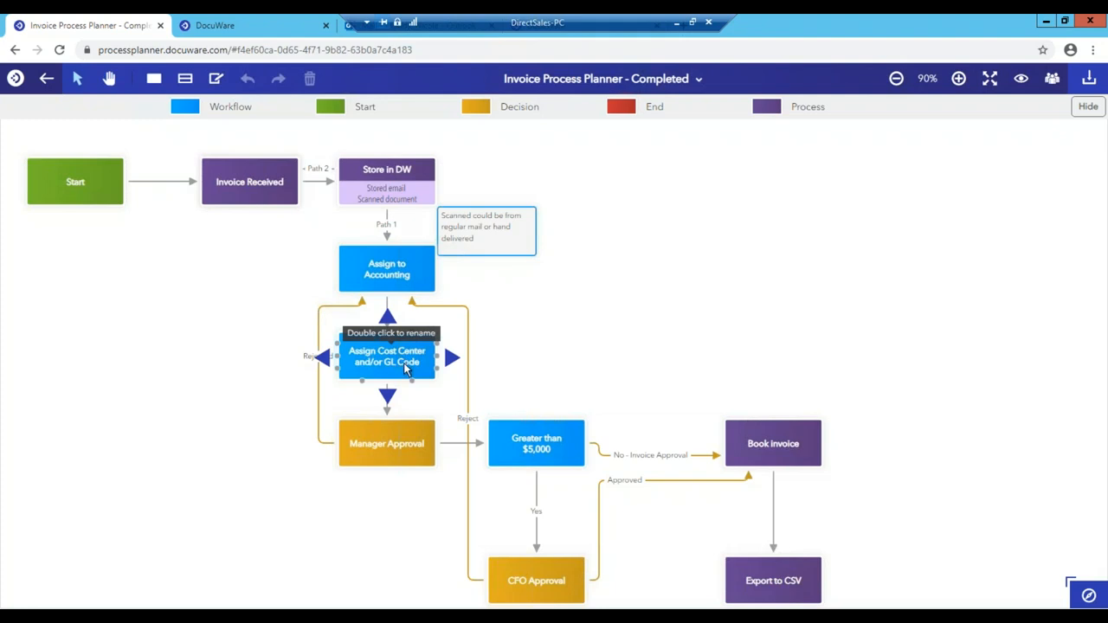
{"action": "left_click", "coordinate": [386, 443]}
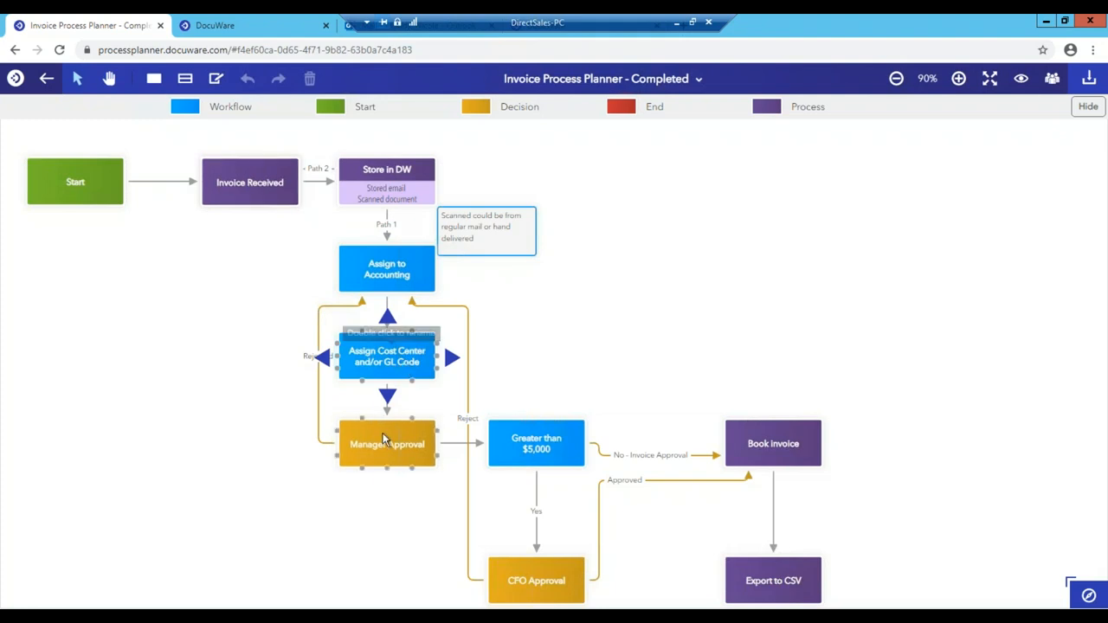
{"action": "left_click", "coordinate": [388, 443]}
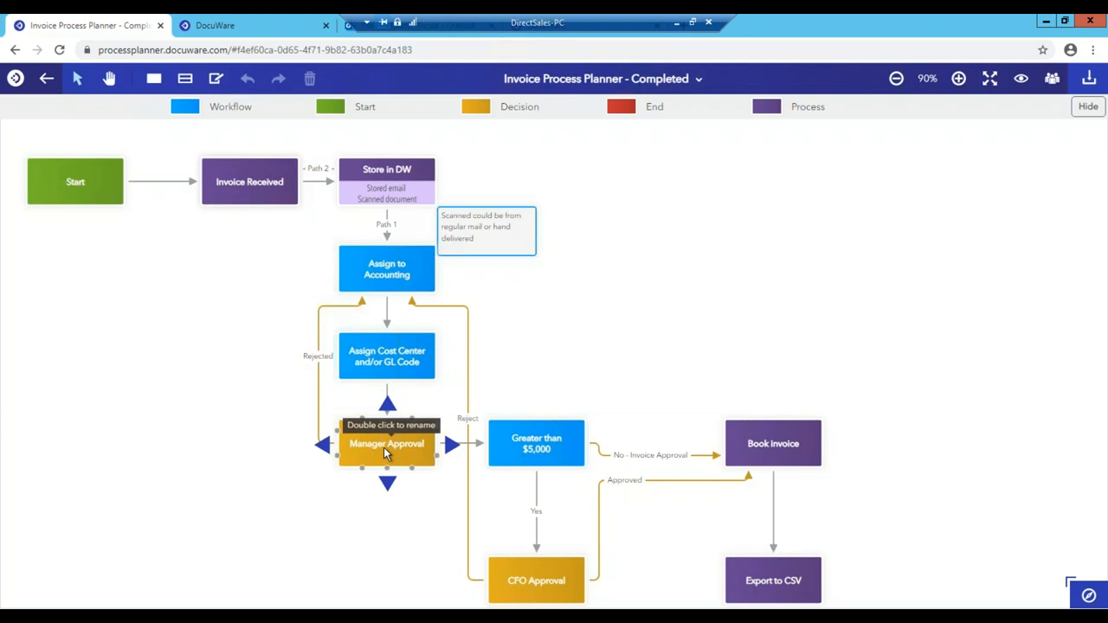
{"action": "left_click", "coordinate": [537, 443]}
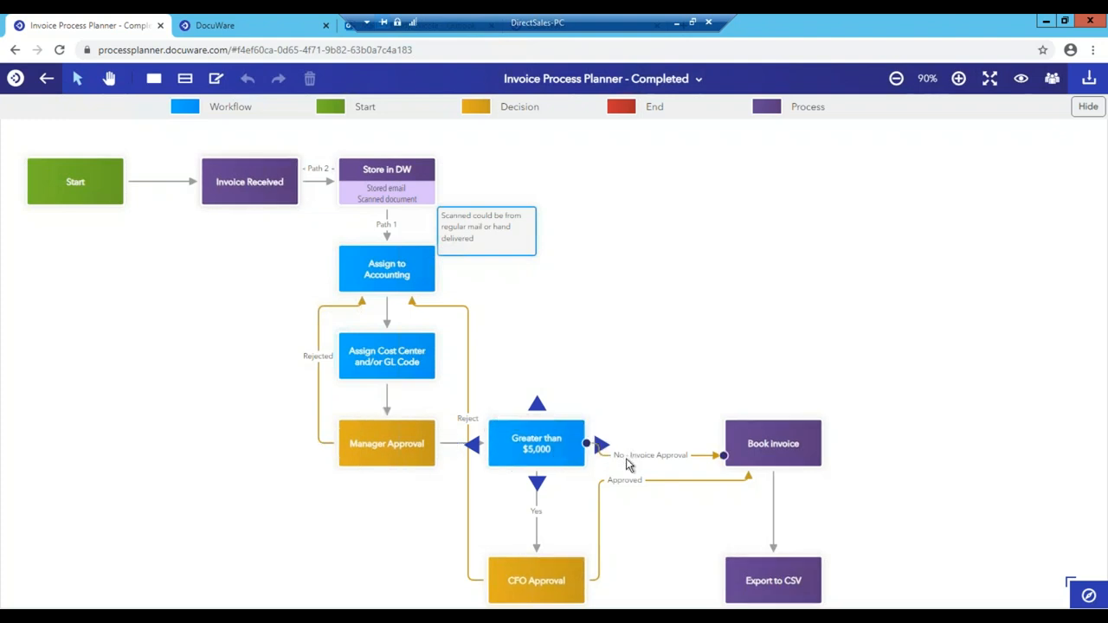
{"action": "left_click", "coordinate": [772, 443]}
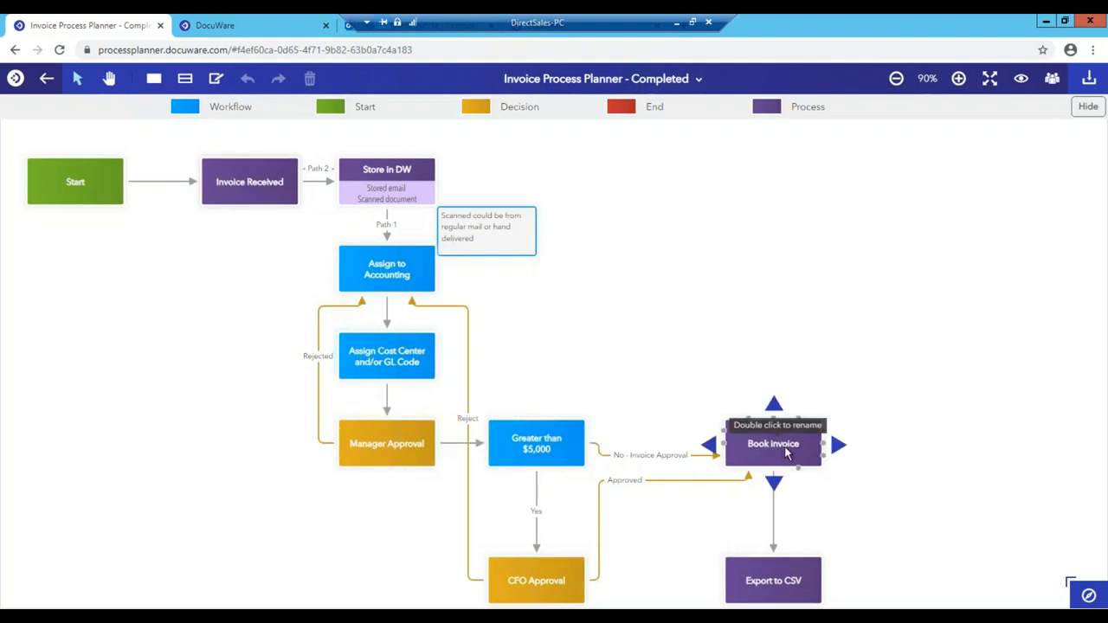
{"action": "left_click", "coordinate": [537, 443]}
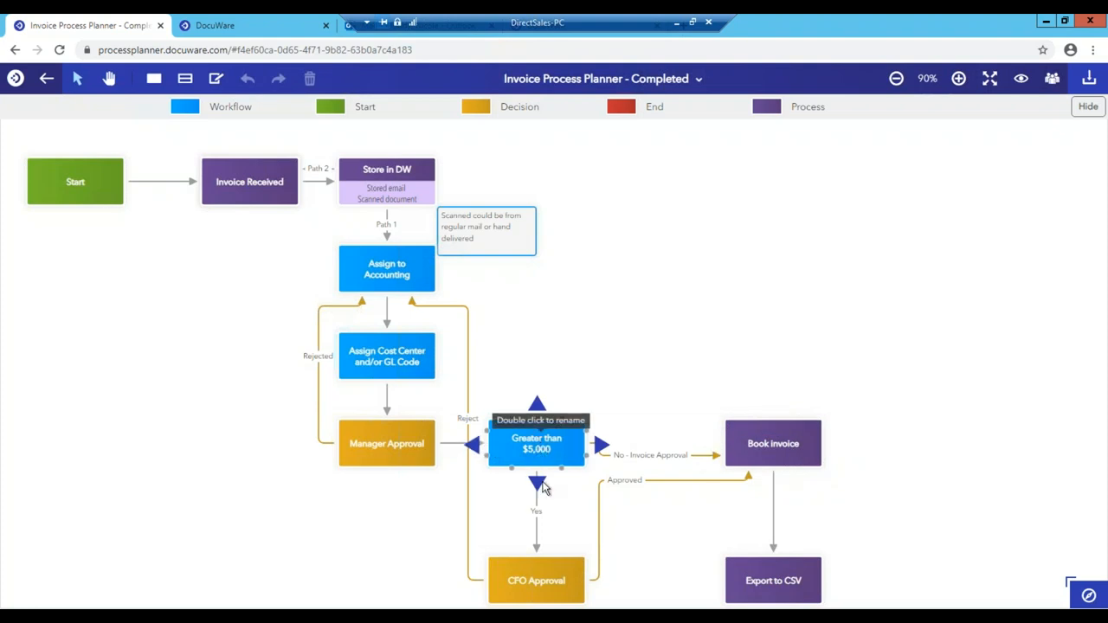
{"action": "left_click", "coordinate": [537, 579]}
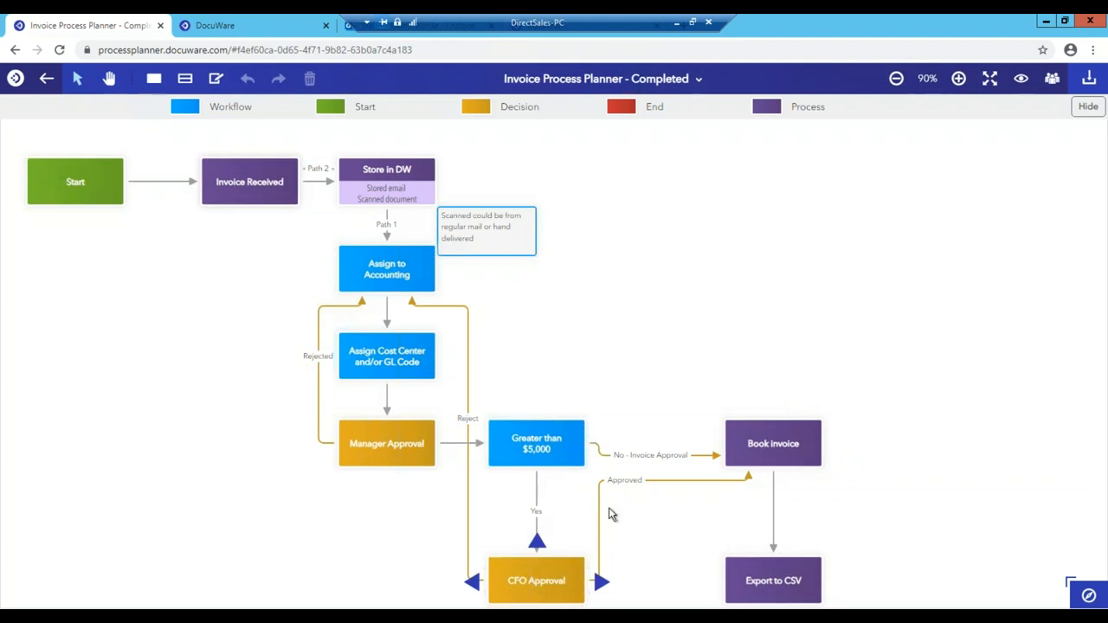
{"action": "left_click", "coordinate": [772, 443]}
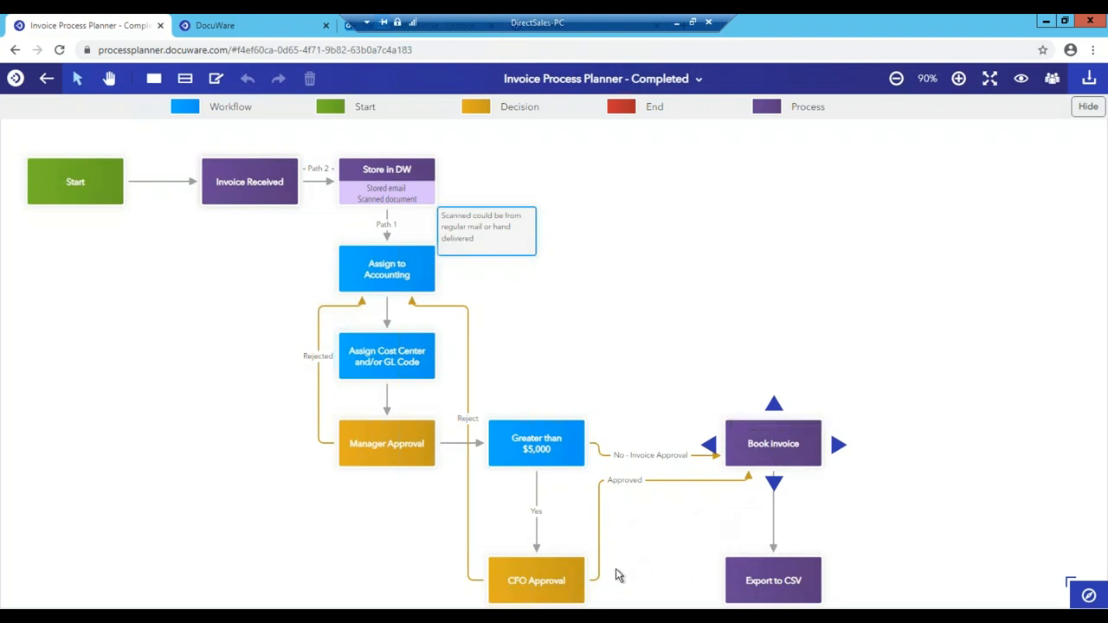
{"action": "left_click", "coordinate": [536, 581]}
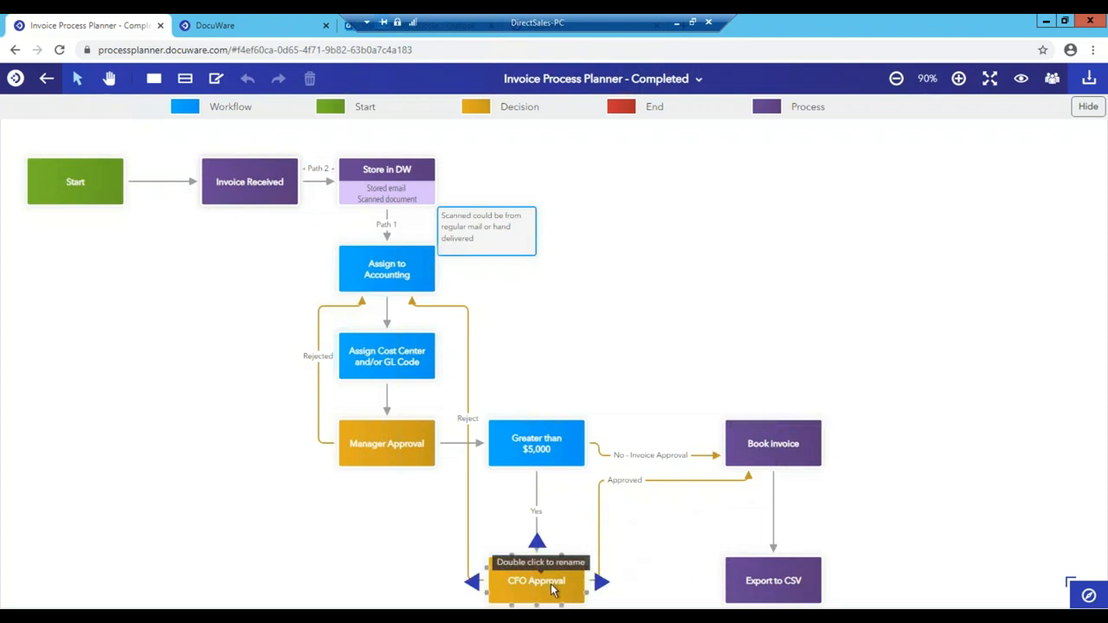
{"action": "left_click", "coordinate": [386, 443]}
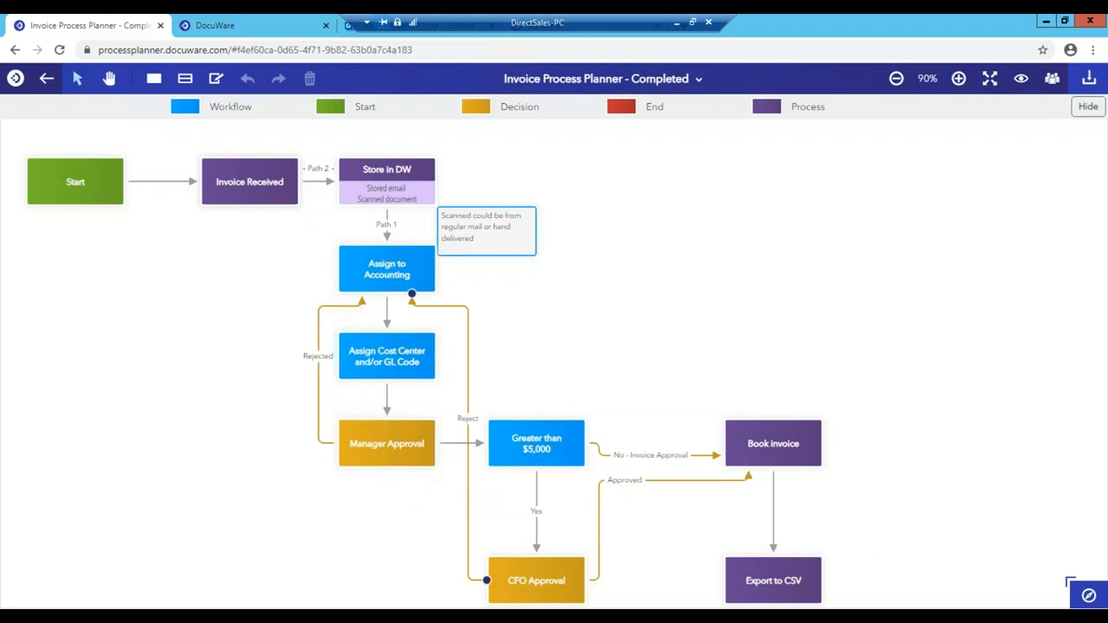
{"action": "left_click", "coordinate": [386, 270]}
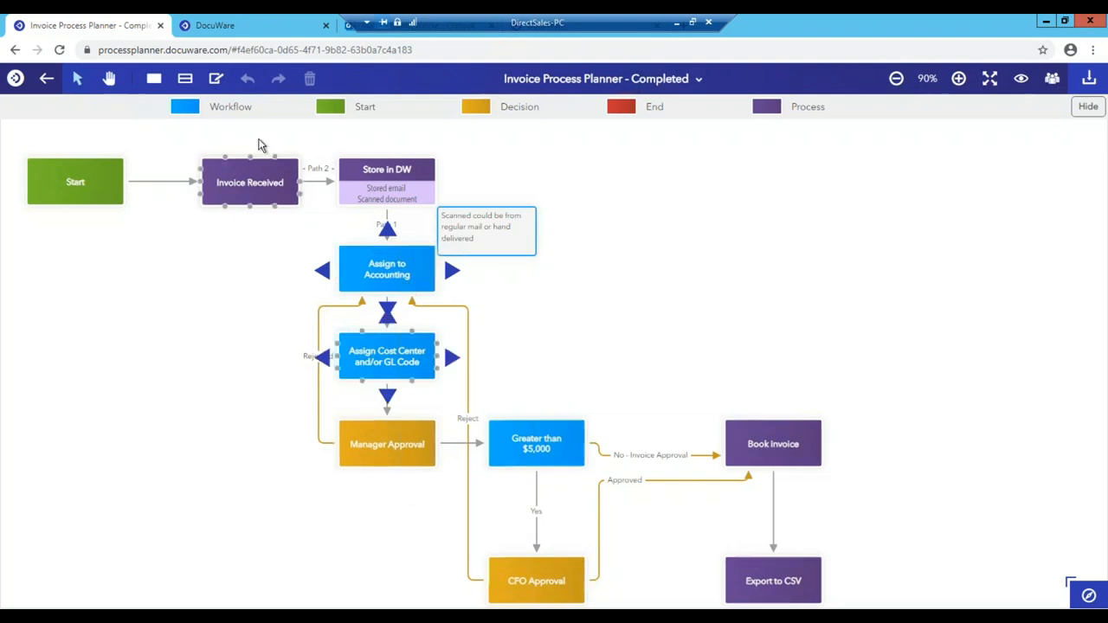
{"action": "scroll", "scroll_direction": "down", "scroll_amount": 3}
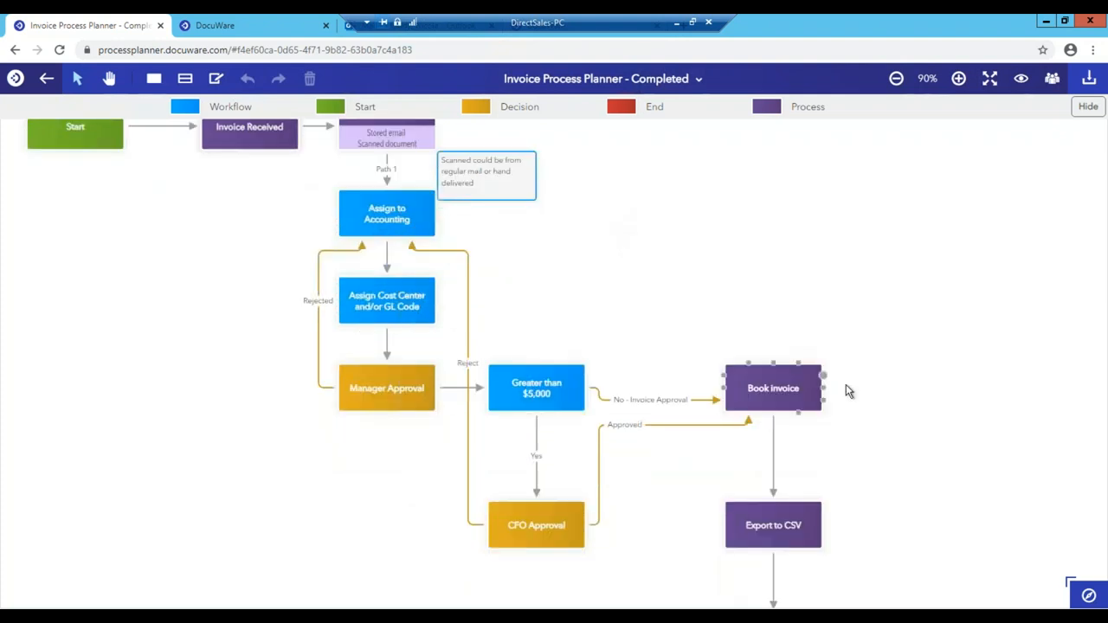
Step: Scroll through the Invoice Workflow diagram to review its activities
{"action": "scroll", "scroll_direction": "down", "scroll_amount": 3}
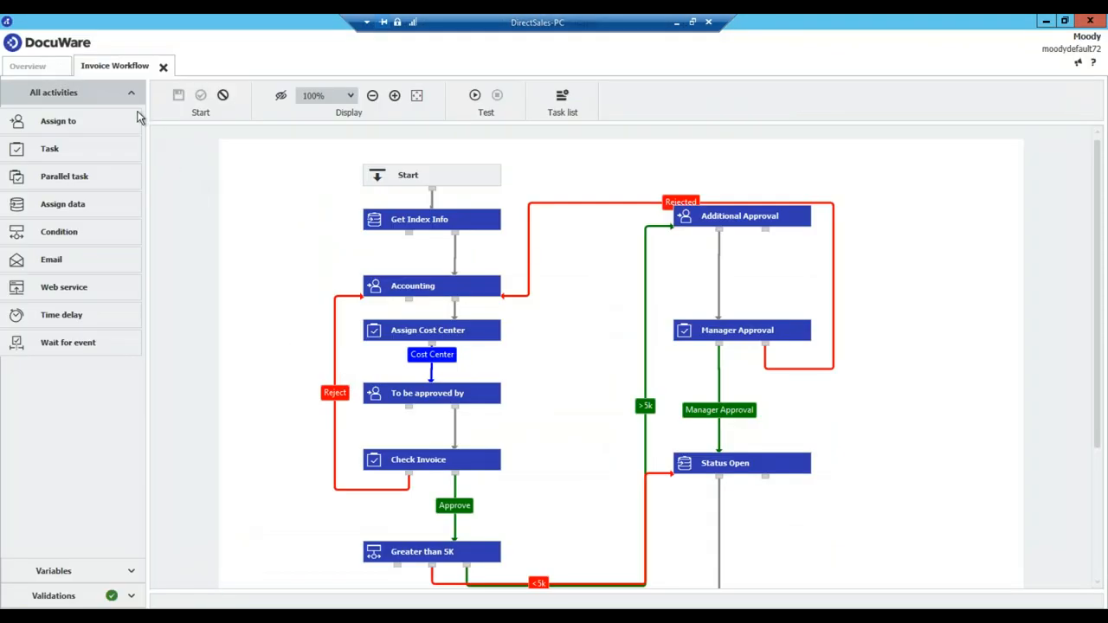
{"action": "mouse_move", "coordinate": [263, 233]}
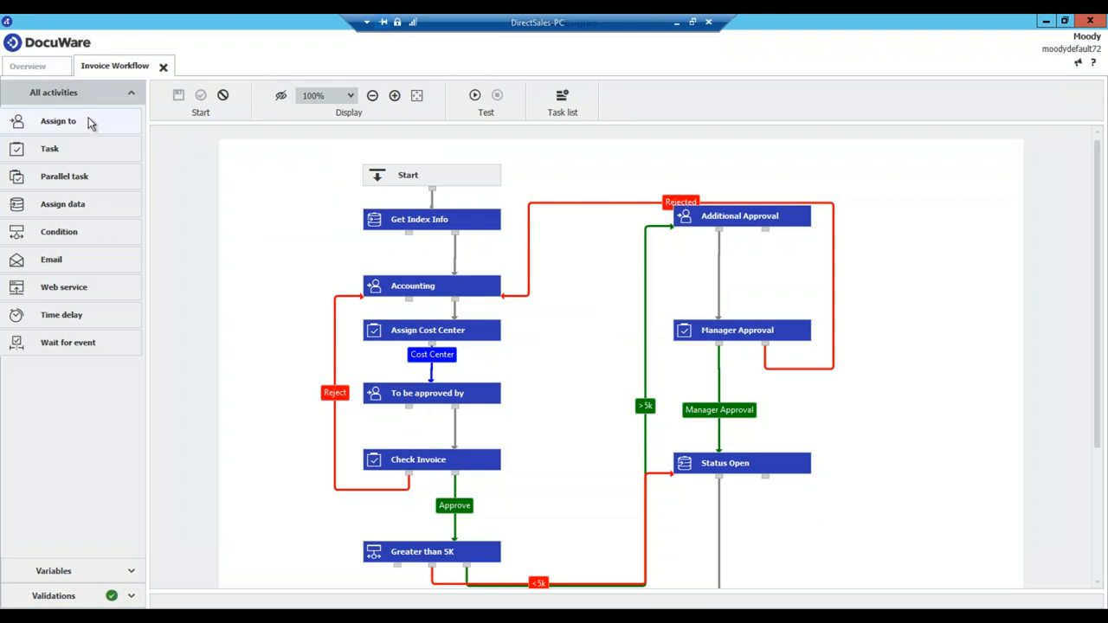
{"action": "mouse_move", "coordinate": [95, 125]}
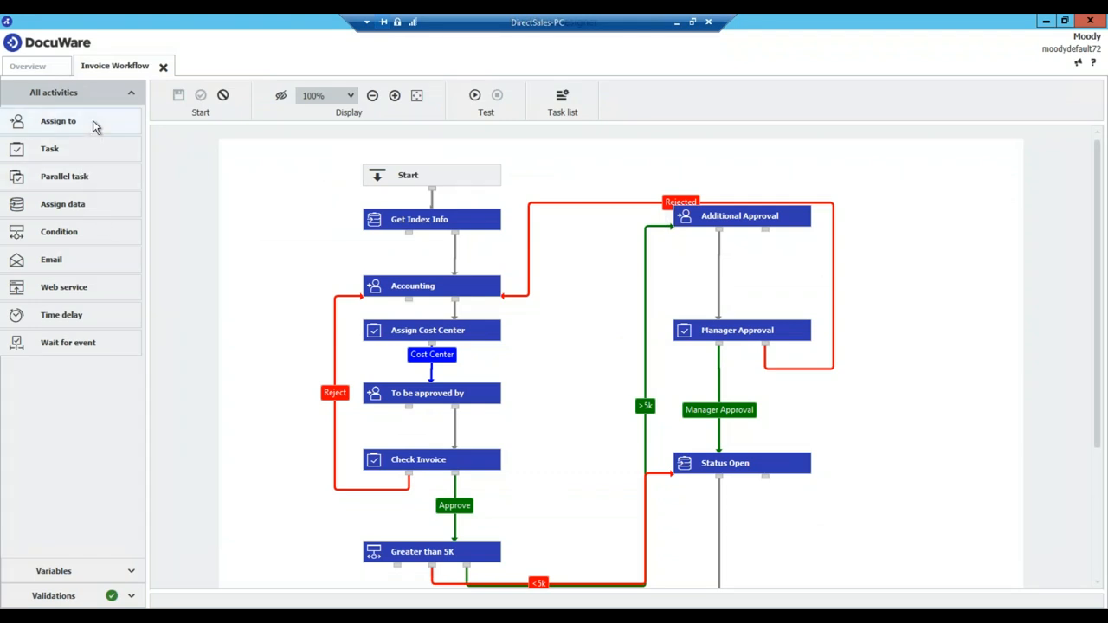
{"action": "mouse_move", "coordinate": [83, 128]}
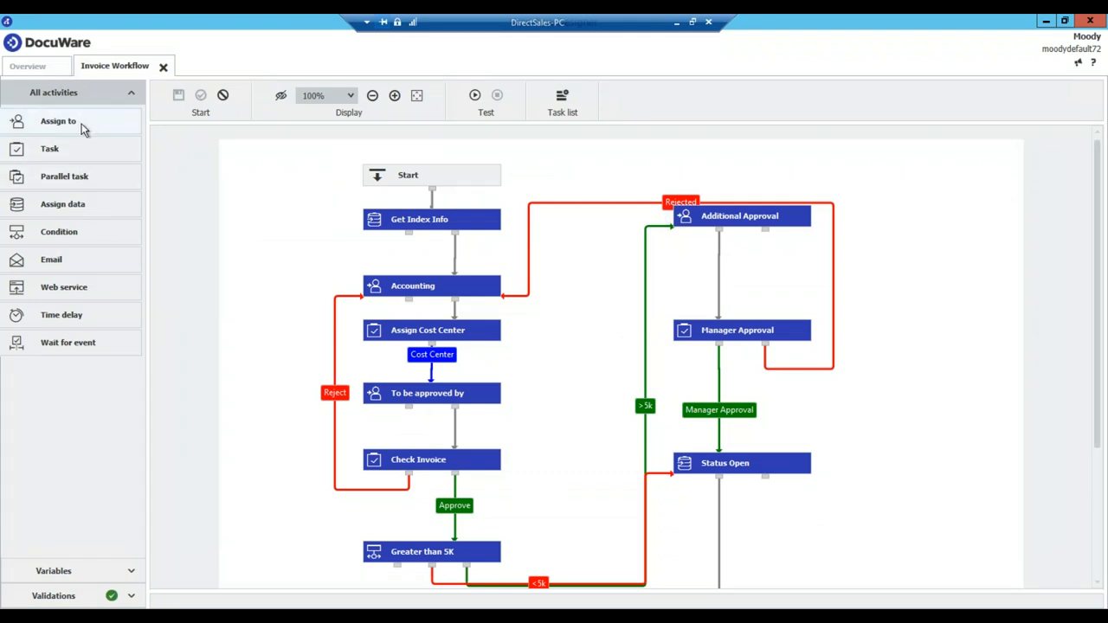
{"action": "mouse_move", "coordinate": [66, 156]}
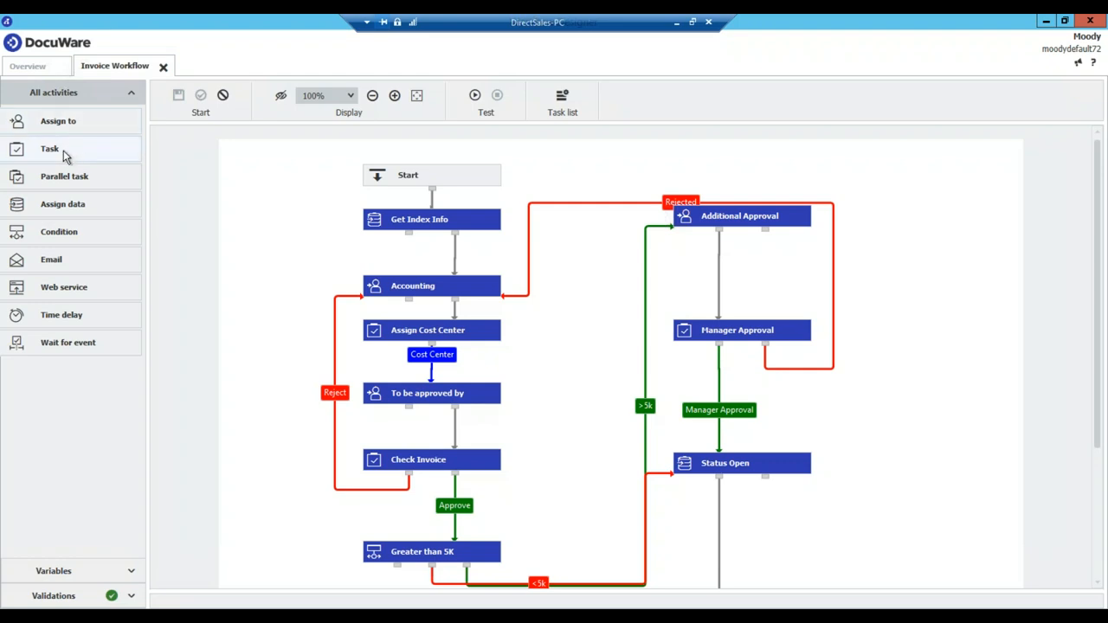
{"action": "mouse_move", "coordinate": [68, 156]}
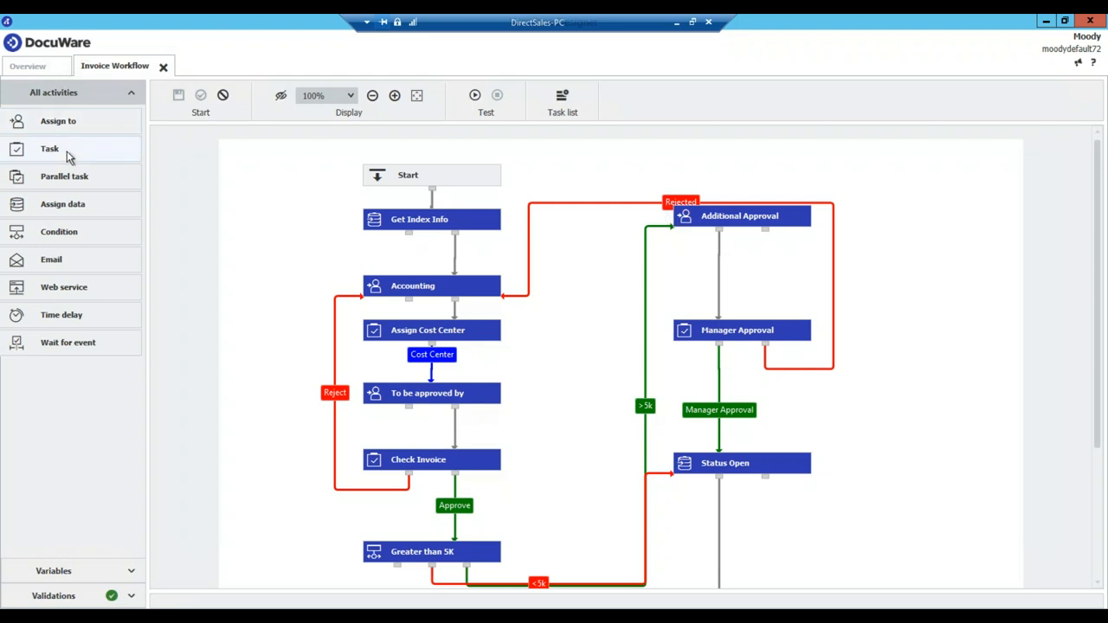
{"action": "mouse_move", "coordinate": [61, 232]}
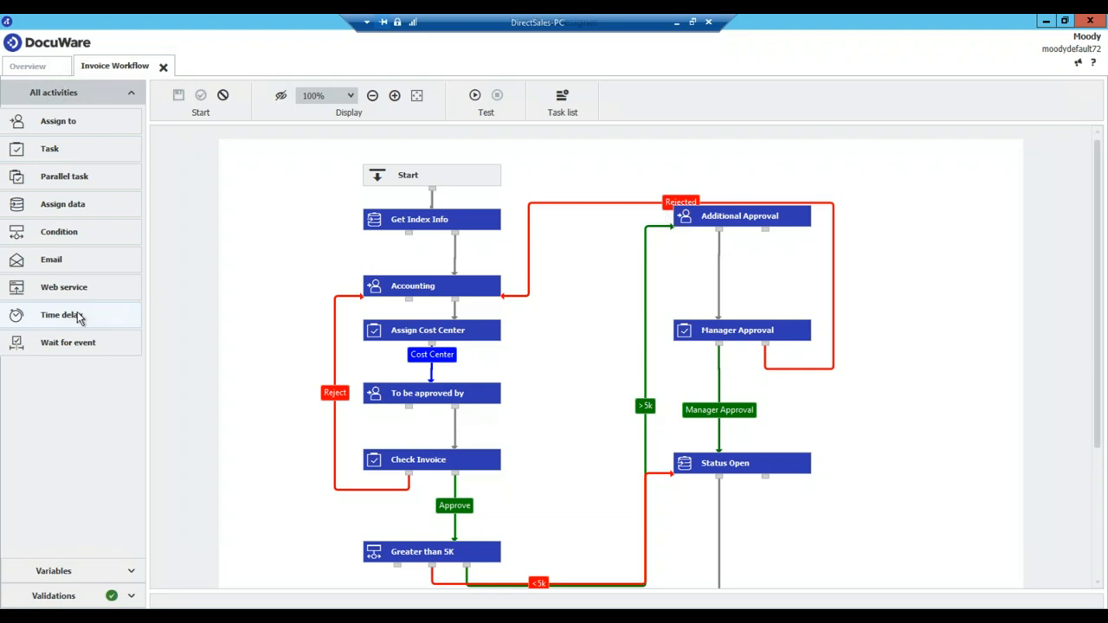
{"action": "mouse_move", "coordinate": [80, 350]}
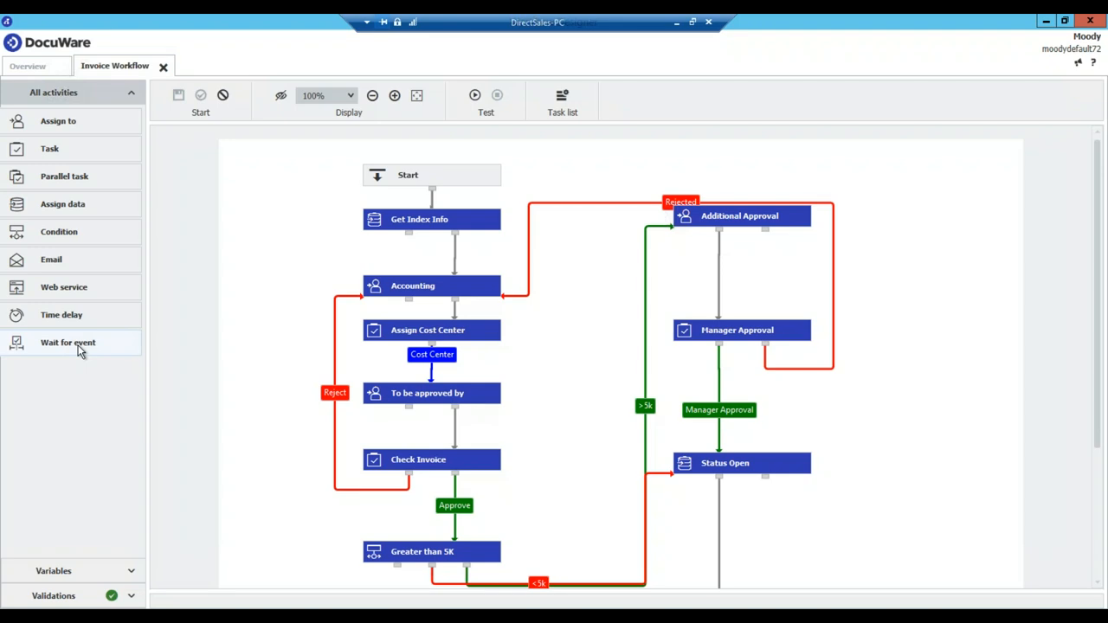
{"action": "mouse_move", "coordinate": [468, 198]}
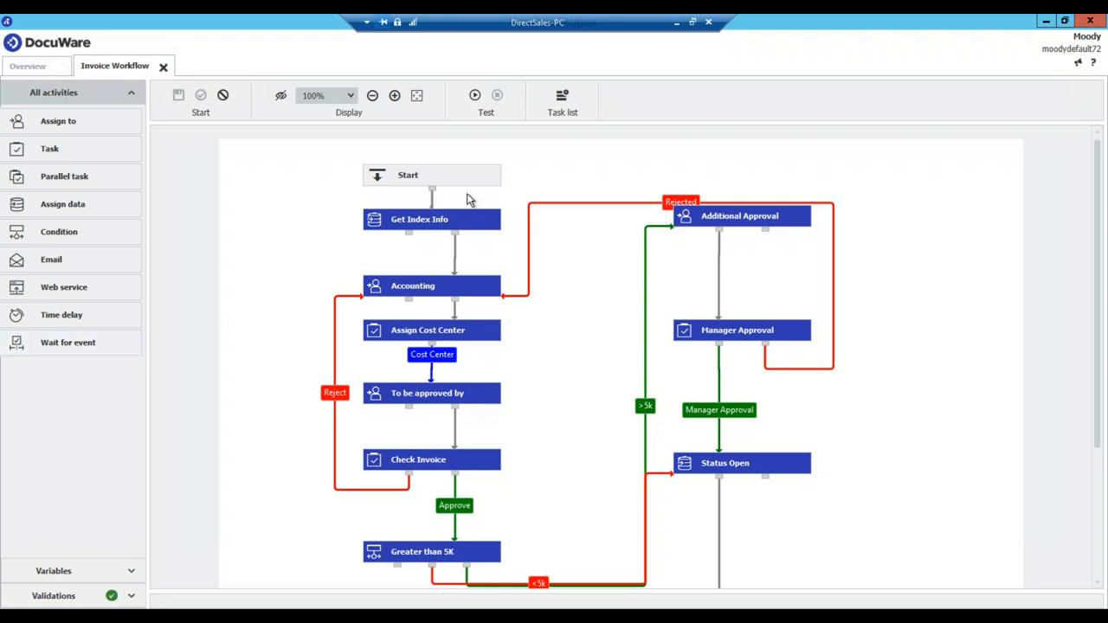
{"action": "mouse_move", "coordinate": [471, 214]}
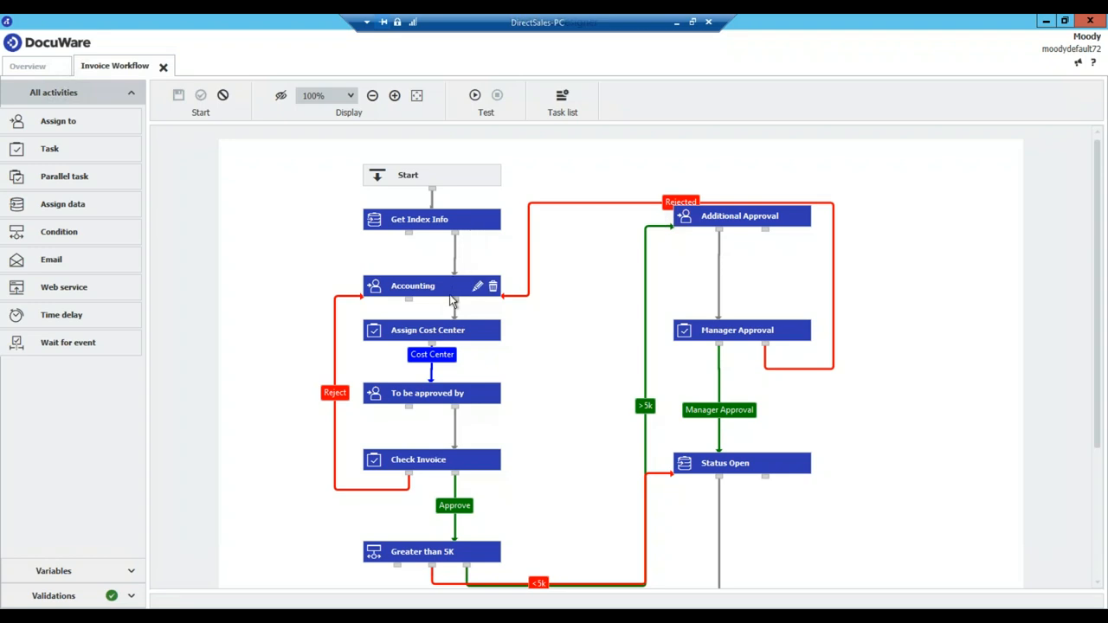
{"action": "mouse_move", "coordinate": [477, 287]}
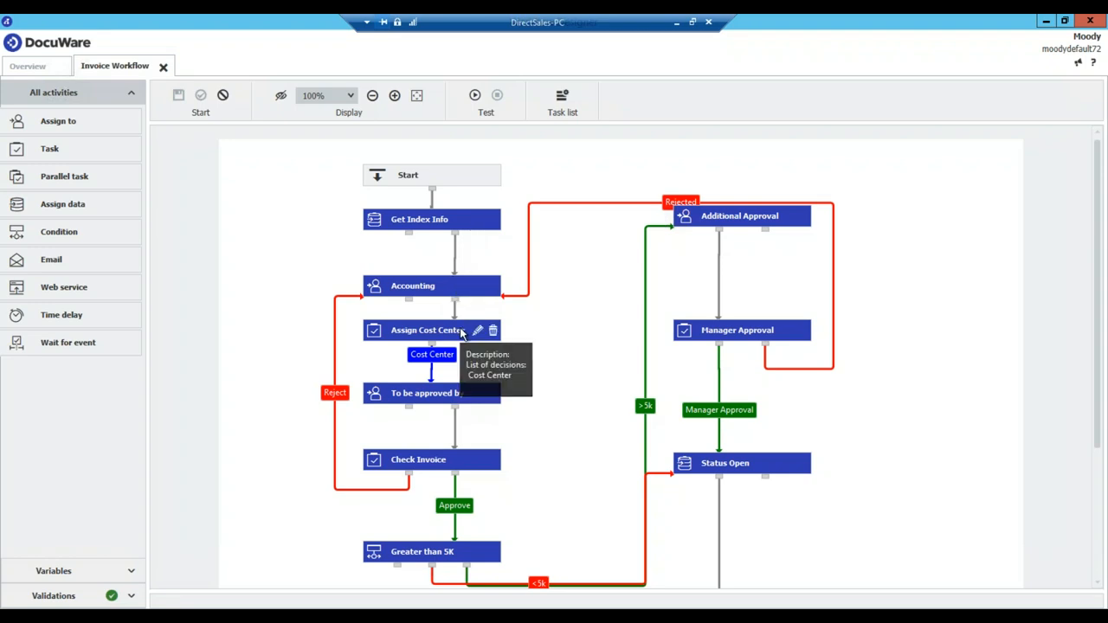
{"action": "mouse_move", "coordinate": [457, 398]}
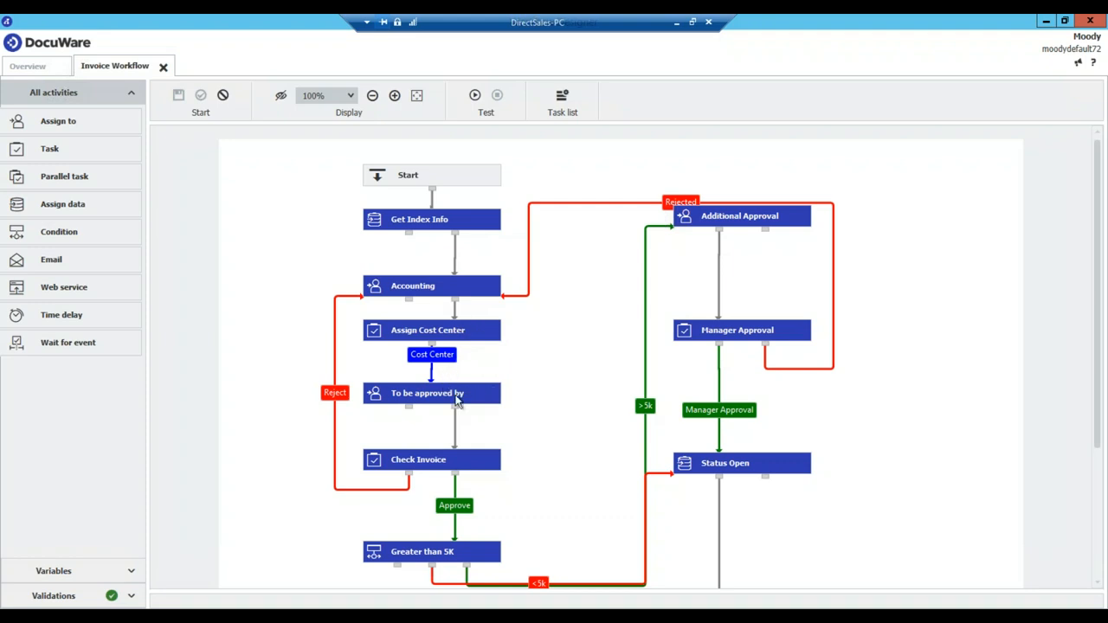
{"action": "mouse_move", "coordinate": [454, 393]}
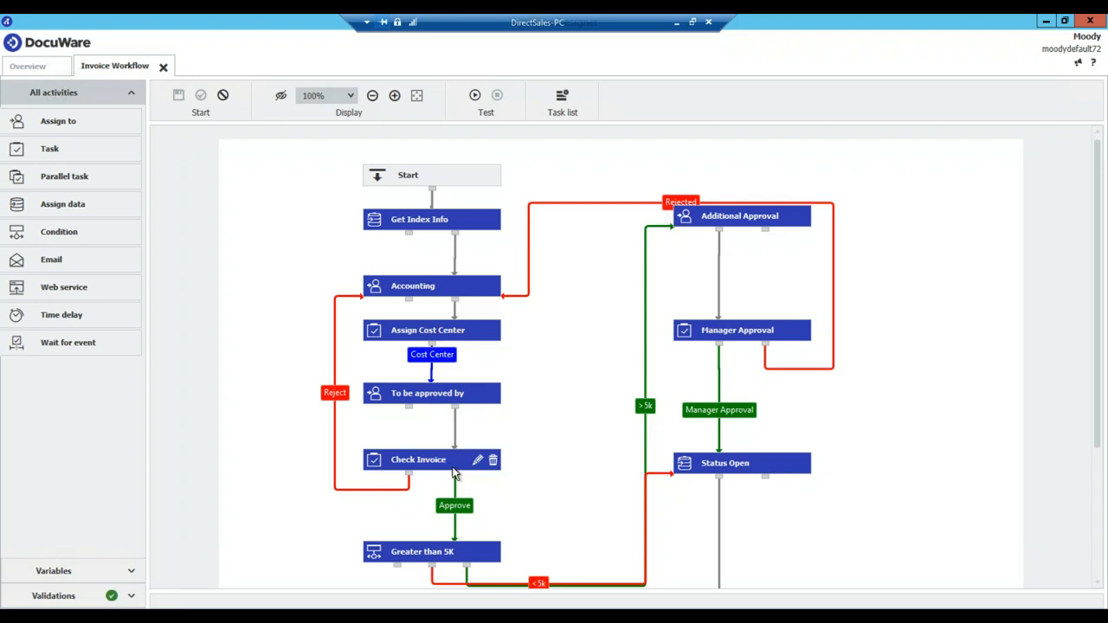
{"action": "mouse_move", "coordinate": [433, 562]}
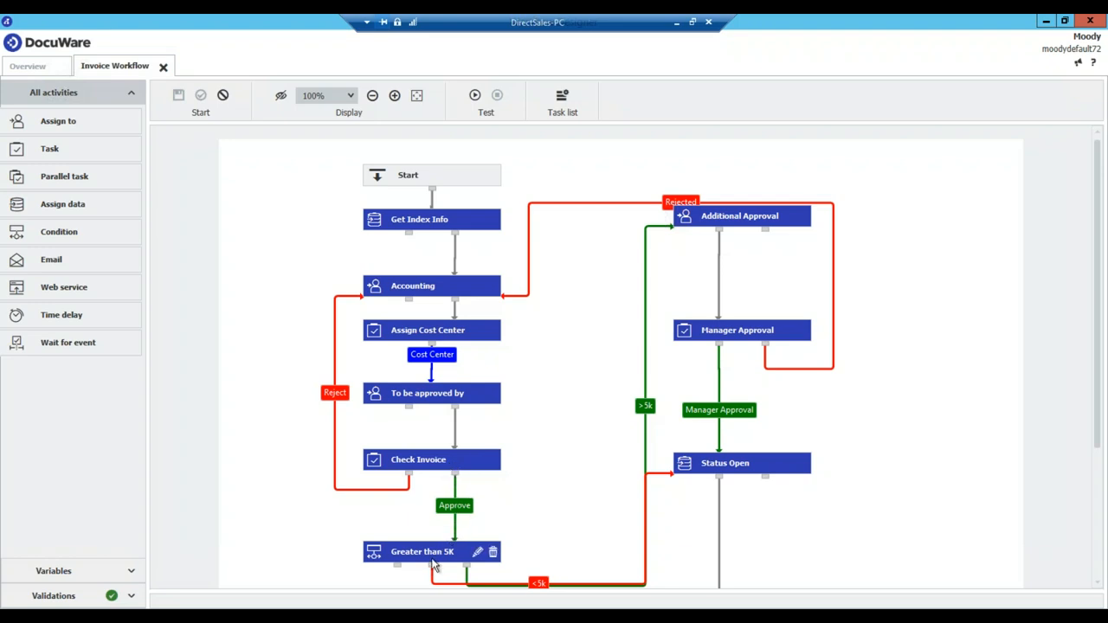
{"action": "mouse_move", "coordinate": [511, 520]}
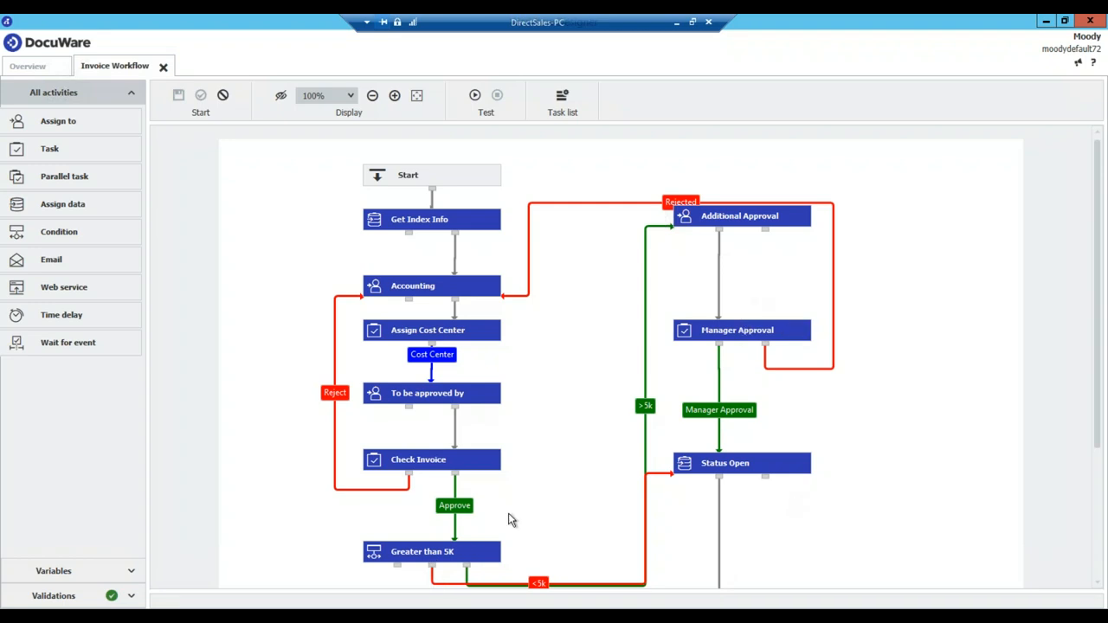
{"action": "mouse_move", "coordinate": [725, 464]}
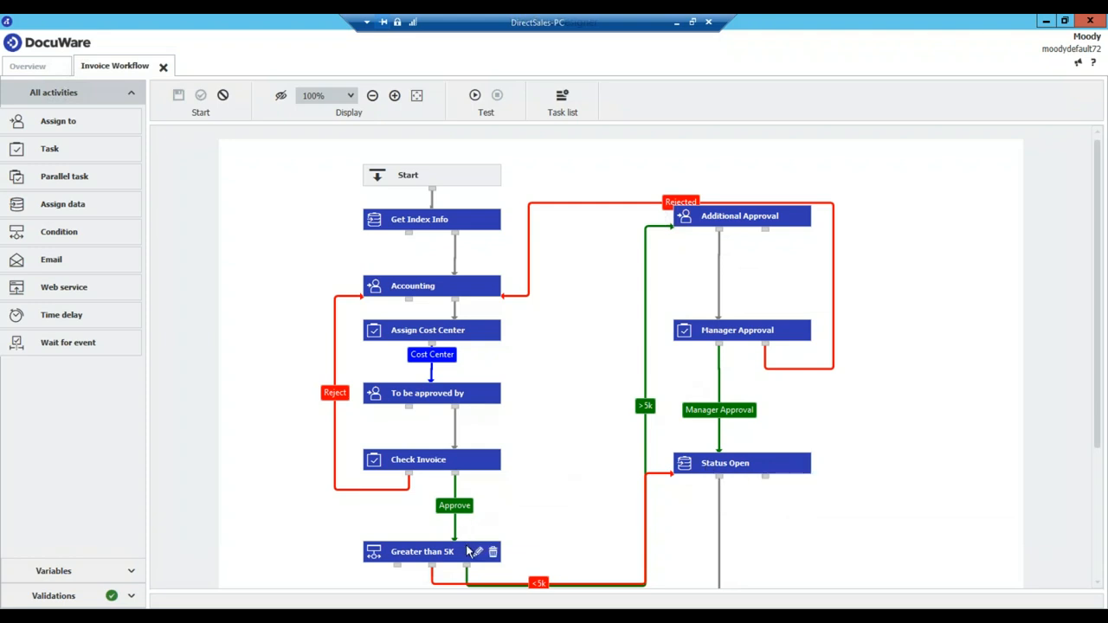
{"action": "mouse_move", "coordinate": [760, 332]}
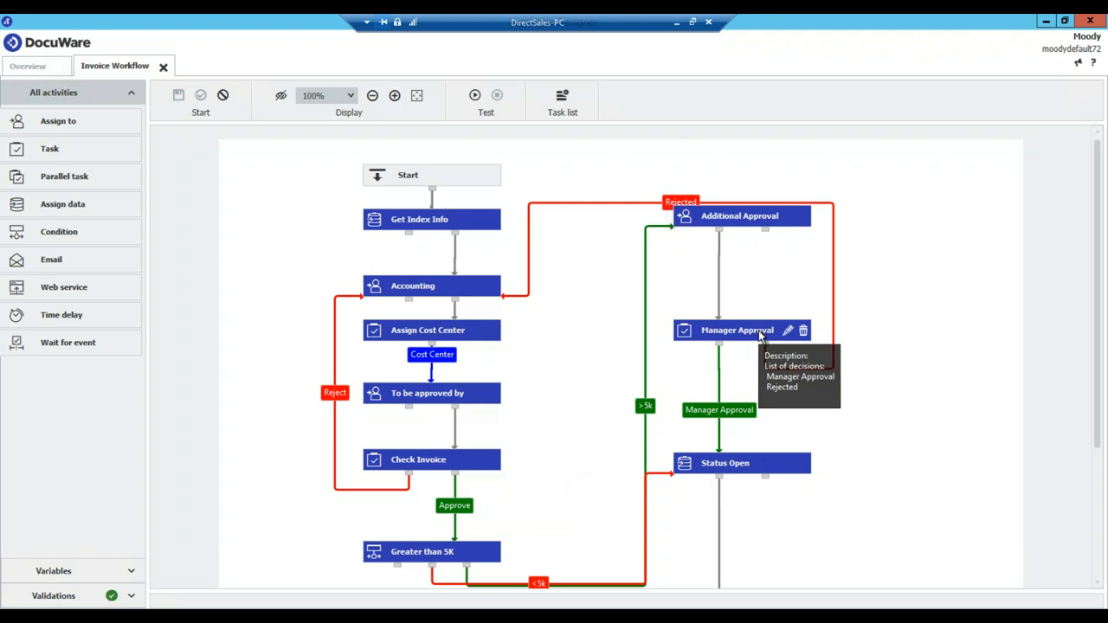
{"action": "mouse_move", "coordinate": [474, 284]}
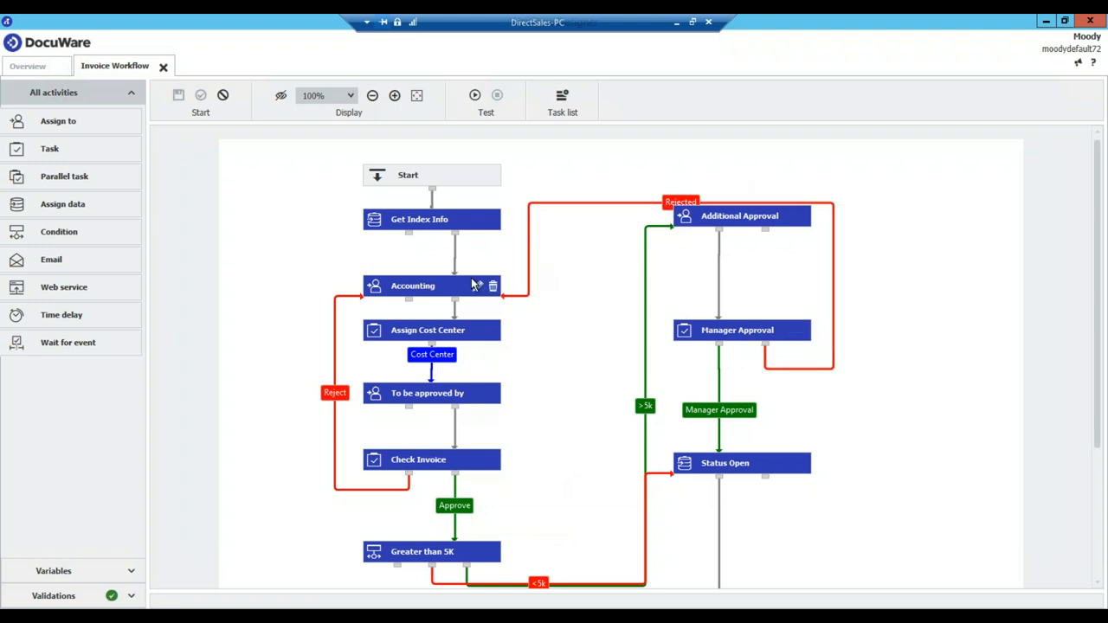
{"action": "mouse_move", "coordinate": [472, 386]}
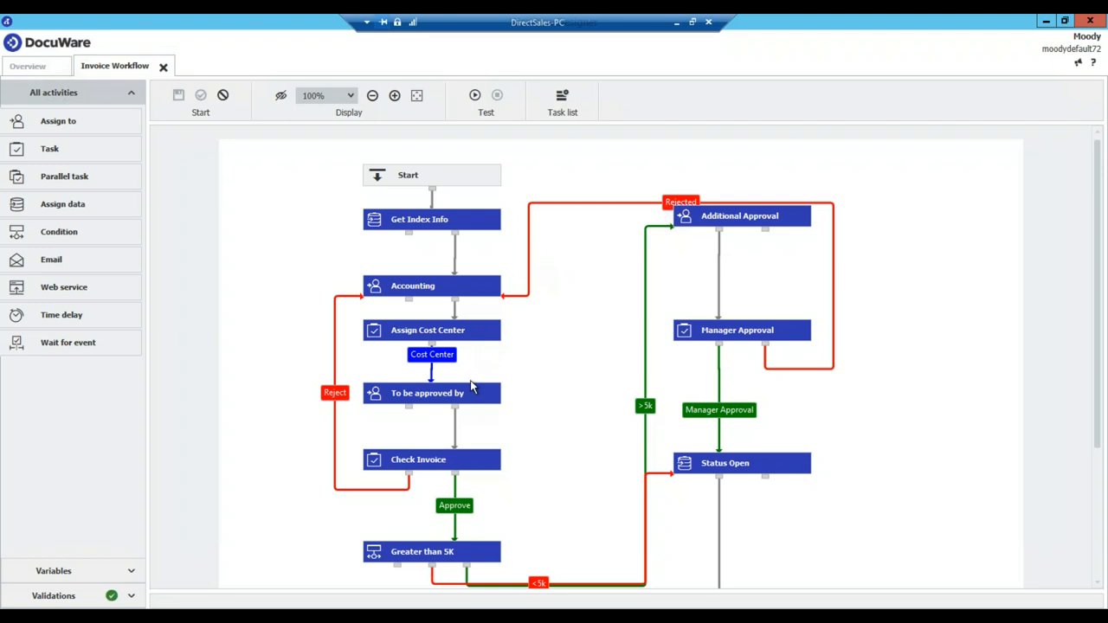
{"action": "mouse_move", "coordinate": [475, 466]}
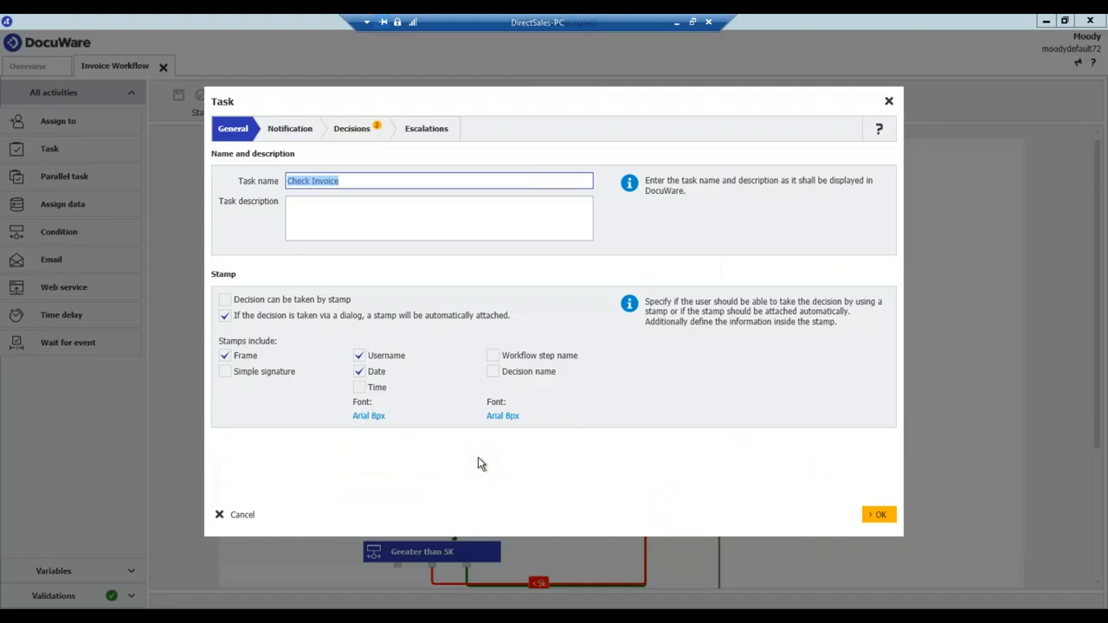
{"action": "mouse_move", "coordinate": [315, 138]}
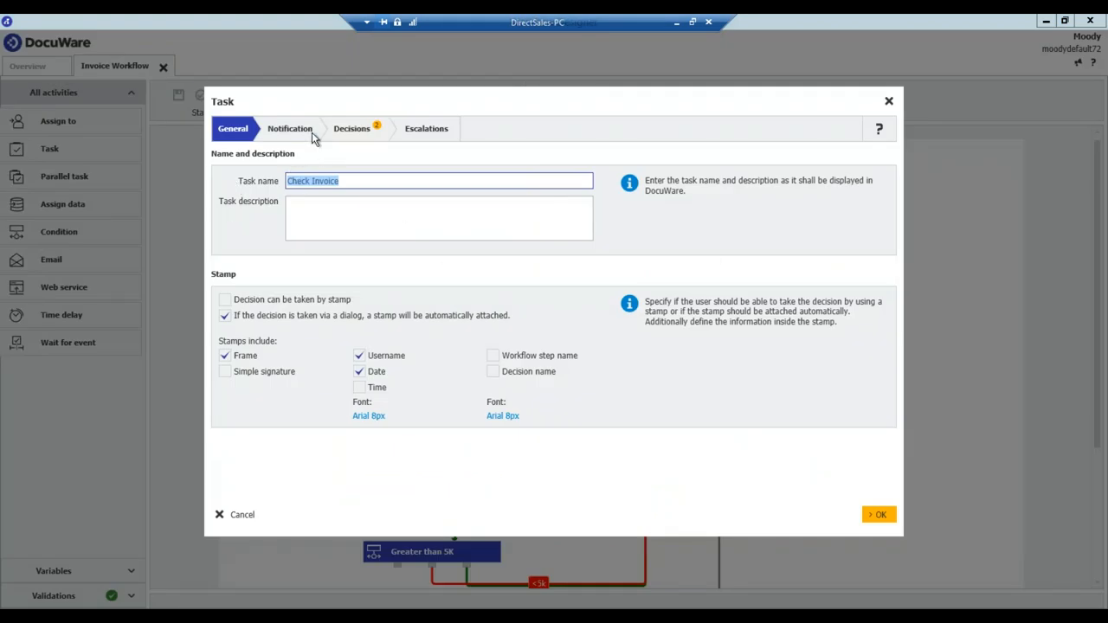
{"action": "mouse_move", "coordinate": [294, 135]}
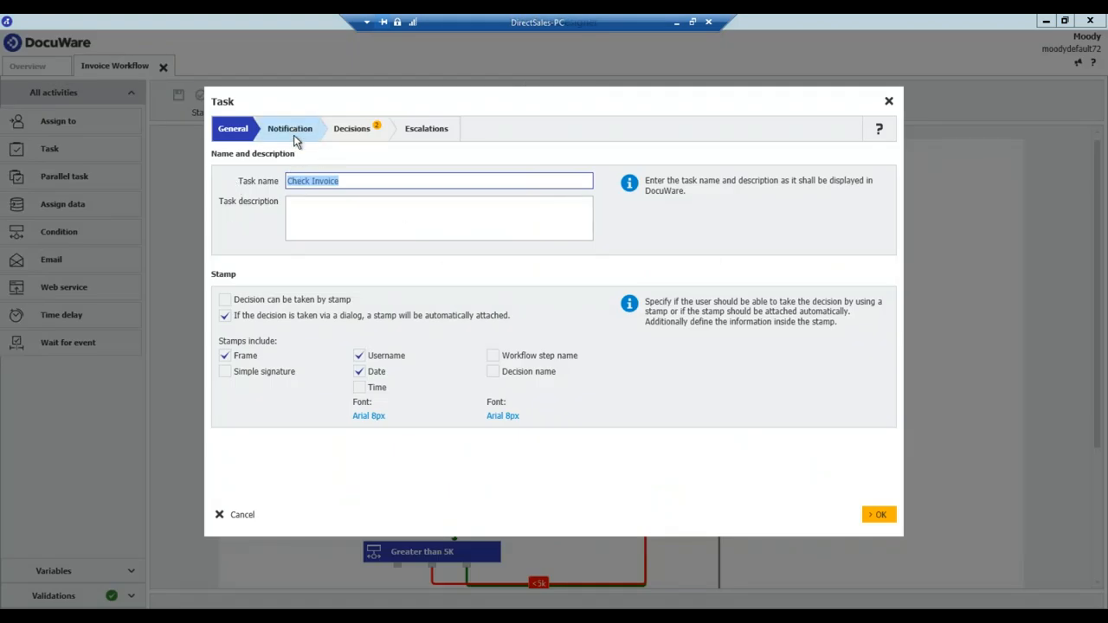
Step: Show the Check Invoice task's Decisions, listing Approve and Reject
{"action": "left_click", "coordinate": [349, 128]}
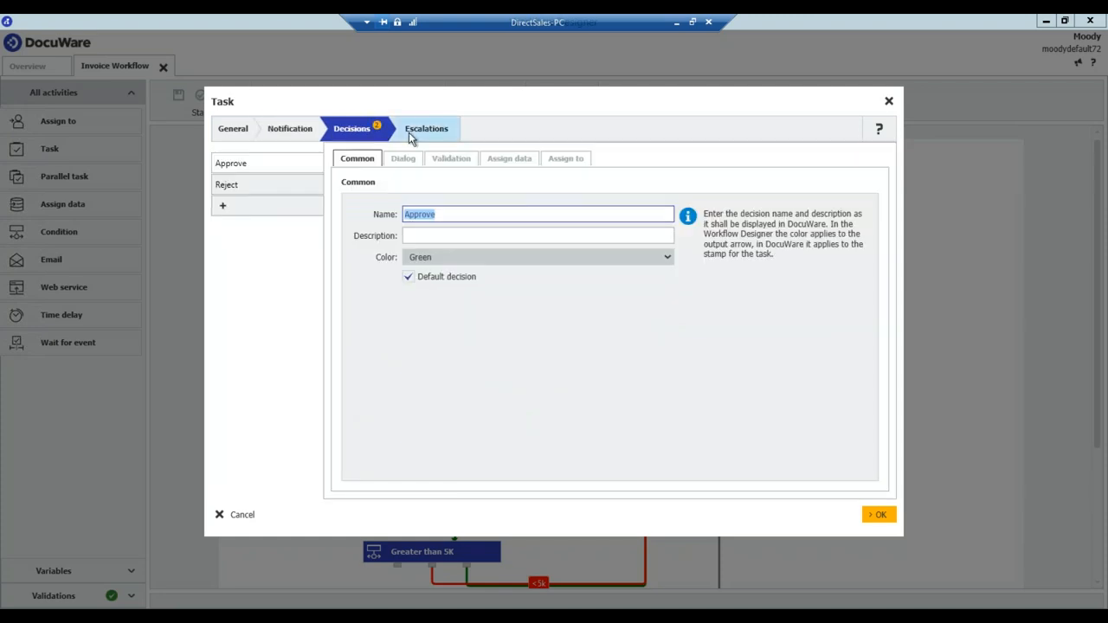
{"action": "left_click", "coordinate": [352, 128]}
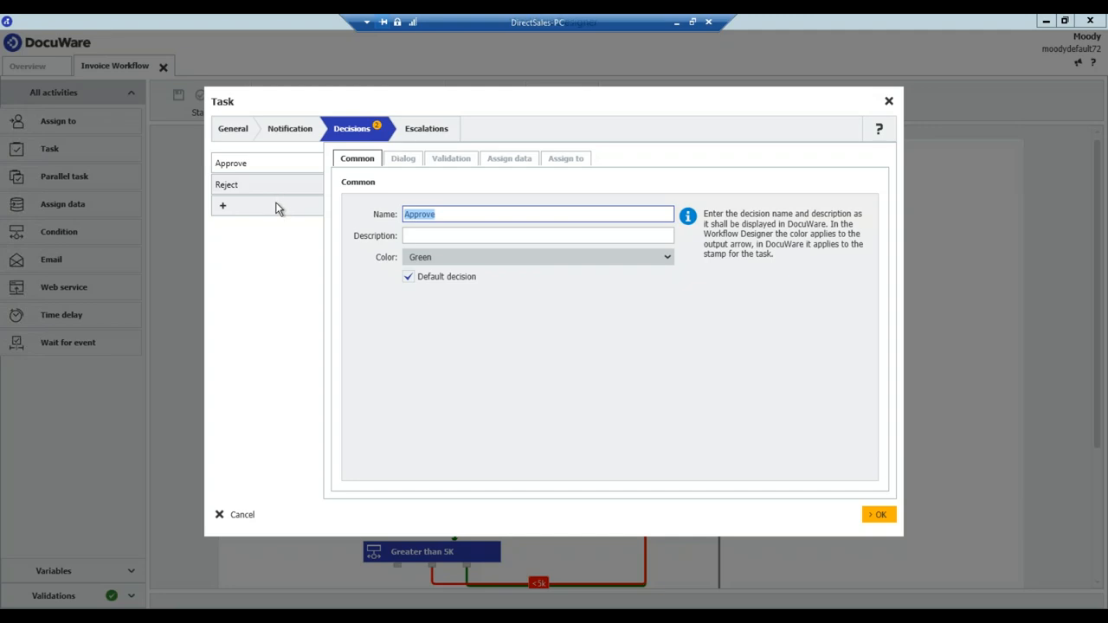
{"action": "mouse_move", "coordinate": [222, 206]}
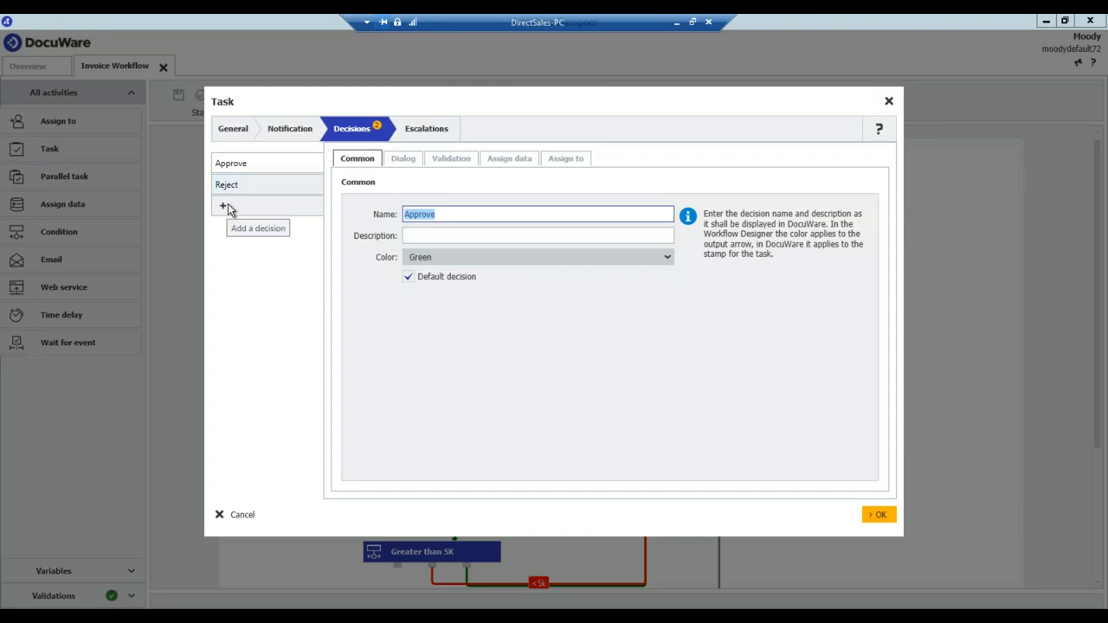
{"action": "mouse_move", "coordinate": [235, 208]}
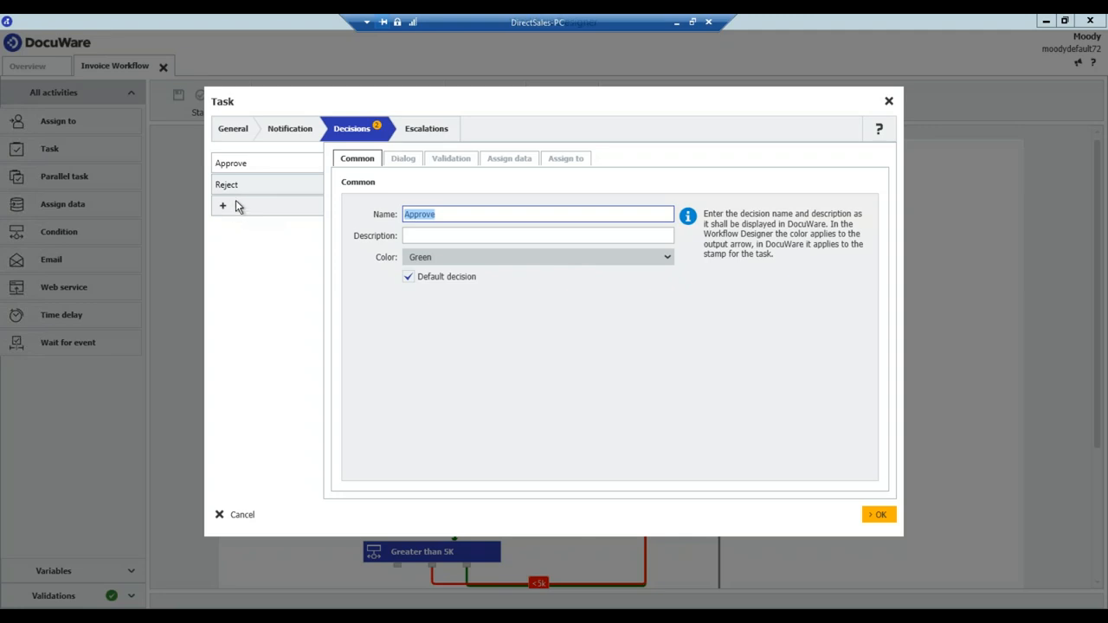
{"action": "mouse_move", "coordinate": [245, 206]}
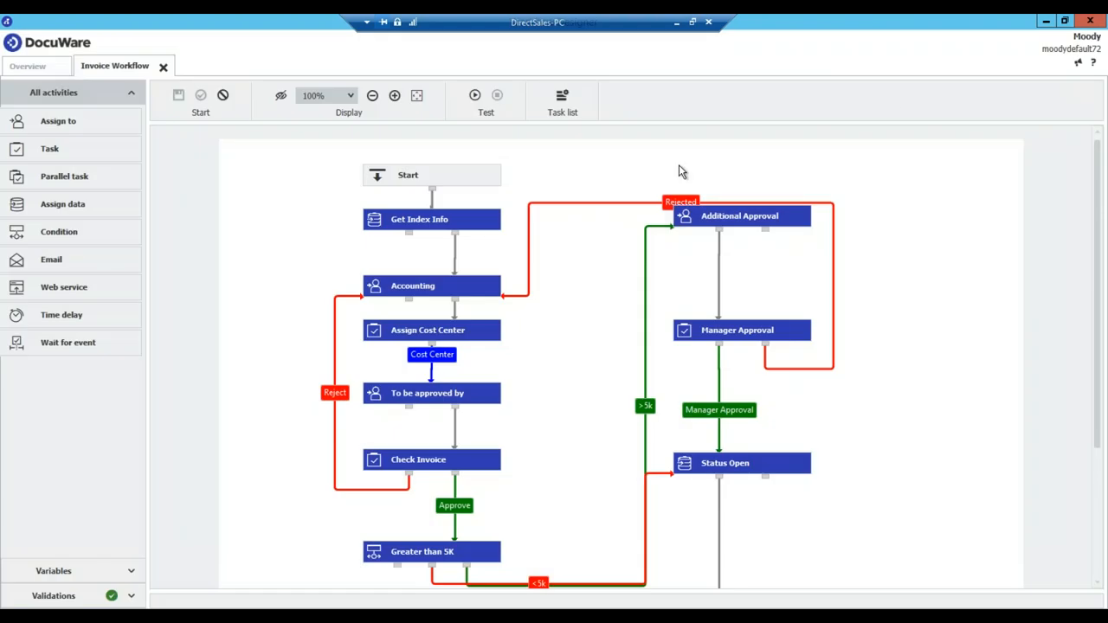
{"action": "mouse_move", "coordinate": [453, 263]}
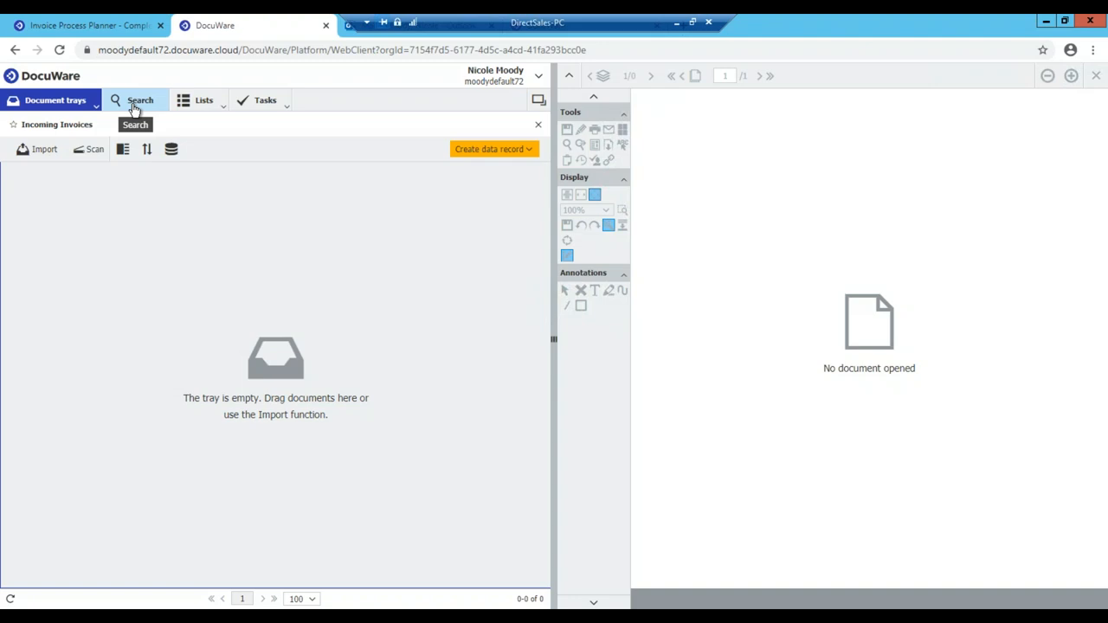
{"action": "mouse_move", "coordinate": [204, 99]}
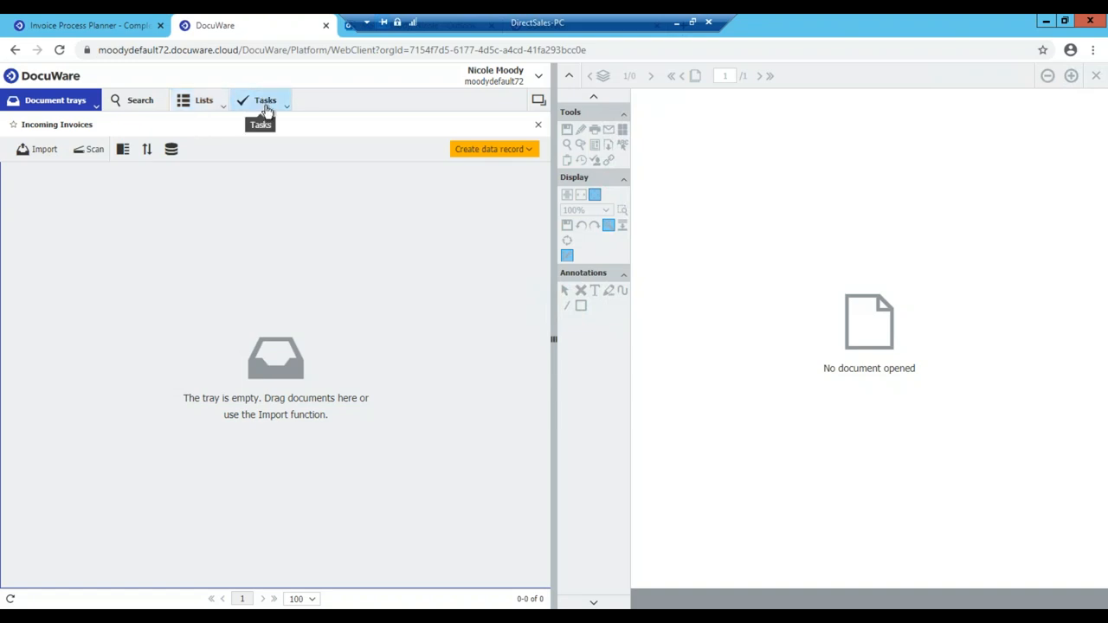
{"action": "mouse_move", "coordinate": [55, 173]}
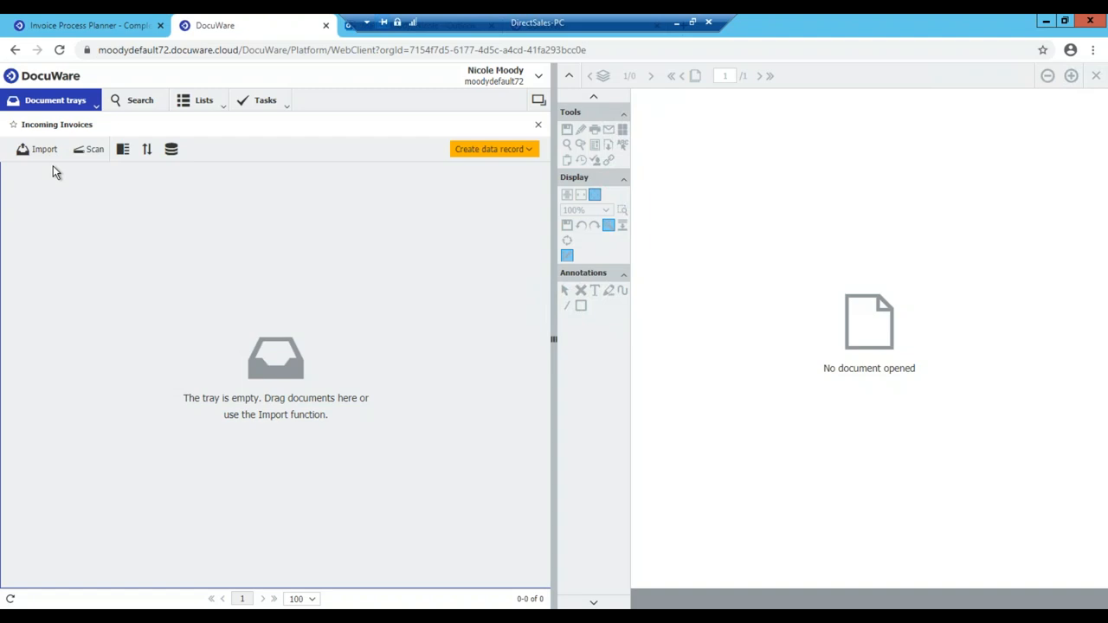
{"action": "mouse_move", "coordinate": [45, 149]}
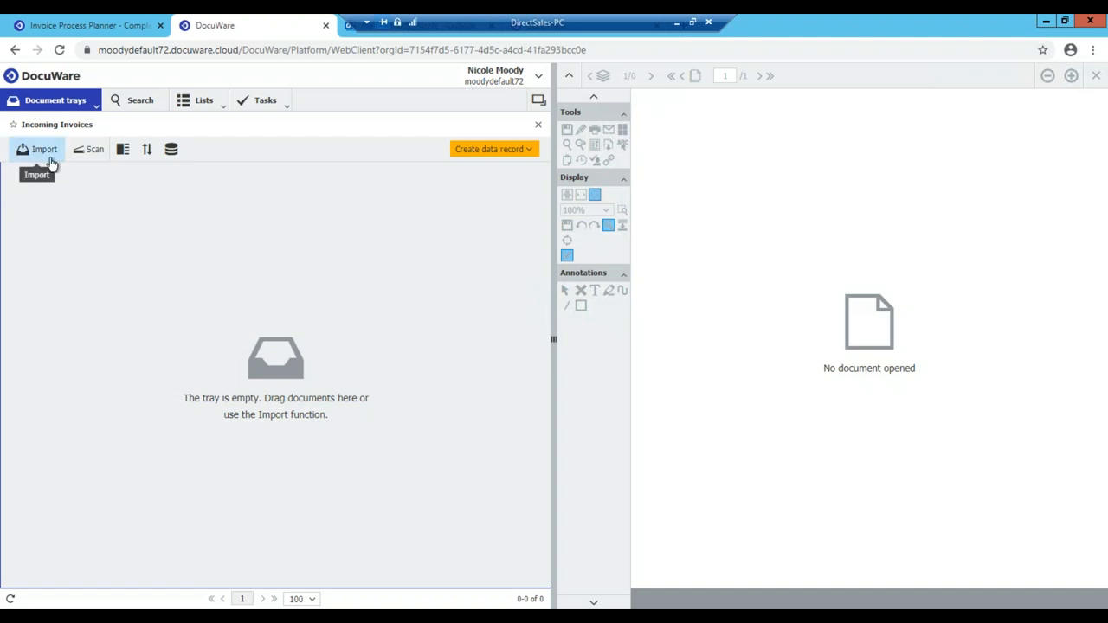
Step: Import the Imaging Systems invoice into the tray and show its store options
{"action": "left_click", "coordinate": [45, 149]}
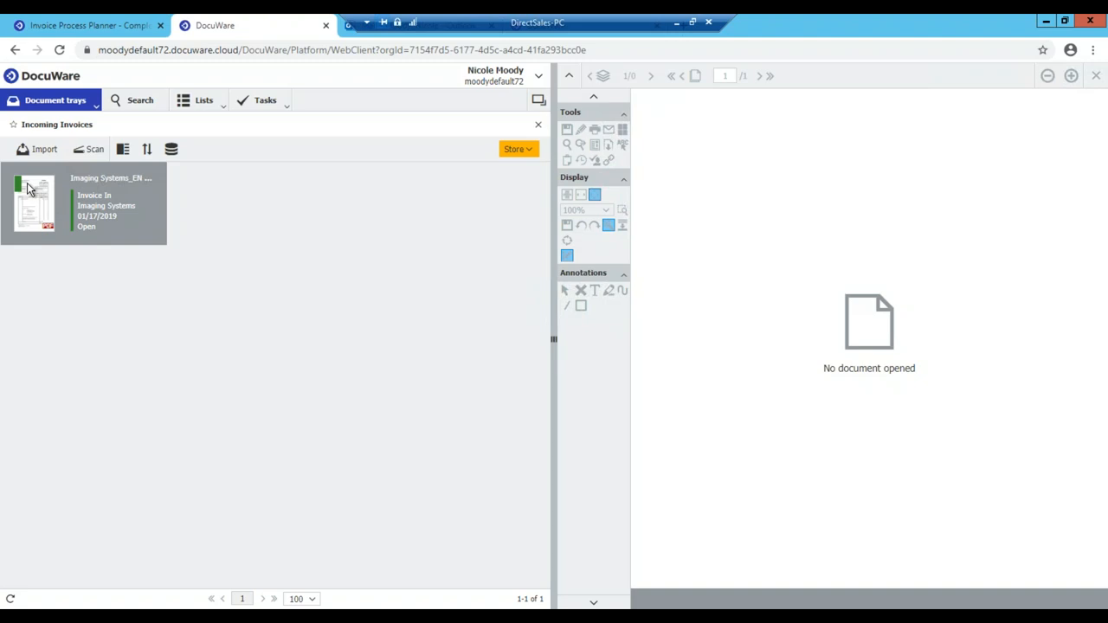
{"action": "mouse_move", "coordinate": [3, 194]}
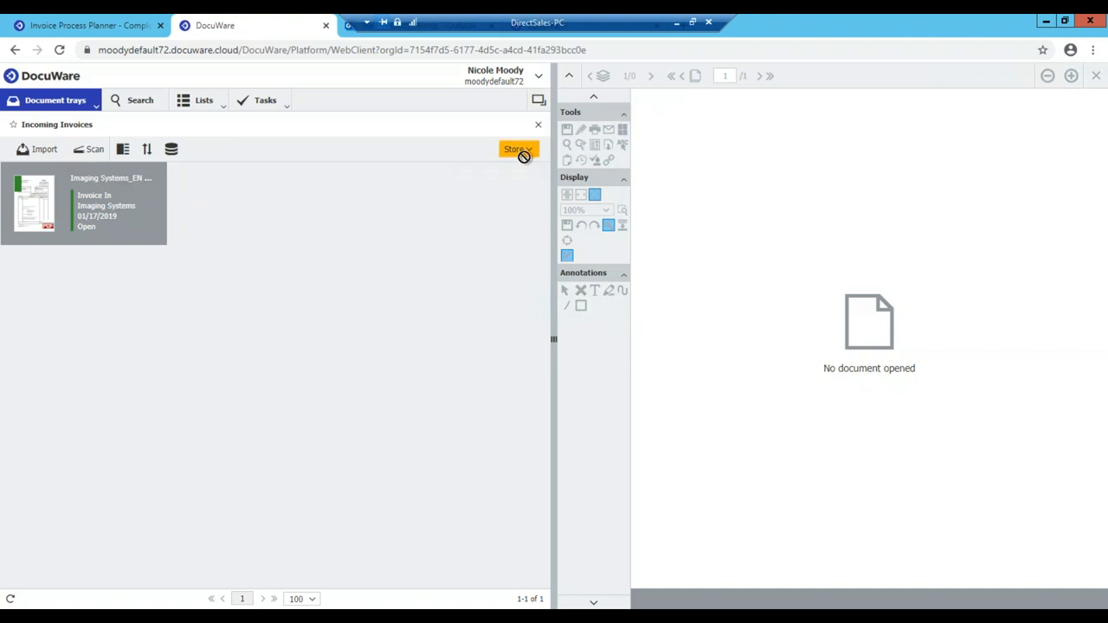
{"action": "left_click", "coordinate": [516, 149]}
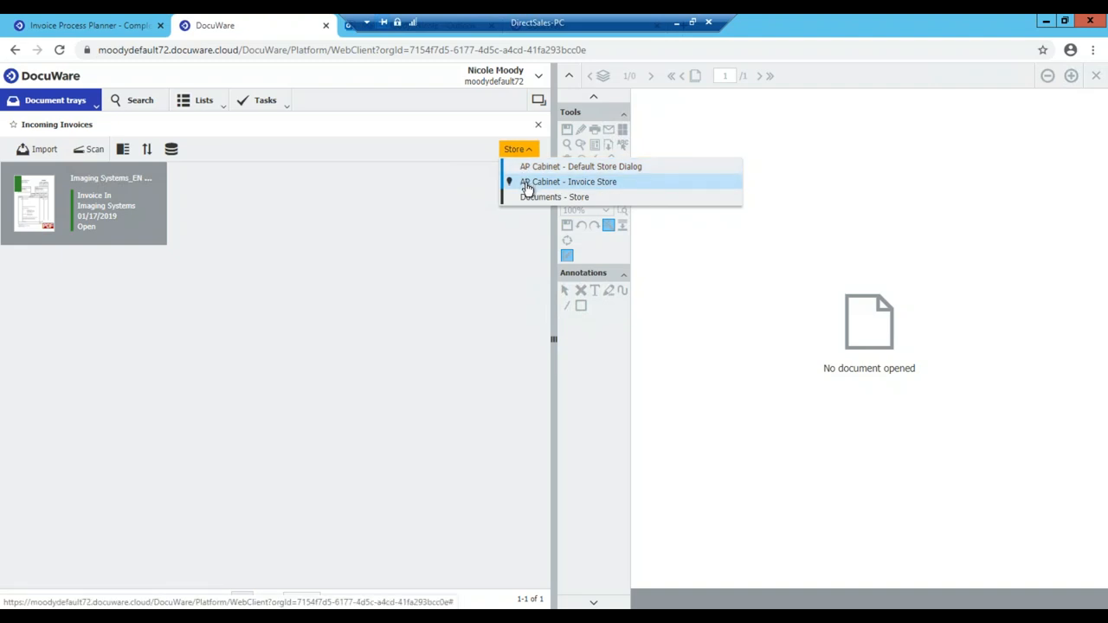
Step: Store via AP Cabinet invoice form and replace the Royalty Rep. PO Number with captured 073125900
{"action": "left_click", "coordinate": [568, 182]}
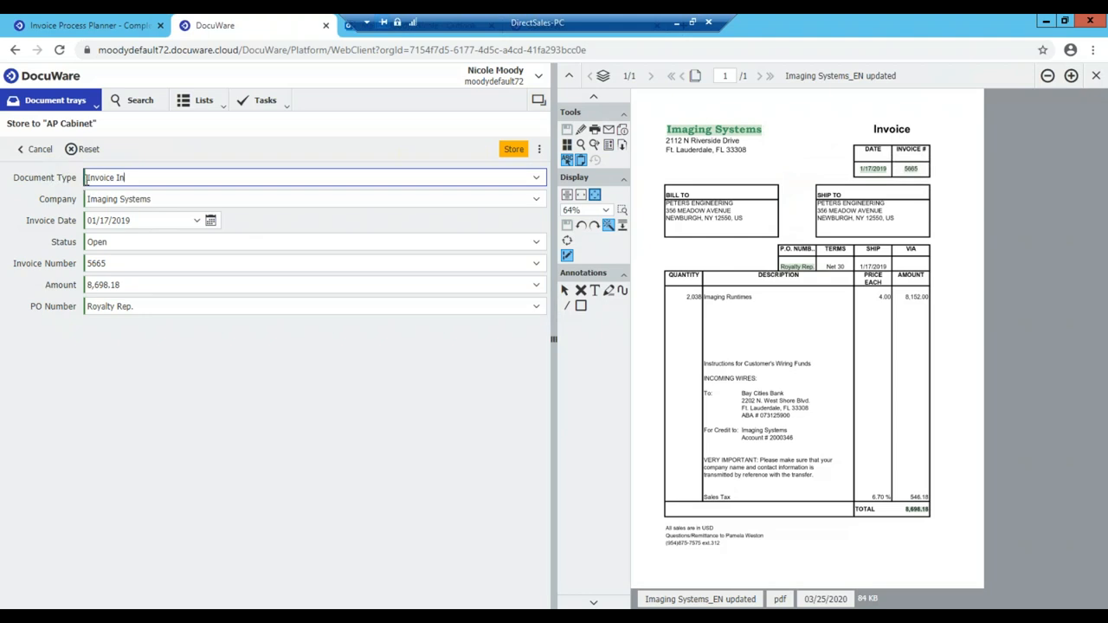
{"action": "mouse_move", "coordinate": [54, 315]}
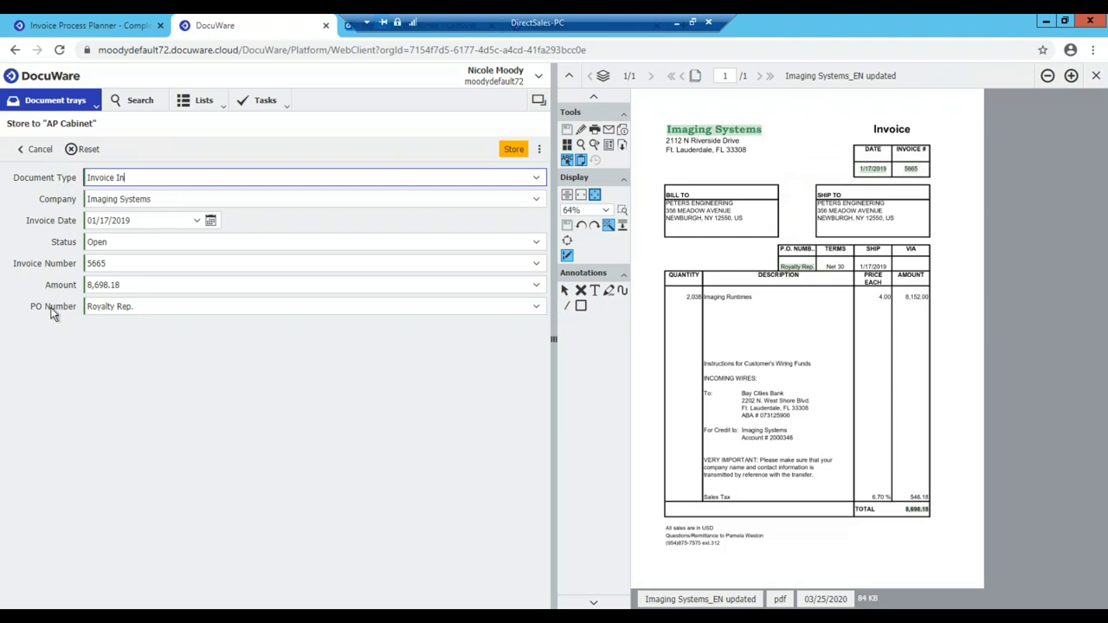
{"action": "mouse_move", "coordinate": [62, 197]}
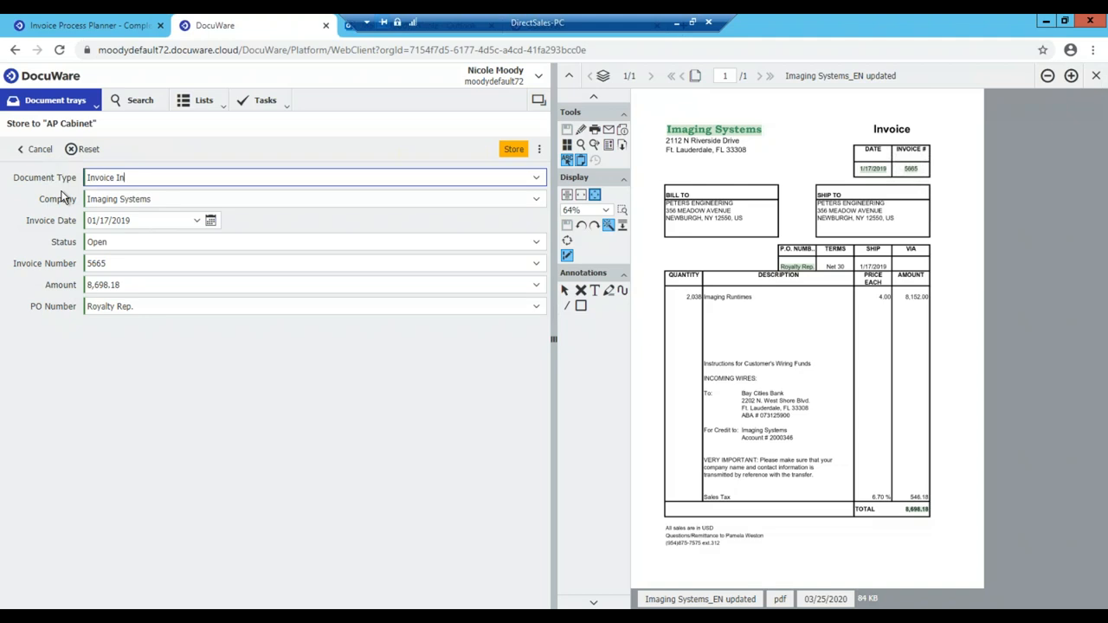
{"action": "mouse_move", "coordinate": [169, 321]}
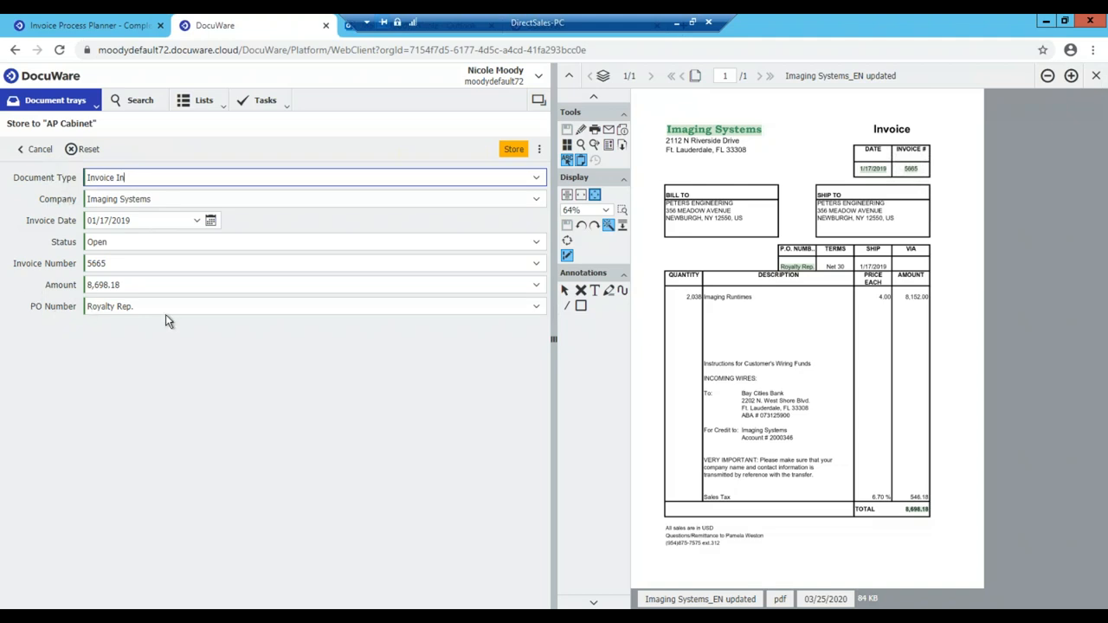
{"action": "left_click", "coordinate": [332, 304]}
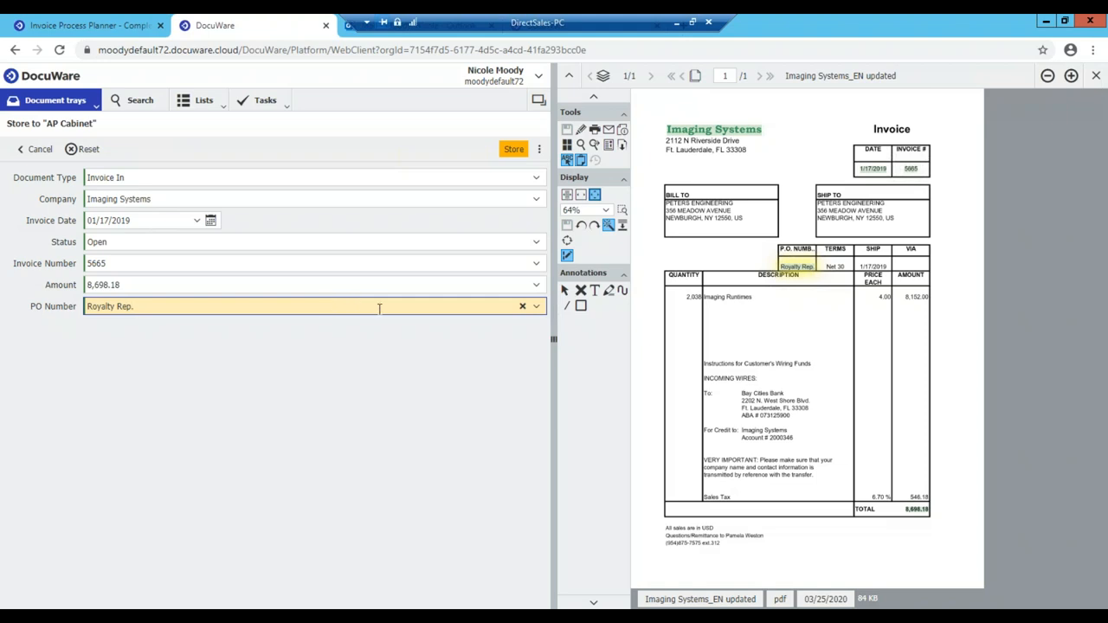
{"action": "mouse_move", "coordinate": [429, 308]}
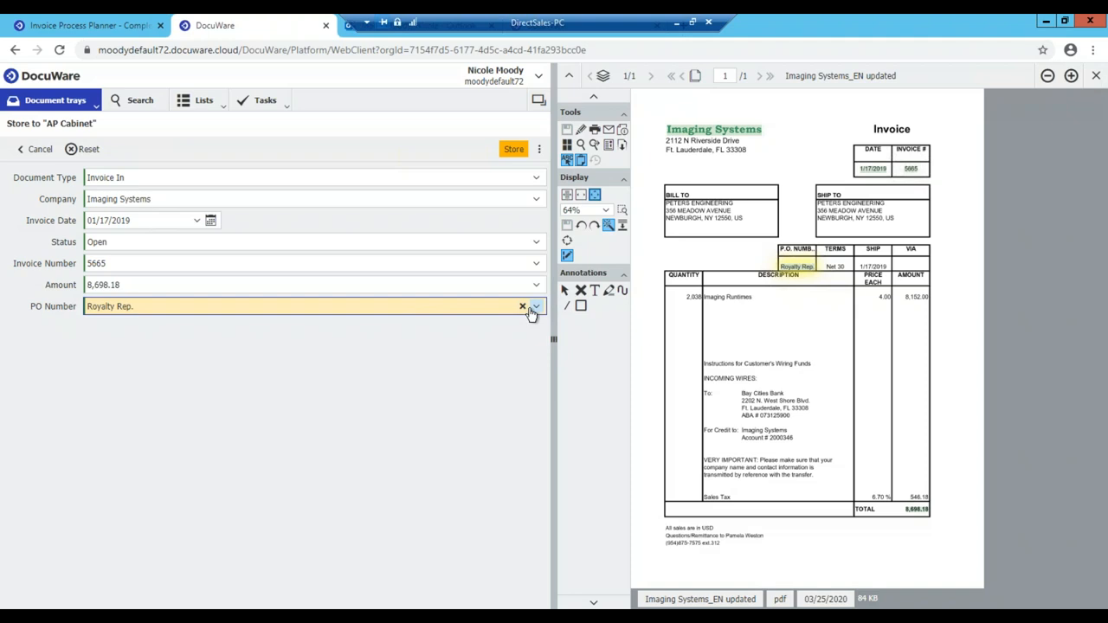
{"action": "left_click", "coordinate": [522, 306]}
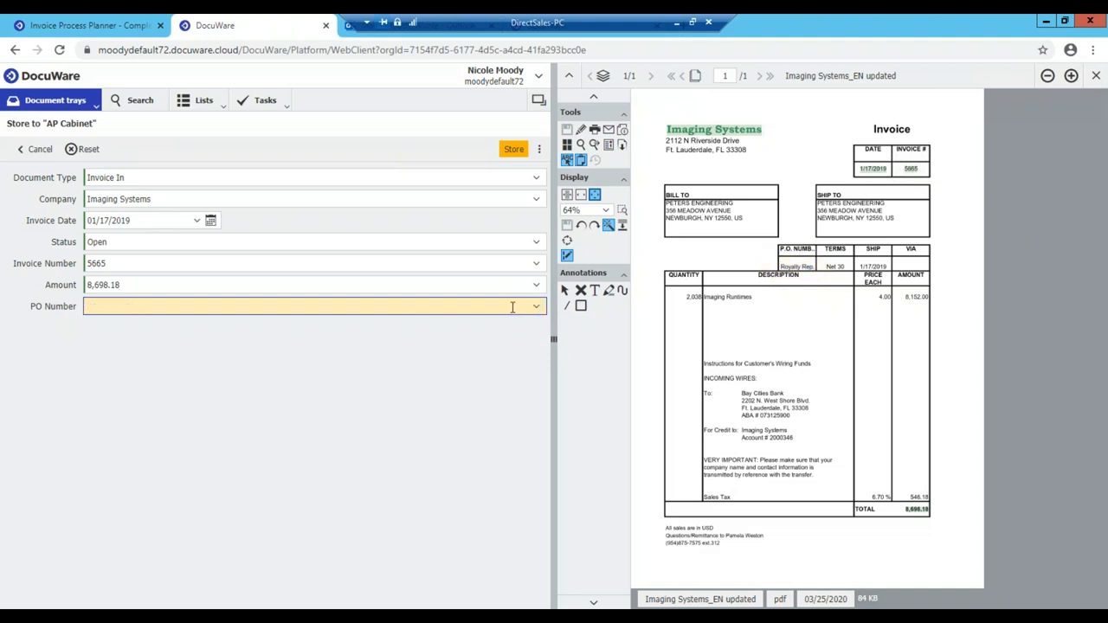
{"action": "left_click", "coordinate": [311, 305]}
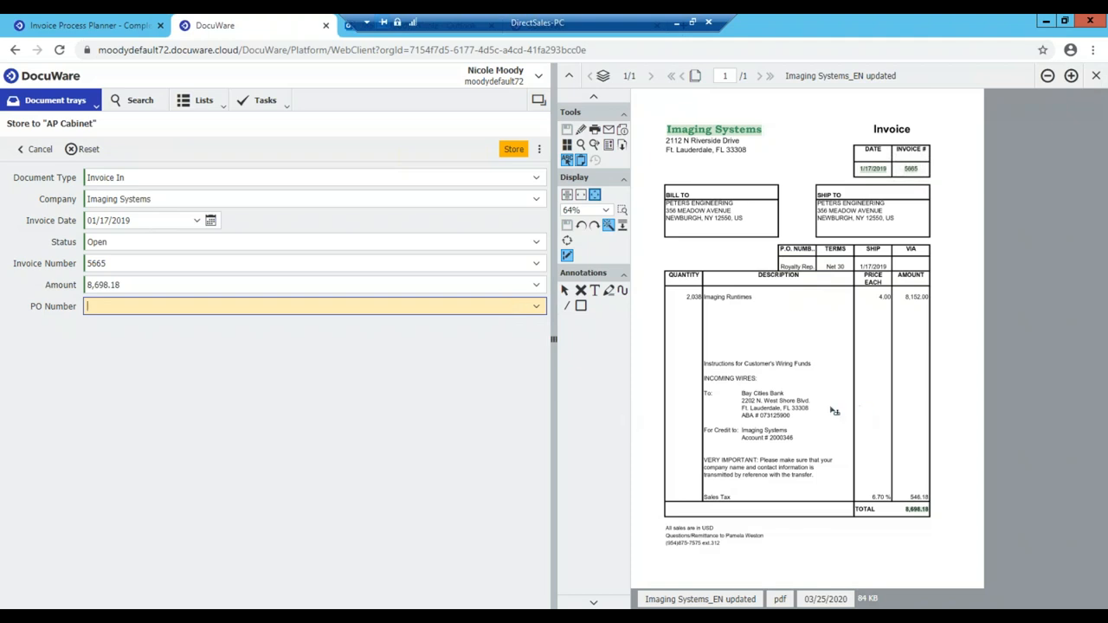
{"action": "mouse_move", "coordinate": [776, 429]}
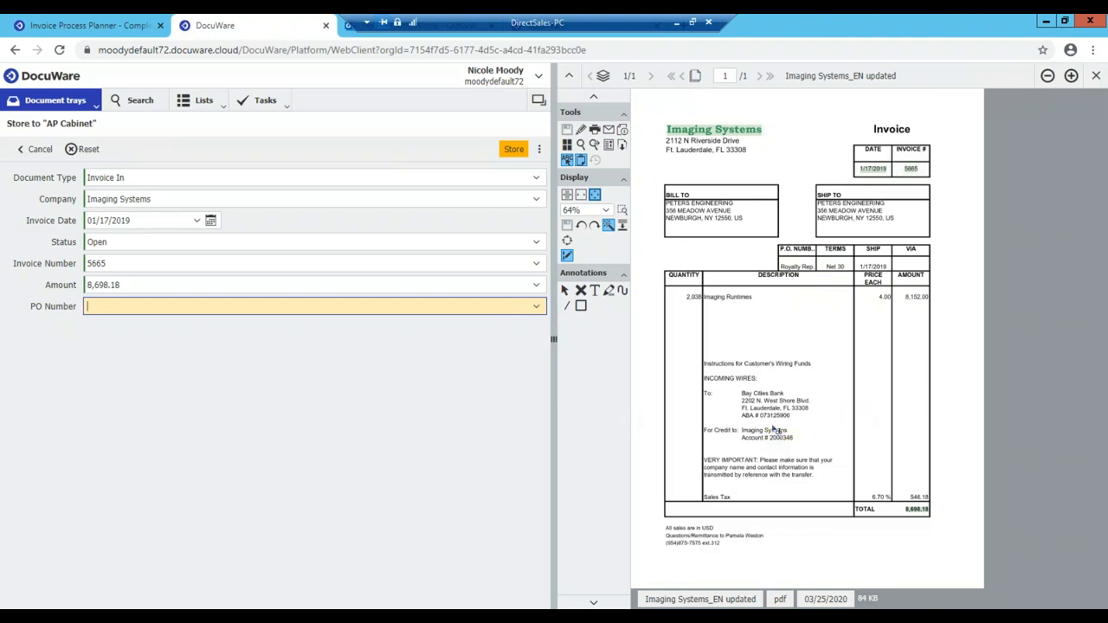
{"action": "double_click", "coordinate": [768, 415]}
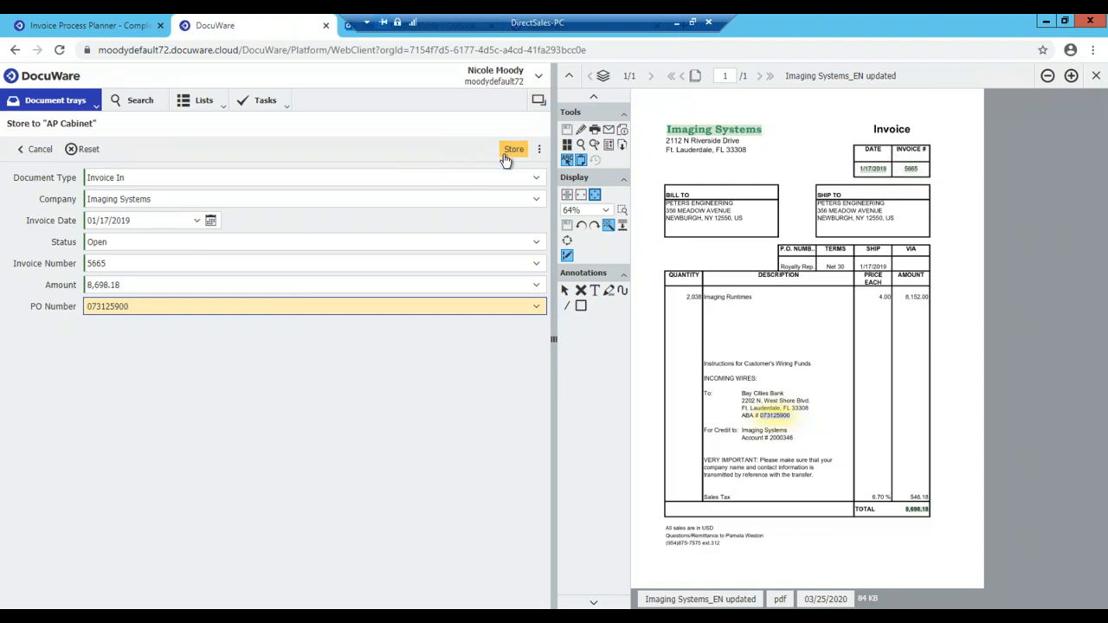
Step: Store the invoice in AP Cabinet and show the Invoice Workflow task list
{"action": "left_click", "coordinate": [512, 149]}
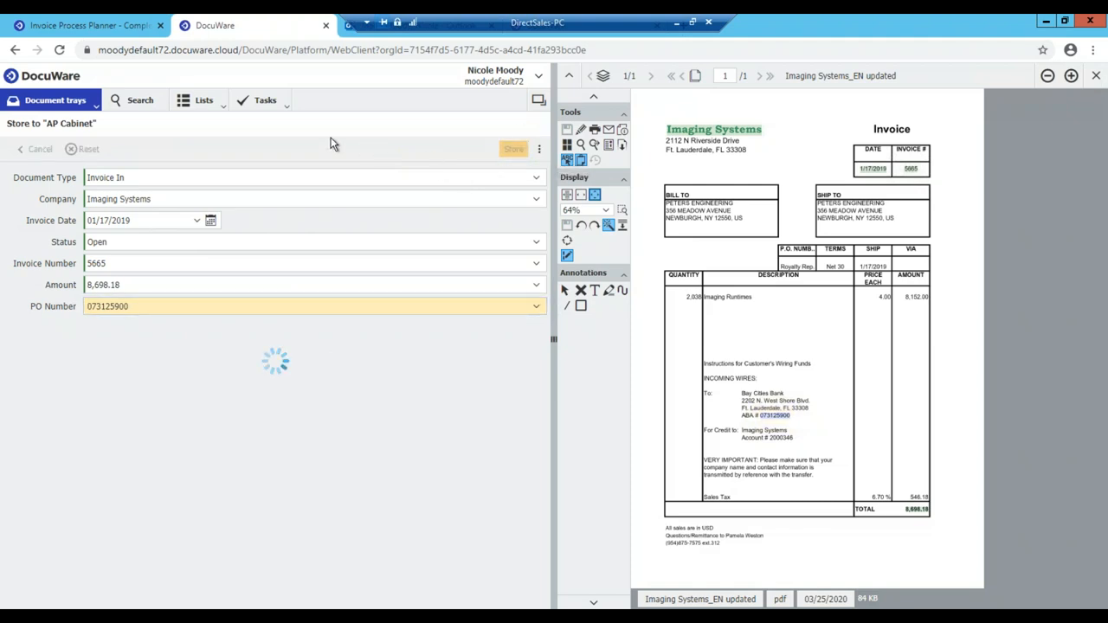
{"action": "left_click", "coordinate": [512, 149]}
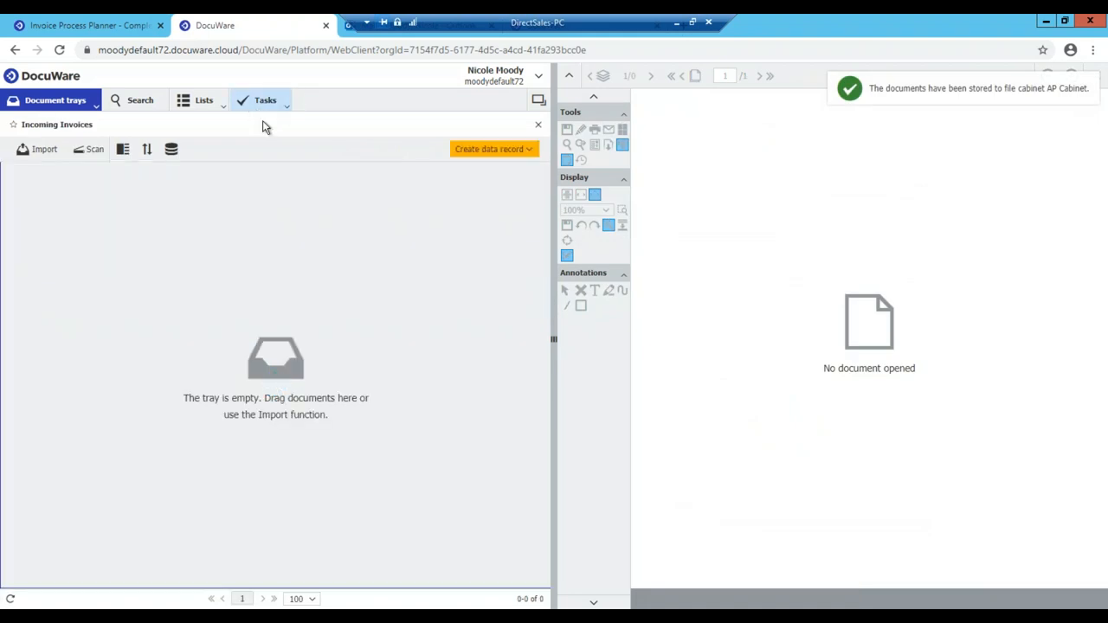
{"action": "mouse_move", "coordinate": [294, 108]}
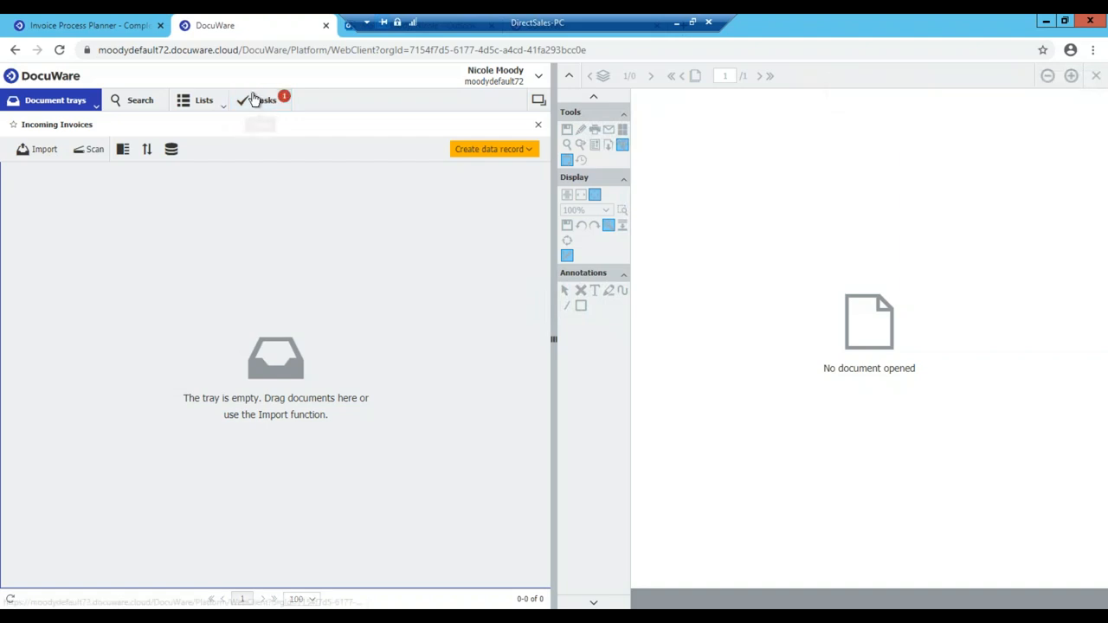
{"action": "left_click", "coordinate": [263, 99]}
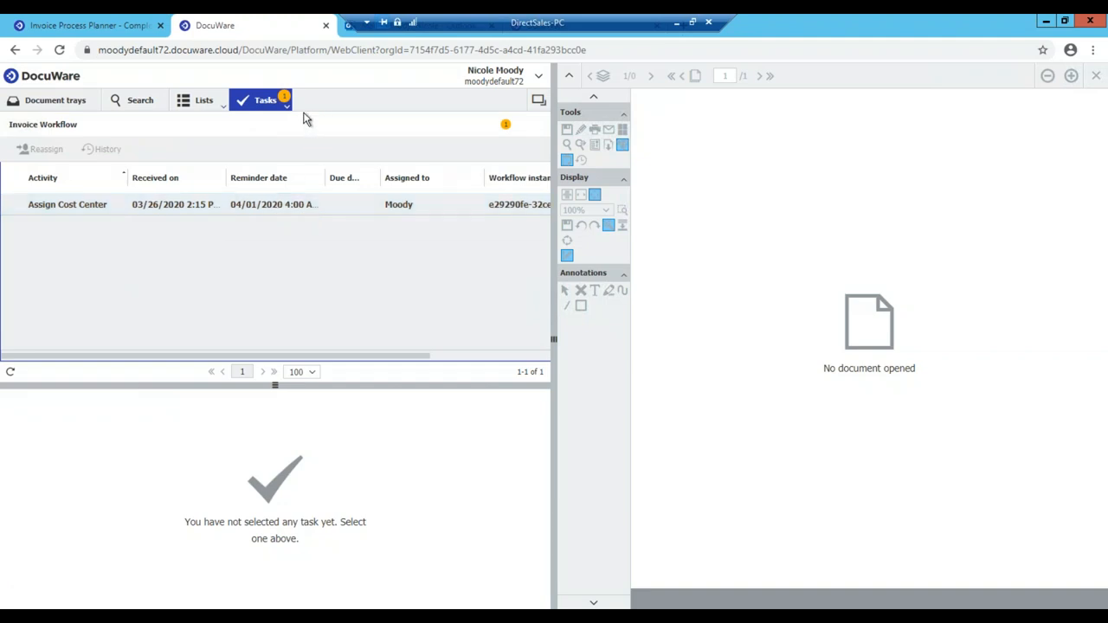
{"action": "left_click", "coordinate": [266, 99]}
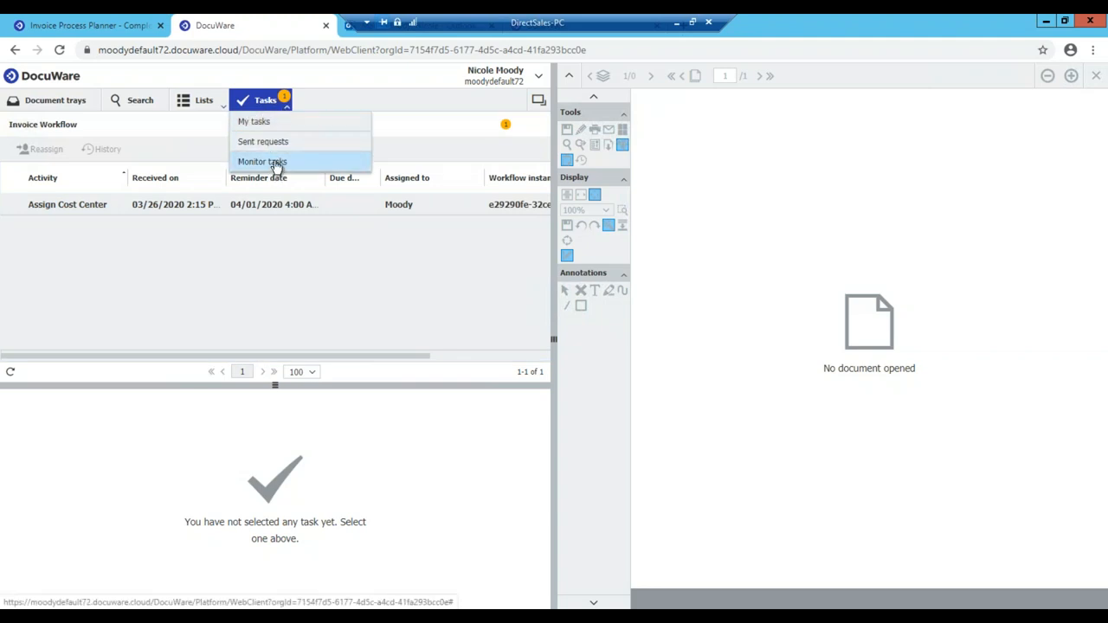
{"action": "left_click", "coordinate": [262, 163]}
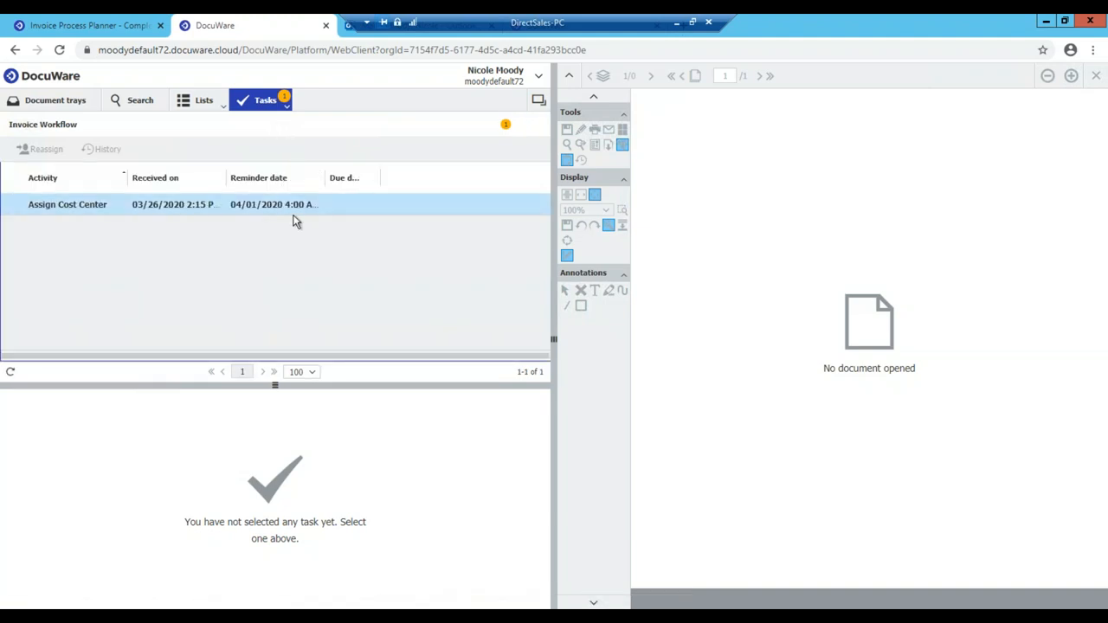
{"action": "mouse_move", "coordinate": [301, 211]}
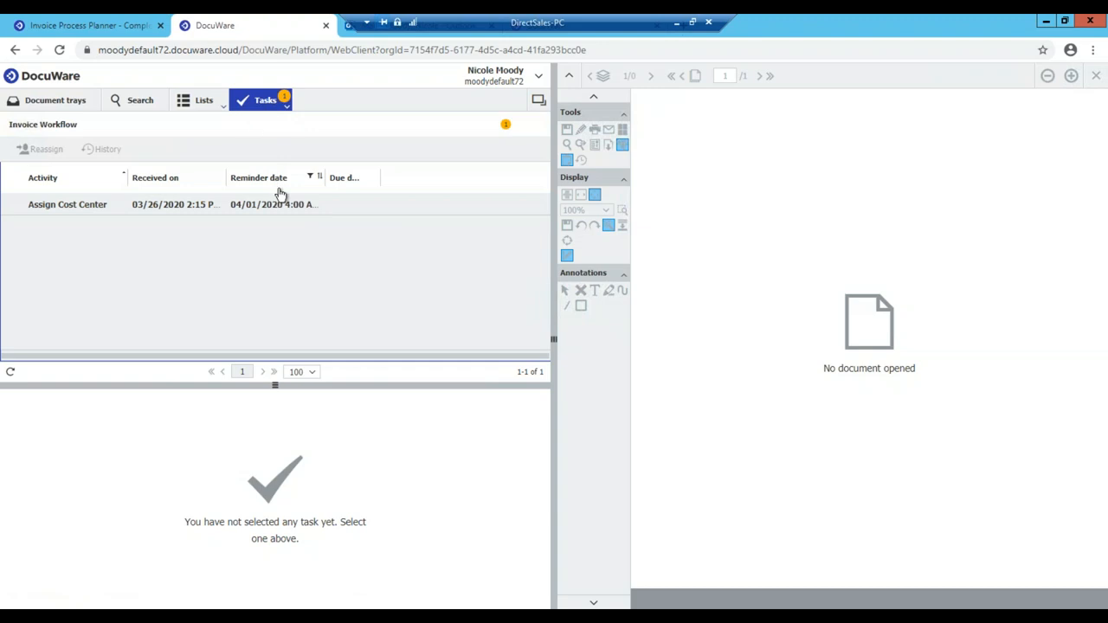
{"action": "left_click", "coordinate": [67, 205]}
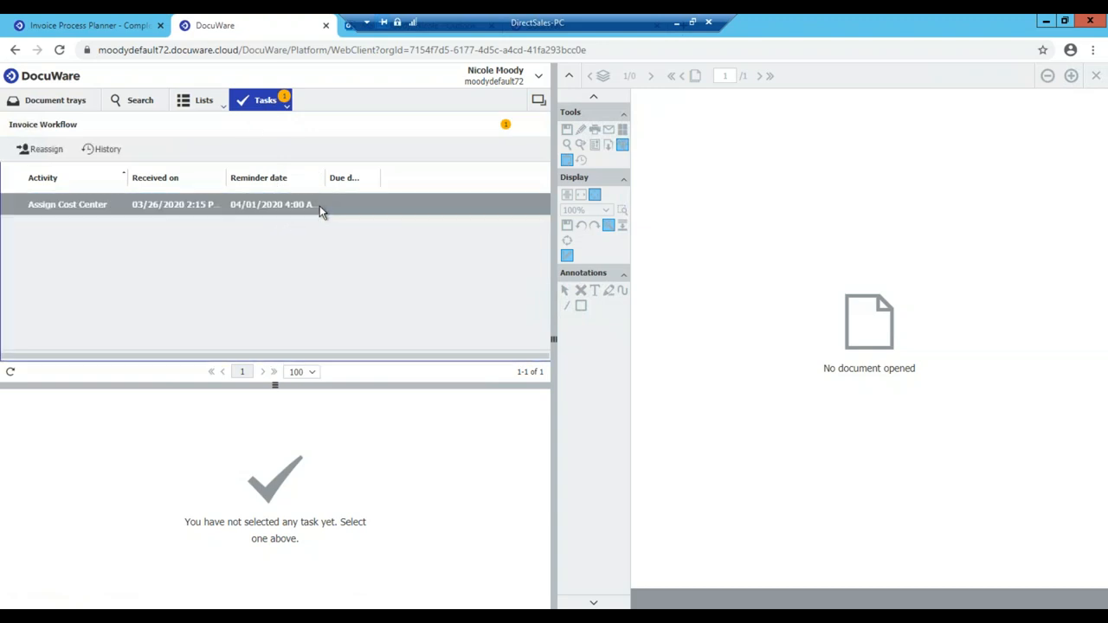
{"action": "left_click", "coordinate": [67, 205]}
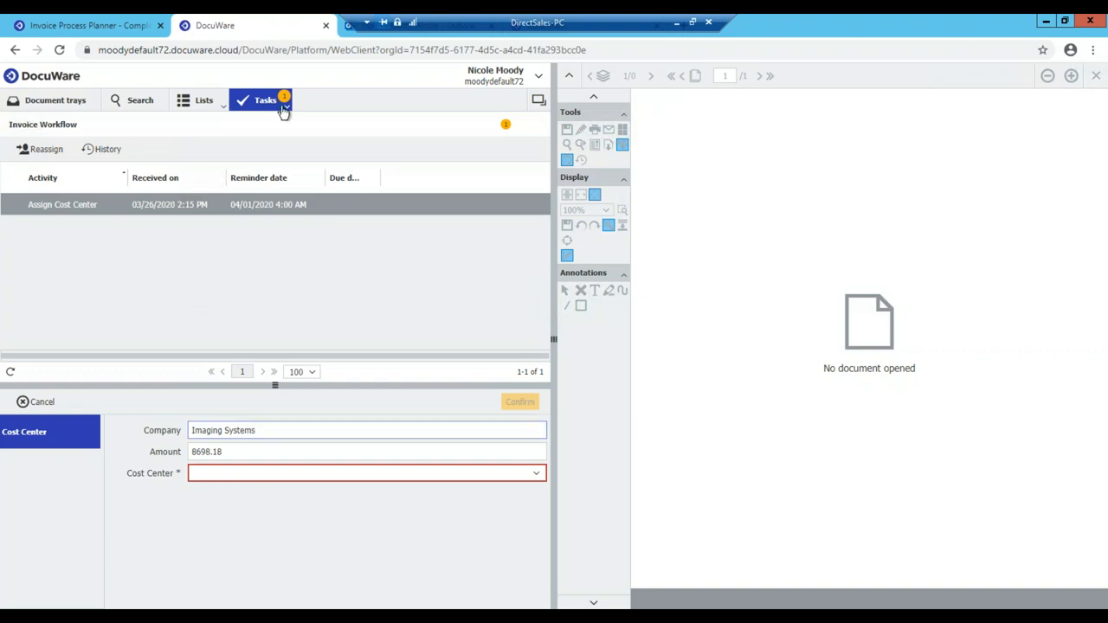
{"action": "left_click", "coordinate": [264, 98]}
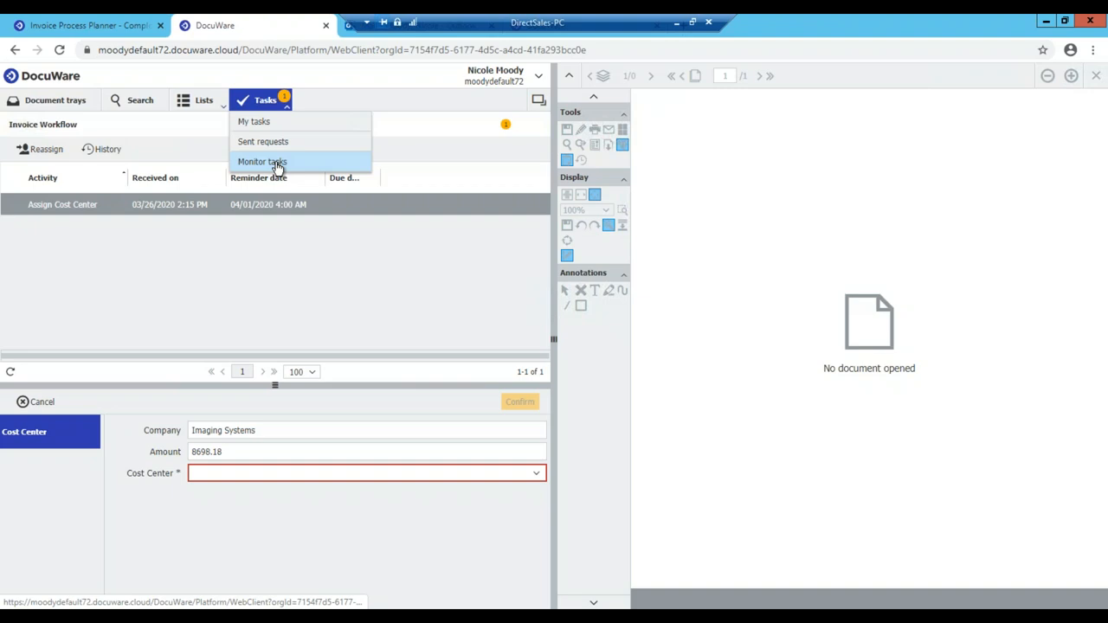
{"action": "left_click", "coordinate": [261, 162]}
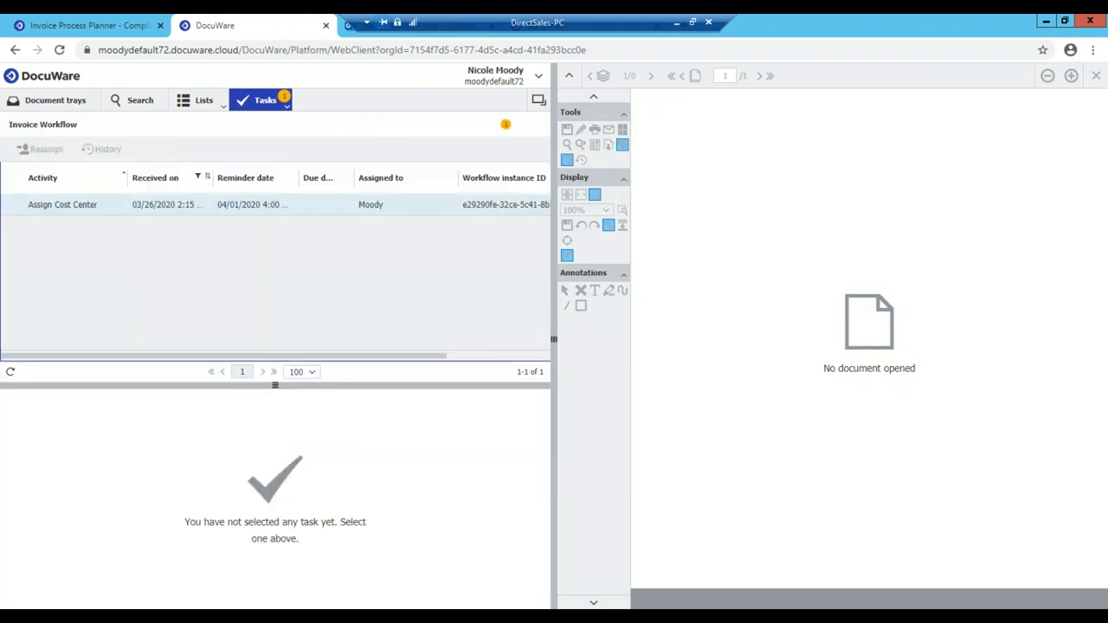
{"action": "mouse_move", "coordinate": [165, 207]}
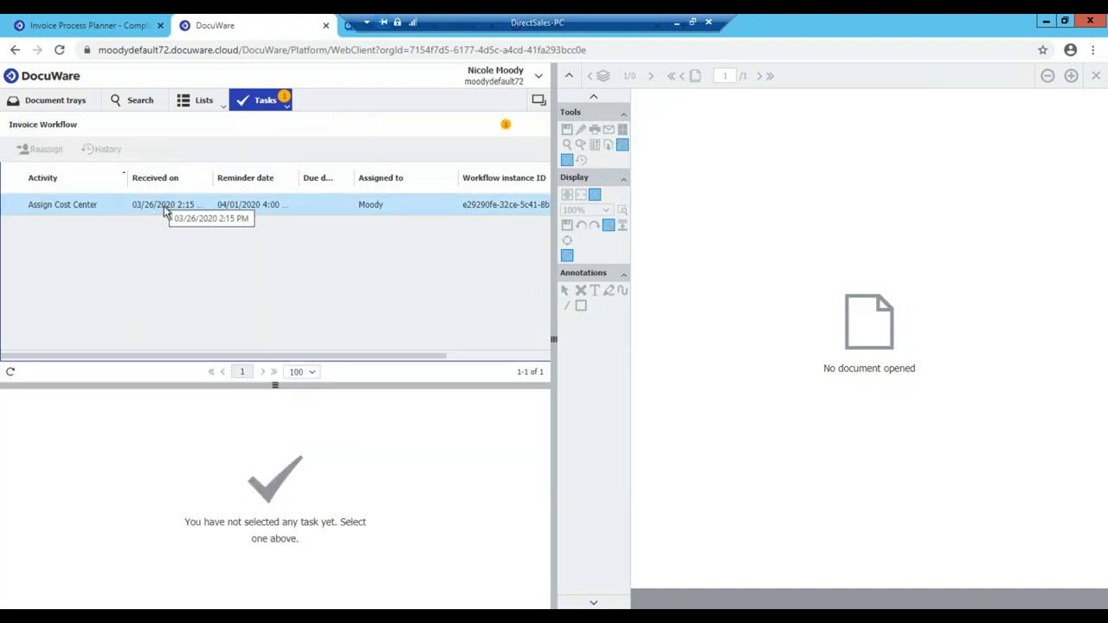
{"action": "mouse_move", "coordinate": [177, 214]}
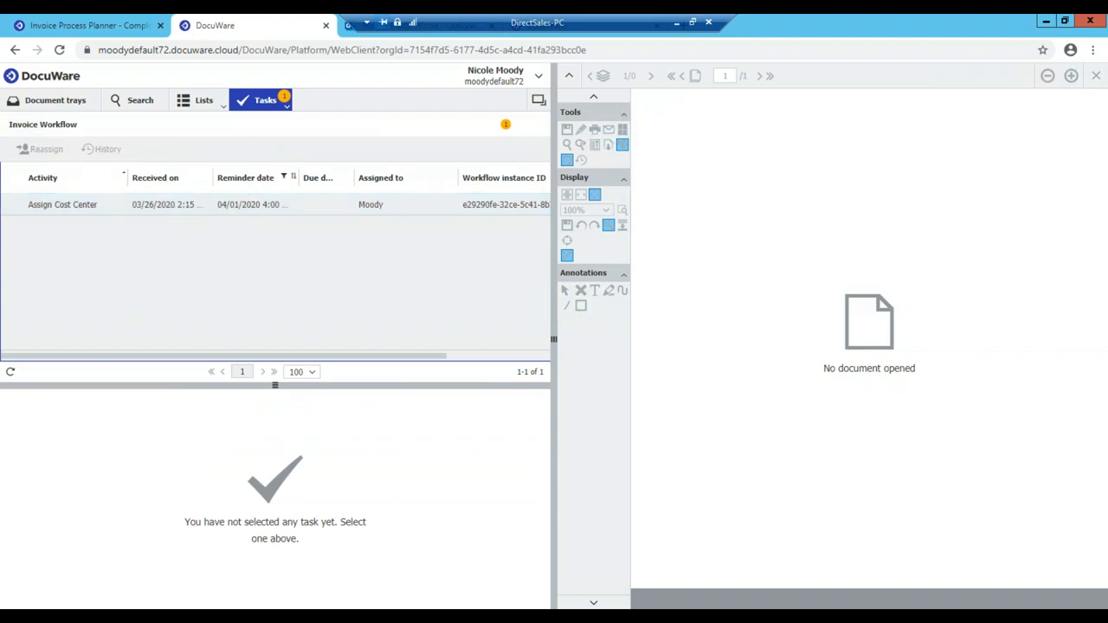
{"action": "mouse_move", "coordinate": [251, 204]}
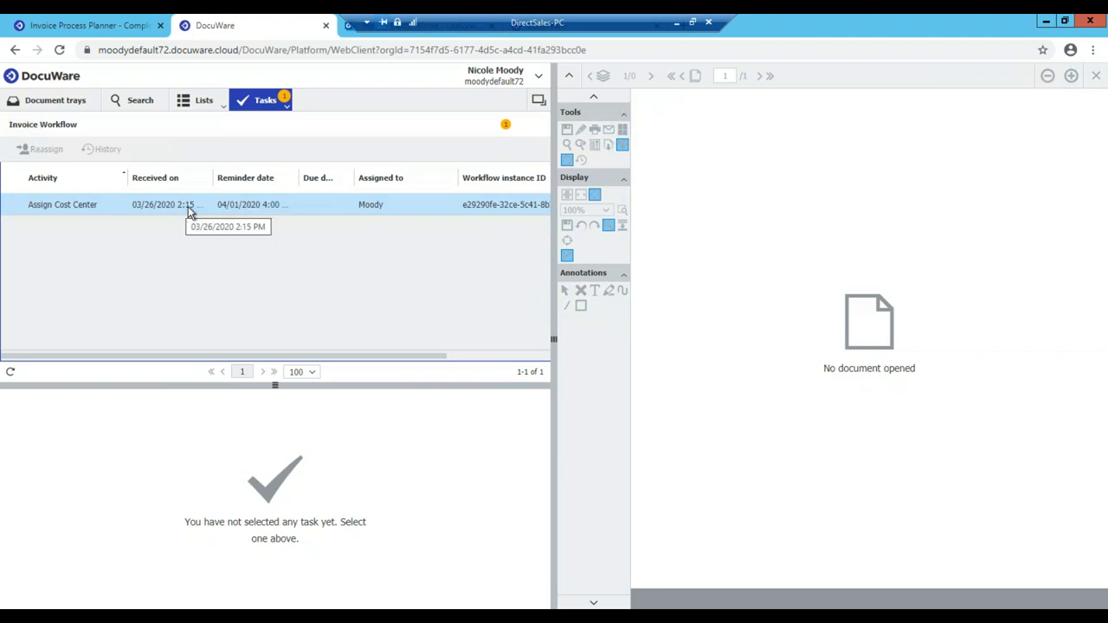
{"action": "mouse_move", "coordinate": [245, 208]}
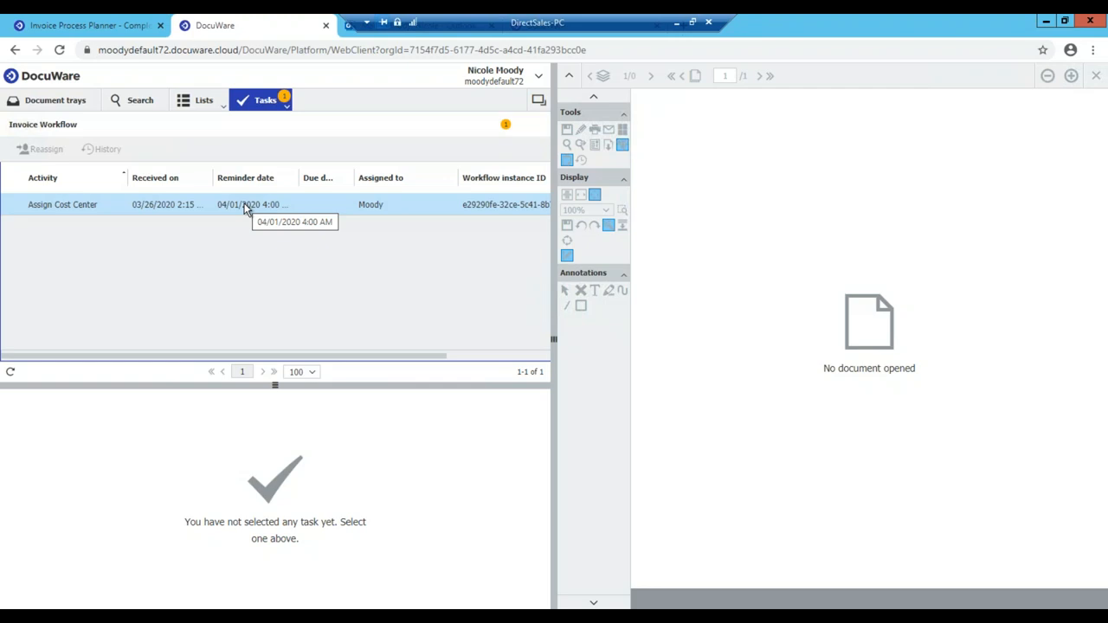
{"action": "mouse_move", "coordinate": [395, 239]}
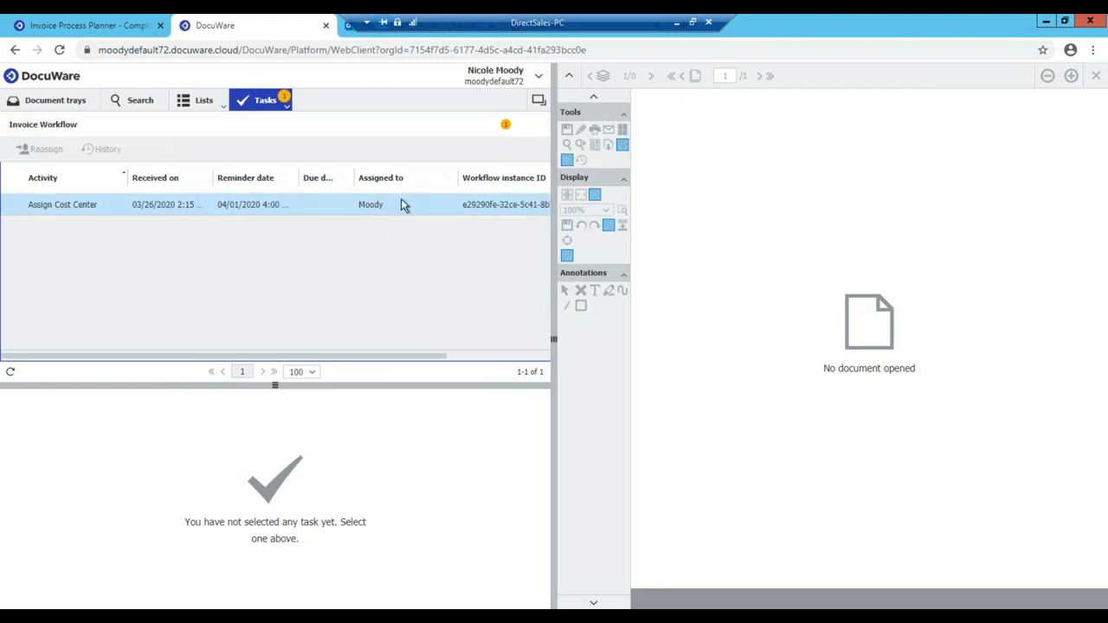
{"action": "mouse_move", "coordinate": [370, 204]}
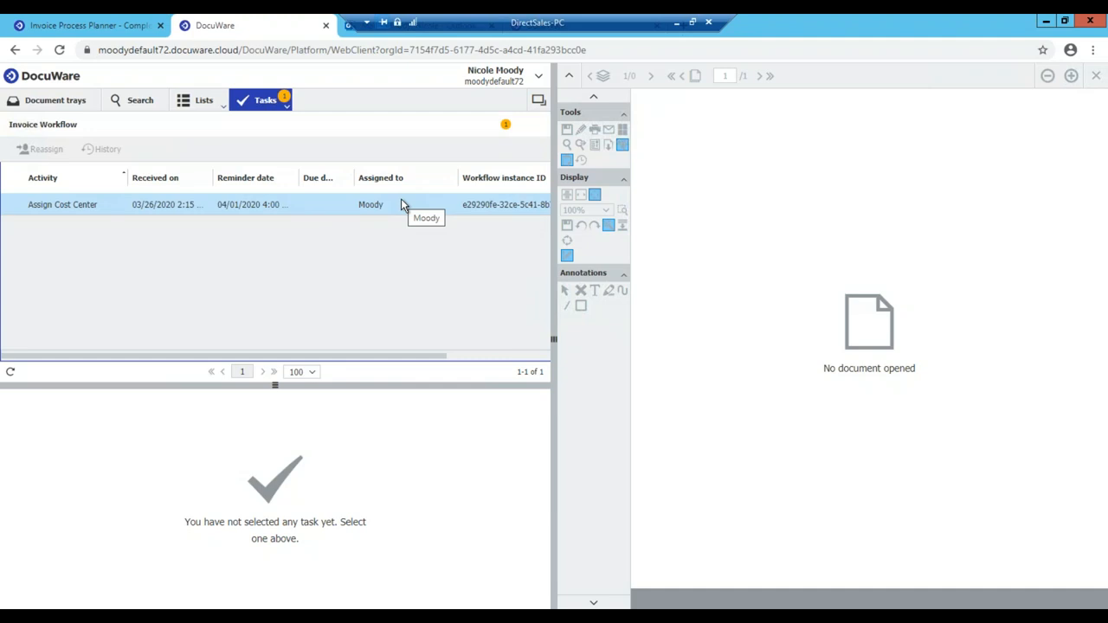
{"action": "mouse_move", "coordinate": [400, 208]}
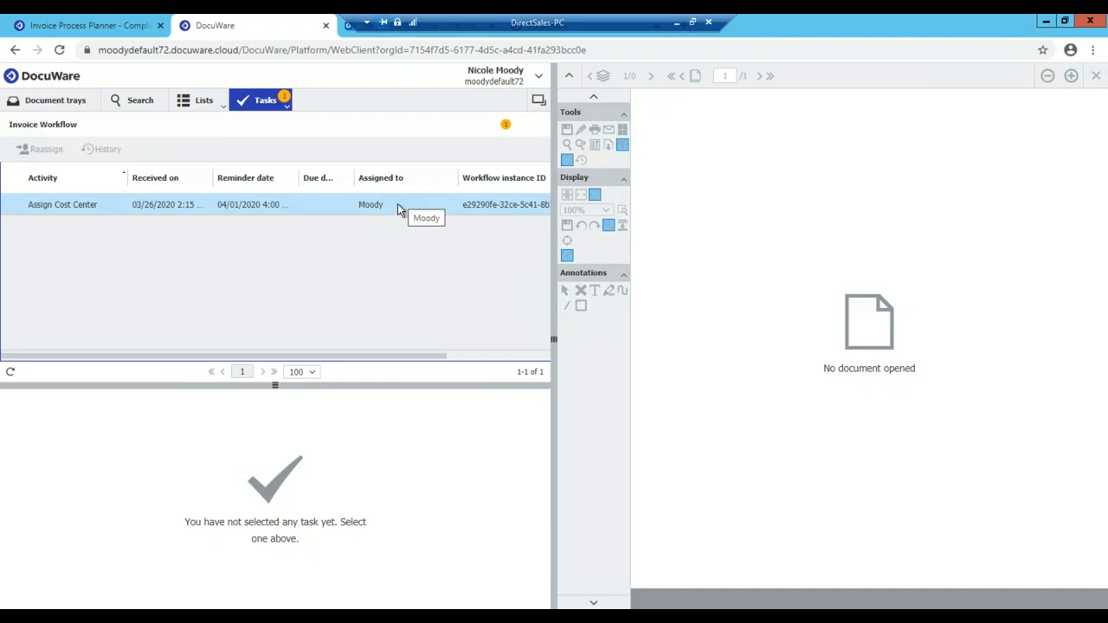
{"action": "mouse_move", "coordinate": [348, 204]}
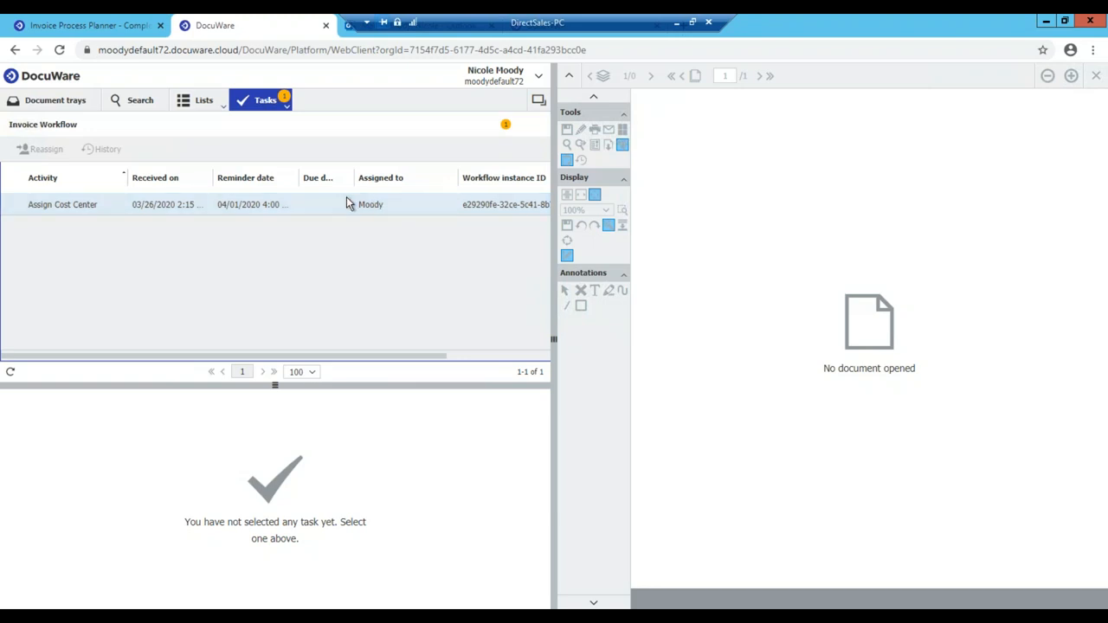
Step: Complete the Assign Cost Center task with Moody as cost center
{"action": "left_click", "coordinate": [265, 99]}
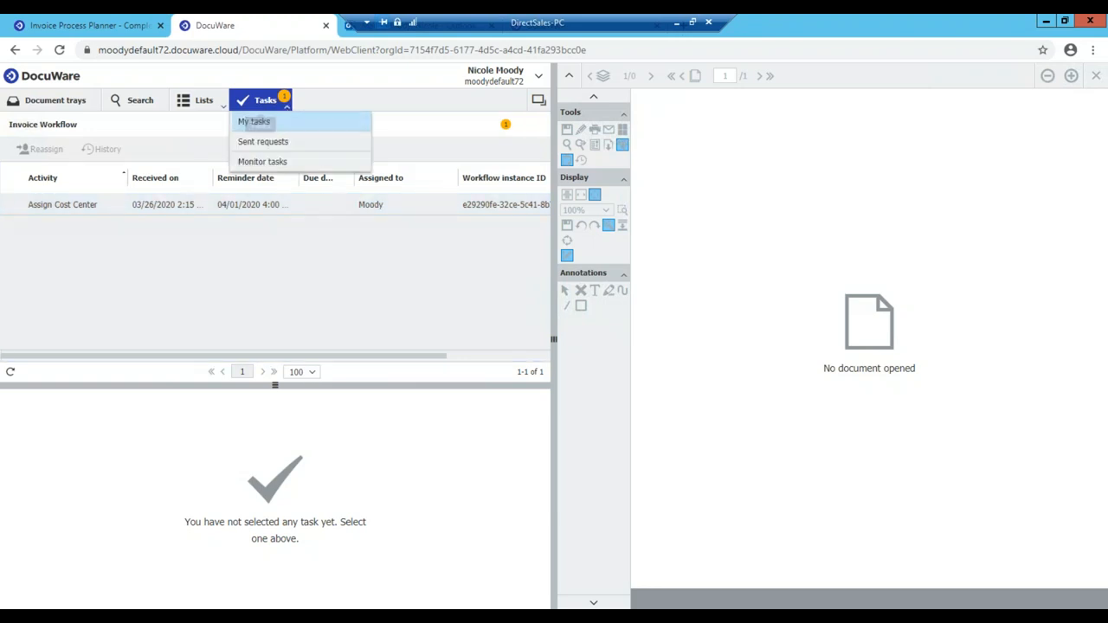
{"action": "left_click", "coordinate": [253, 122]}
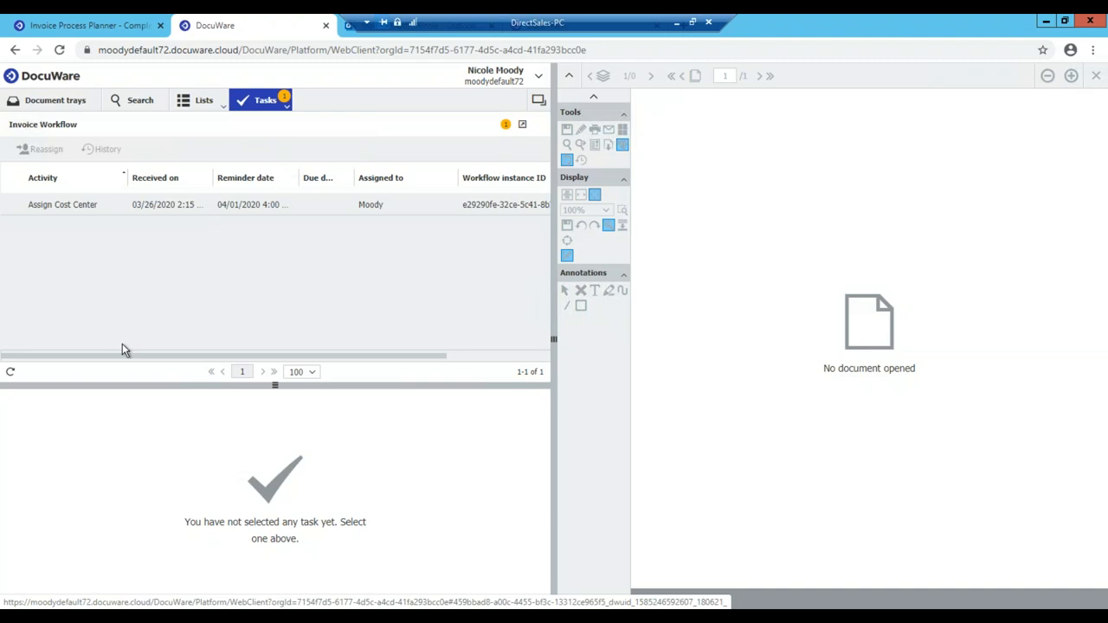
{"action": "left_click", "coordinate": [63, 204]}
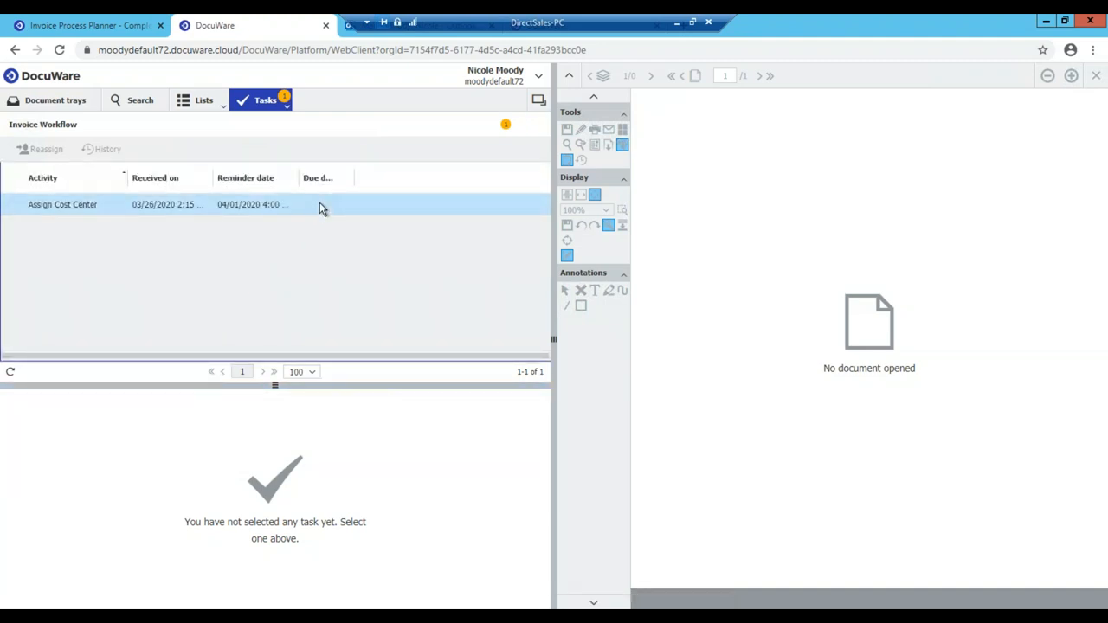
{"action": "left_click", "coordinate": [62, 204]}
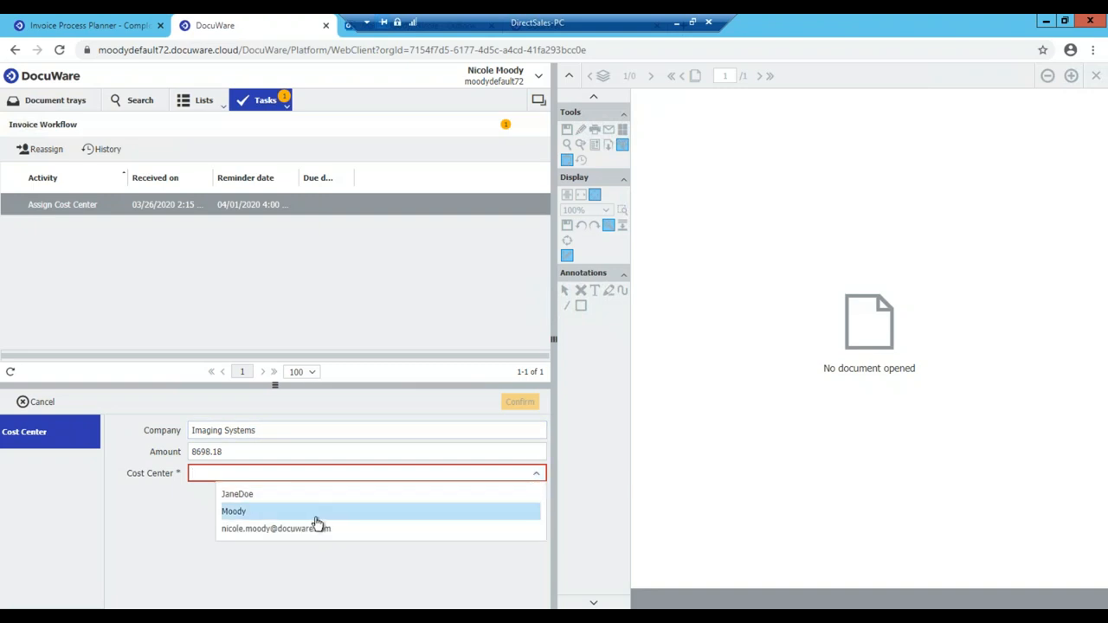
{"action": "left_click", "coordinate": [234, 510]}
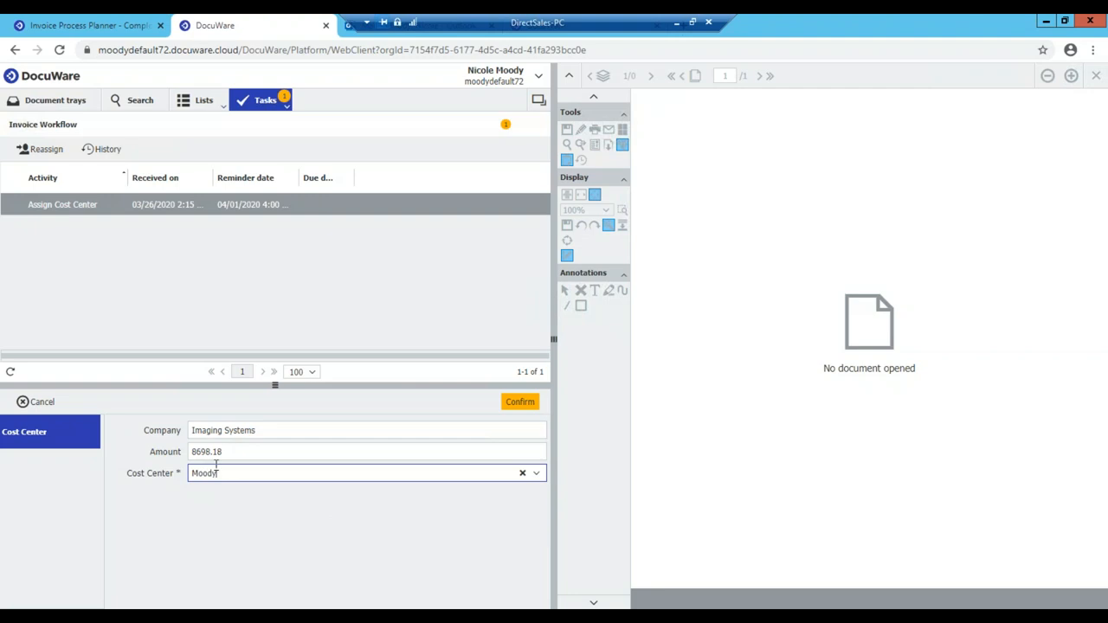
{"action": "mouse_move", "coordinate": [520, 402]}
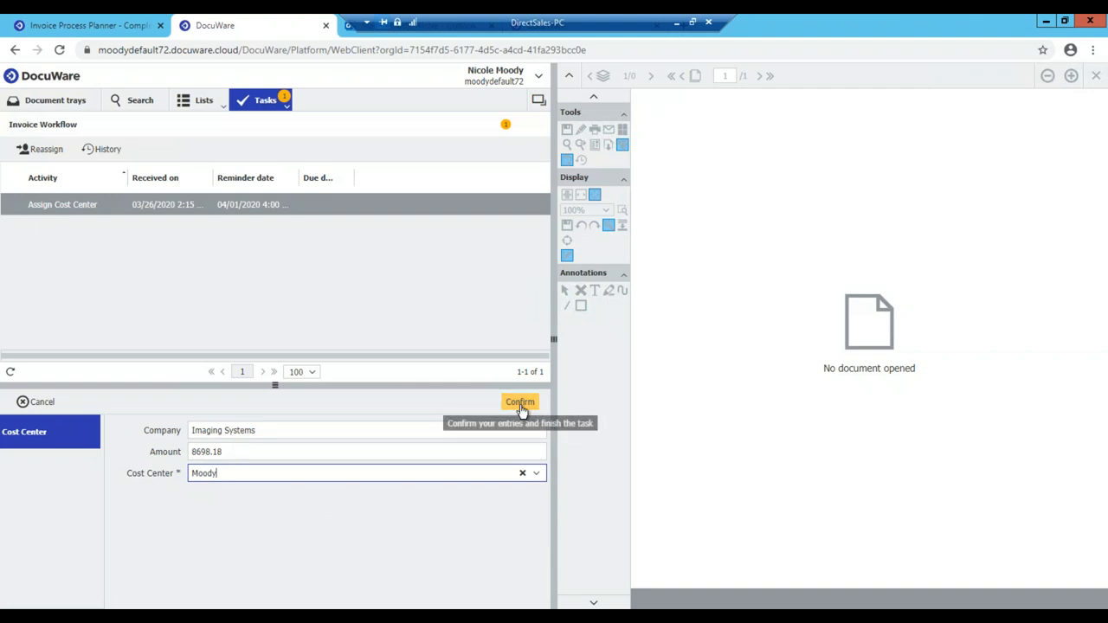
{"action": "left_click", "coordinate": [520, 402]}
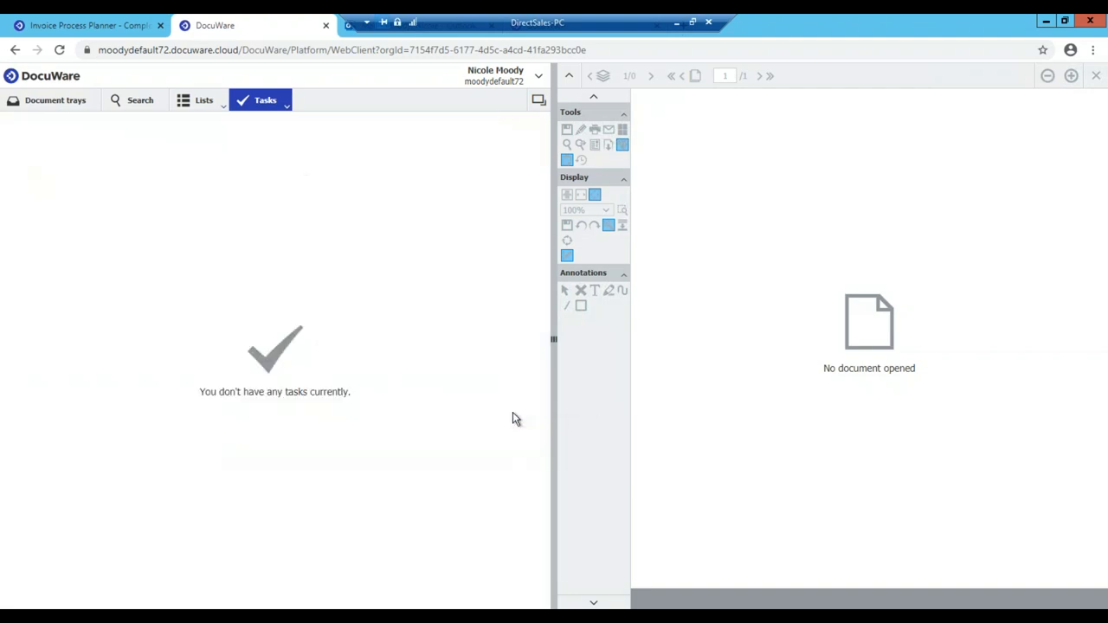
{"action": "mouse_move", "coordinate": [311, 165]}
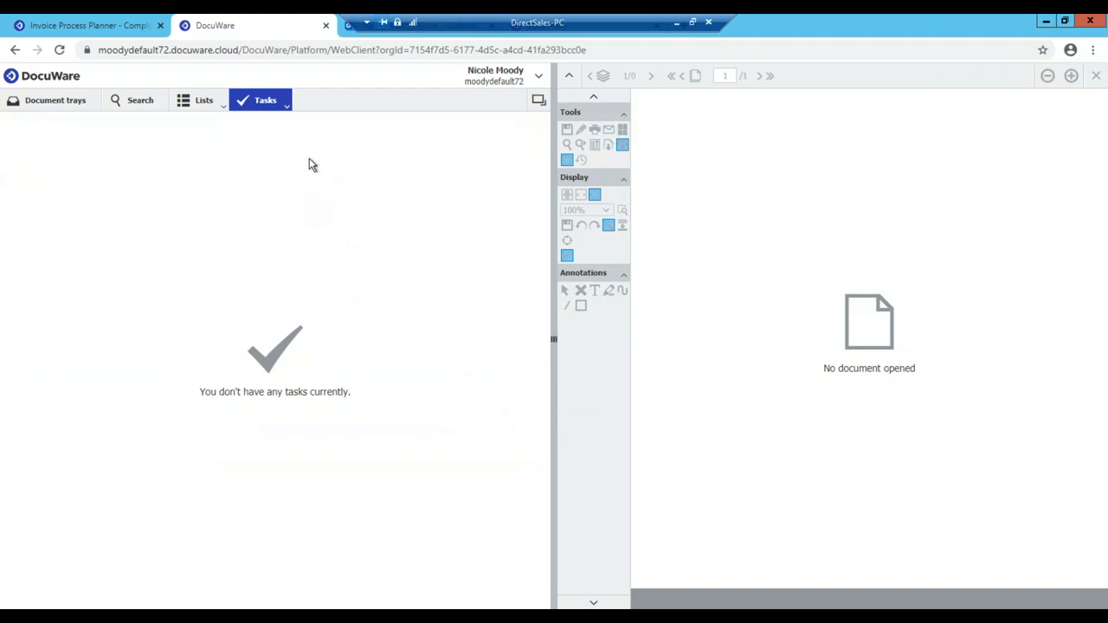
Step: Toggle the task views list to check for remaining tasks
{"action": "left_click", "coordinate": [264, 99]}
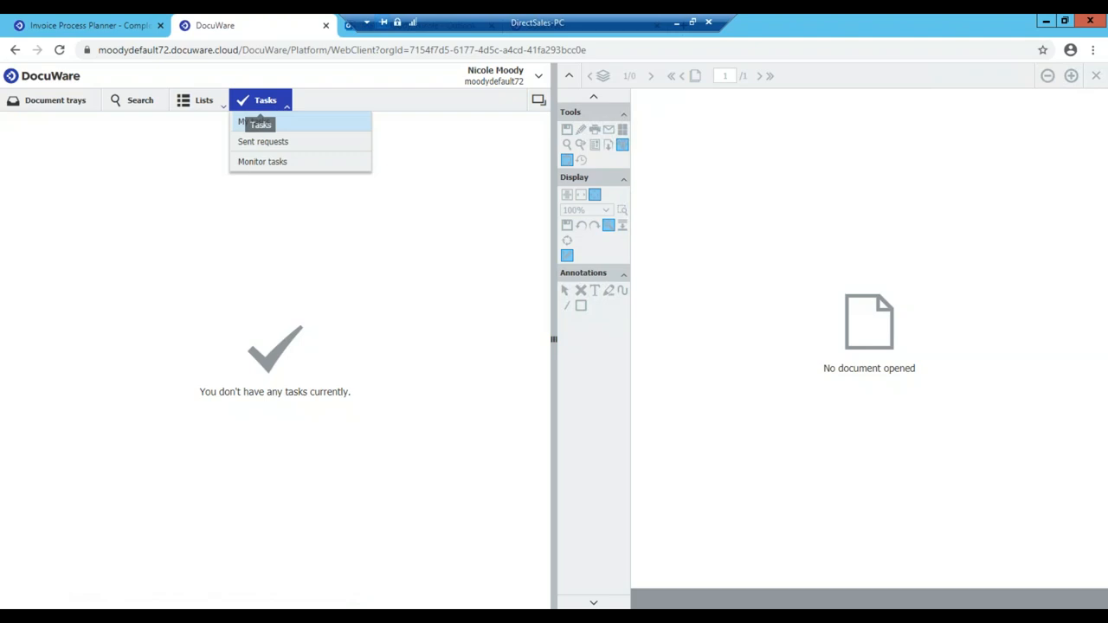
{"action": "left_click", "coordinate": [265, 98]}
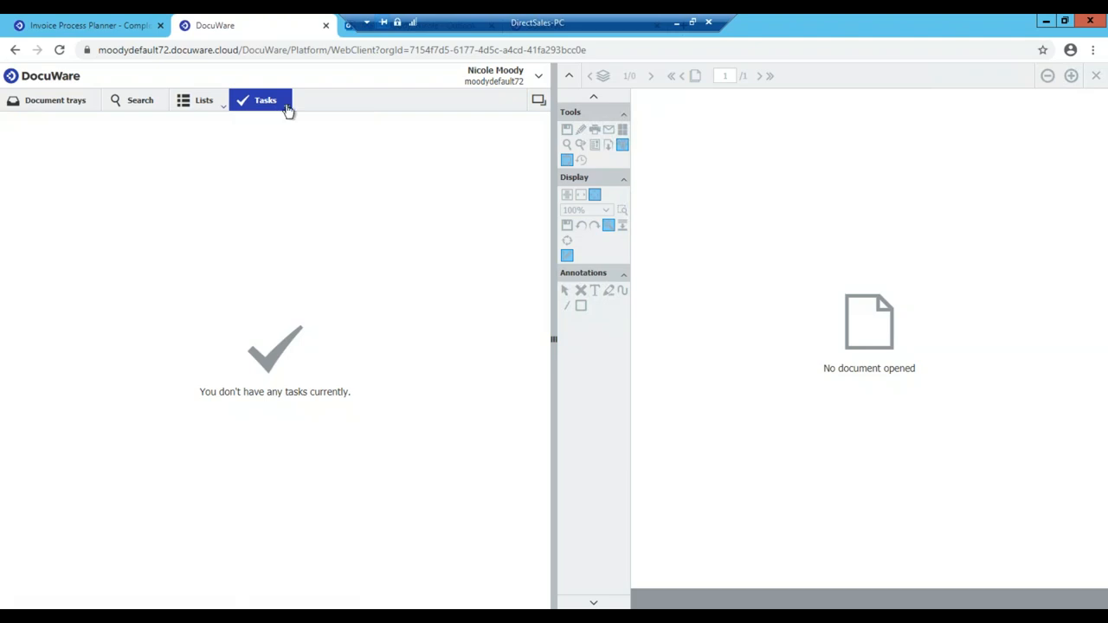
{"action": "left_click", "coordinate": [265, 98]}
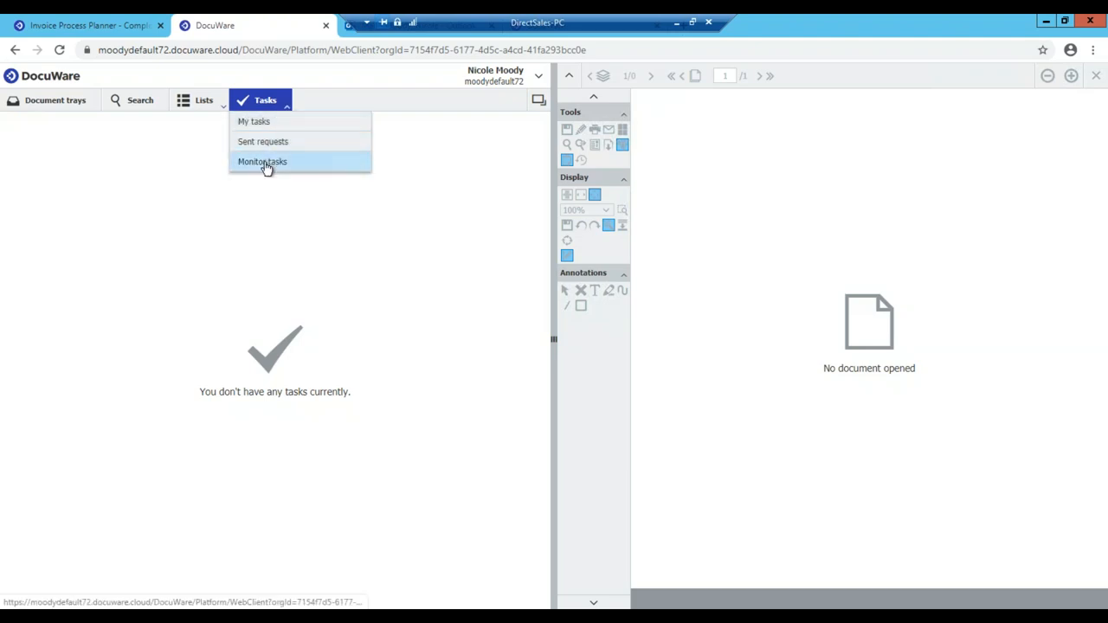
Step: Show the pending Invoice Workflow tasks with the new Check Invoice task
{"action": "left_click", "coordinate": [263, 163]}
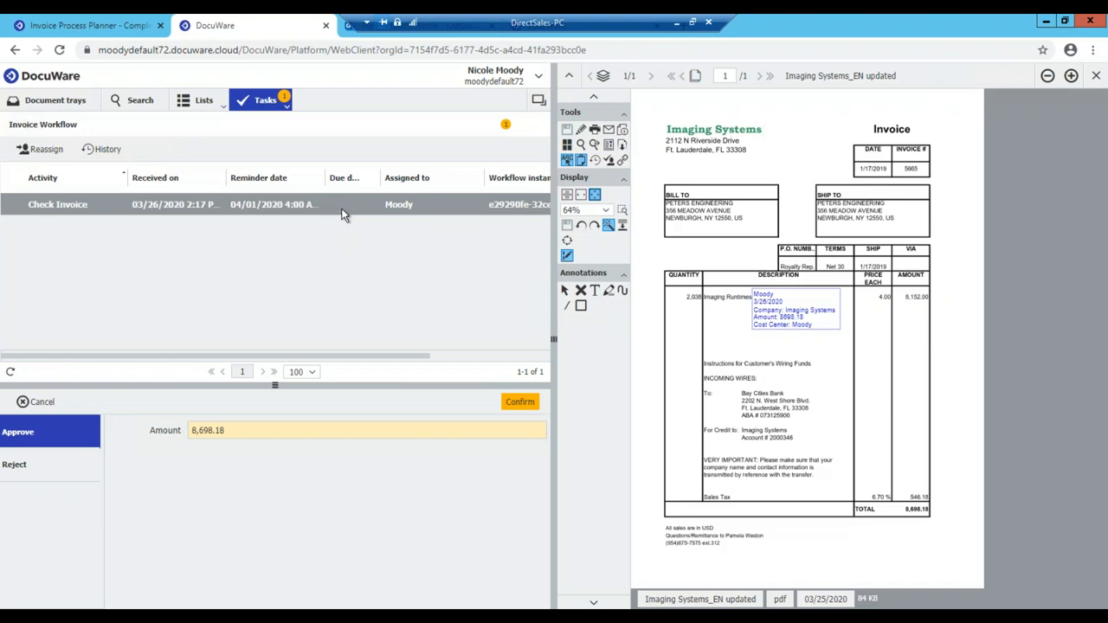
{"action": "mouse_move", "coordinate": [90, 436]}
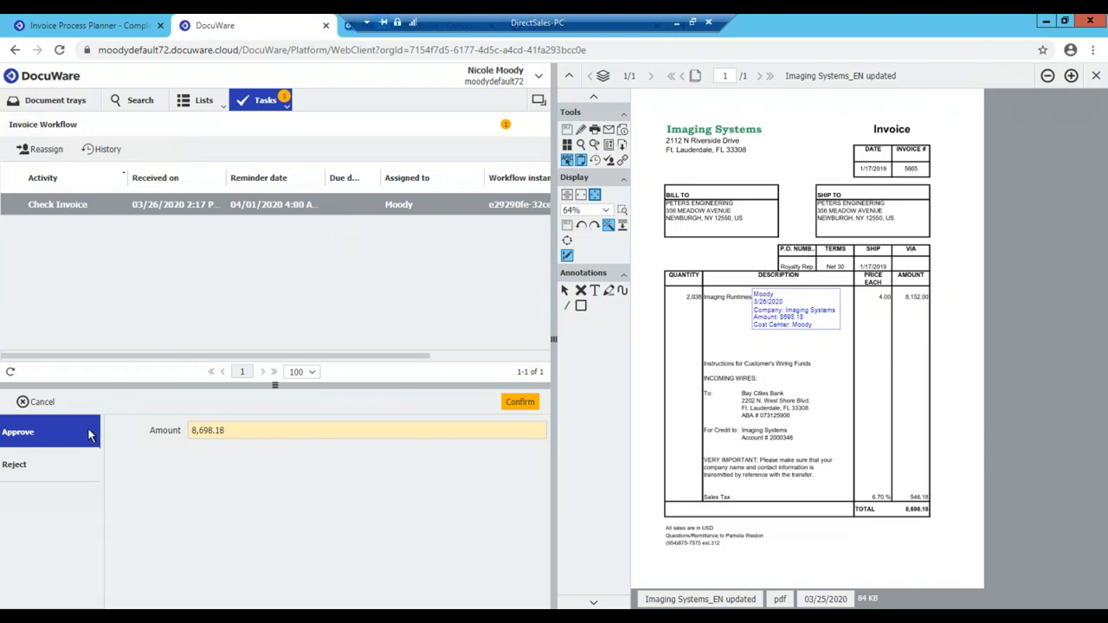
{"action": "mouse_move", "coordinate": [69, 468]}
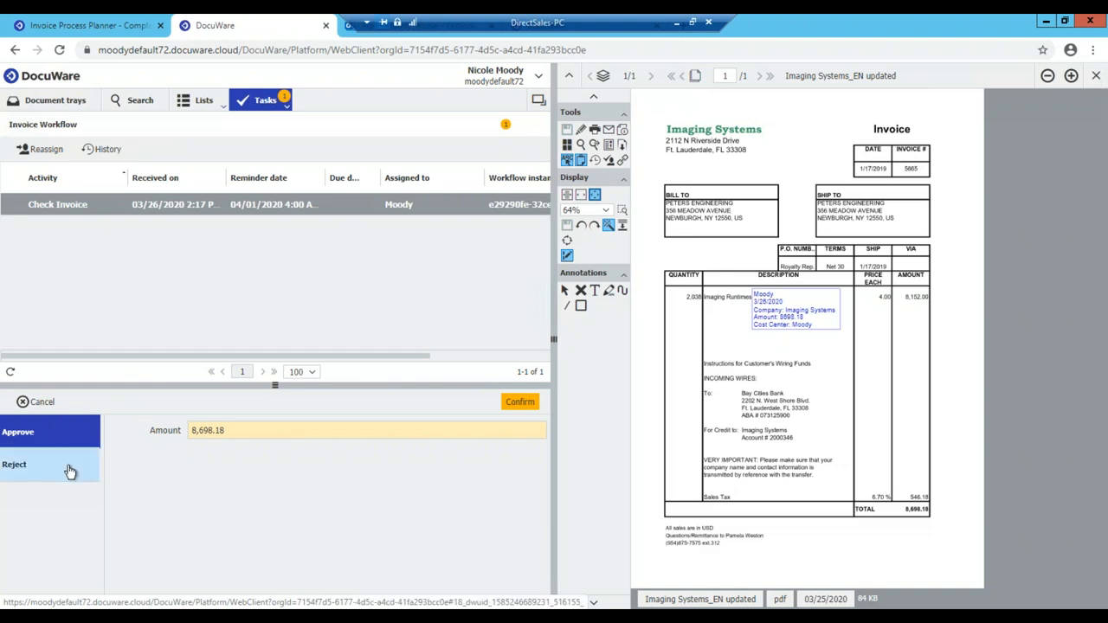
{"action": "mouse_move", "coordinate": [93, 437]}
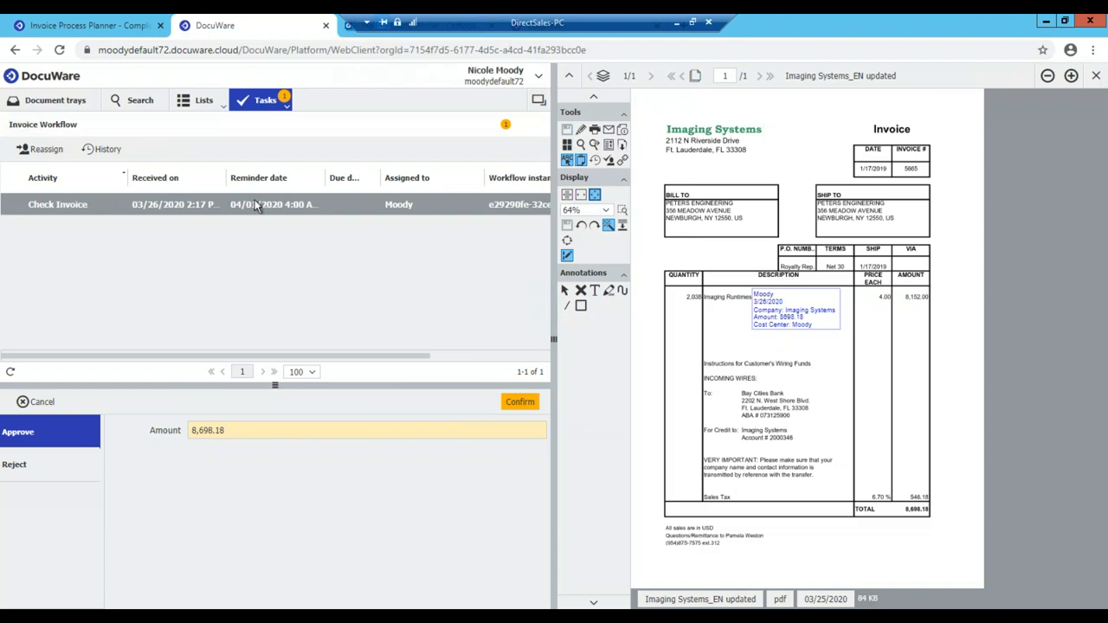
{"action": "mouse_move", "coordinate": [349, 22]}
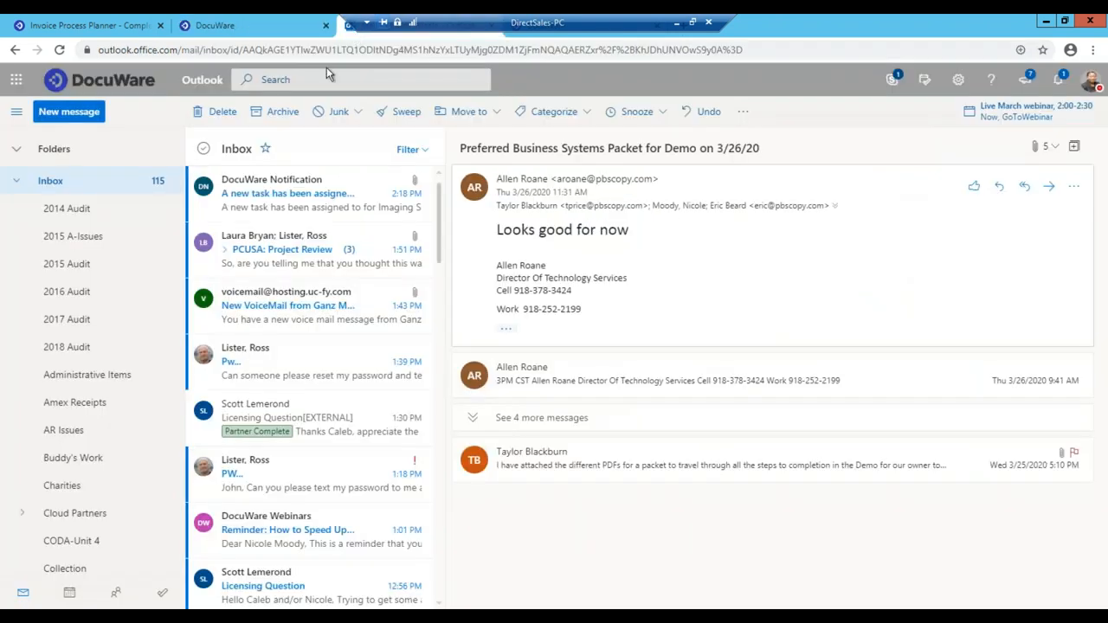
{"action": "mouse_move", "coordinate": [286, 194]}
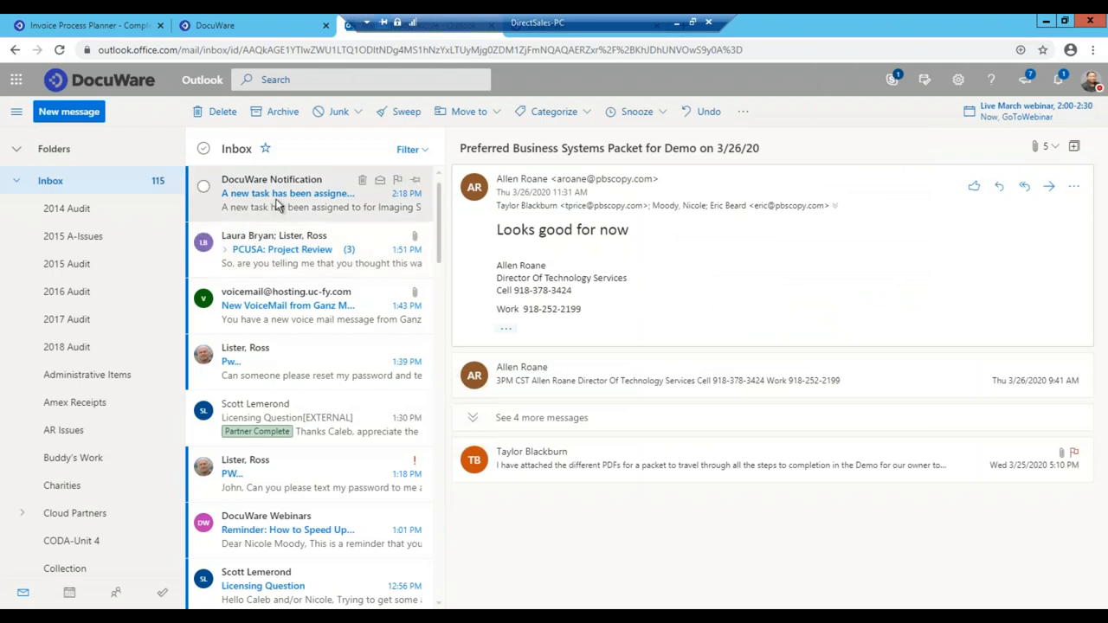
Step: Read the DocuWare task notification email and follow its Task and Task List links
{"action": "left_click", "coordinate": [303, 192]}
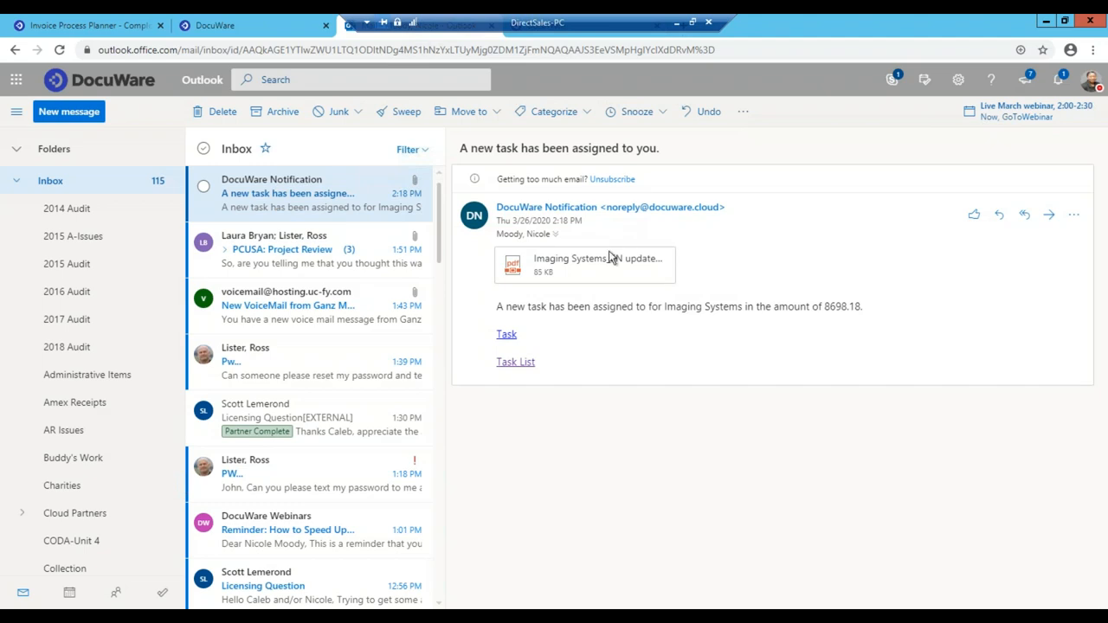
{"action": "mouse_move", "coordinate": [517, 345]}
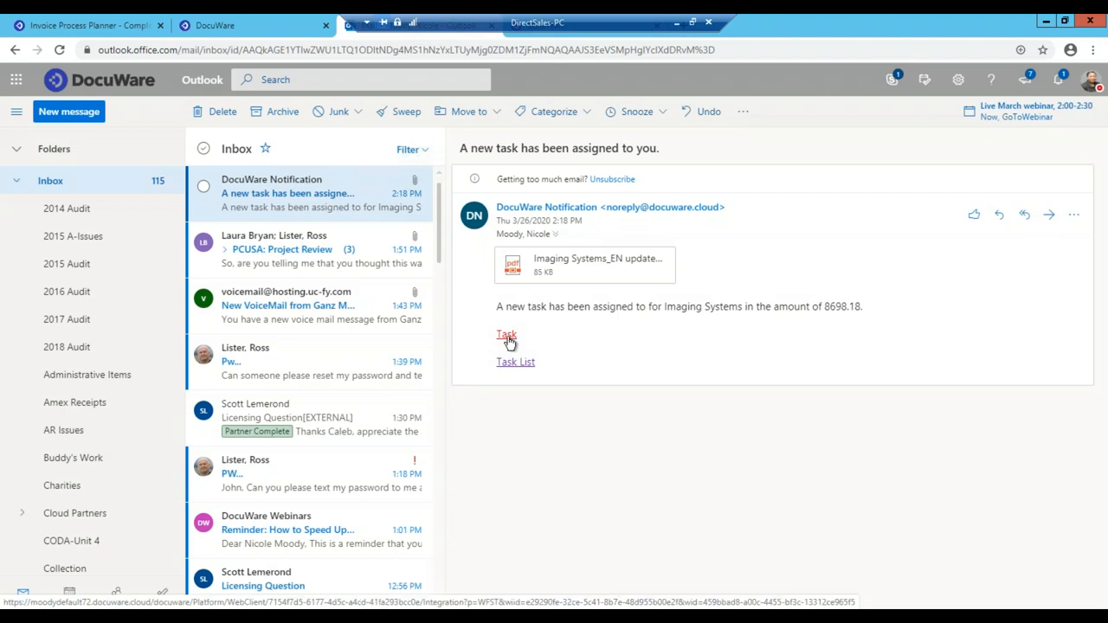
{"action": "left_click", "coordinate": [505, 336]}
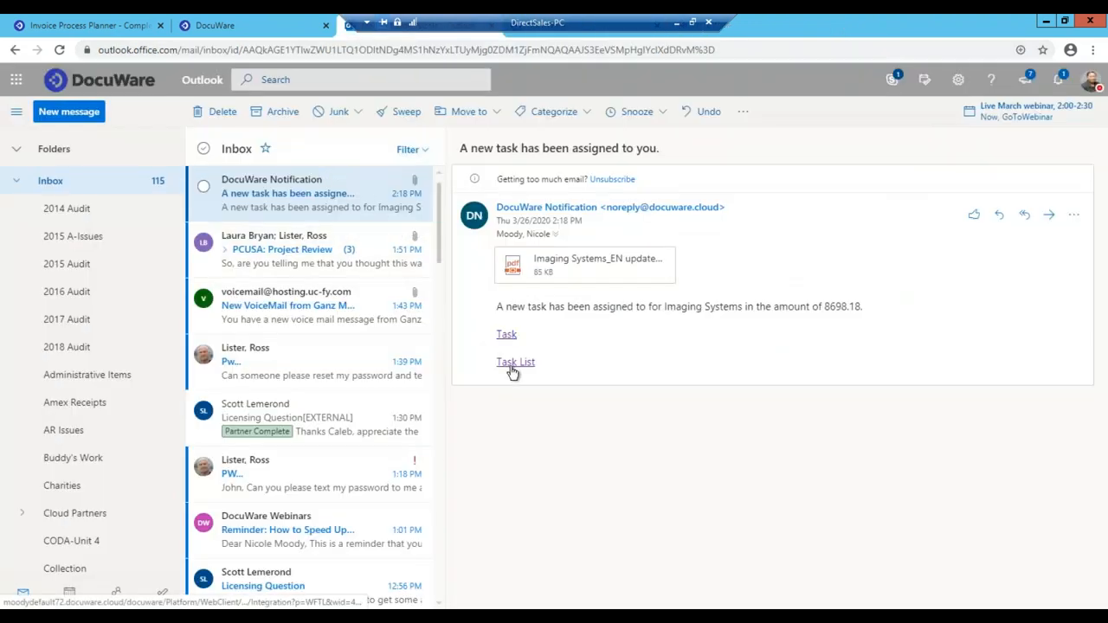
{"action": "mouse_move", "coordinate": [516, 362]}
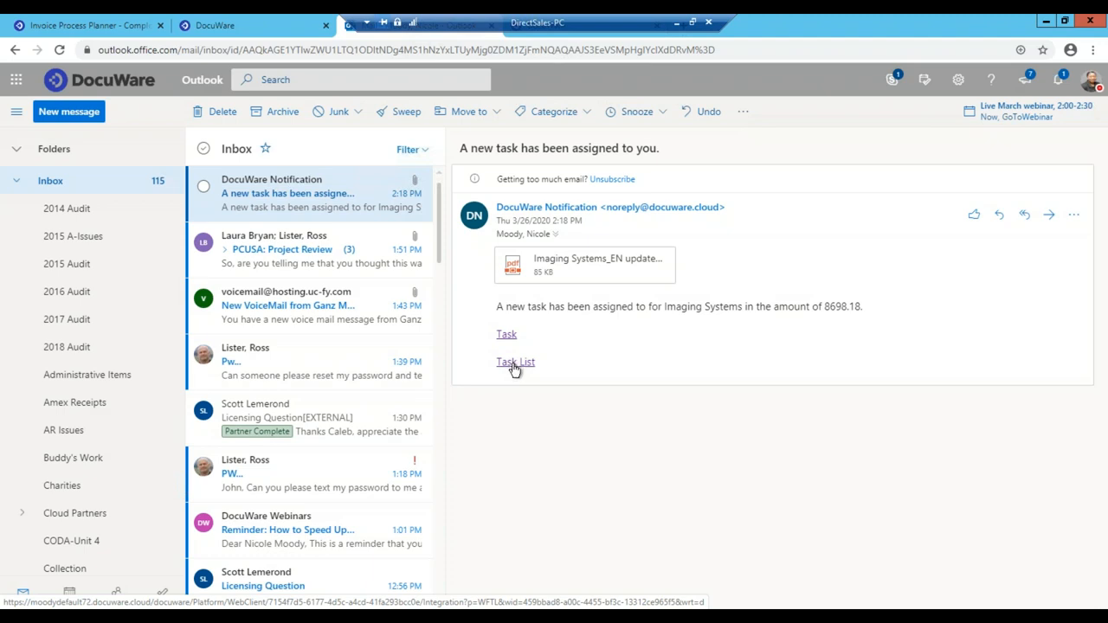
{"action": "left_click", "coordinate": [516, 362]}
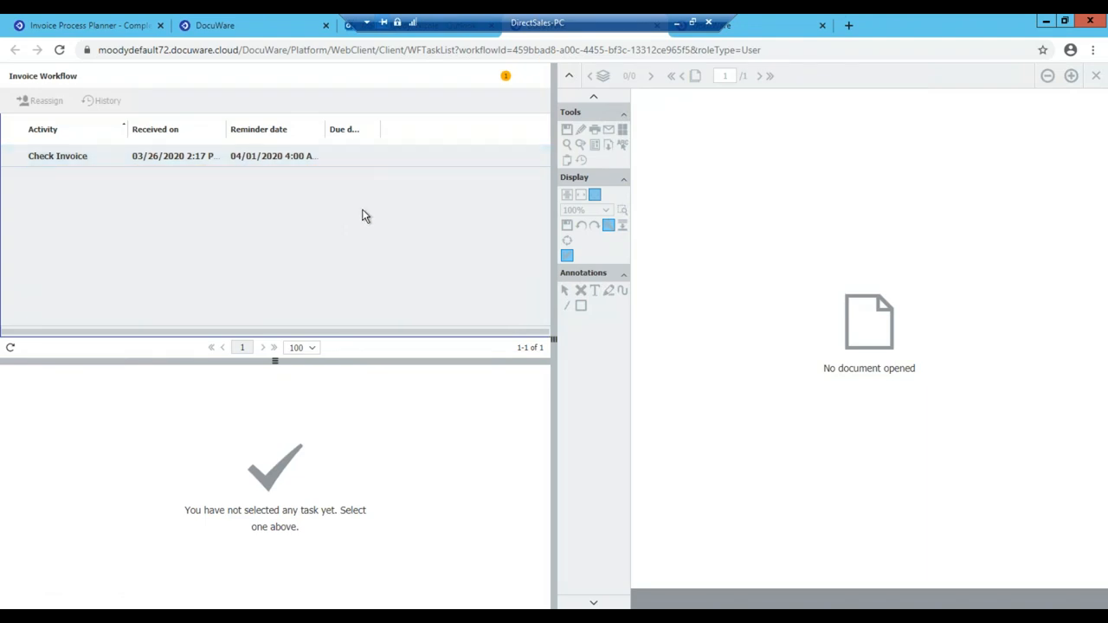
Step: Approve and confirm the Check Invoice task, then show the task views list
{"action": "left_click", "coordinate": [59, 156]}
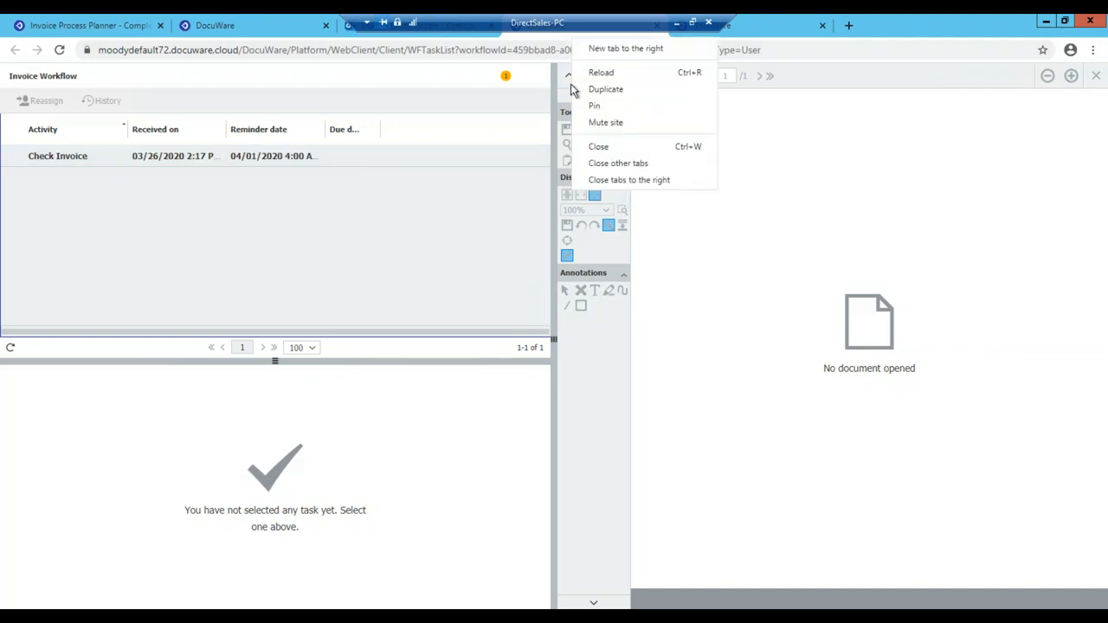
{"action": "left_click", "coordinate": [211, 26]}
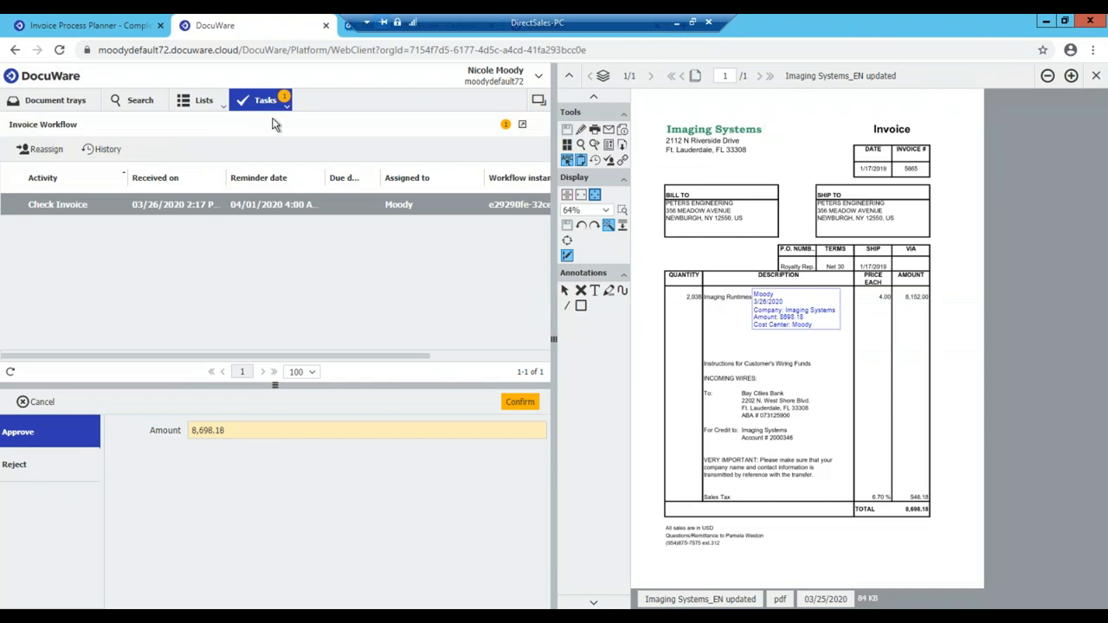
{"action": "mouse_move", "coordinate": [284, 118]}
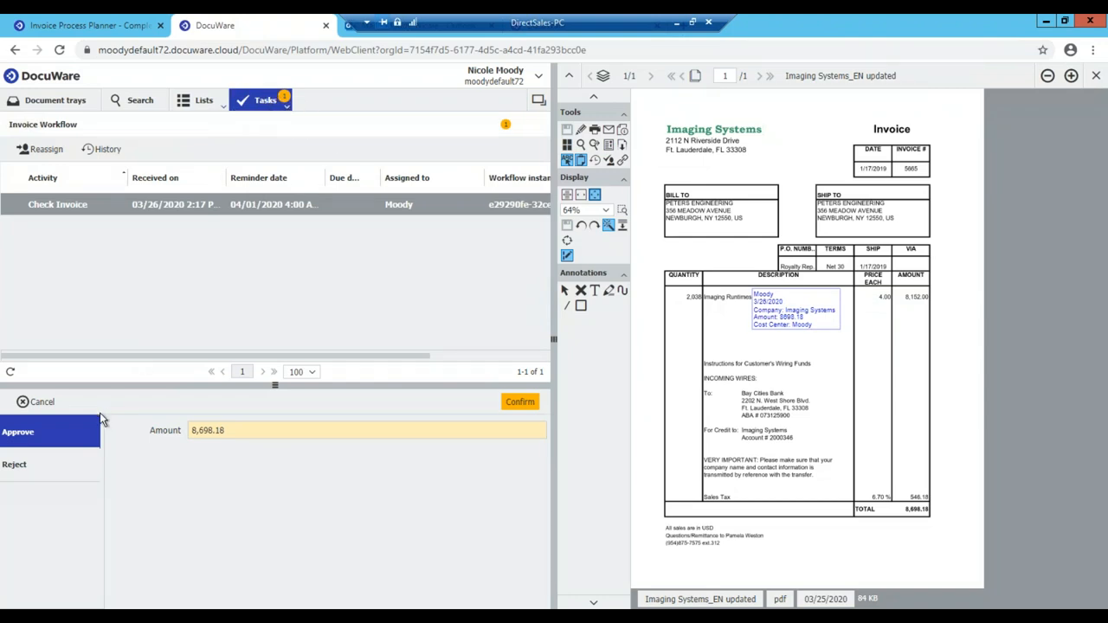
{"action": "mouse_move", "coordinate": [519, 400]}
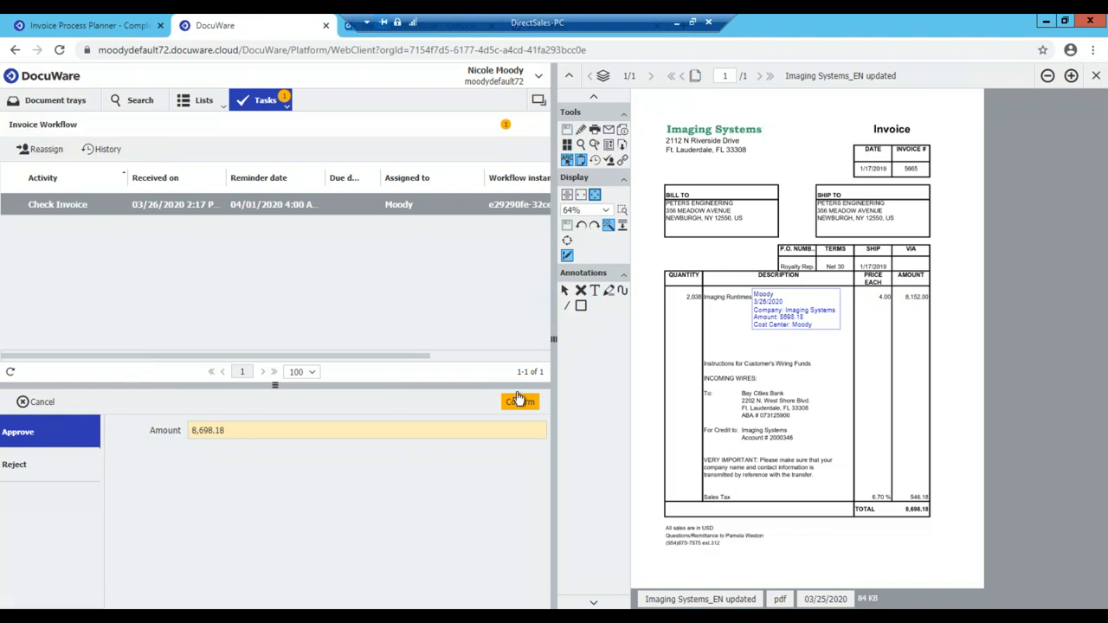
{"action": "mouse_move", "coordinate": [718, 322]}
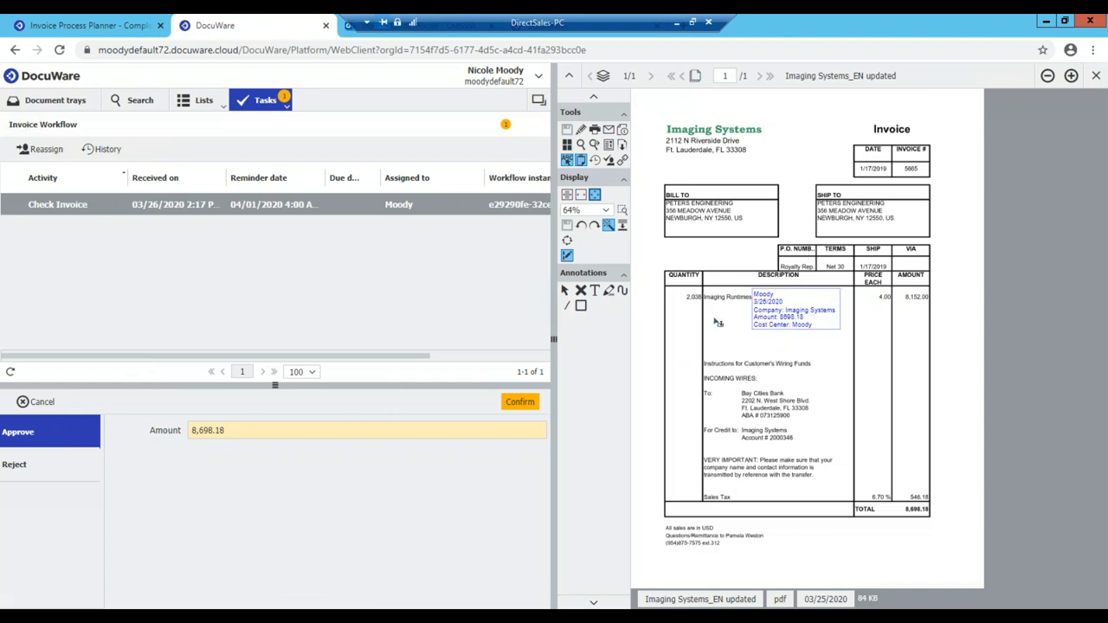
{"action": "mouse_move", "coordinate": [520, 401]}
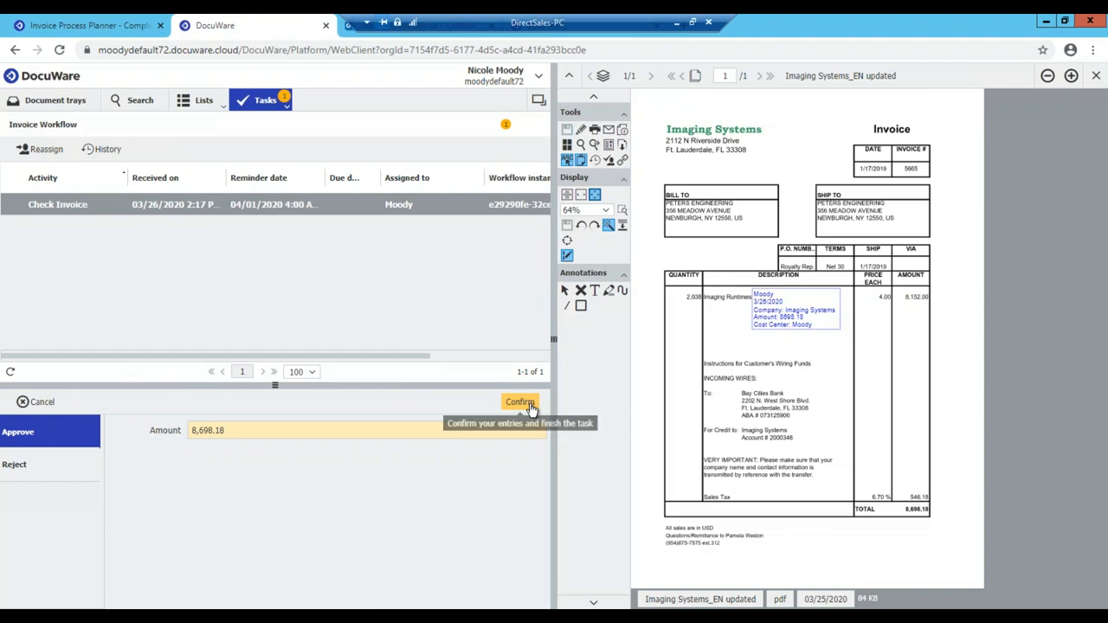
{"action": "left_click", "coordinate": [520, 401]}
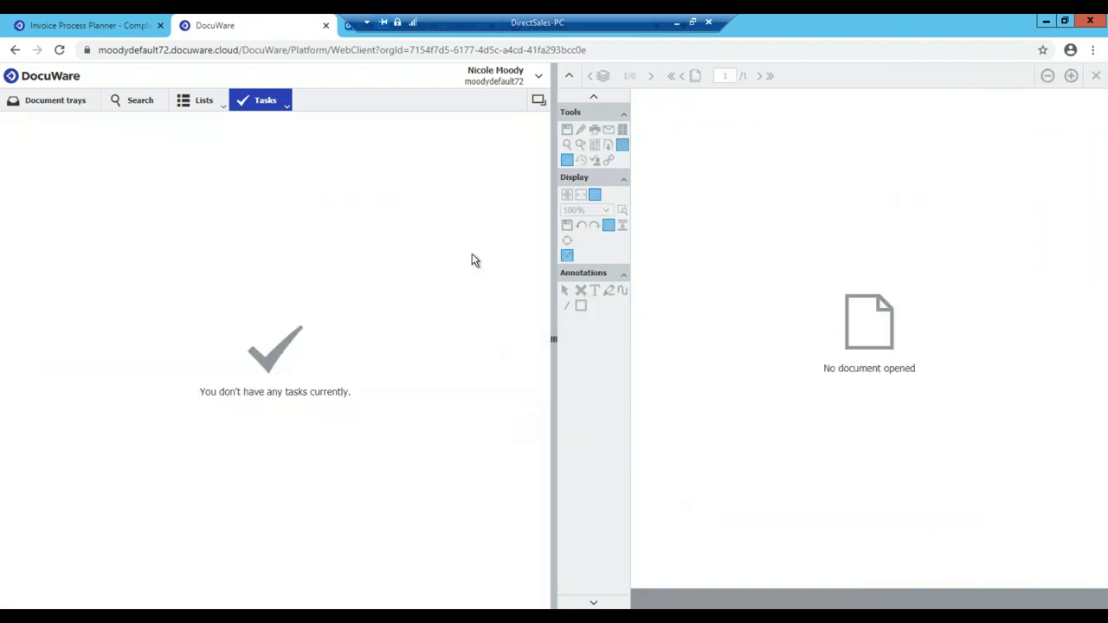
{"action": "mouse_move", "coordinate": [264, 99]}
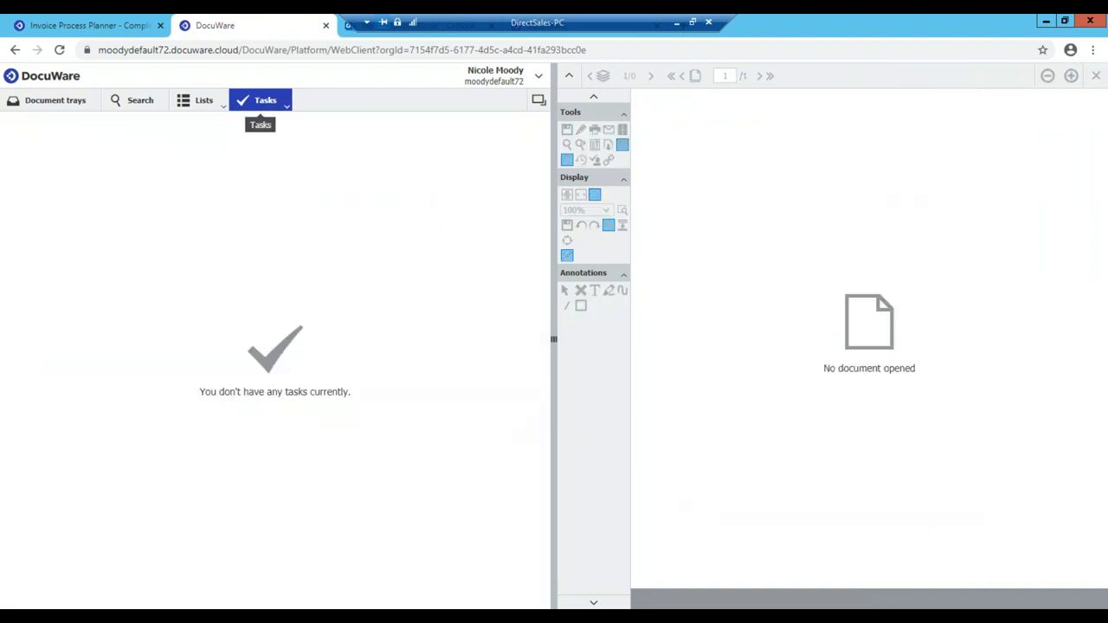
{"action": "left_click", "coordinate": [265, 99]}
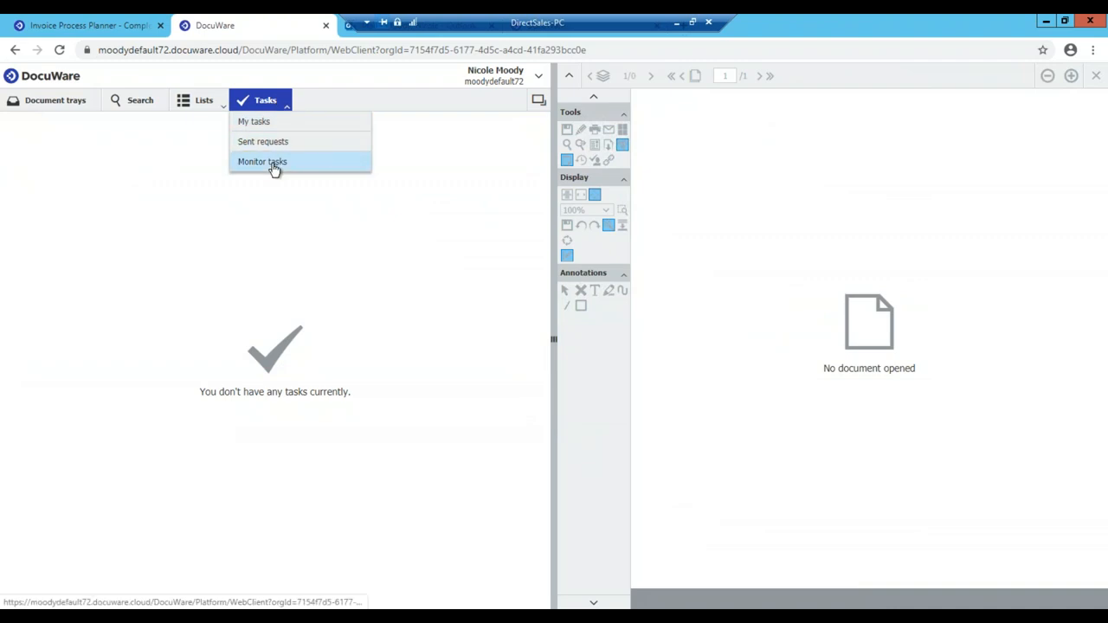
Step: Approve and confirm the Manager Approval task for the Imaging Systems invoice from My tasks
{"action": "left_click", "coordinate": [262, 163]}
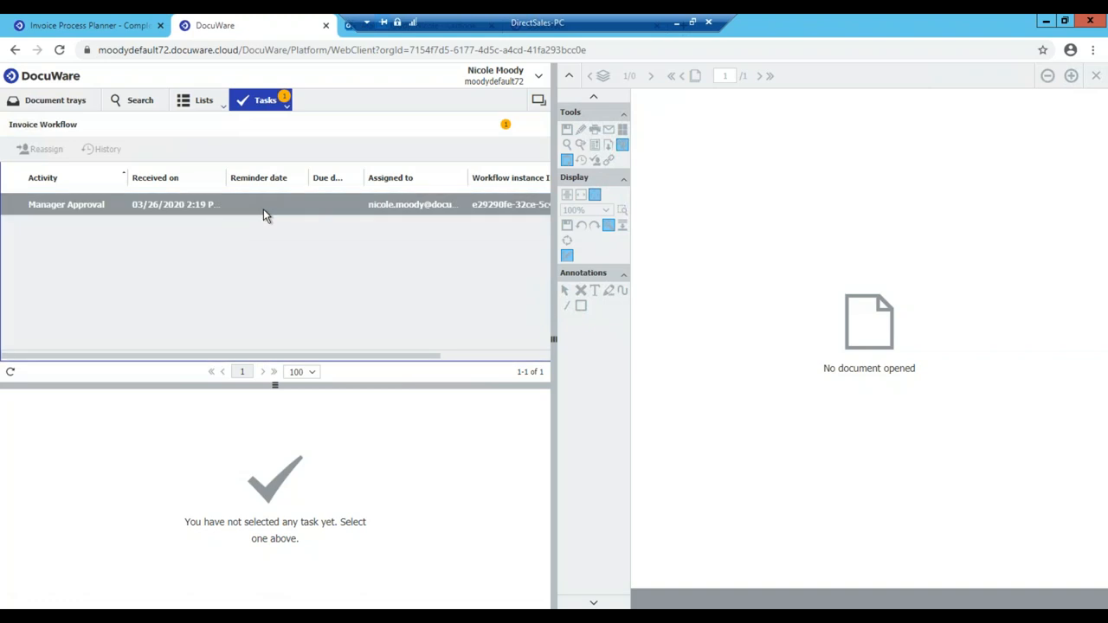
{"action": "left_click", "coordinate": [66, 205]}
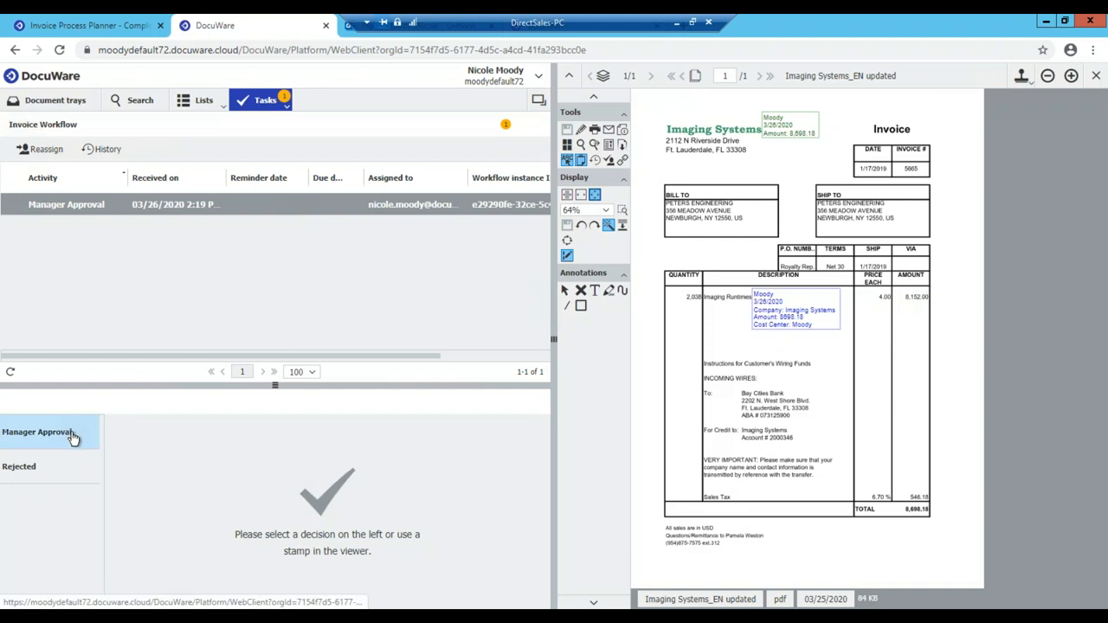
{"action": "left_click", "coordinate": [37, 433]}
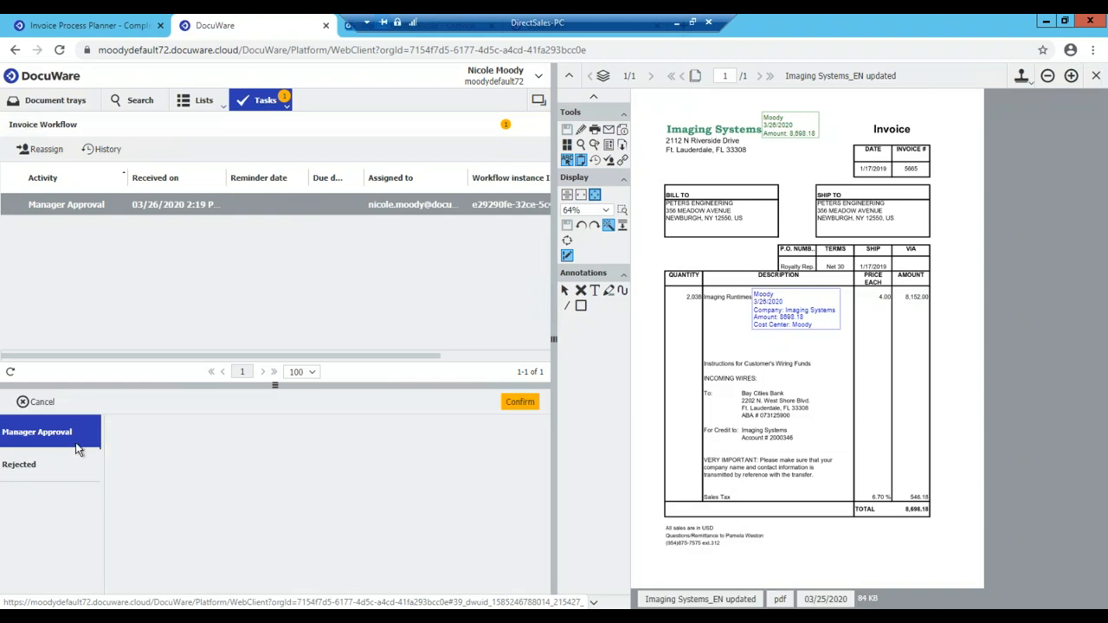
{"action": "left_click", "coordinate": [19, 466]}
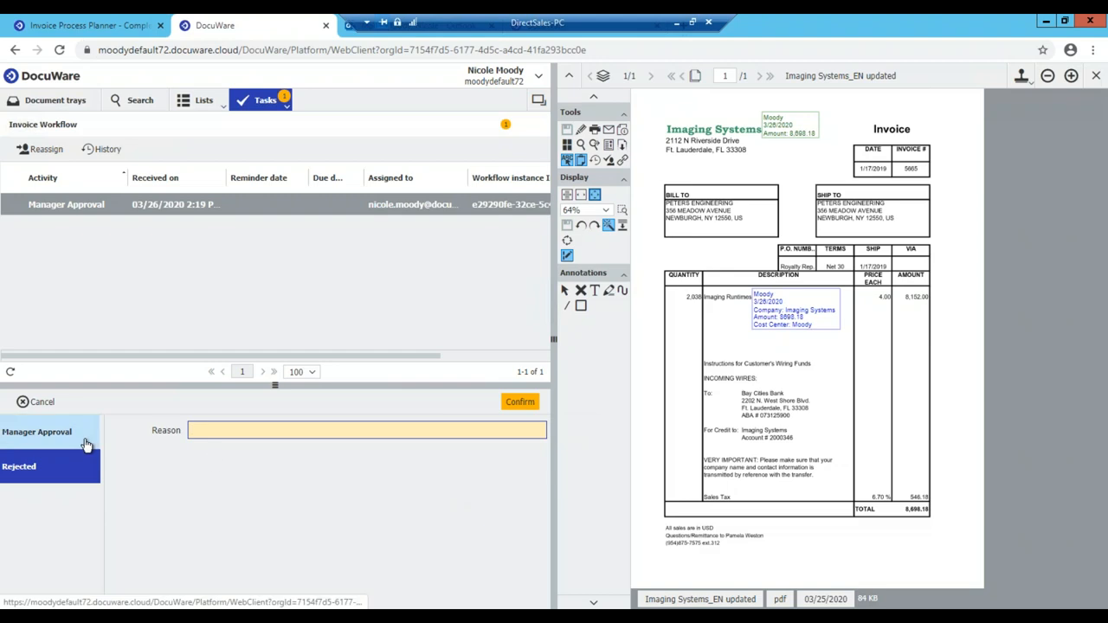
{"action": "mouse_move", "coordinate": [83, 443]}
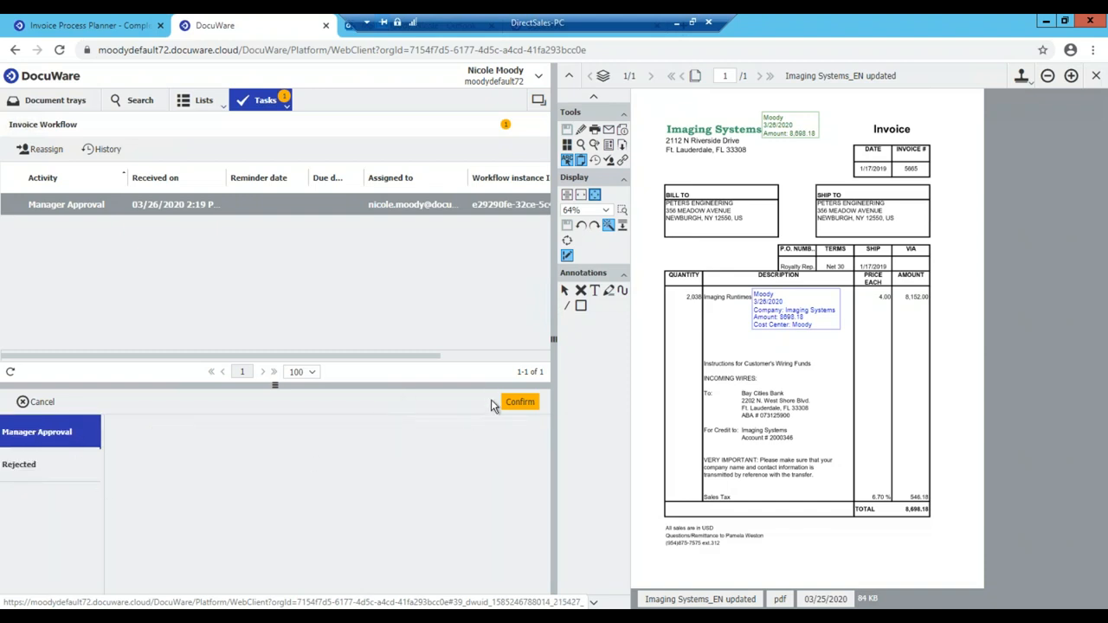
{"action": "mouse_move", "coordinate": [442, 448]}
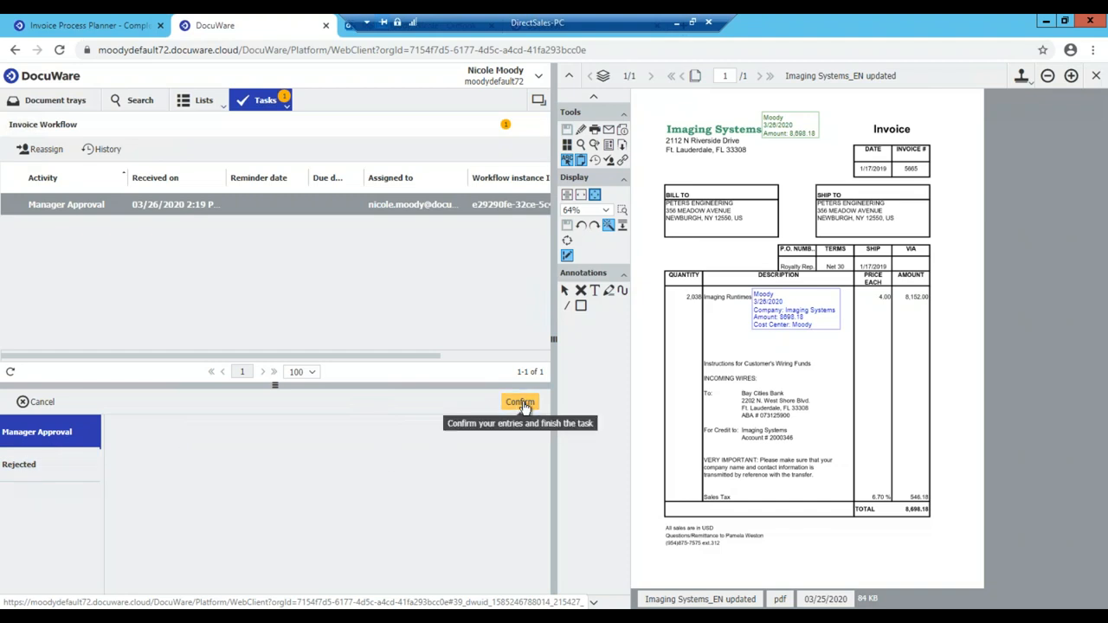
{"action": "left_click", "coordinate": [519, 401]}
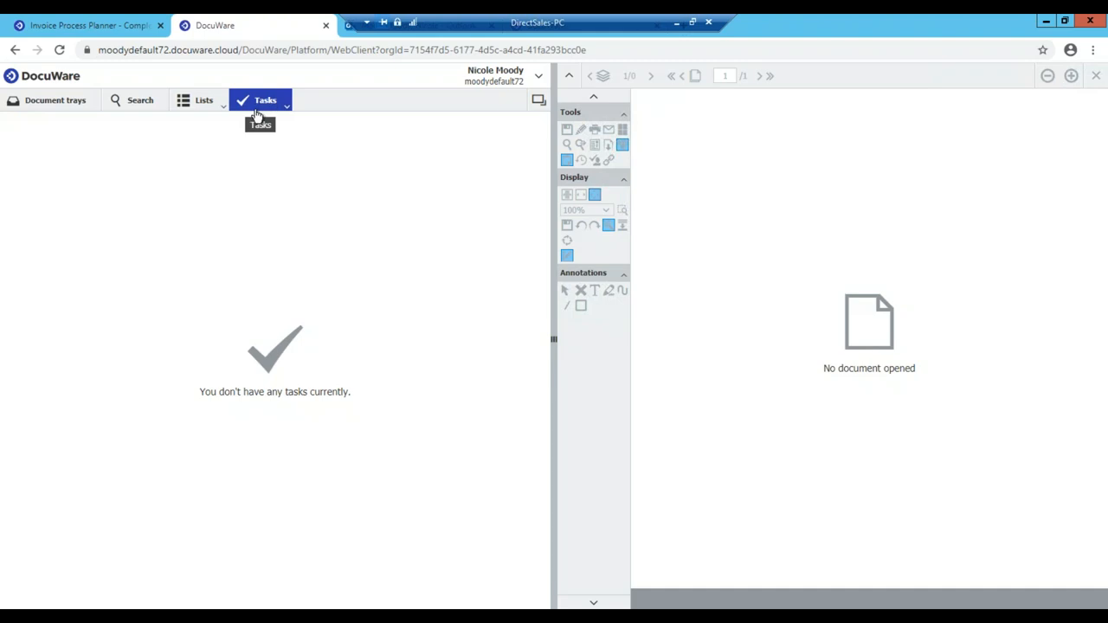
{"action": "mouse_move", "coordinate": [214, 181]}
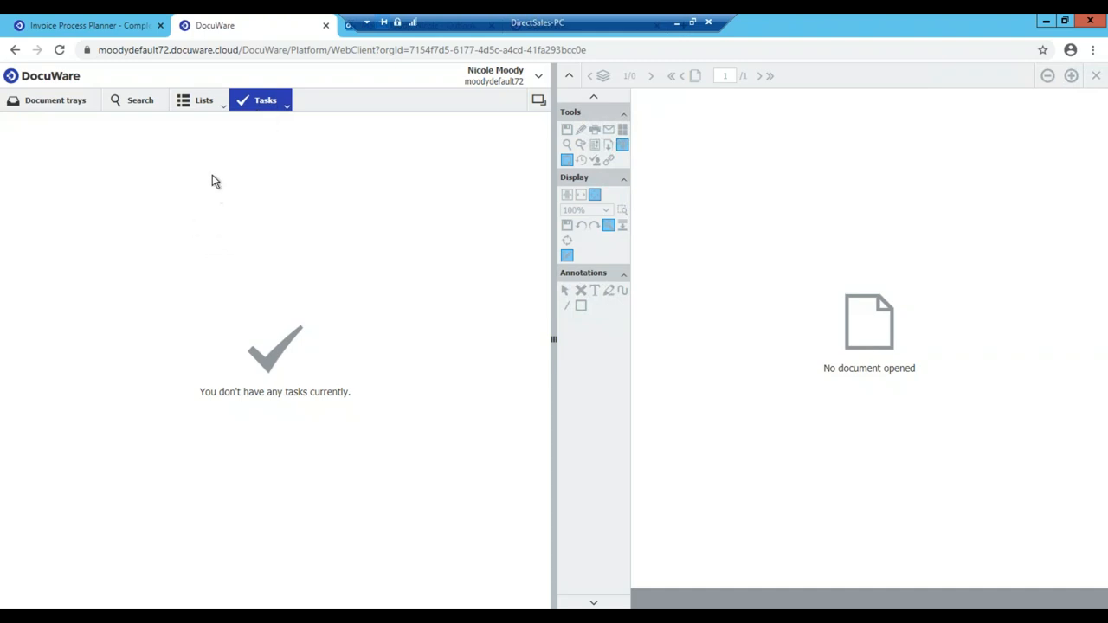
{"action": "mouse_move", "coordinate": [141, 99]}
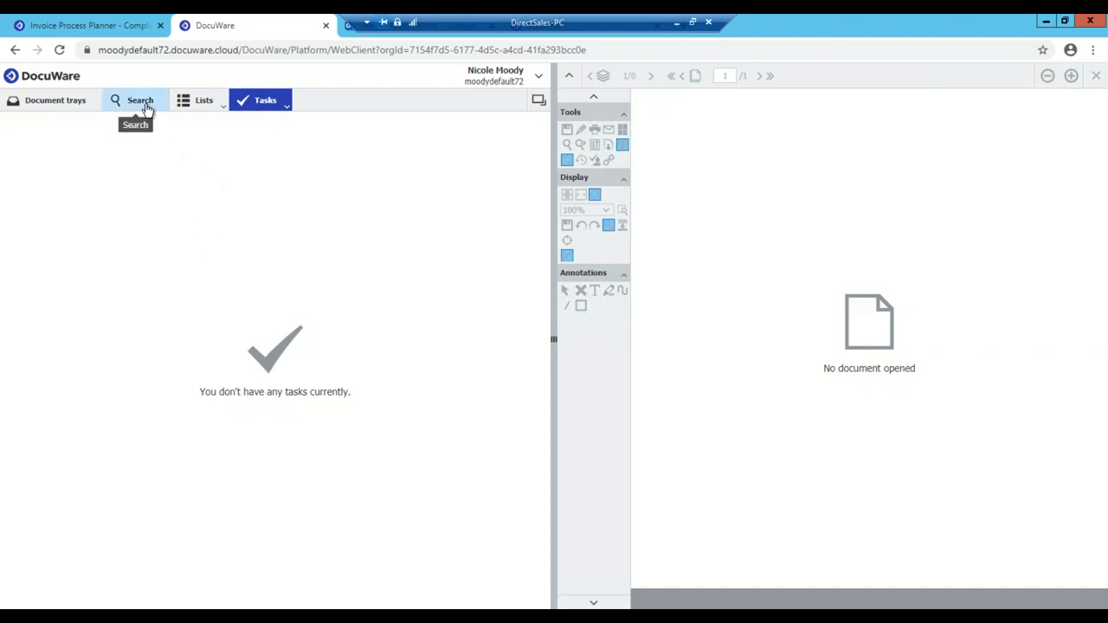
Step: Search the AP Cabinet with Store Date set to the 26th from the calendar, returning invoice 5665
{"action": "left_click", "coordinate": [140, 99]}
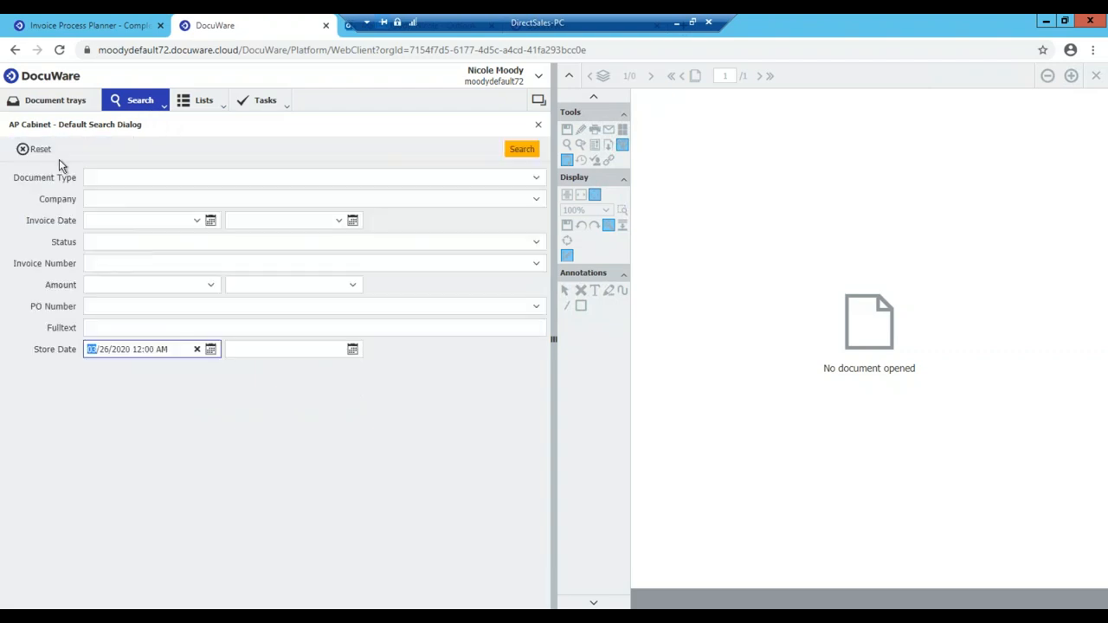
{"action": "left_click", "coordinate": [198, 350]}
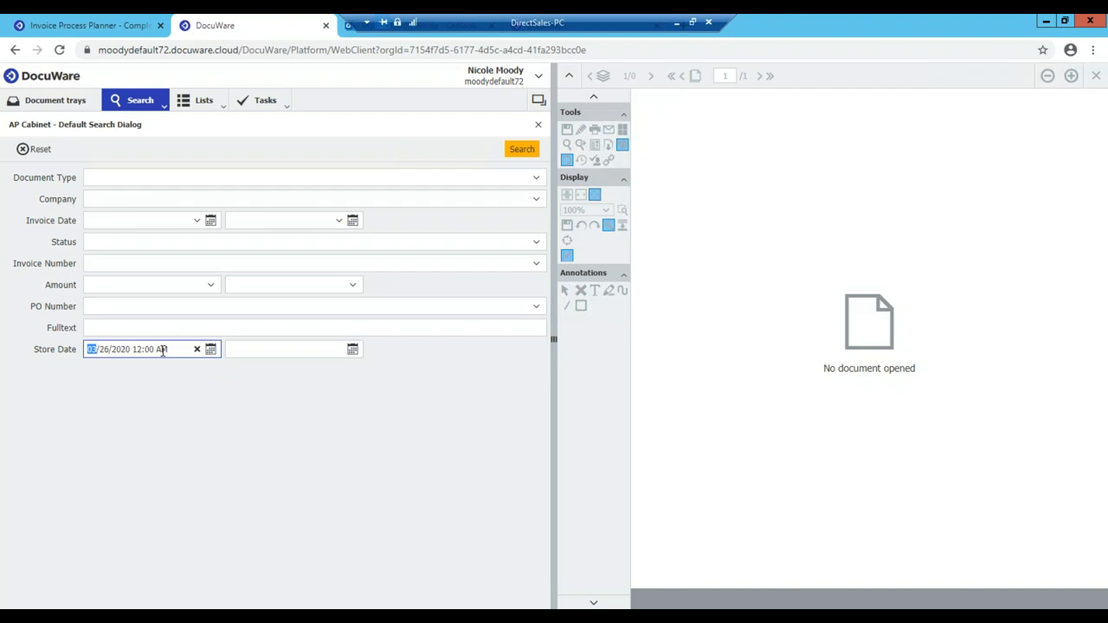
{"action": "type", "text": "28"}
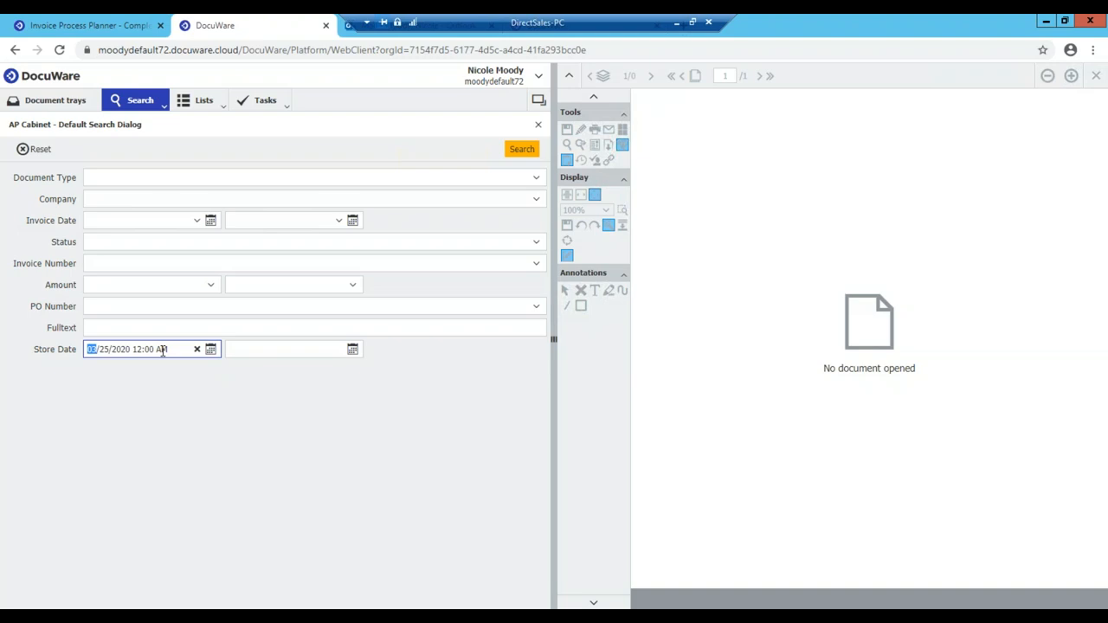
{"action": "left_click", "coordinate": [198, 350]}
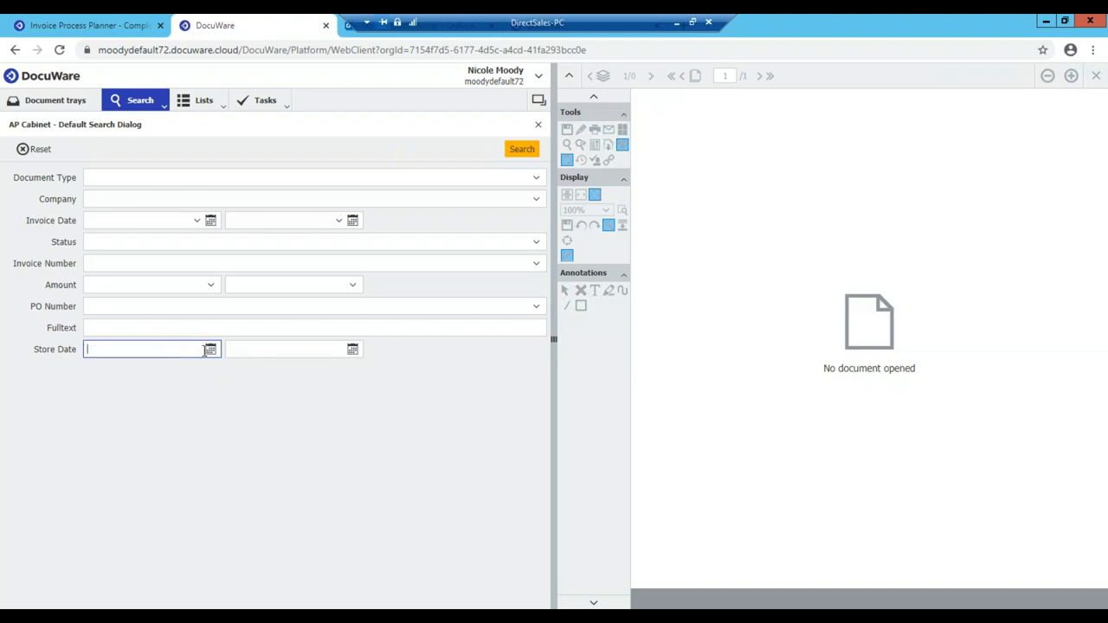
{"action": "left_click", "coordinate": [210, 350]}
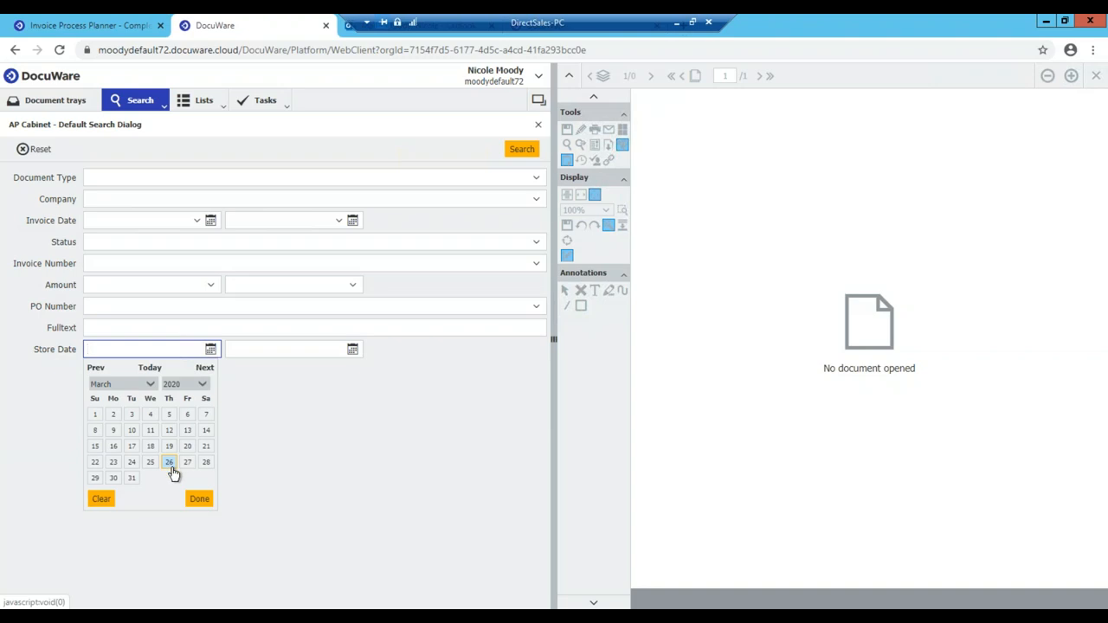
{"action": "left_click", "coordinate": [170, 460]}
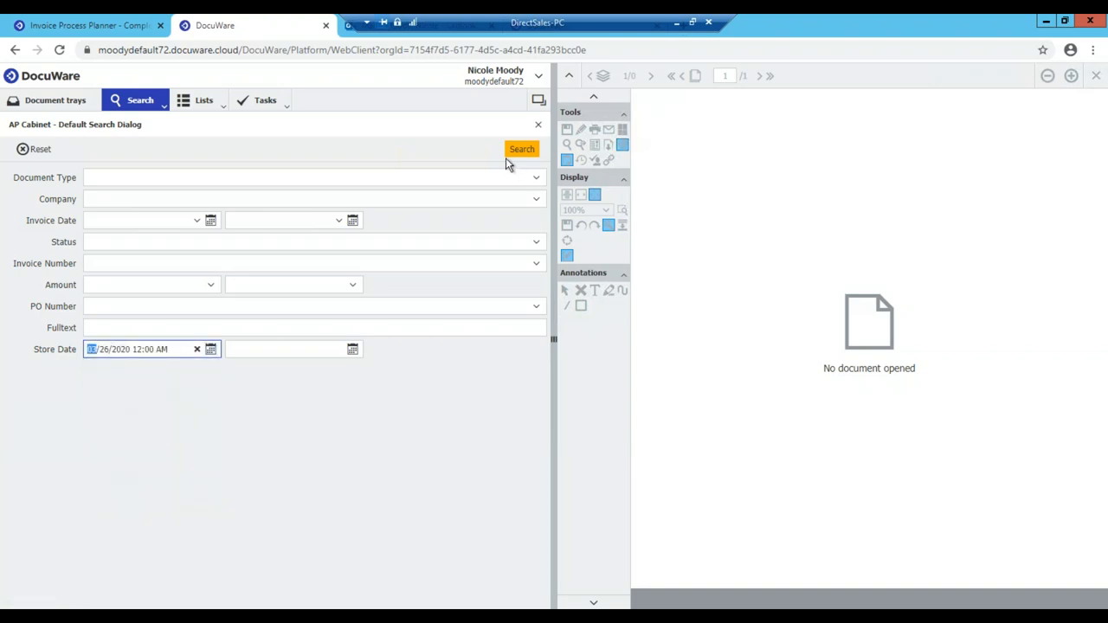
{"action": "left_click", "coordinate": [521, 149]}
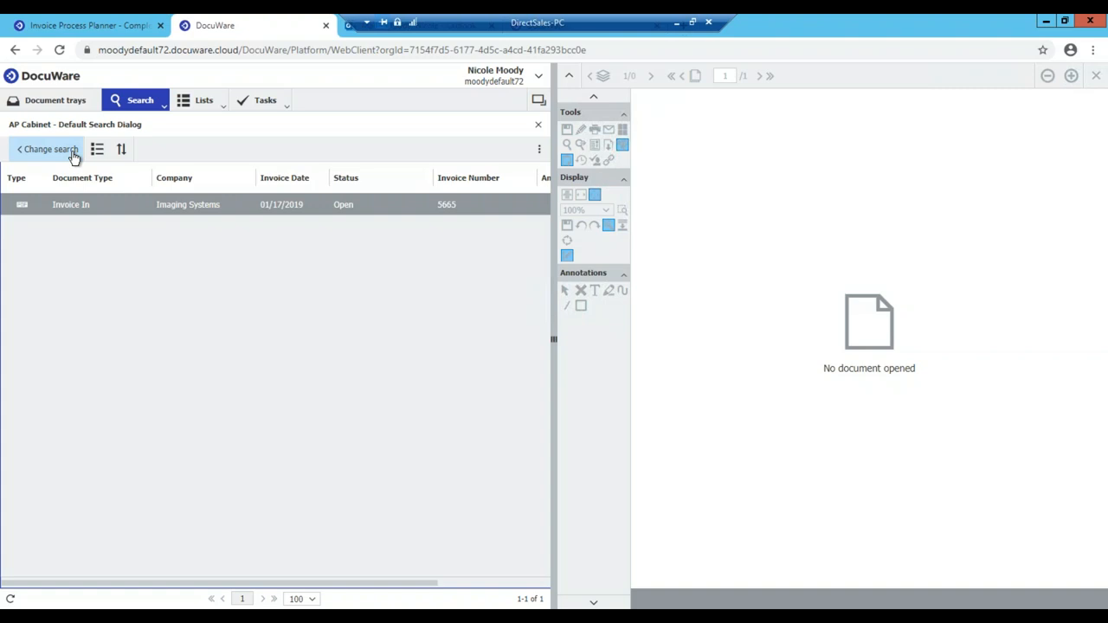
Step: Change the search to Document Type 'Invoice In' and Company 'Imaging Systems'
{"action": "left_click", "coordinate": [49, 149]}
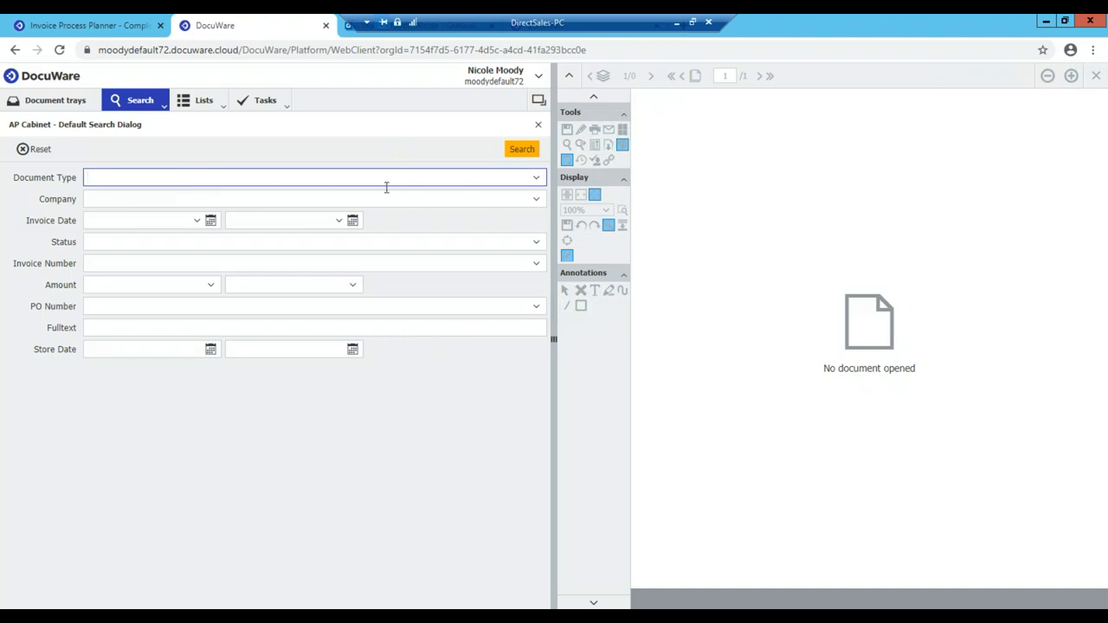
{"action": "mouse_move", "coordinate": [516, 187]}
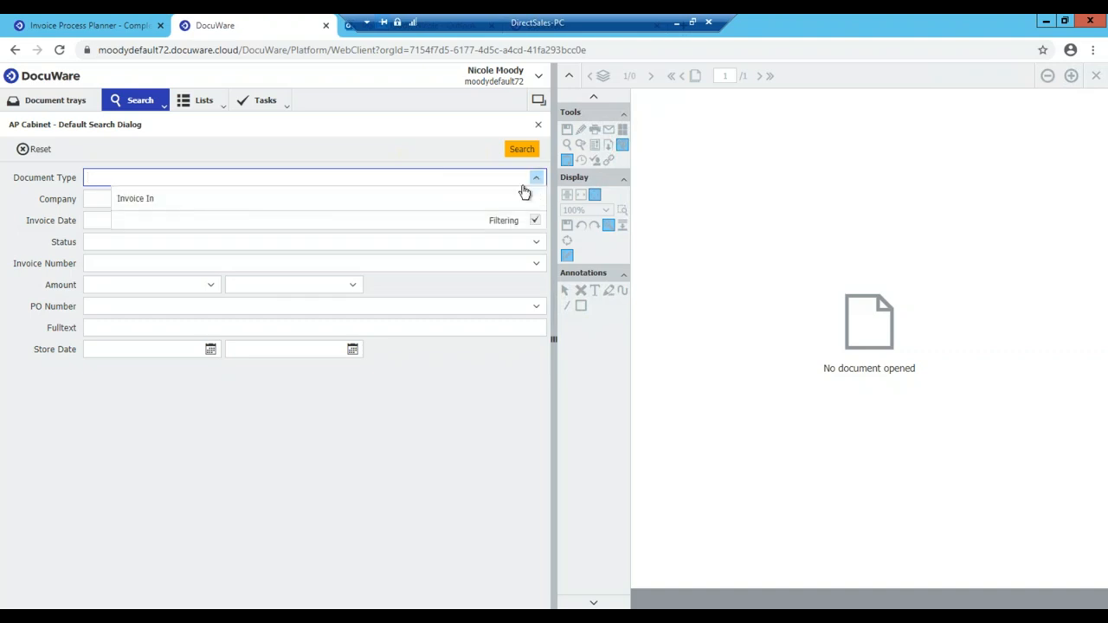
{"action": "mouse_move", "coordinate": [232, 206]}
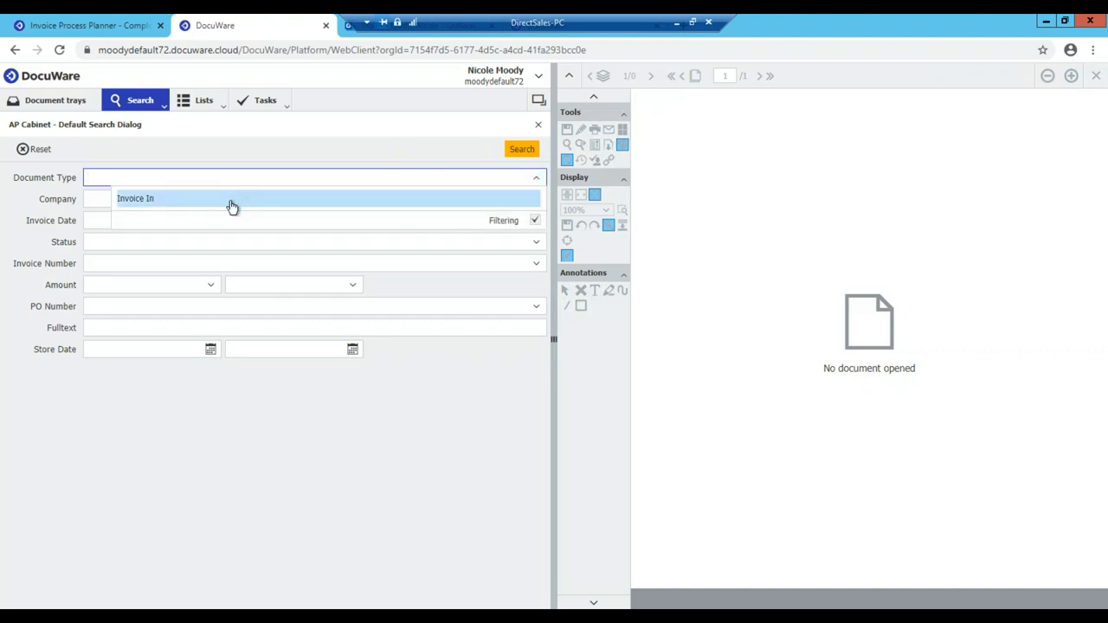
{"action": "left_click", "coordinate": [135, 198]}
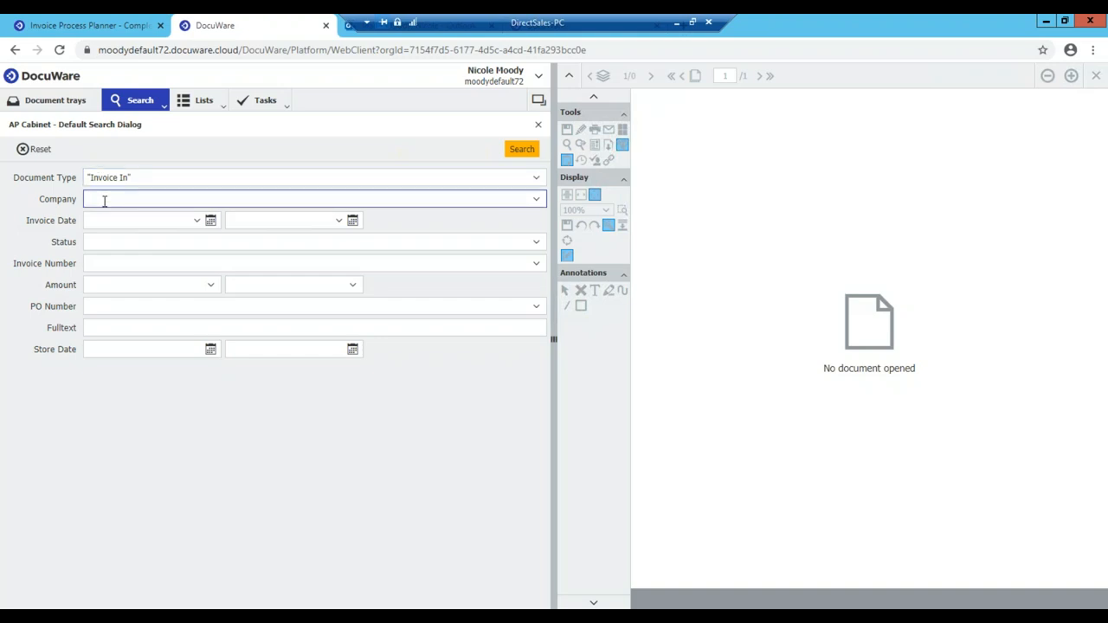
{"action": "type", "text": "ima"}
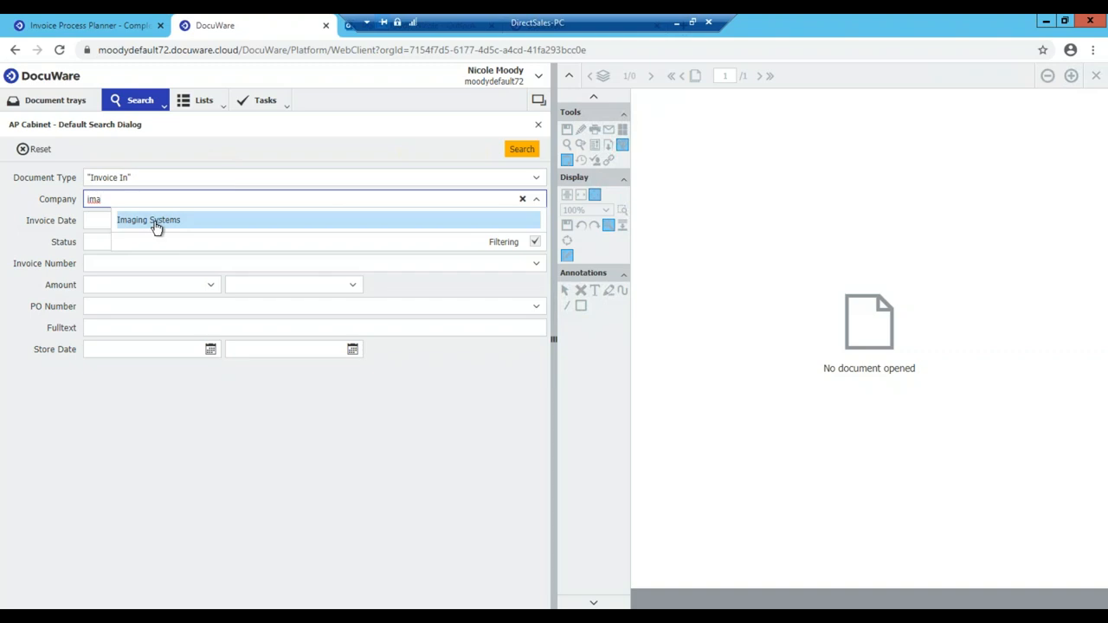
{"action": "left_click", "coordinate": [149, 218]}
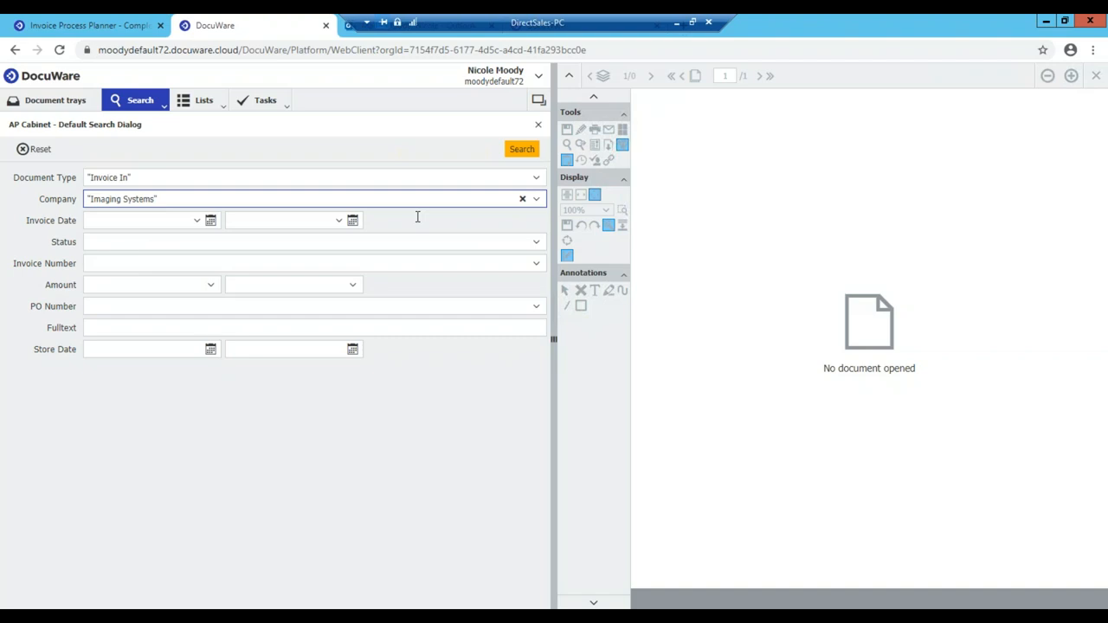
{"action": "mouse_move", "coordinate": [521, 149]}
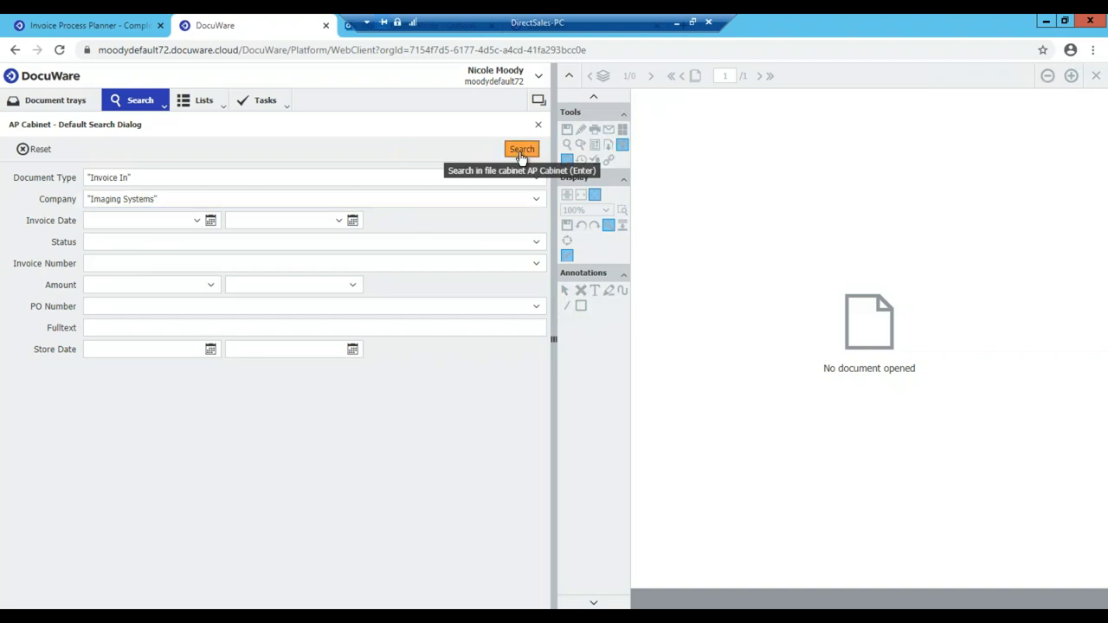
Step: Run the search, returning the single open Imaging Systems invoice 5665 dated 01/17/2019
{"action": "left_click", "coordinate": [521, 148]}
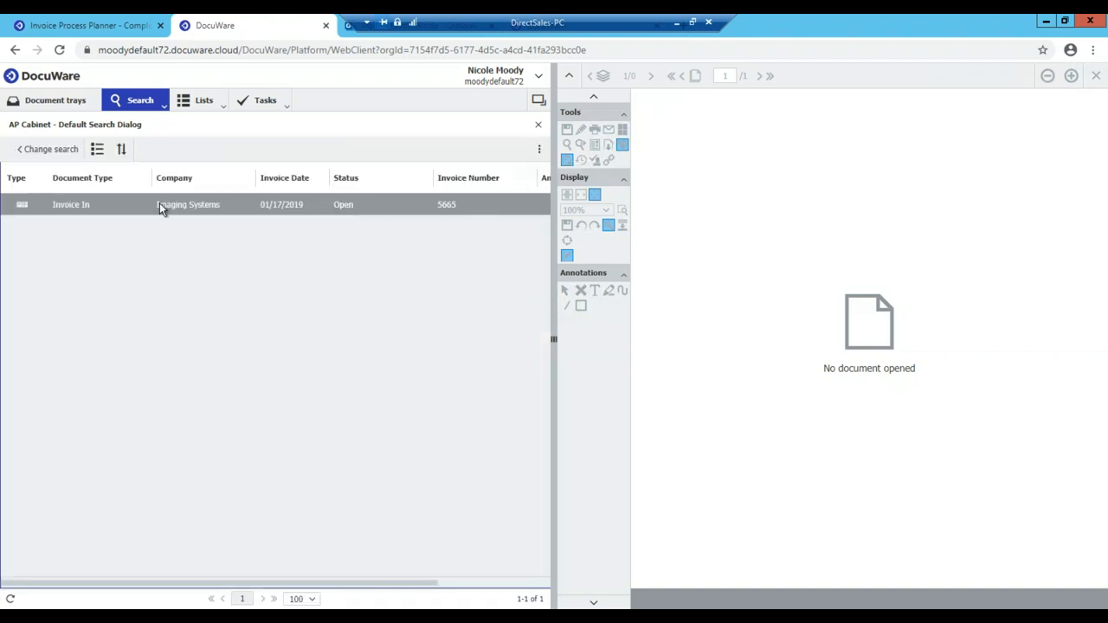
{"action": "mouse_move", "coordinate": [194, 213]}
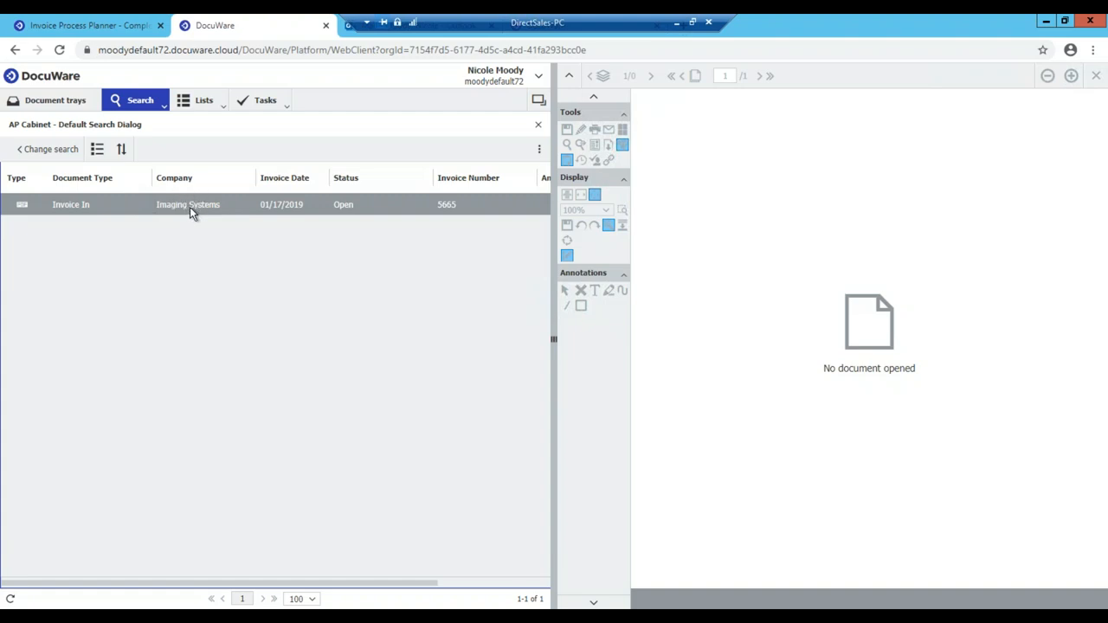
{"action": "mouse_move", "coordinate": [147, 216]}
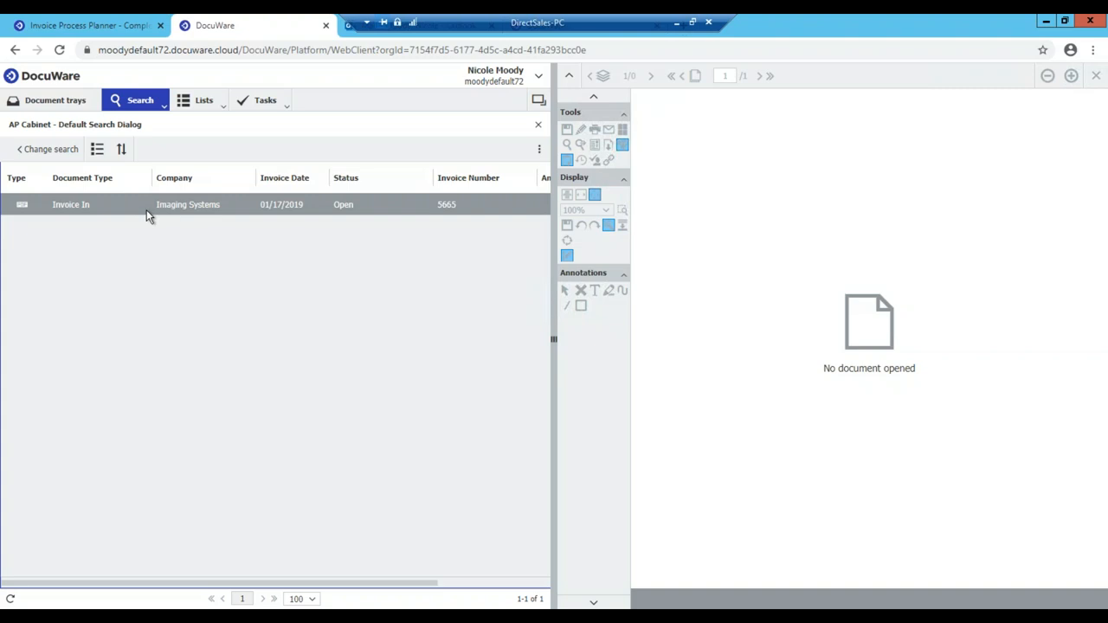
{"action": "mouse_move", "coordinate": [165, 207]}
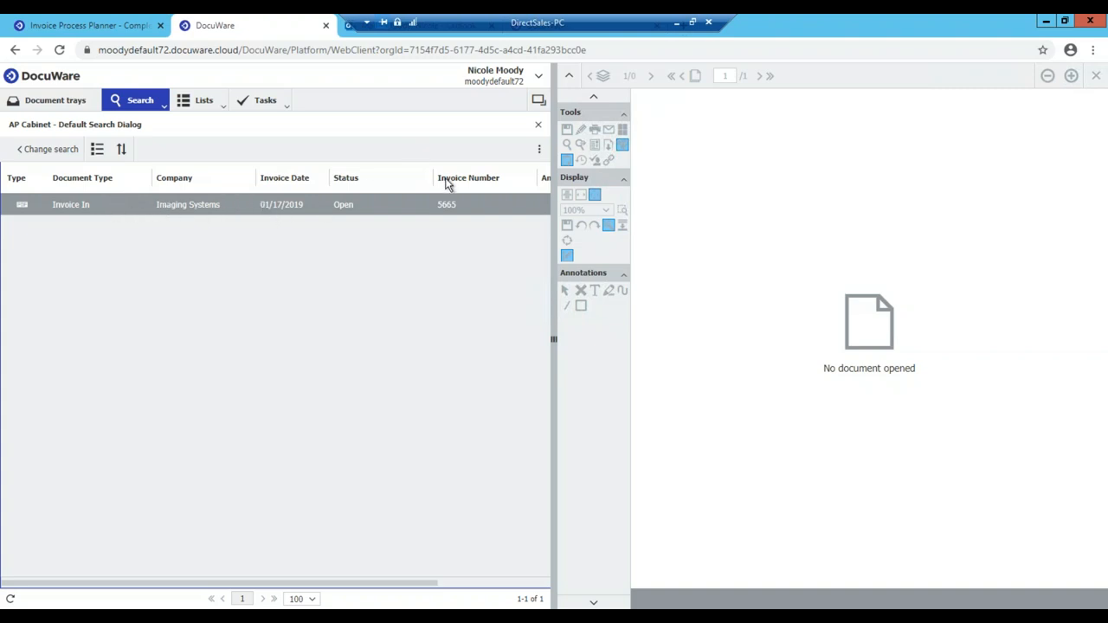
{"action": "mouse_move", "coordinate": [478, 187]}
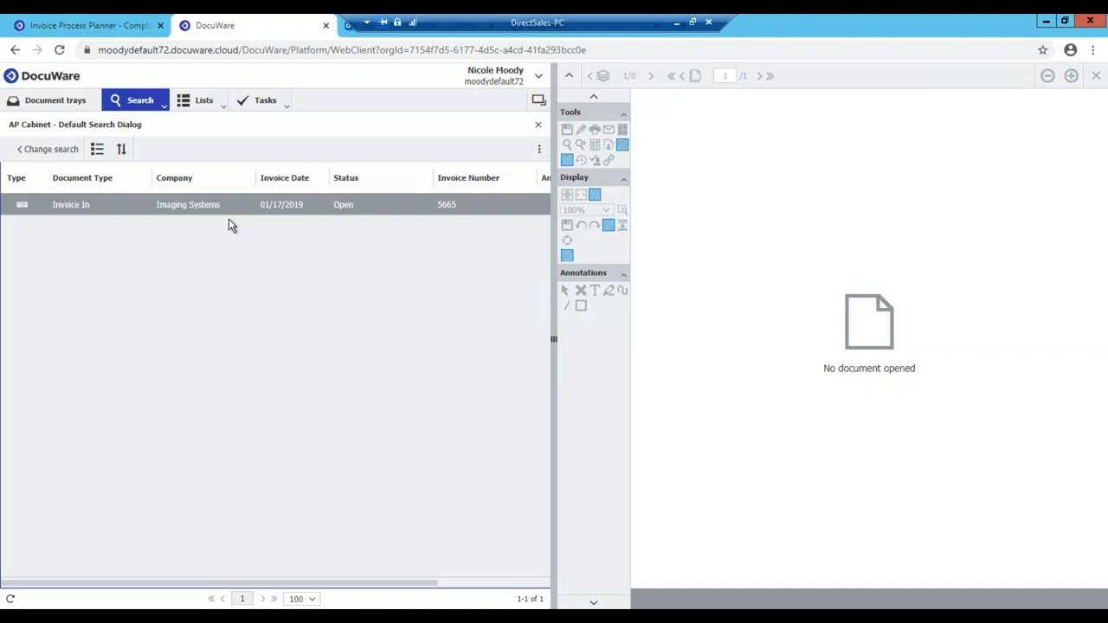
{"action": "mouse_move", "coordinate": [392, 221]}
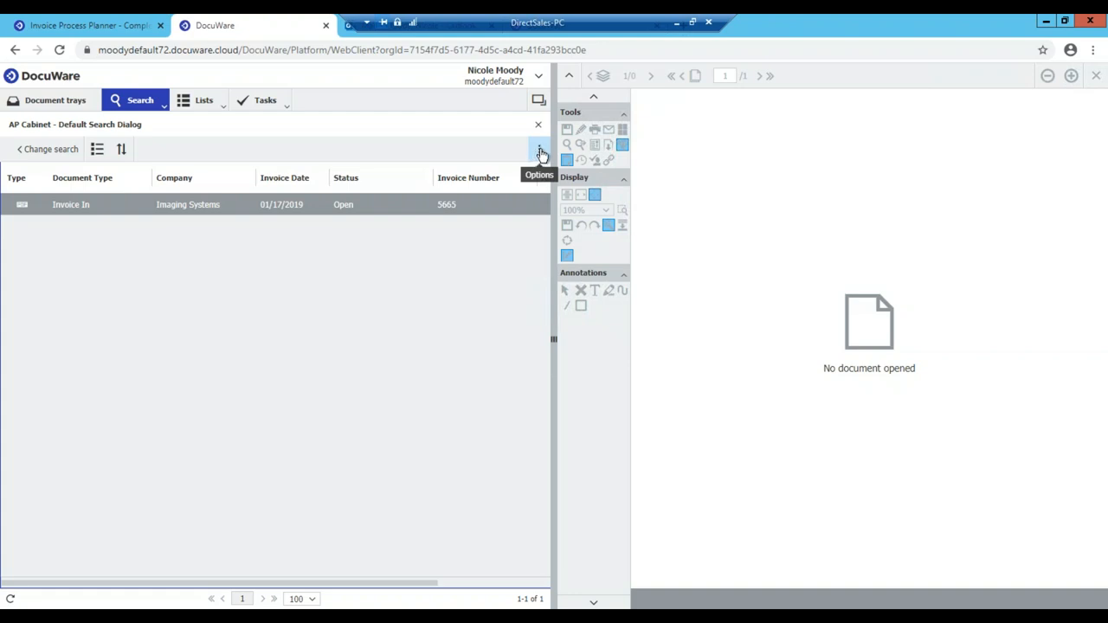
Step: Save the current search result as a list named 'Imaging Invoices'
{"action": "left_click", "coordinate": [540, 149]}
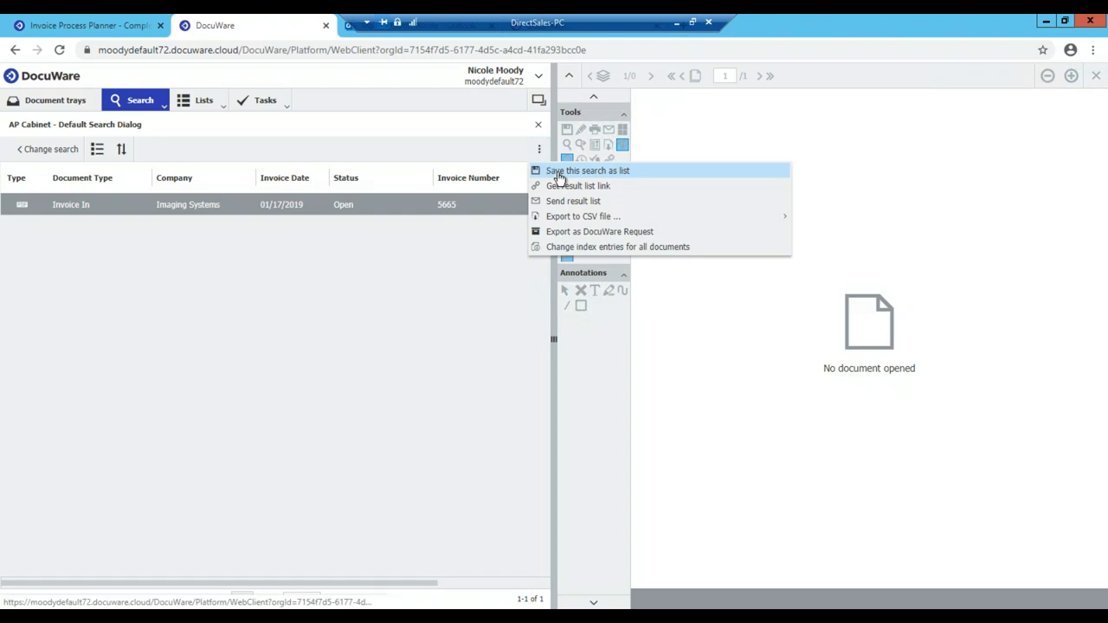
{"action": "left_click", "coordinate": [589, 171]}
{"action": "type", "text": "Imaging"}
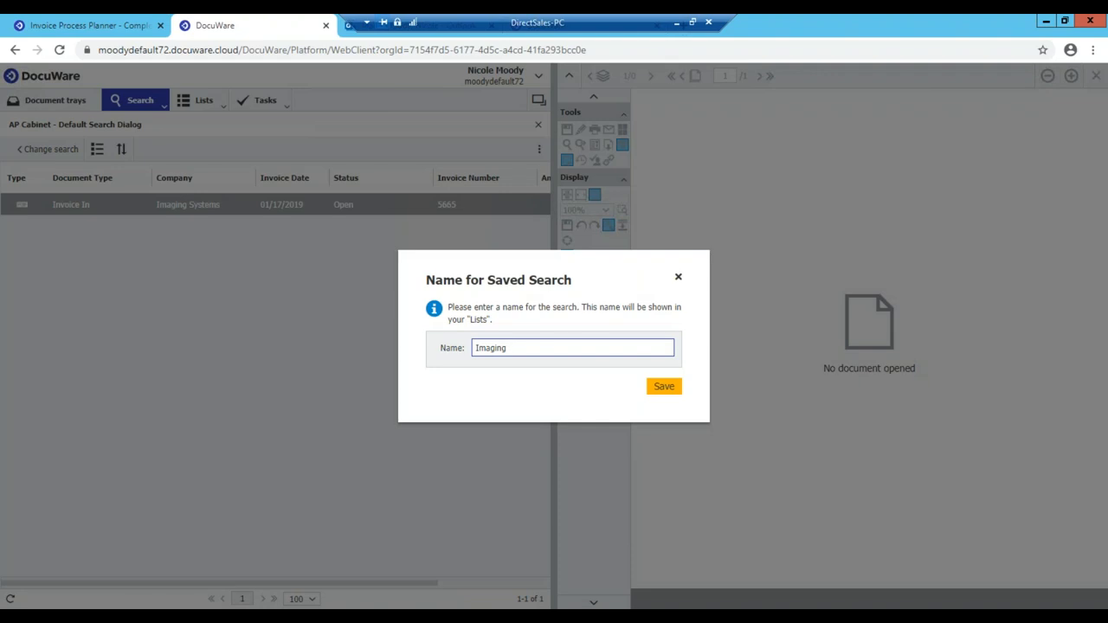
{"action": "type", "text": "Invoices"}
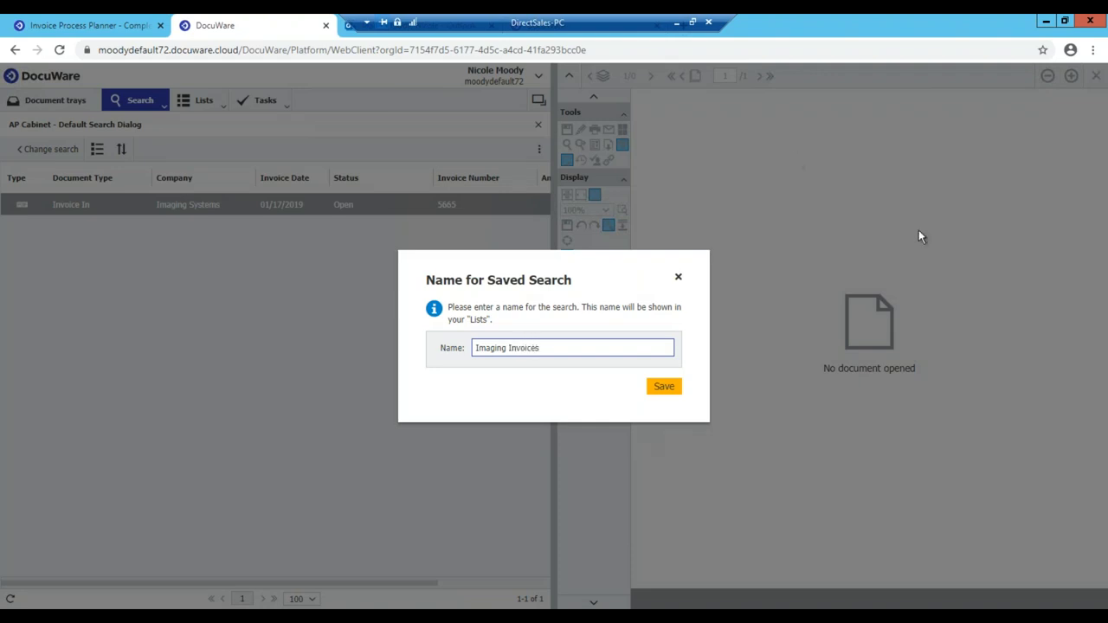
{"action": "left_click", "coordinate": [664, 386]}
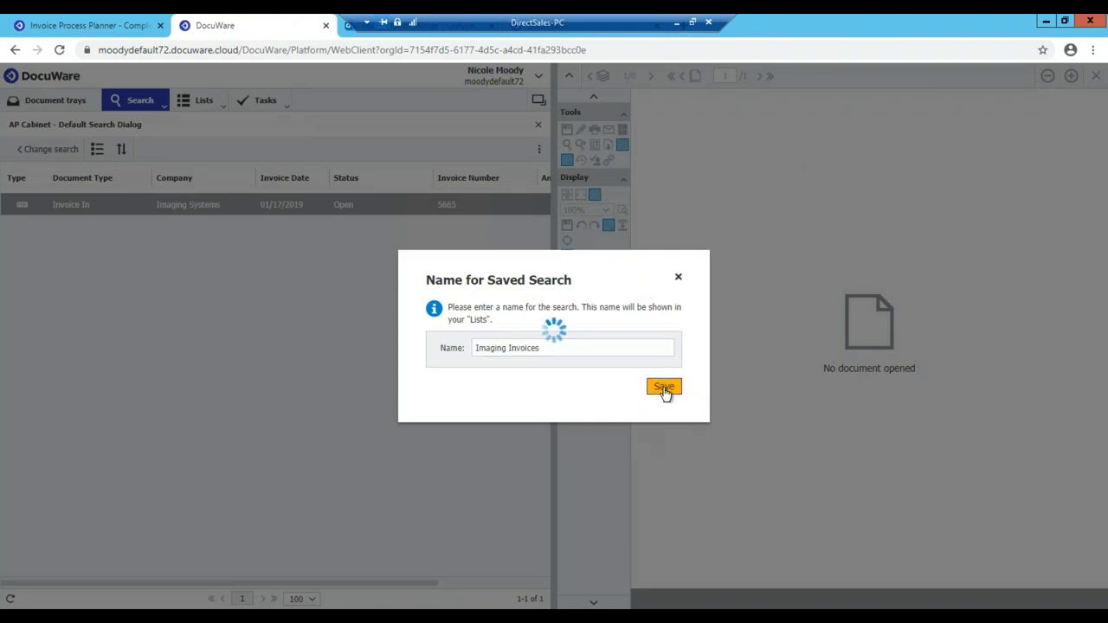
{"action": "left_click", "coordinate": [665, 386]}
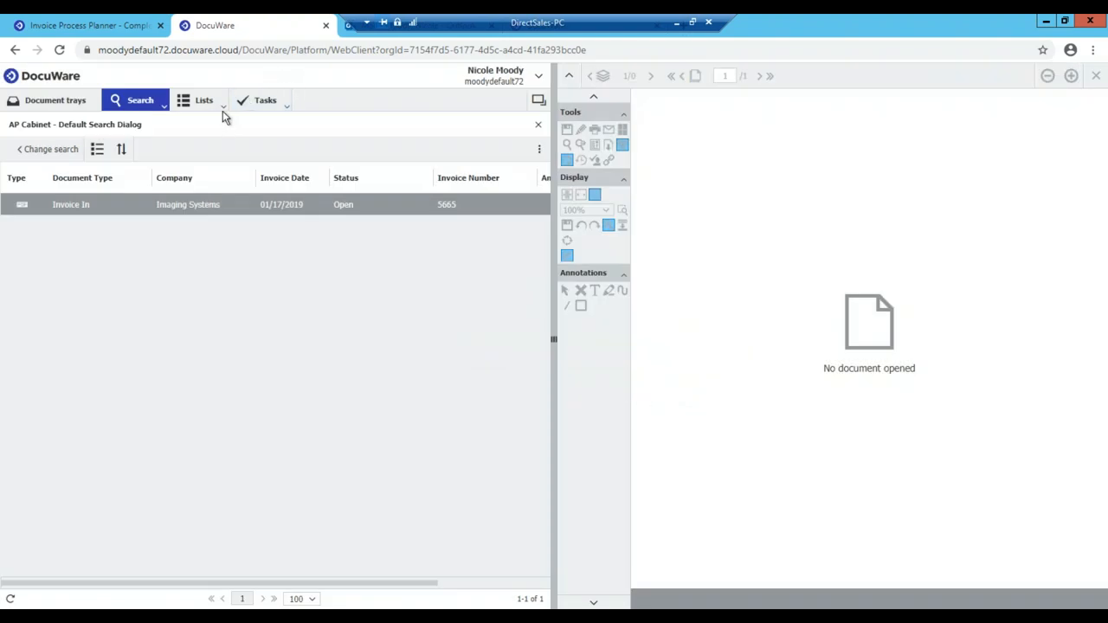
Step: Open the saved 'AP Cabinet - Imaging Invoices' list and view invoice 5665, then return to Search
{"action": "left_click", "coordinate": [205, 99]}
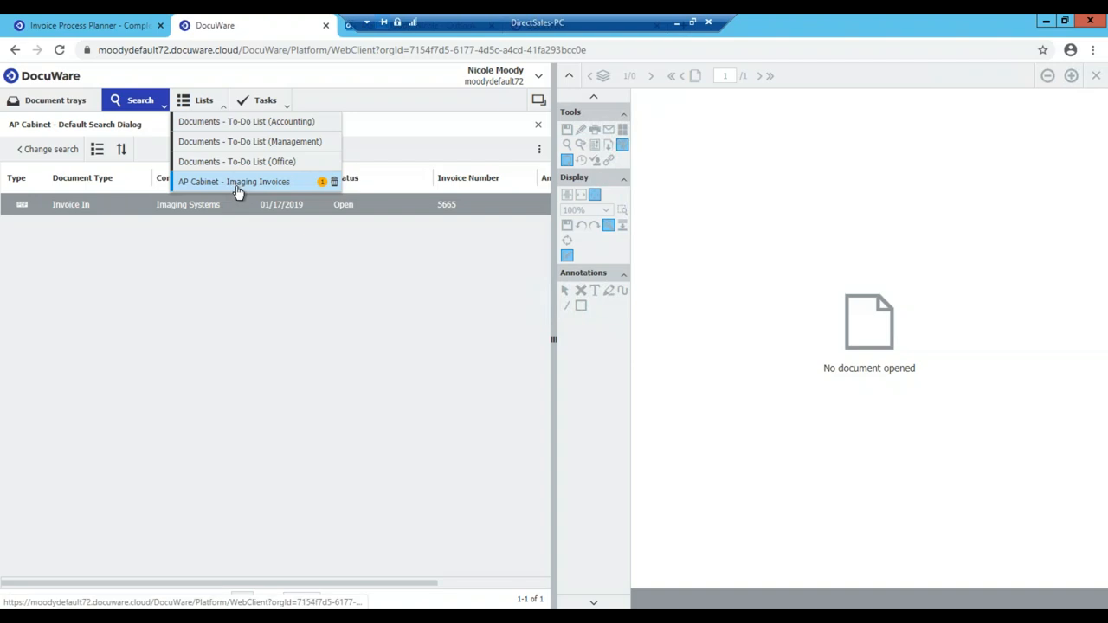
{"action": "left_click", "coordinate": [234, 182]}
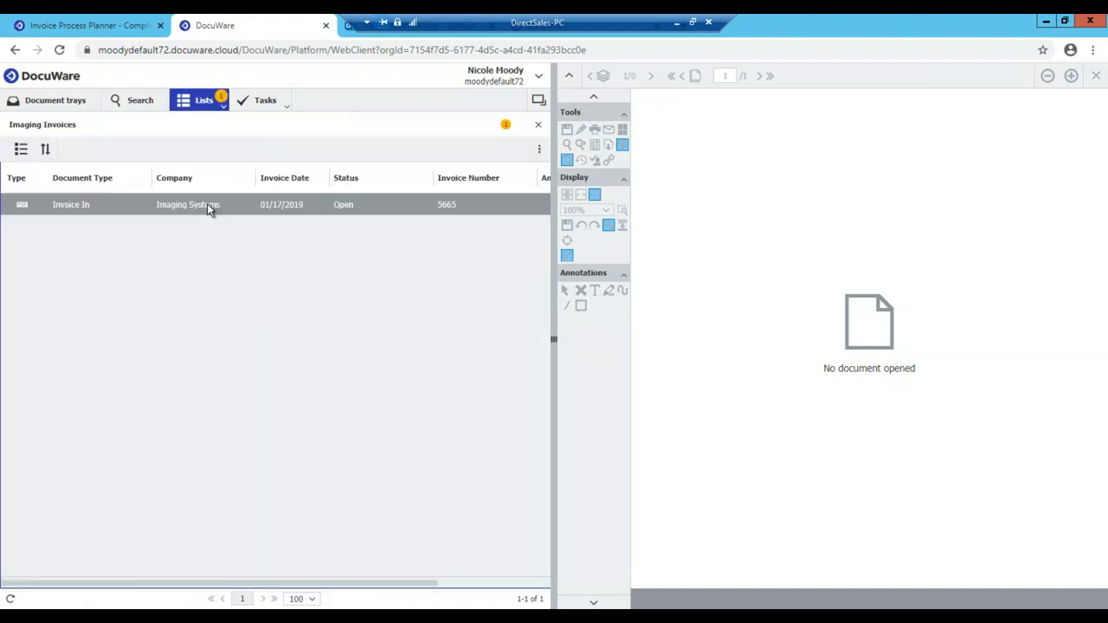
{"action": "mouse_move", "coordinate": [193, 215]}
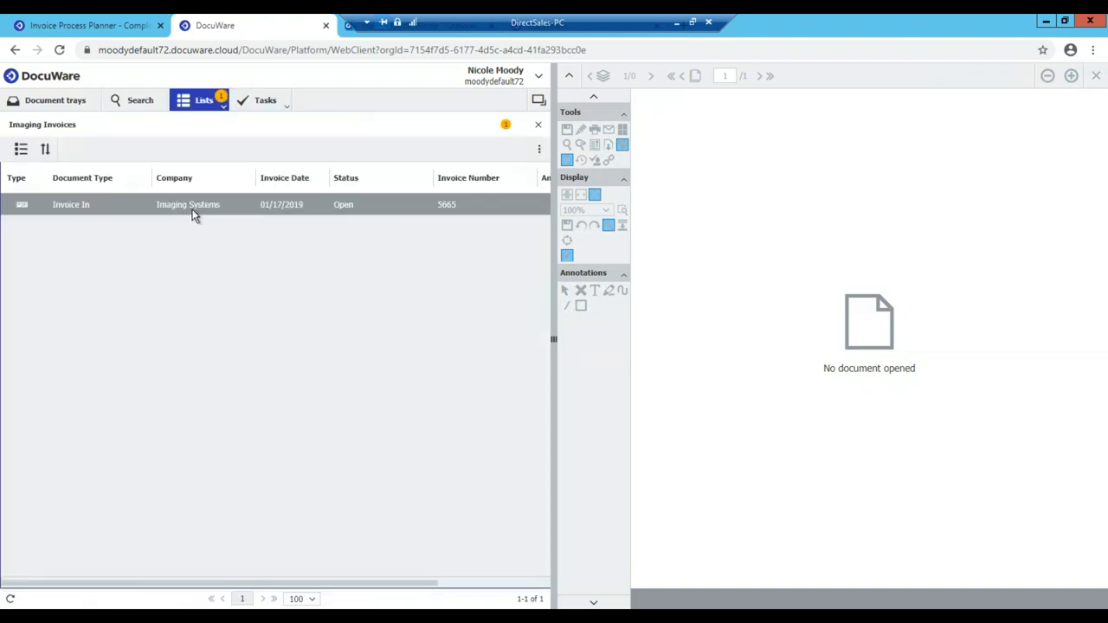
{"action": "mouse_move", "coordinate": [217, 214]}
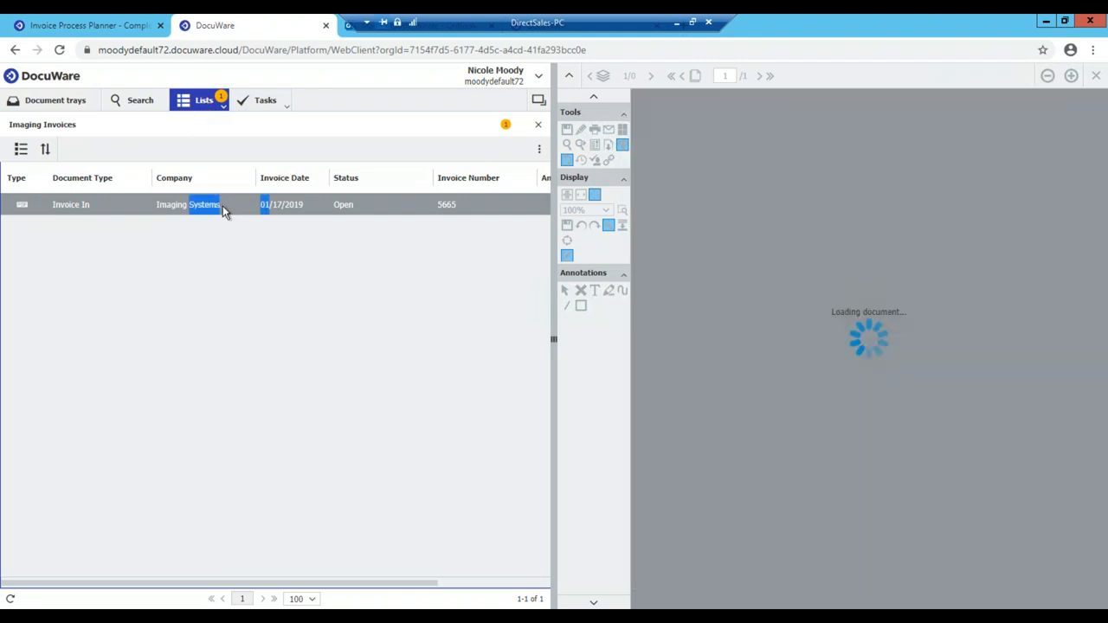
{"action": "left_click", "coordinate": [187, 204]}
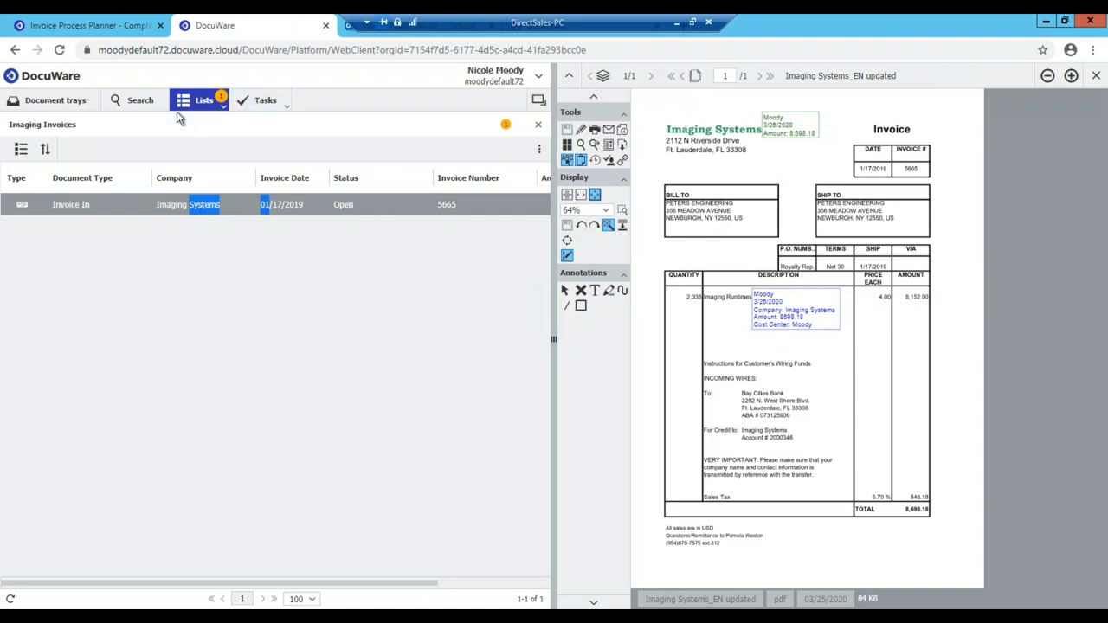
{"action": "left_click", "coordinate": [138, 98]}
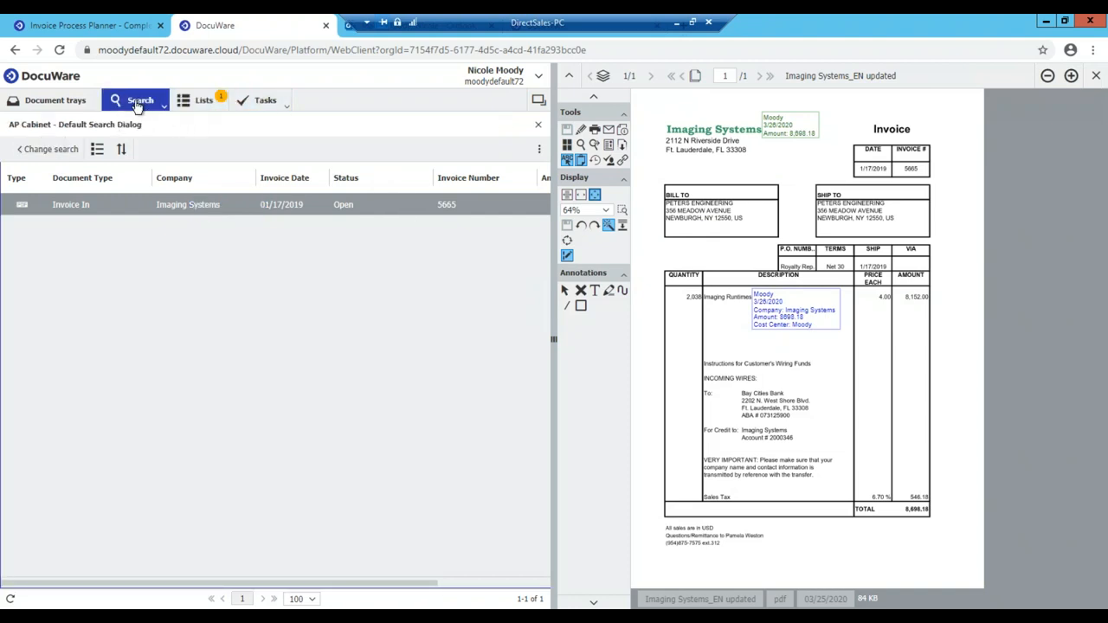
Step: Run a full-text search for 'Imaging', listing four open invoices including Imaging Systems 5665
{"action": "left_click", "coordinate": [135, 102]}
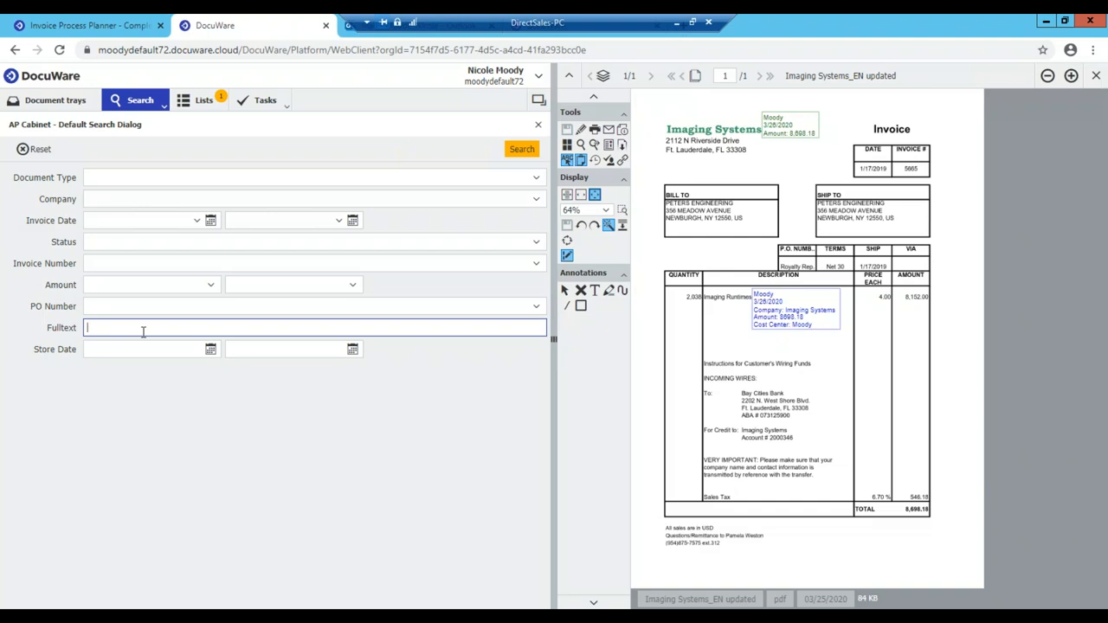
{"action": "type", "text": "Im"}
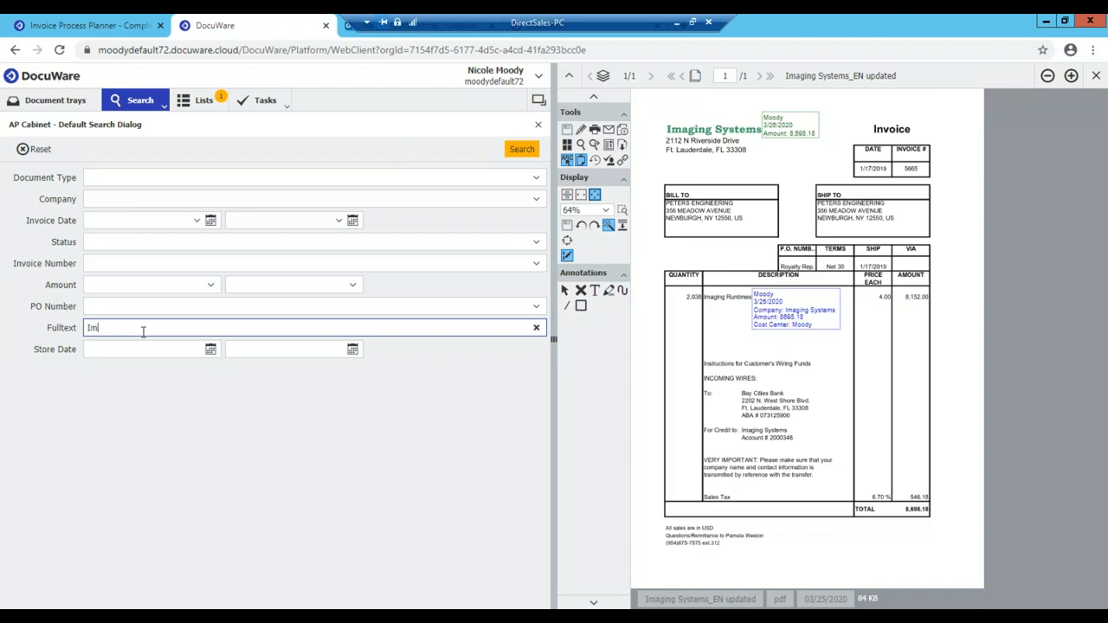
{"action": "type", "text": "aging"}
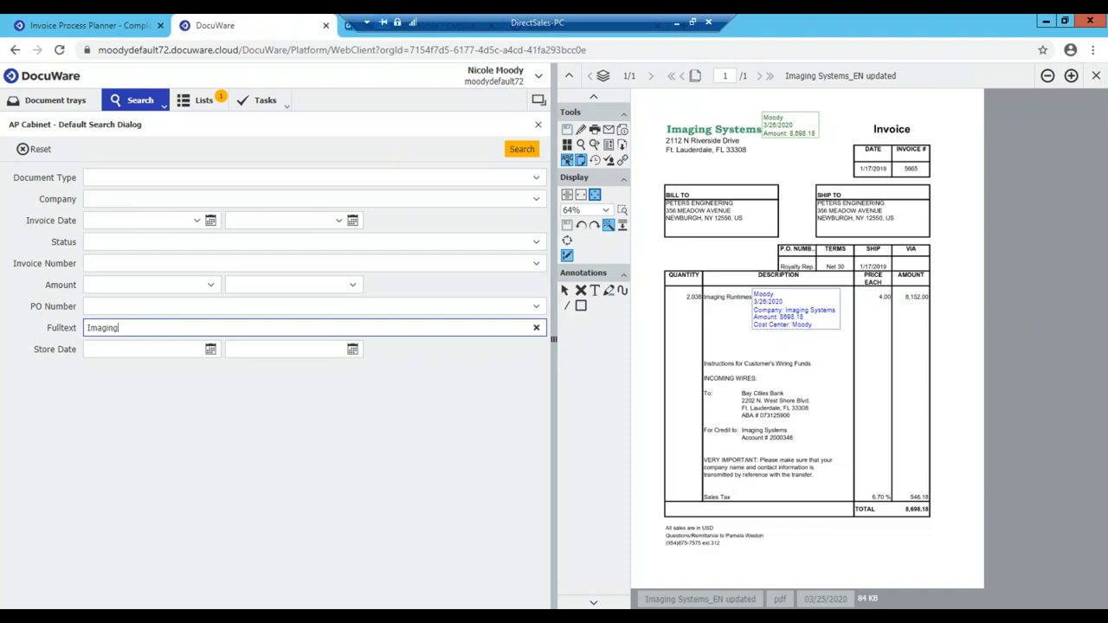
{"action": "left_click", "coordinate": [521, 149]}
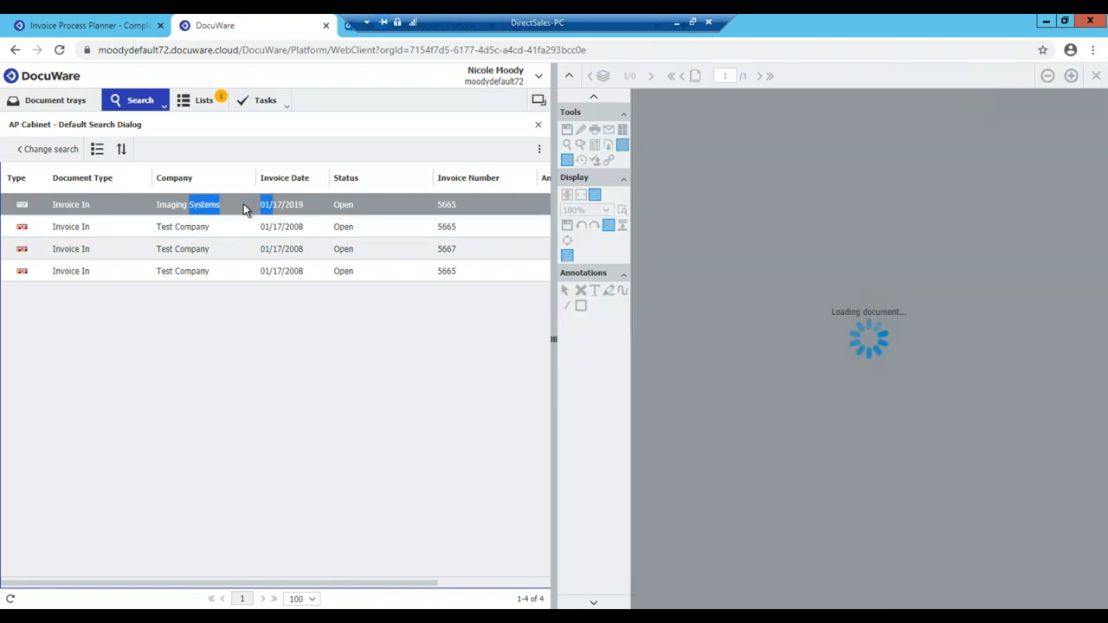
{"action": "mouse_move", "coordinate": [803, 267]}
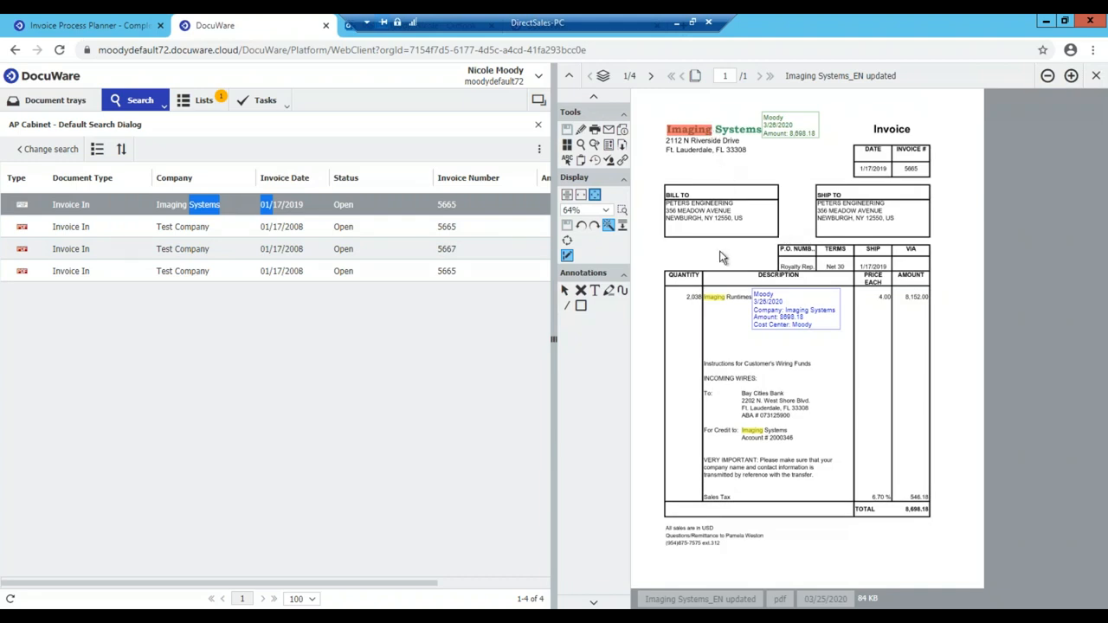
{"action": "mouse_move", "coordinate": [746, 440]}
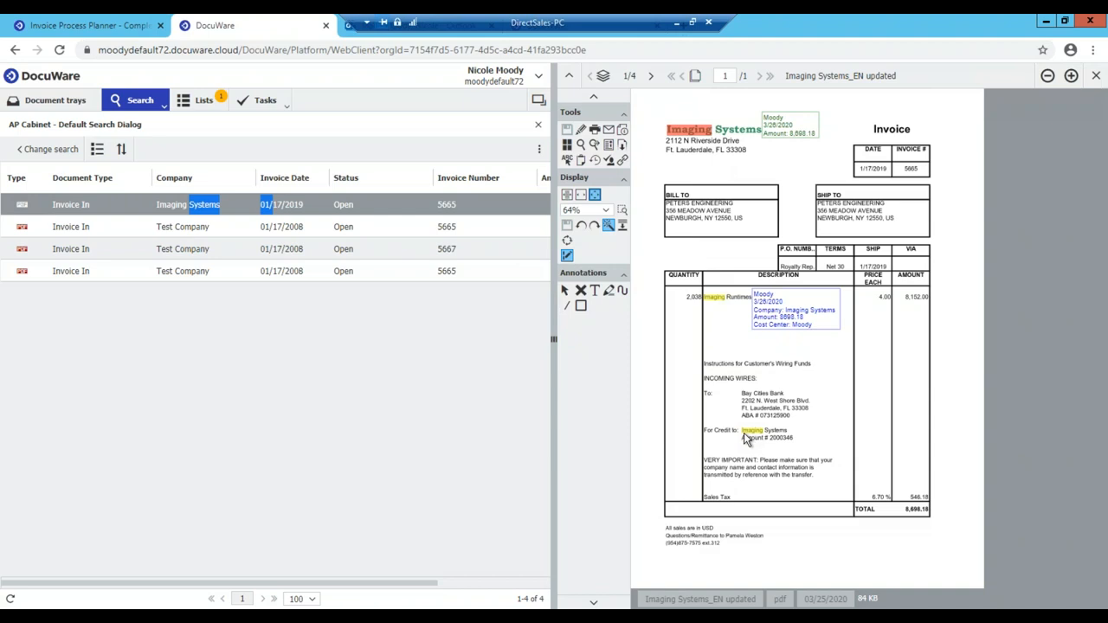
{"action": "mouse_move", "coordinate": [720, 305]}
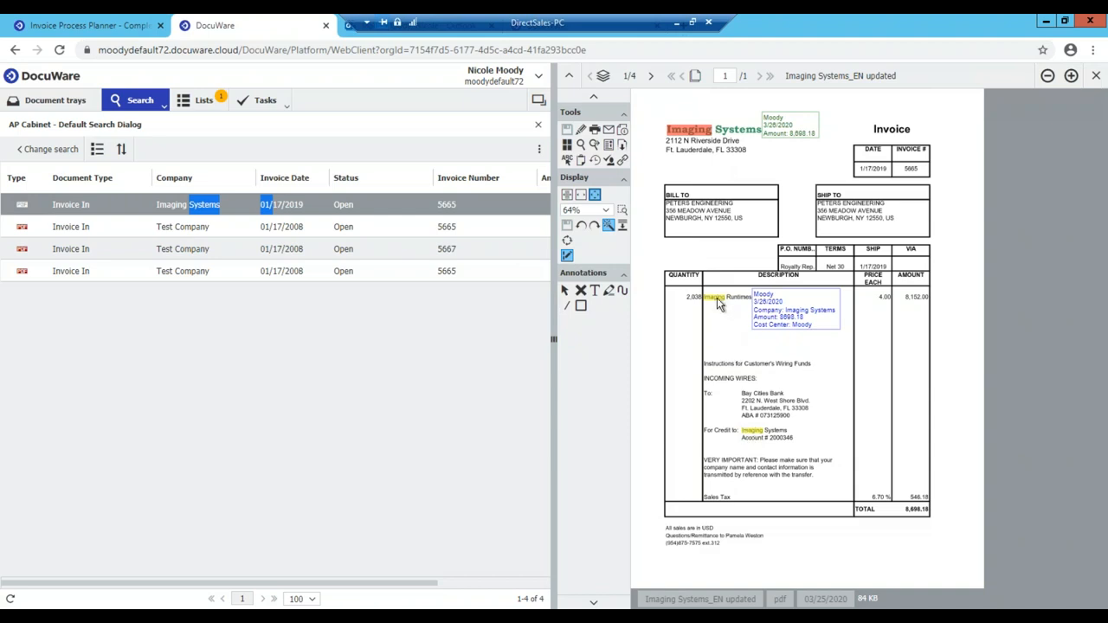
{"action": "mouse_move", "coordinate": [720, 301]}
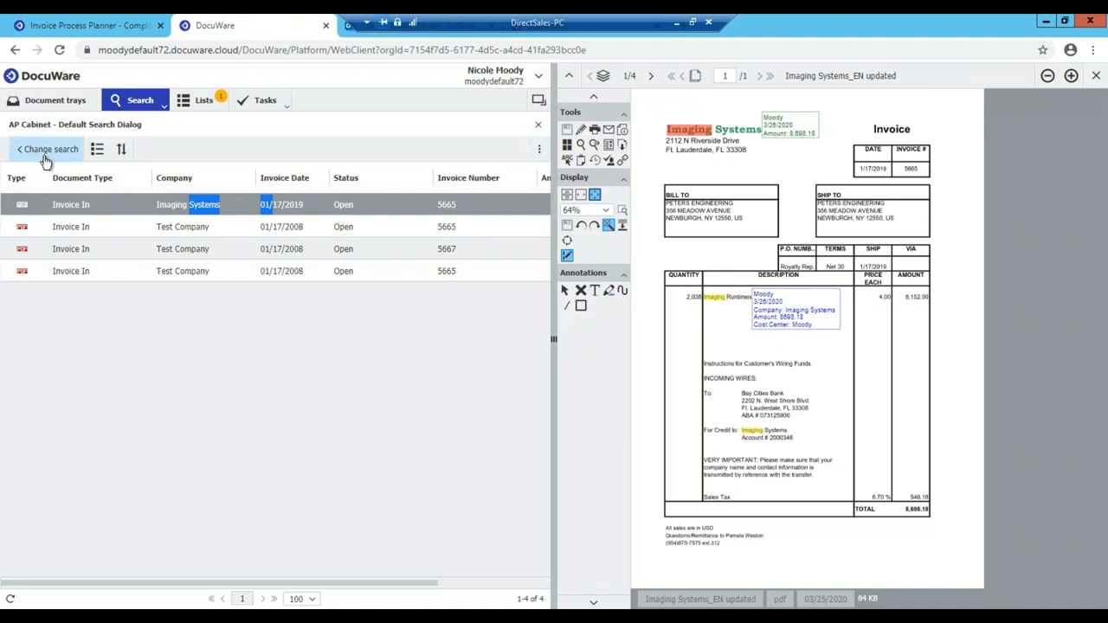
Step: Reset the search form so every criterion, including Fulltext, is empty
{"action": "left_click", "coordinate": [45, 149]}
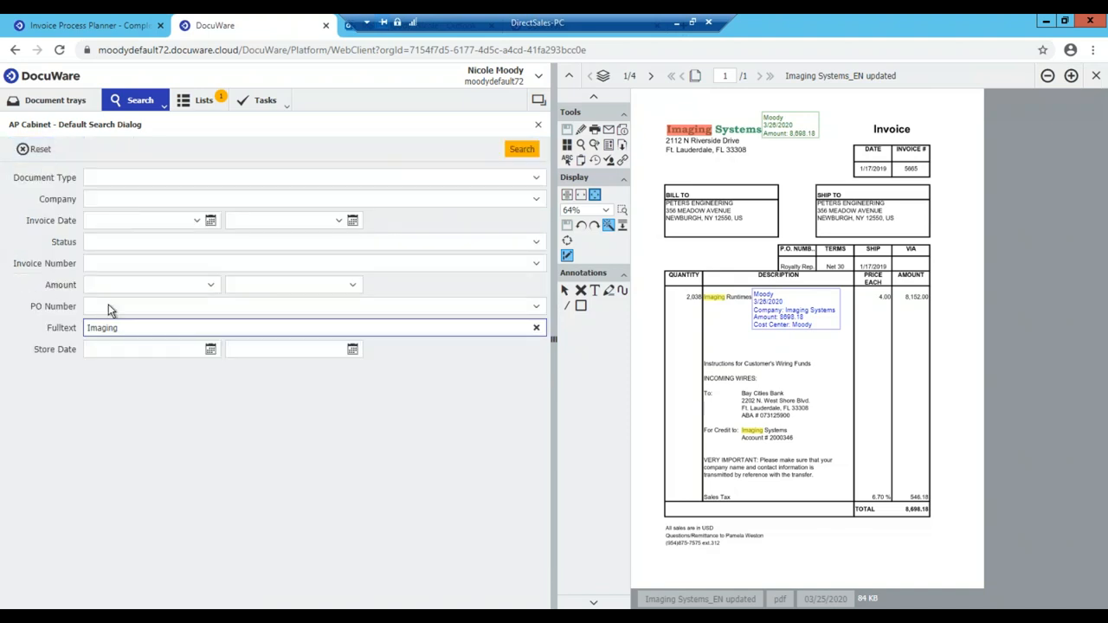
{"action": "left_click", "coordinate": [537, 327]}
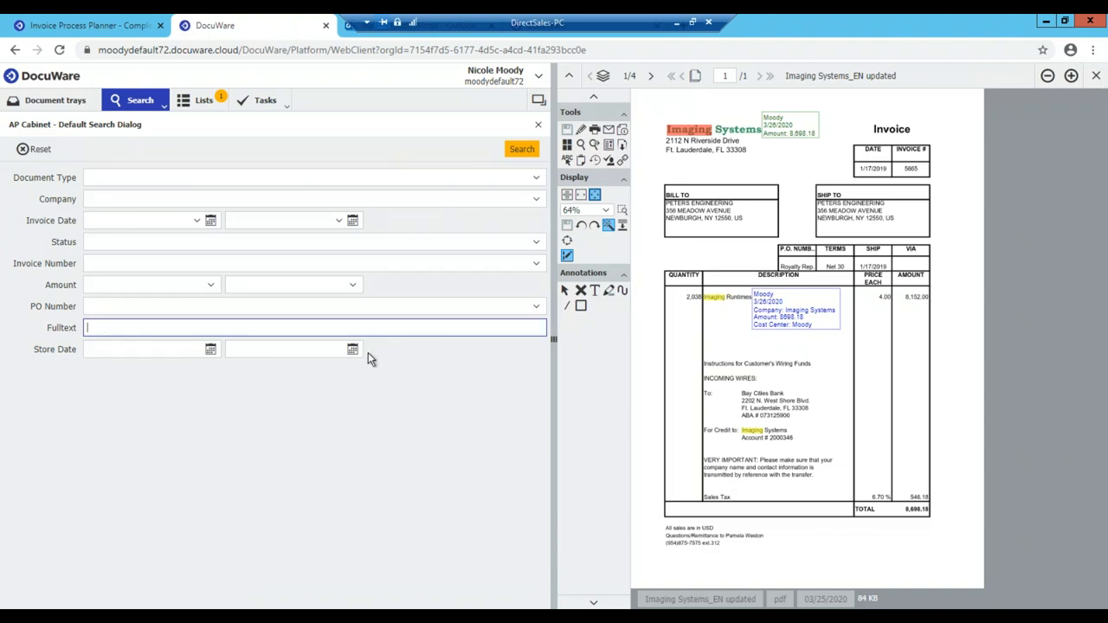
{"action": "mouse_move", "coordinate": [365, 352]}
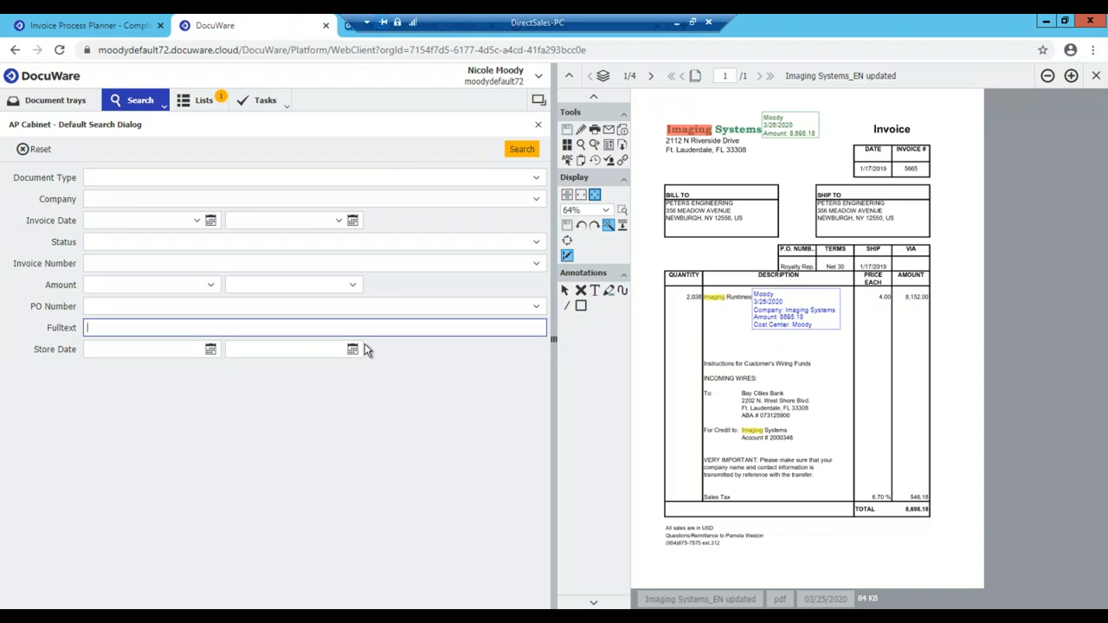
{"action": "mouse_move", "coordinate": [309, 256]}
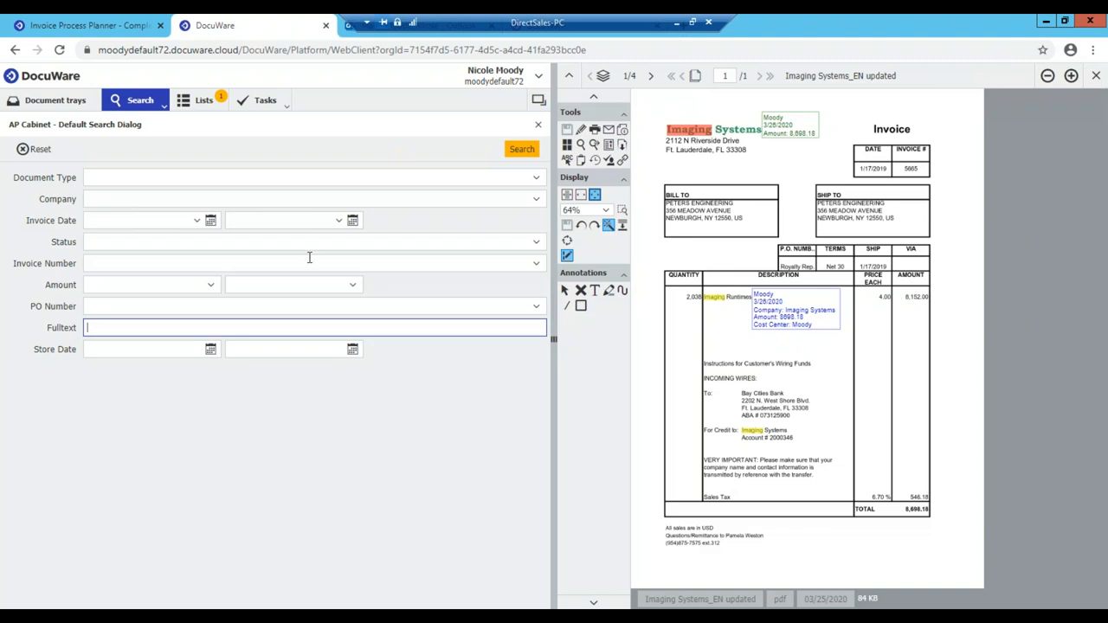